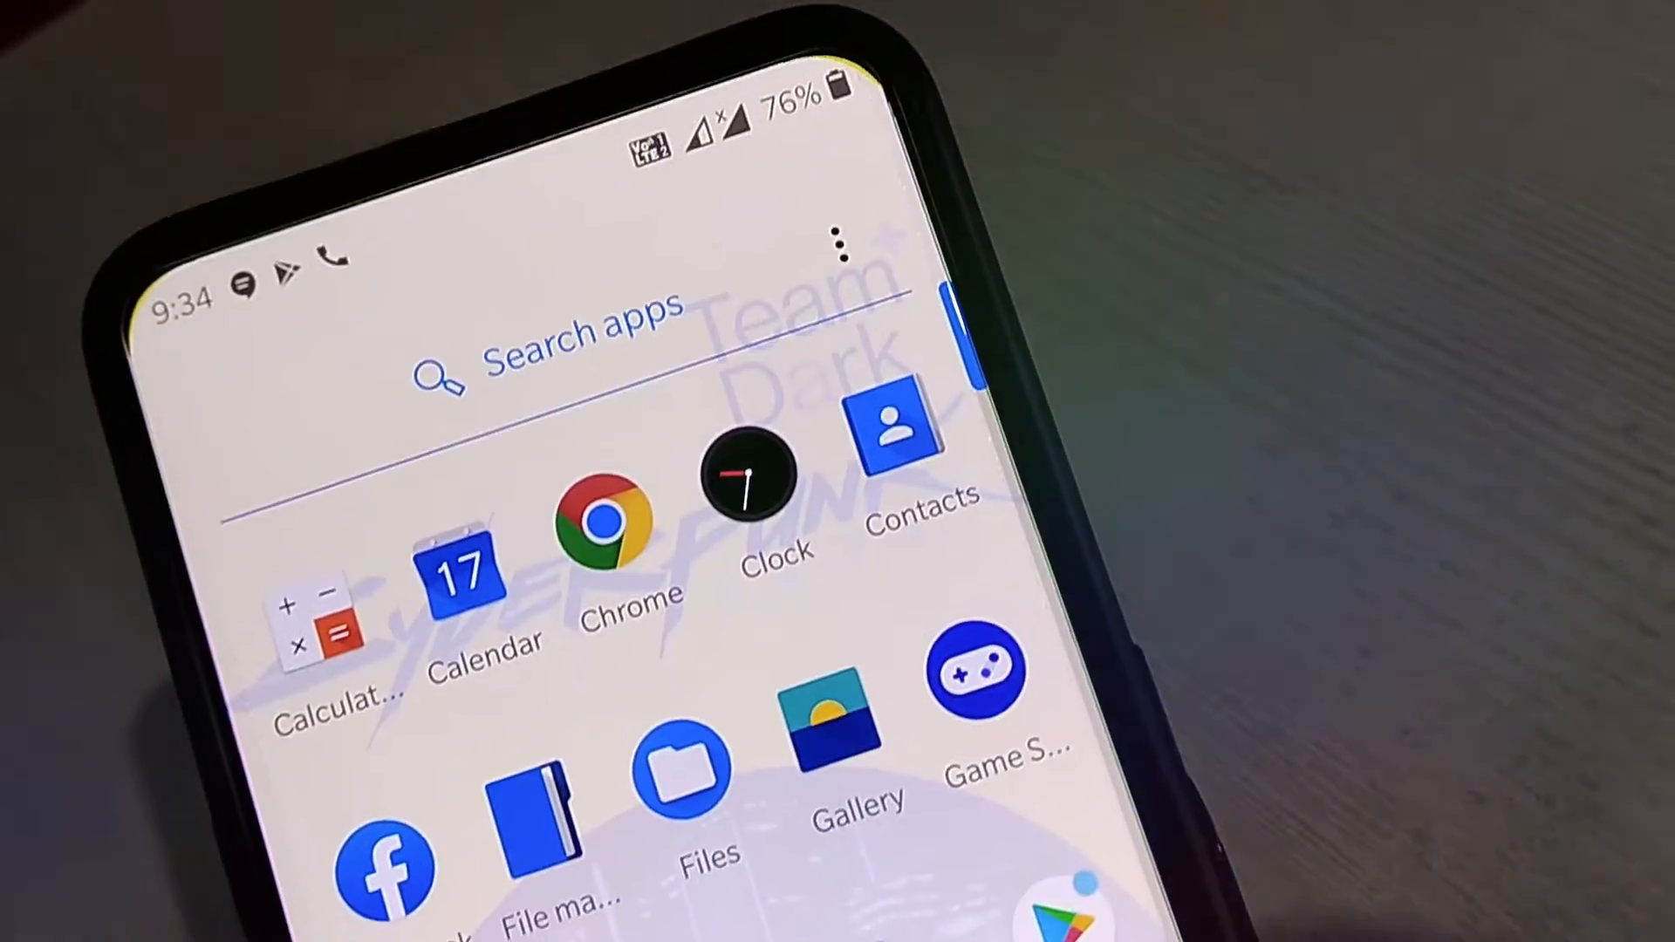
- Take the Windows 10 Pro Product Key from the Software collection to checkout
scroll("down", 3)
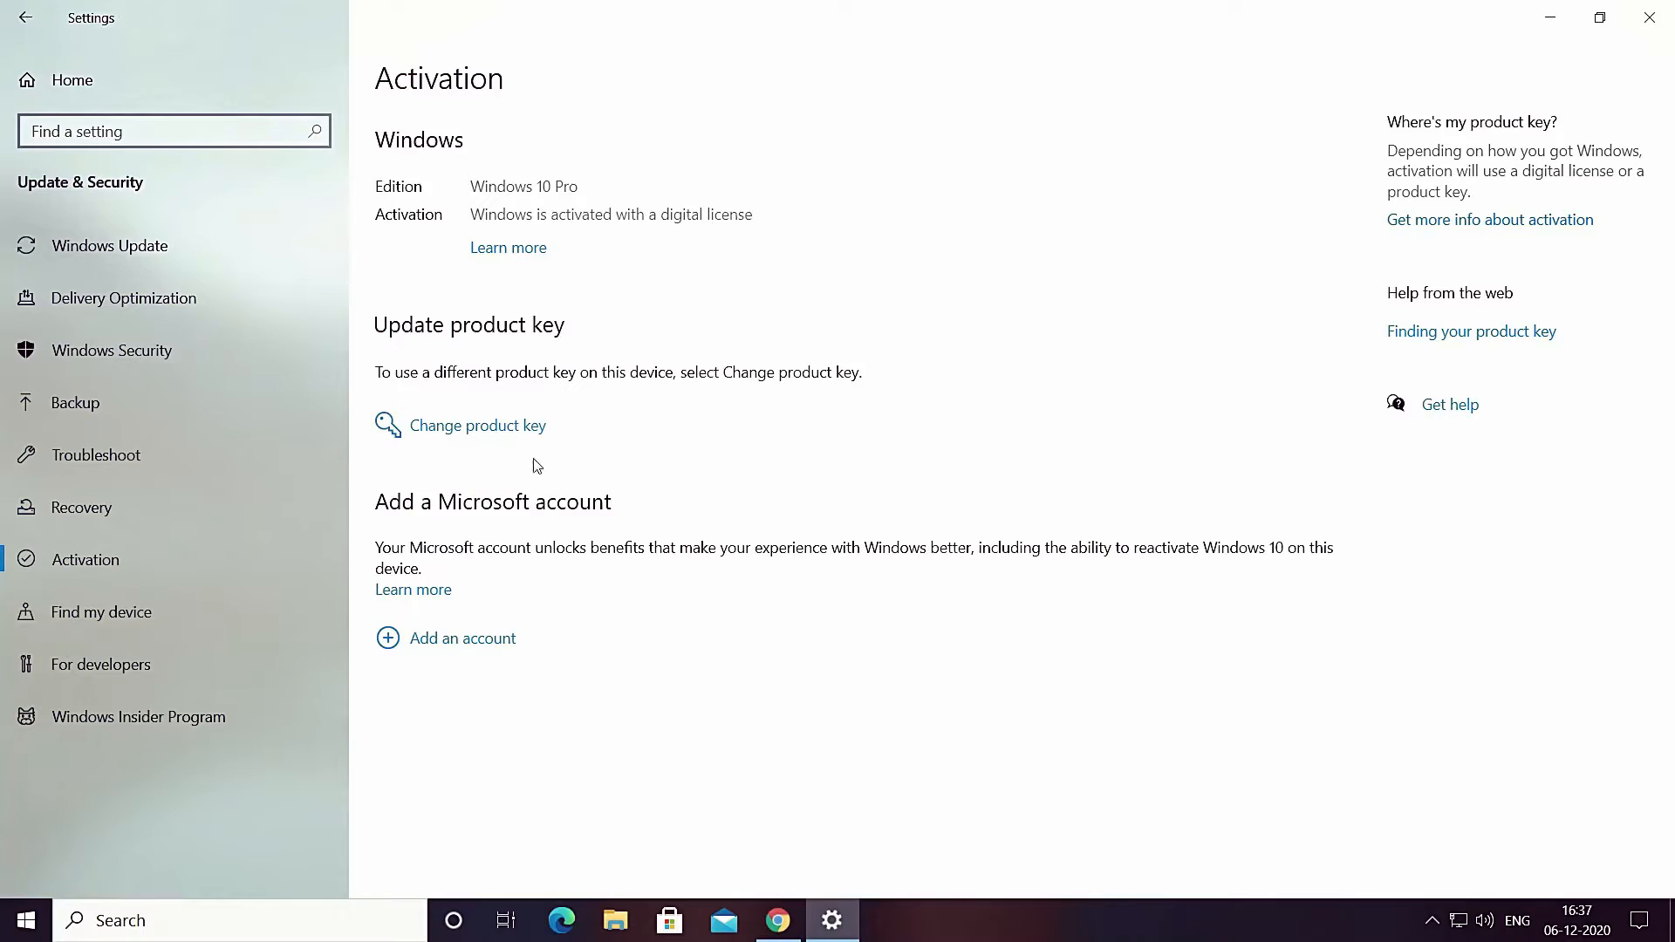
left_click(777, 919)
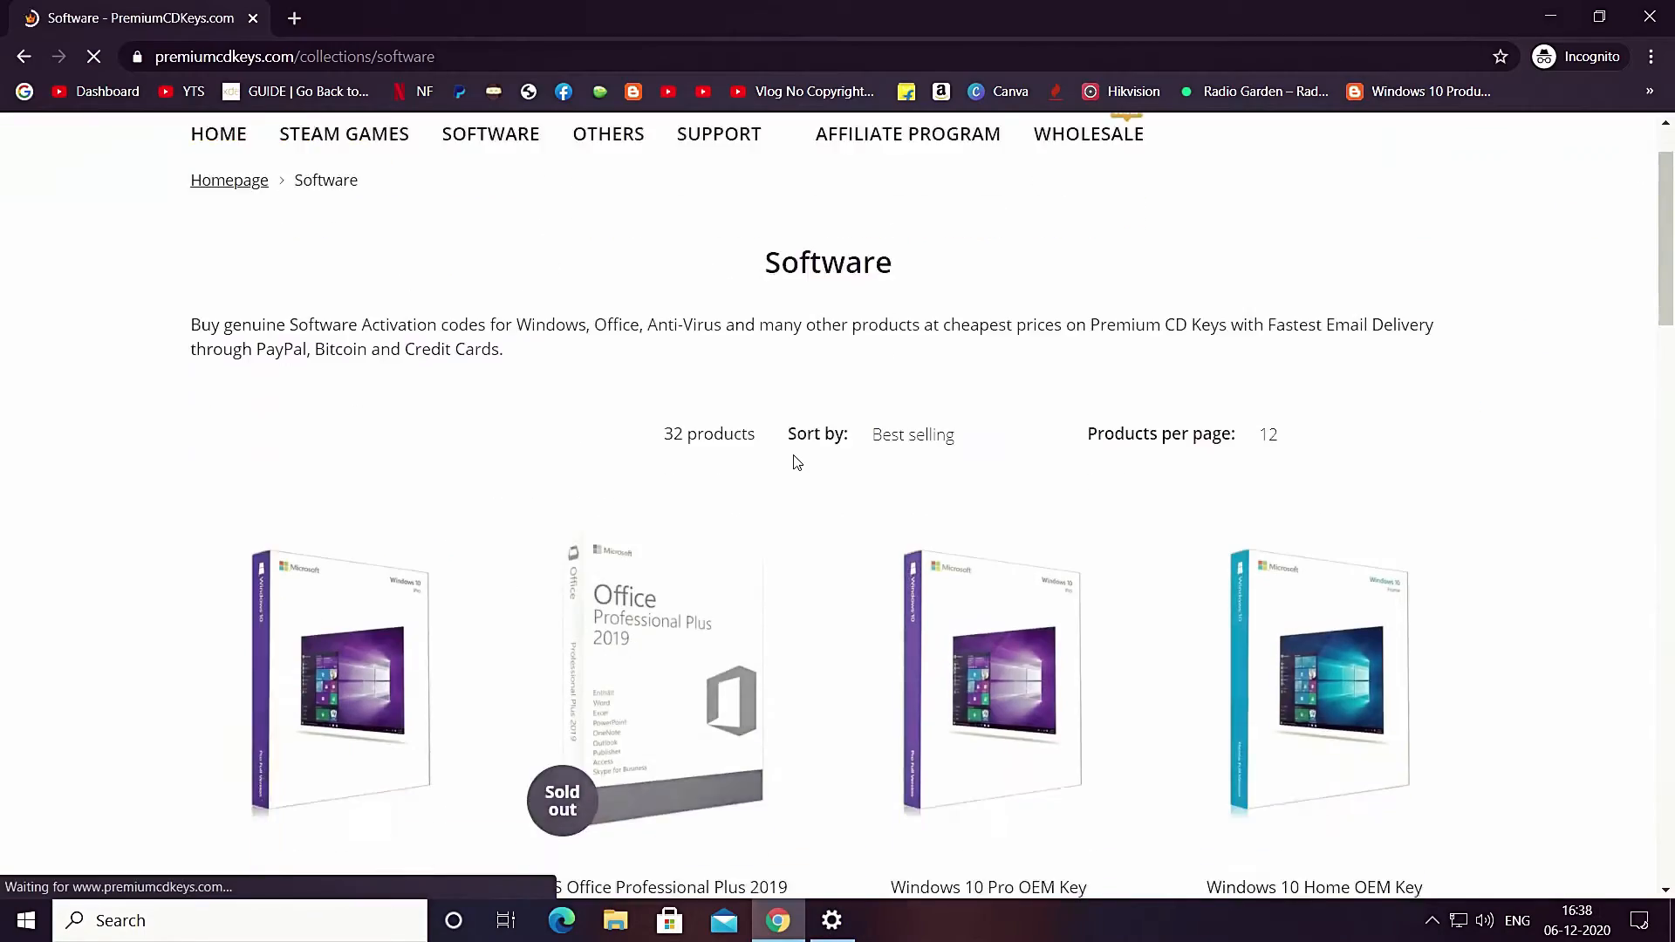
scroll("down", 3)
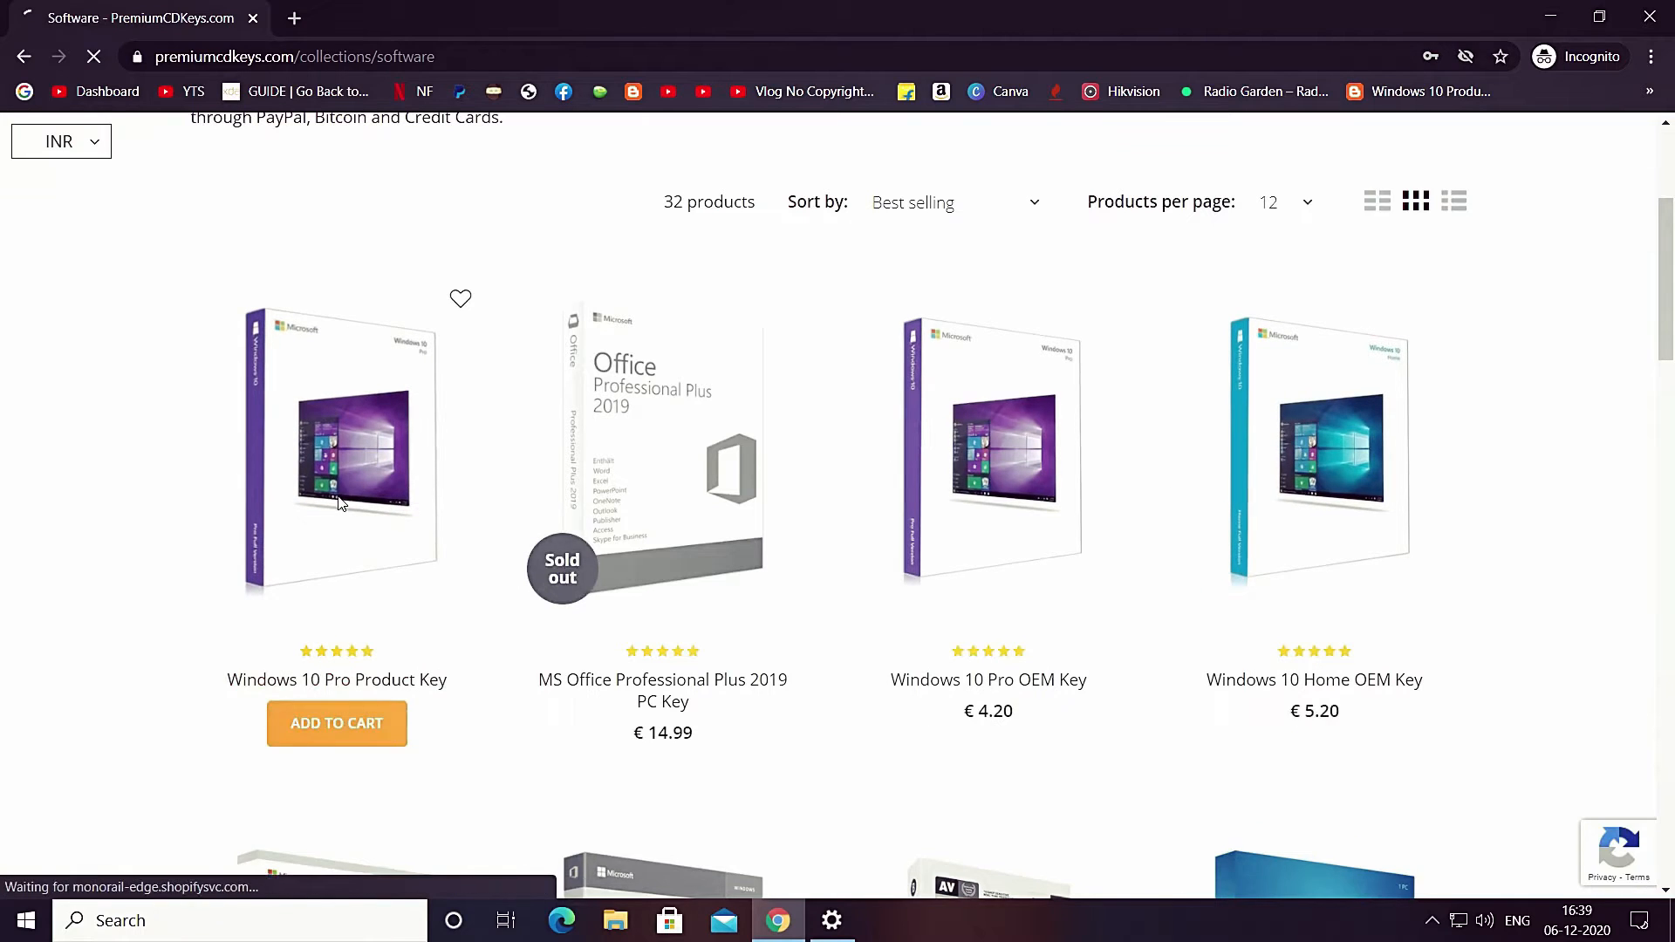
- Enter the discount code 'madstech' and apply it to the order
left_click(337, 723)
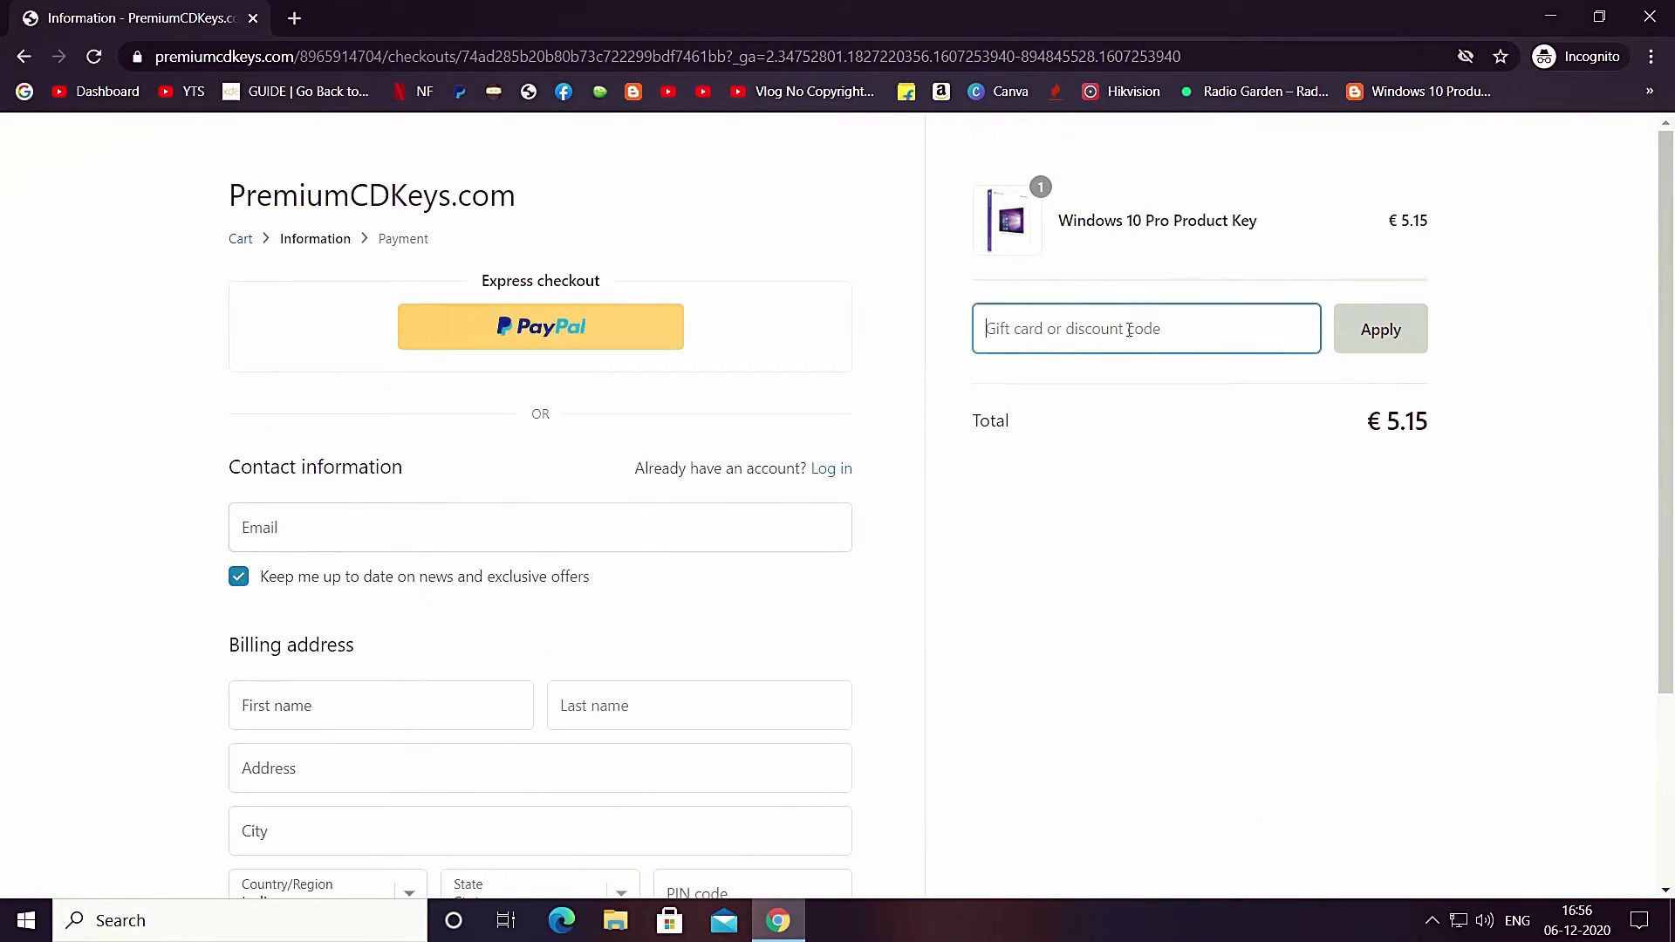
type("mad")
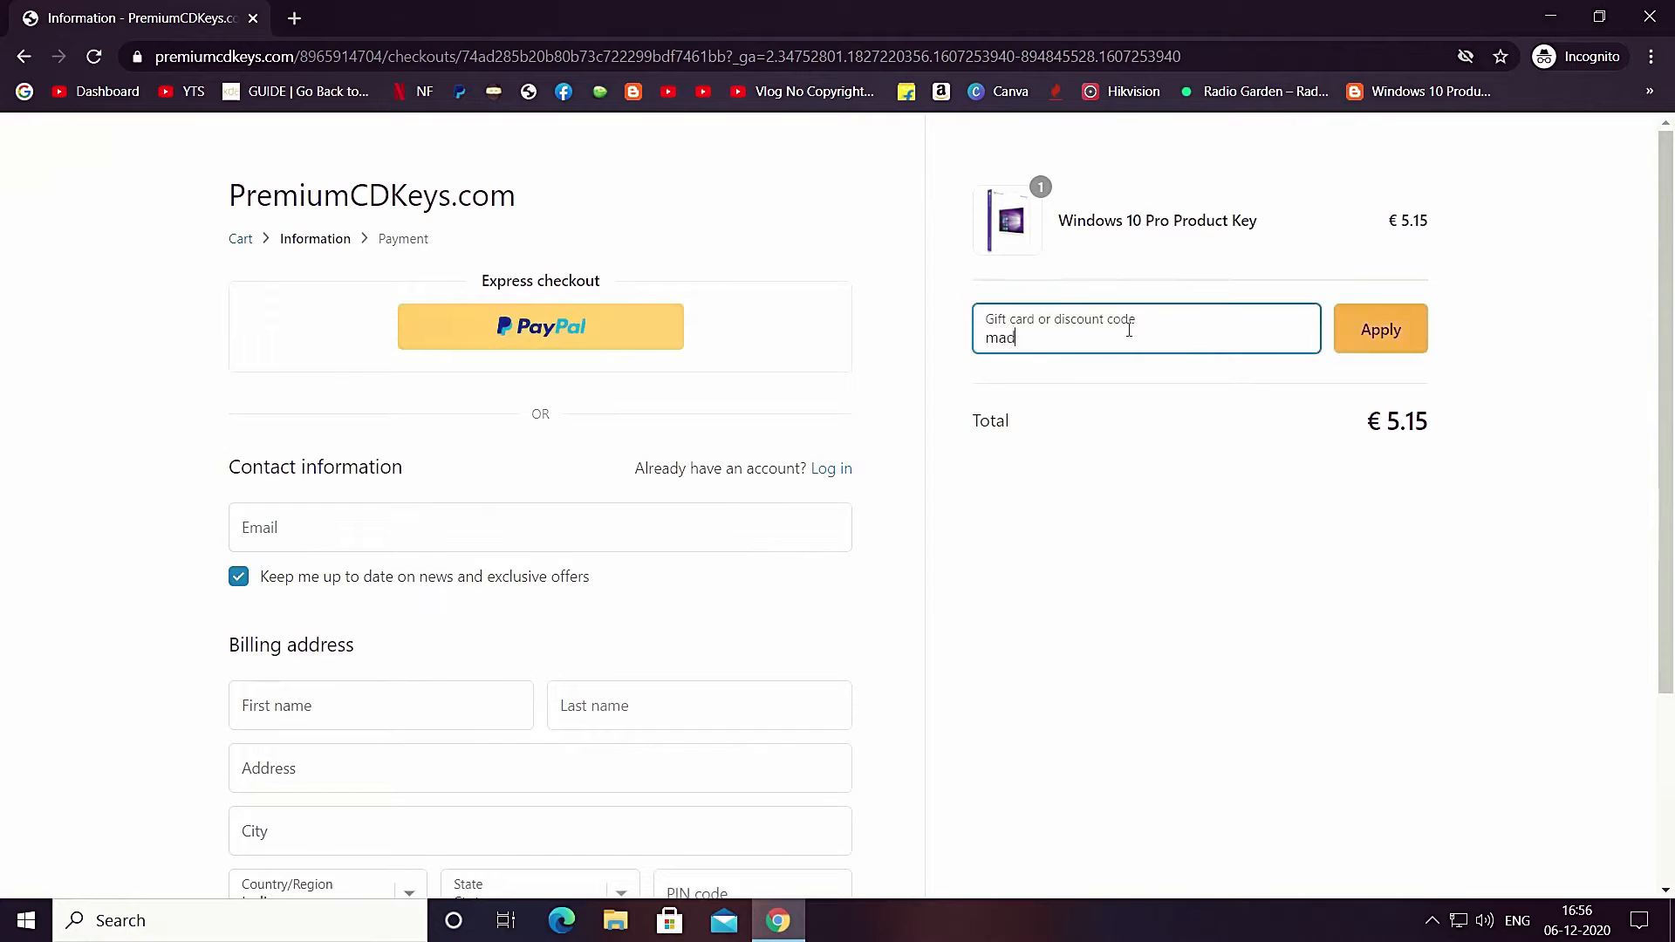
type("stech")
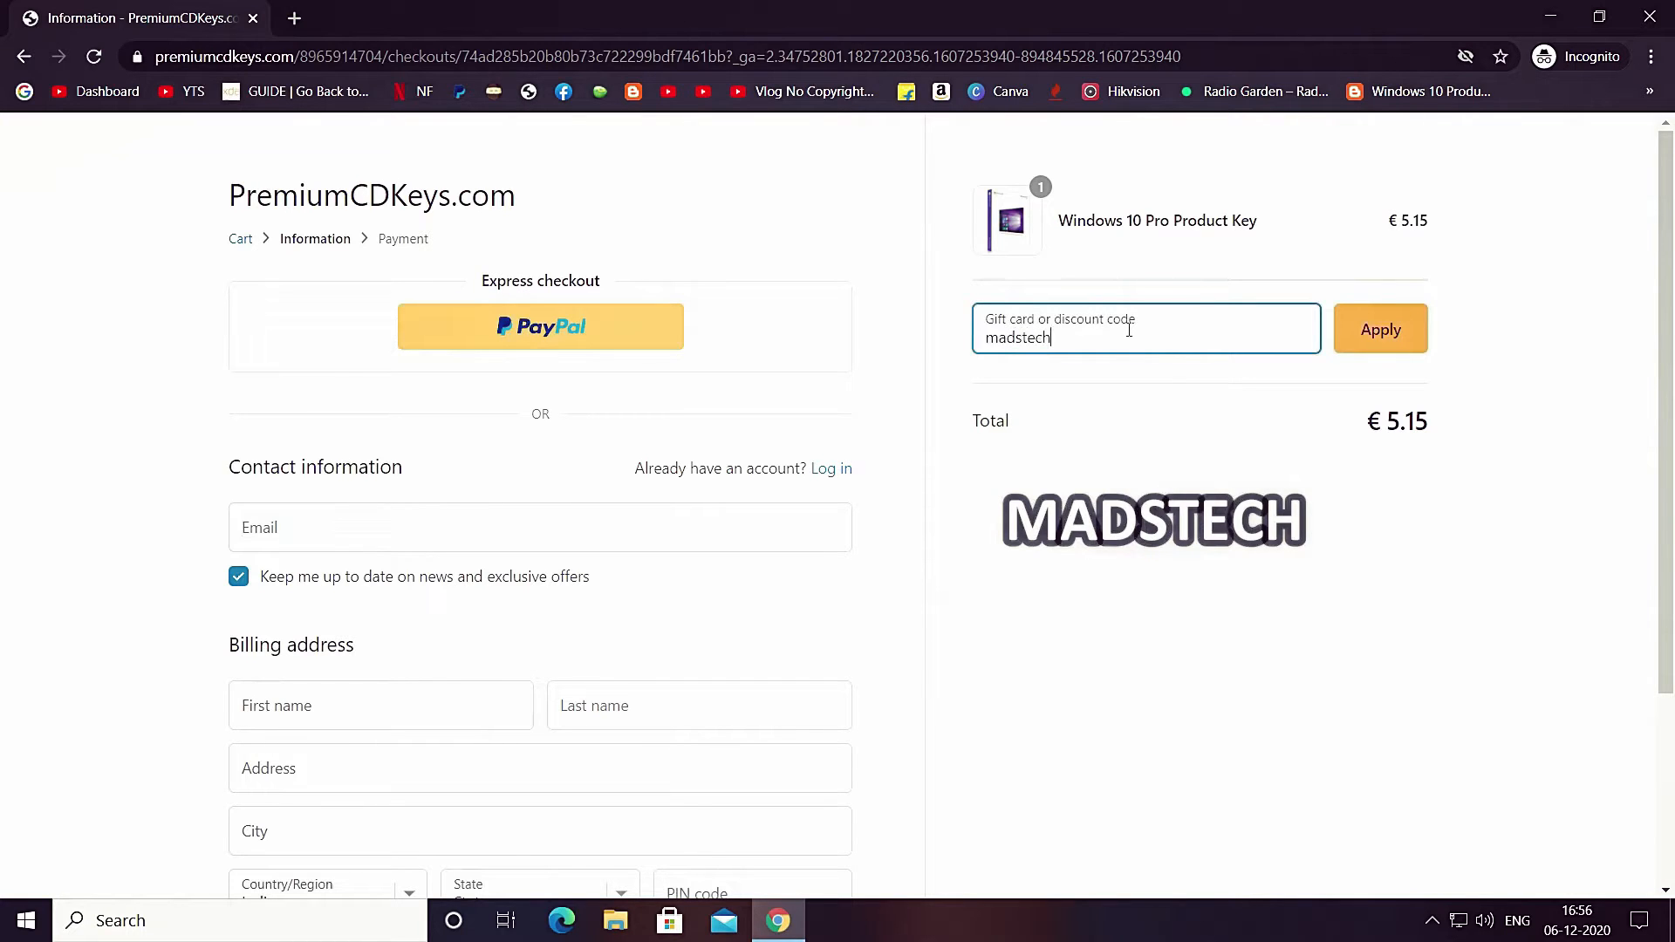
left_click(1379, 328)
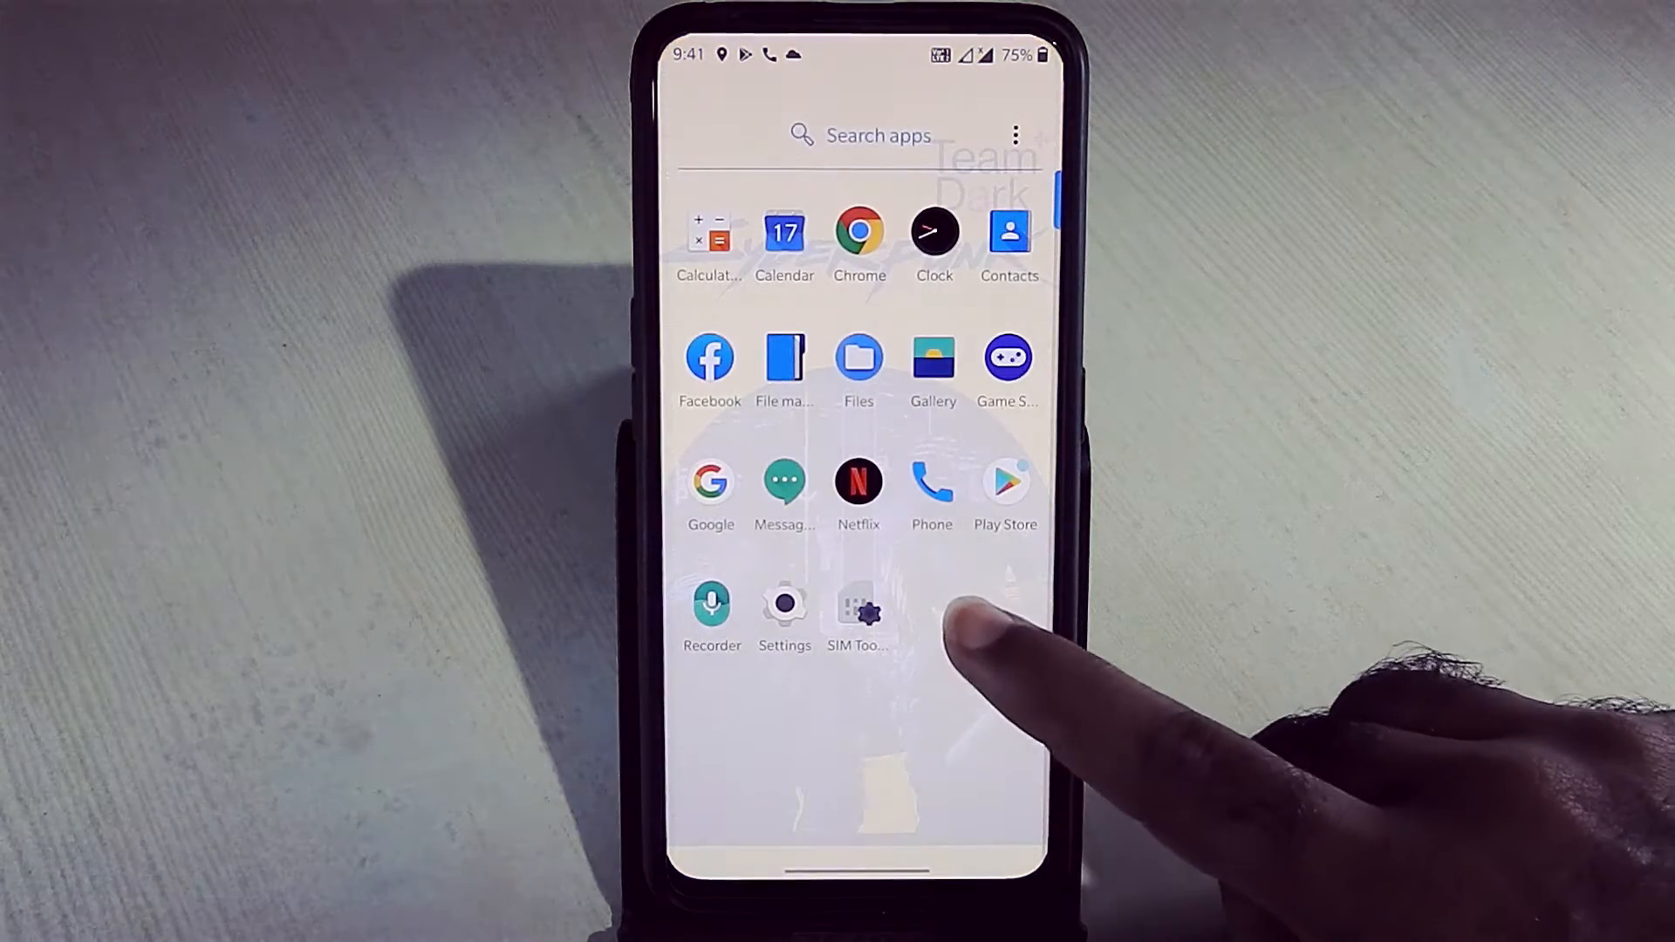
mouse_move(919, 727)
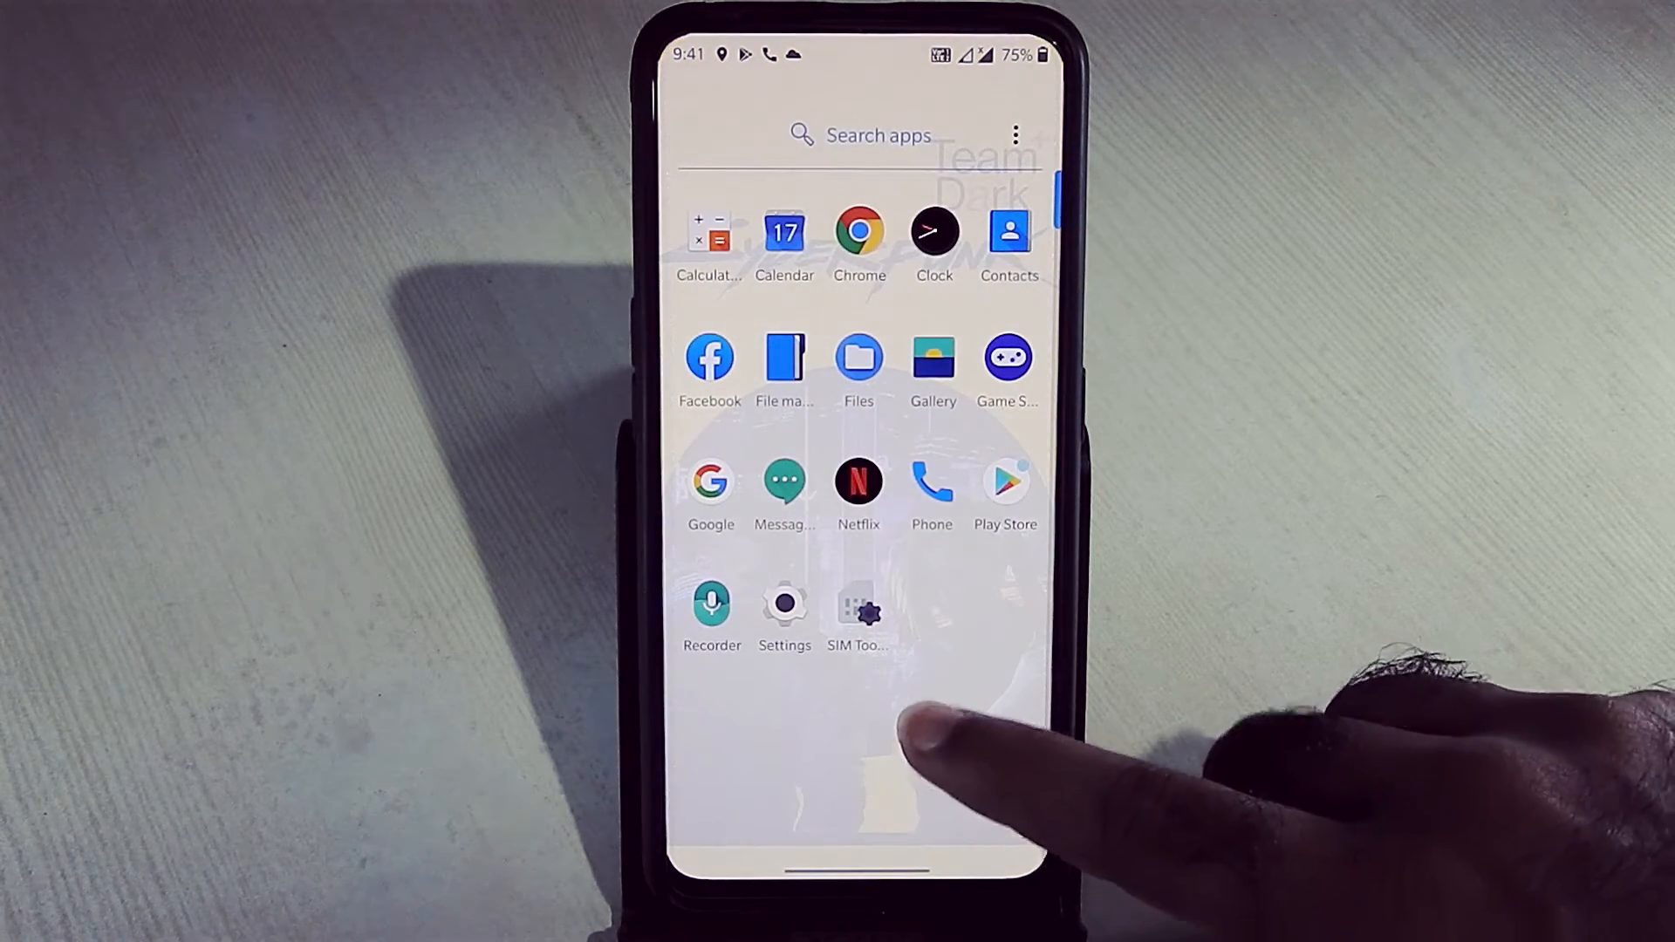
- View About phone showing the OnePlus 7 Pro running Android 10
left_click(784, 610)
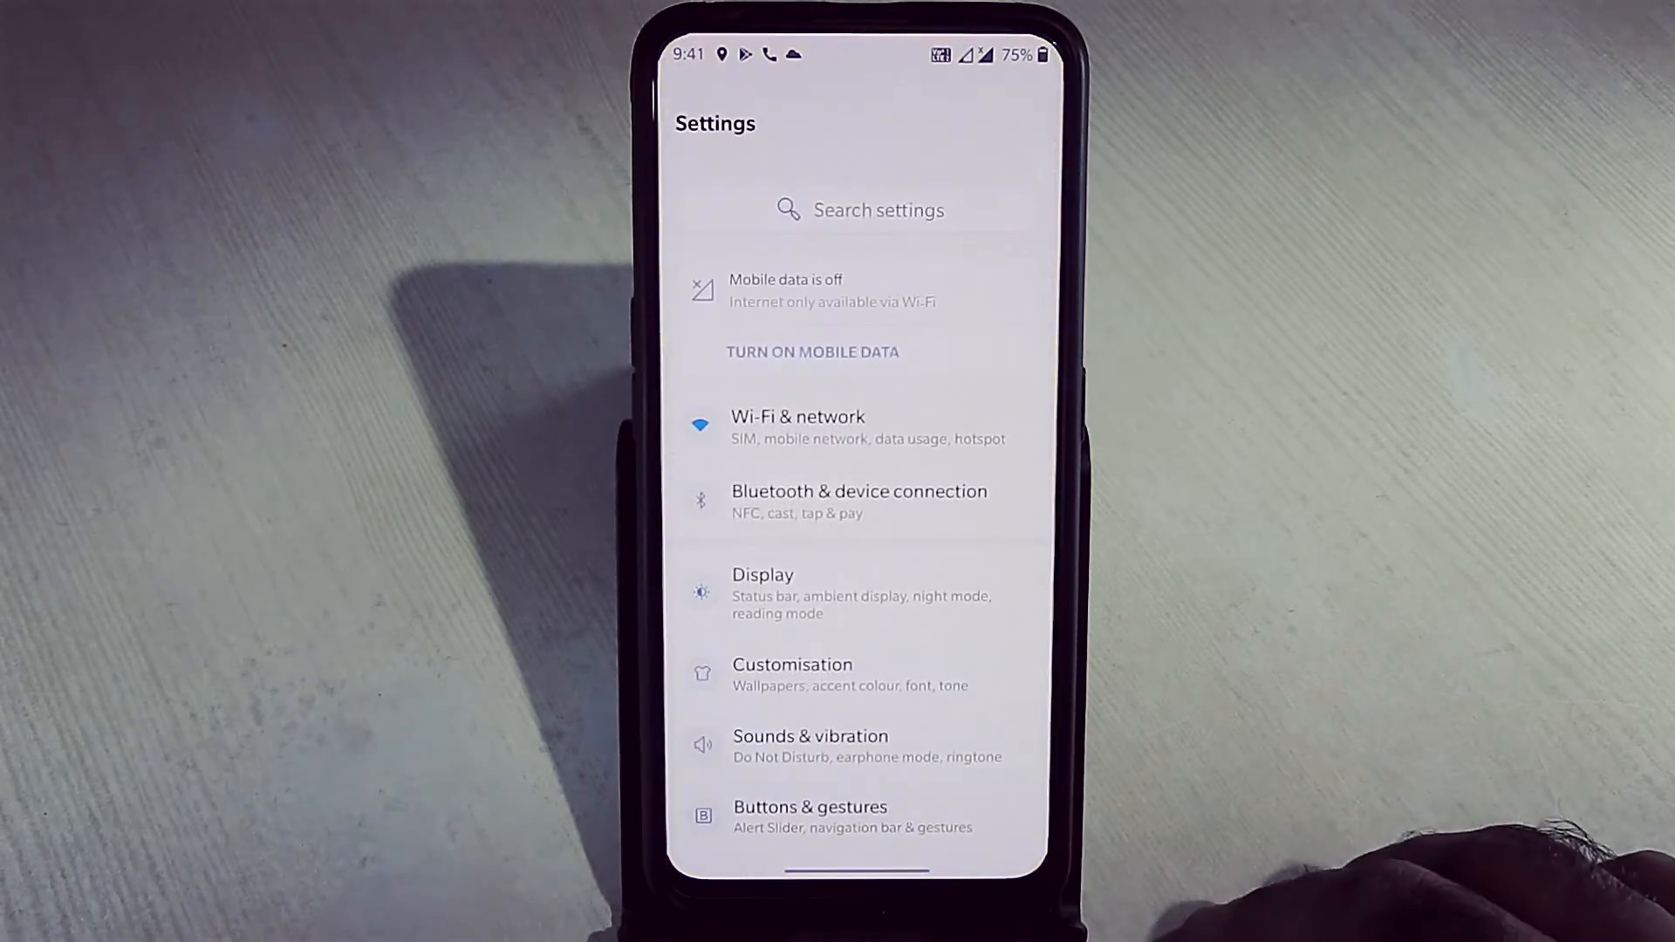
scroll("up", 3)
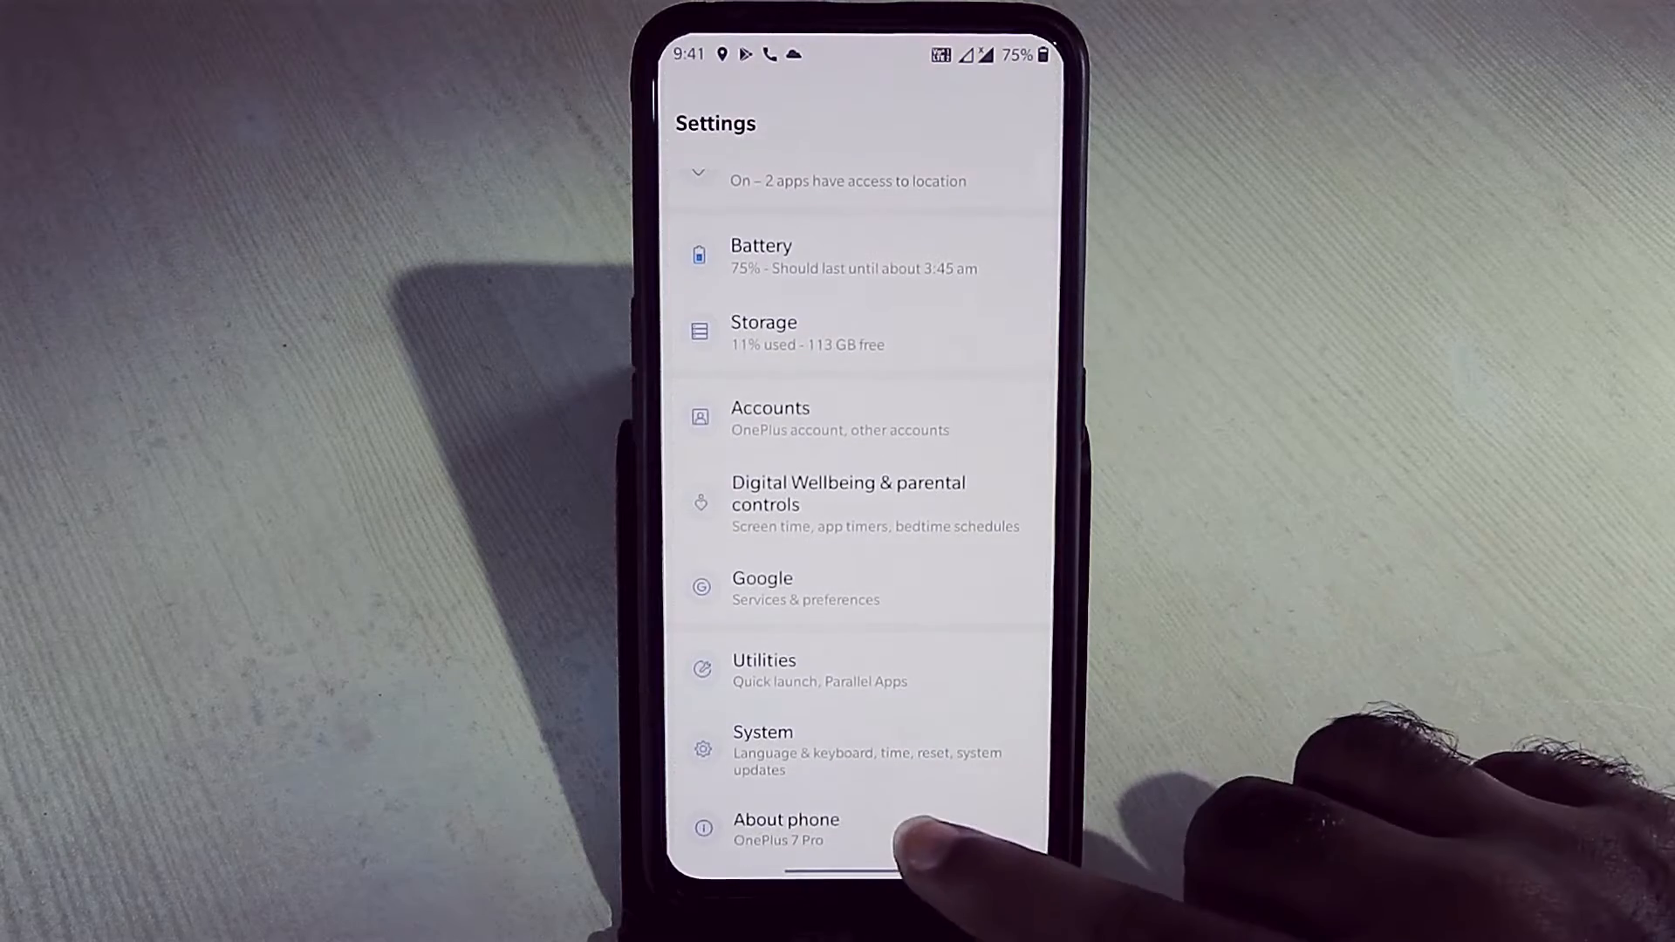
left_click(786, 828)
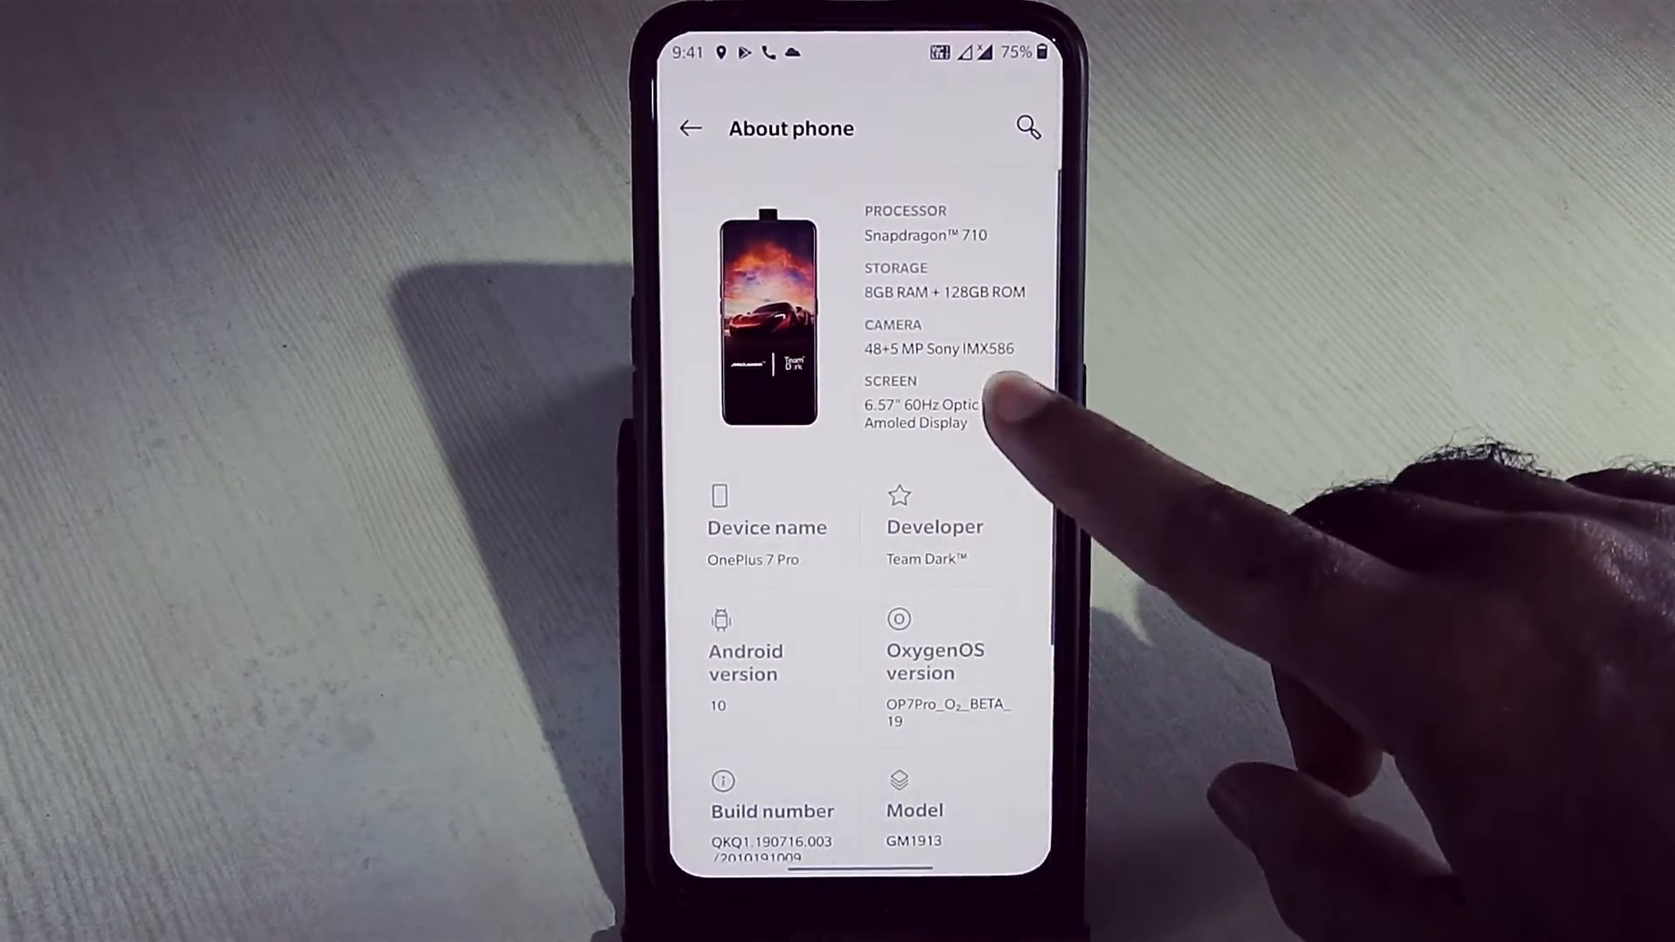
left_click(744, 662)
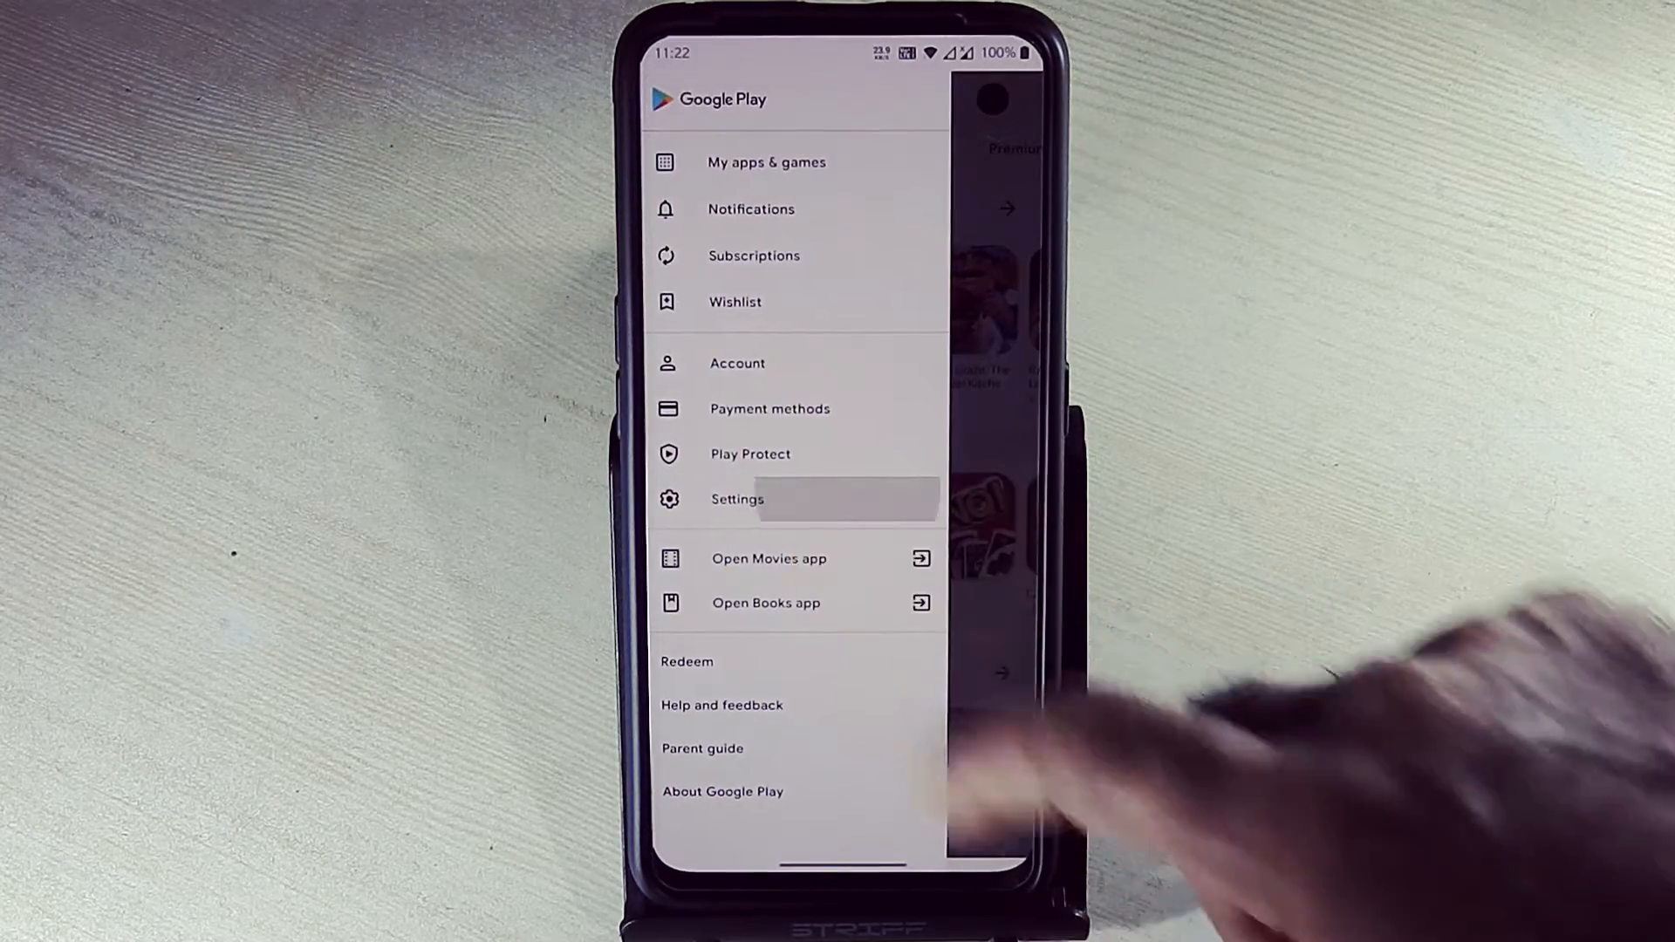
- Choose Settings from the Google Play side menu
left_click(737, 499)
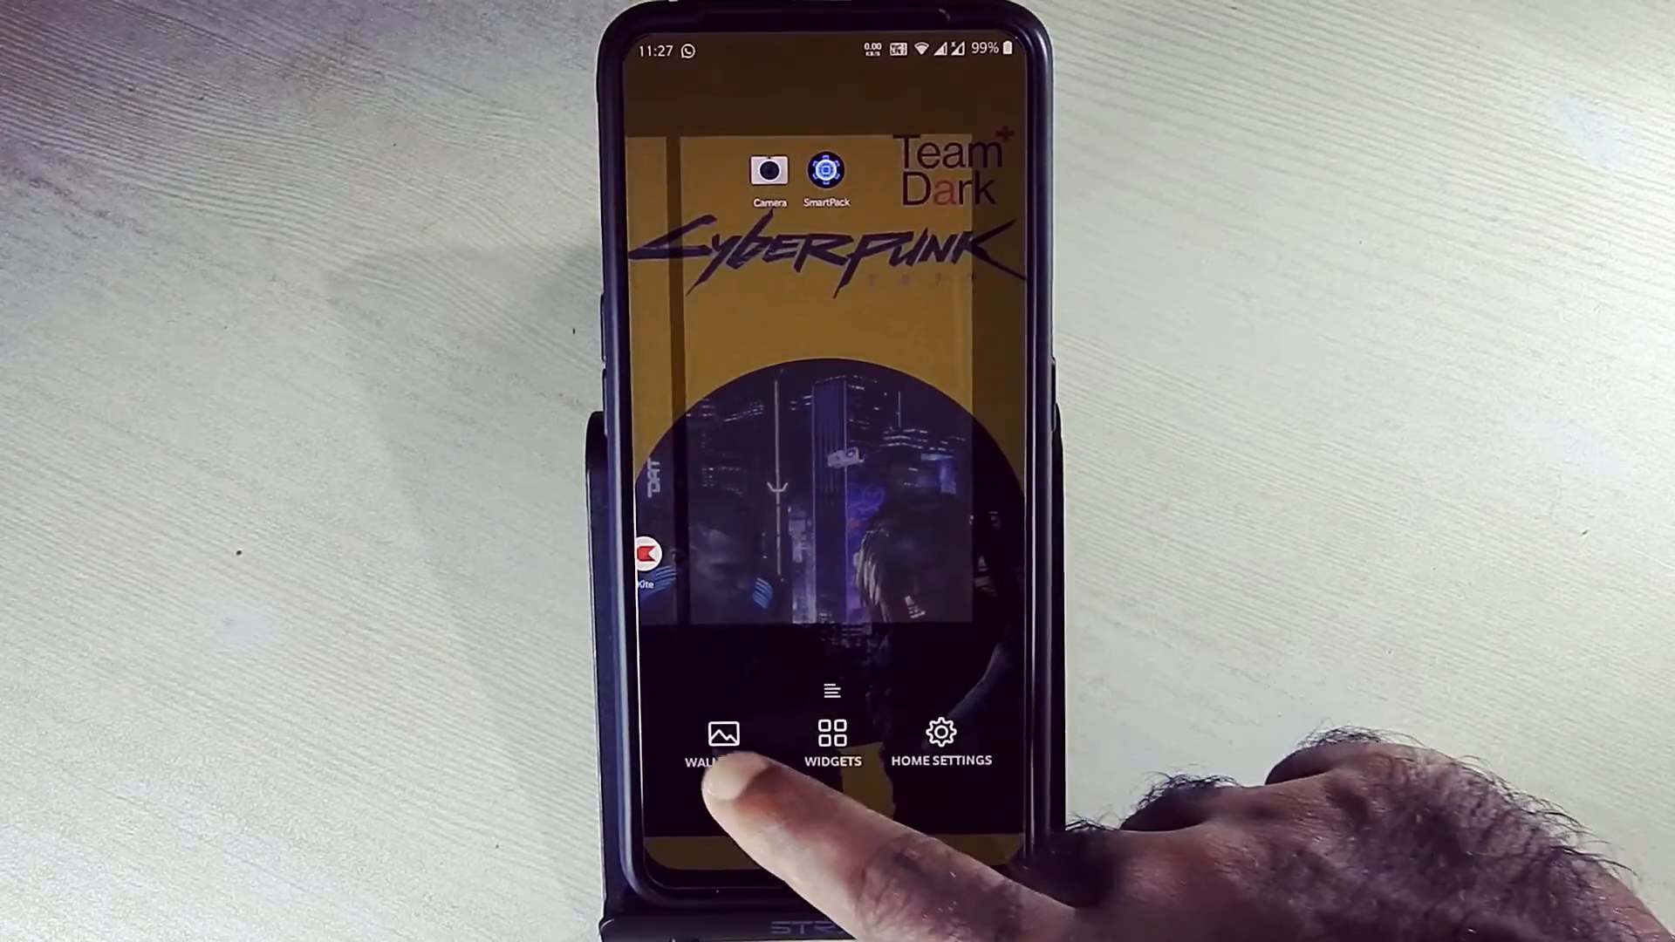
- Apply the Cyberpunk wallpaper, preview Round and Square icon packs, then pick McLaren
left_click(723, 742)
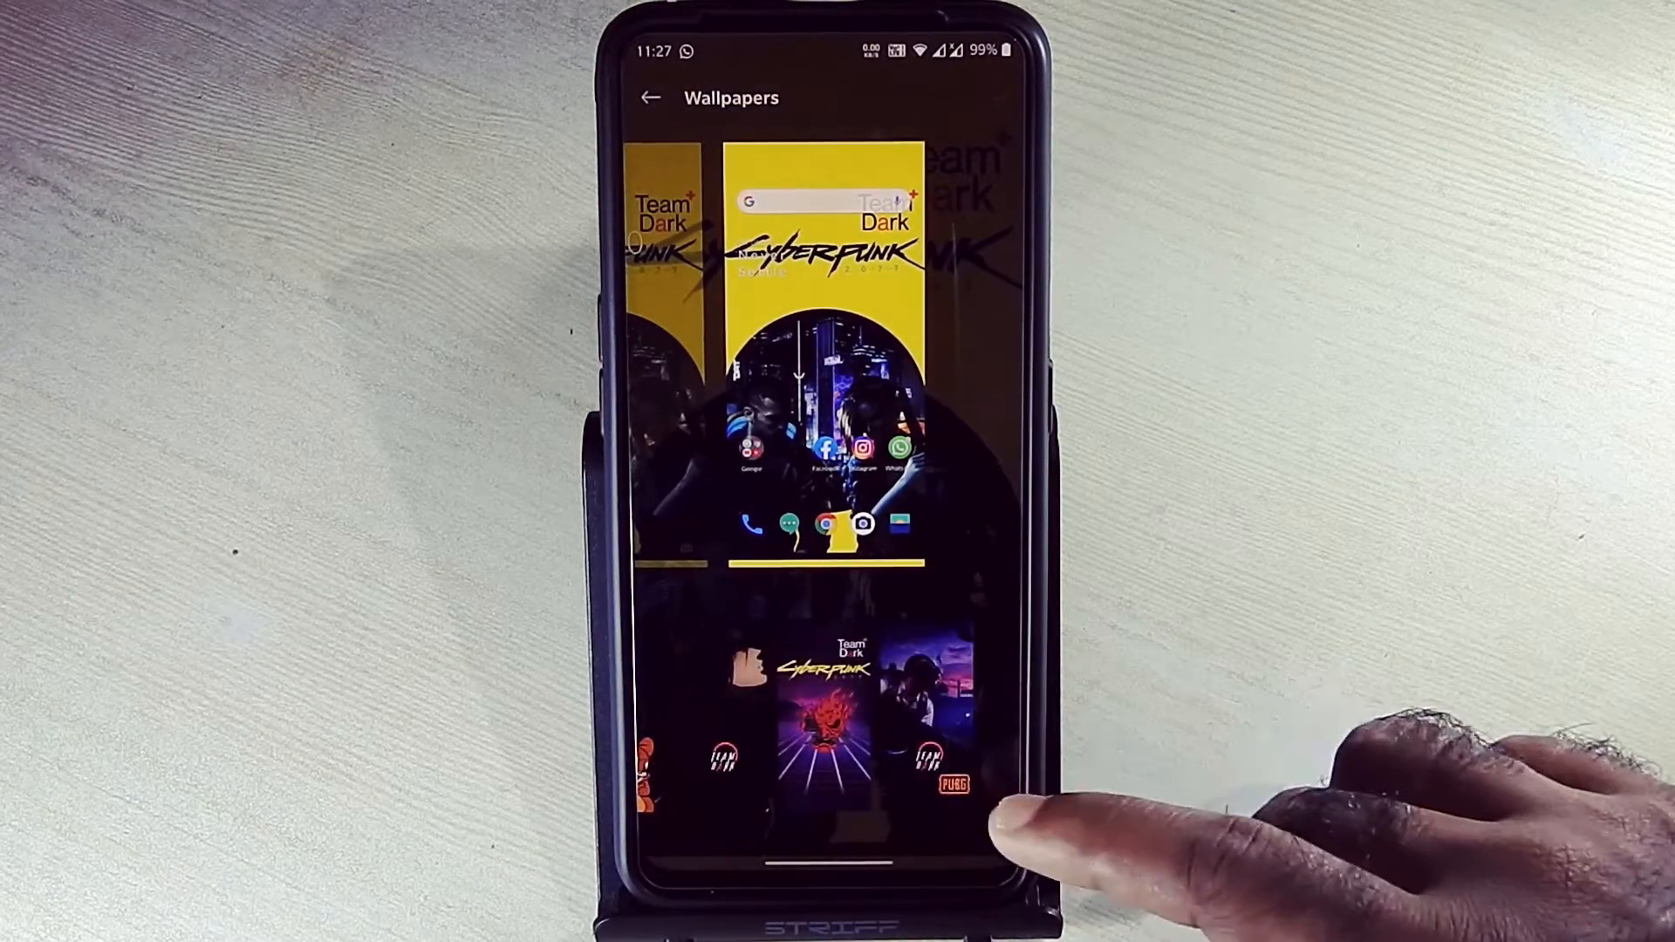
scroll("left", 3)
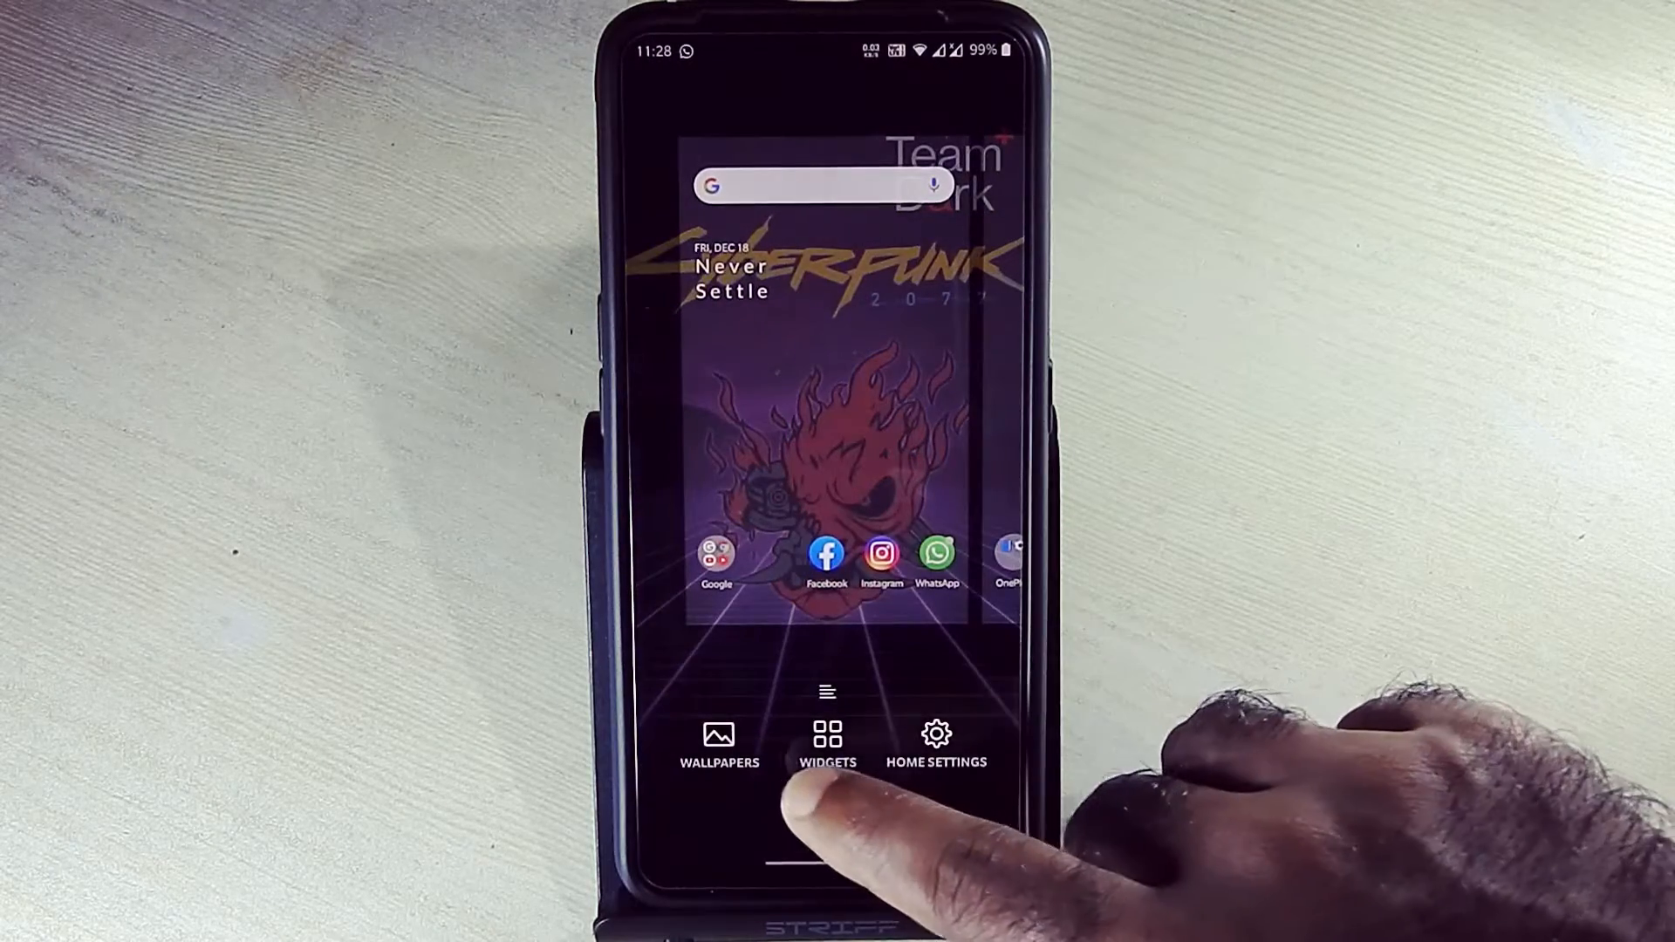
left_click(937, 742)
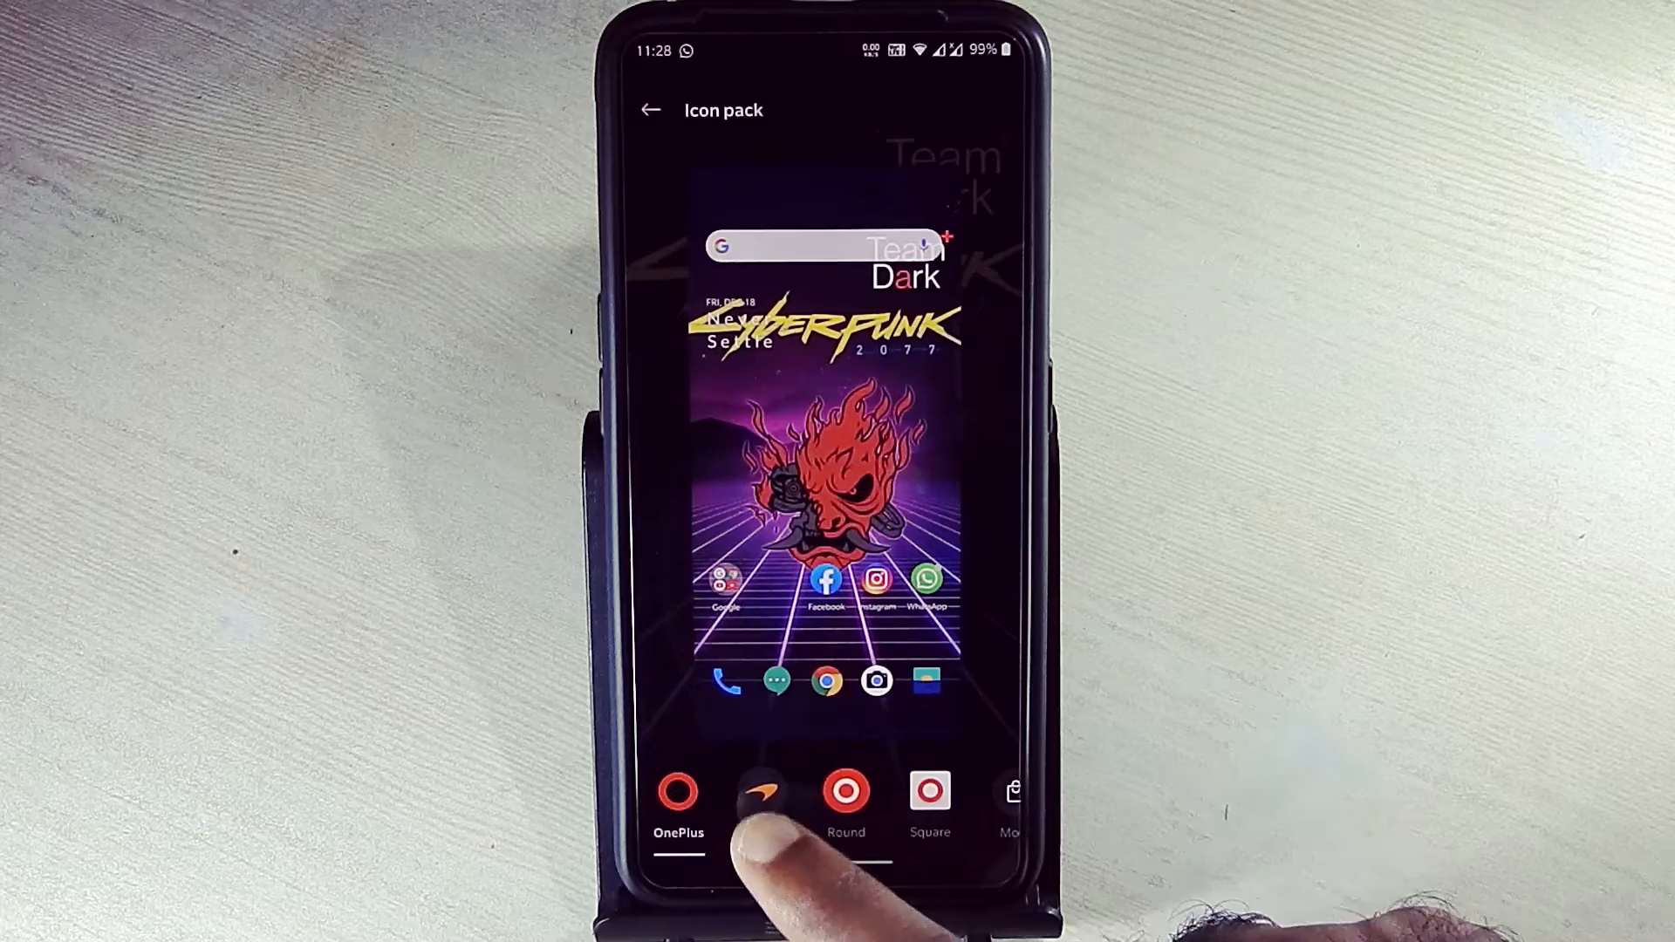
left_click(846, 799)
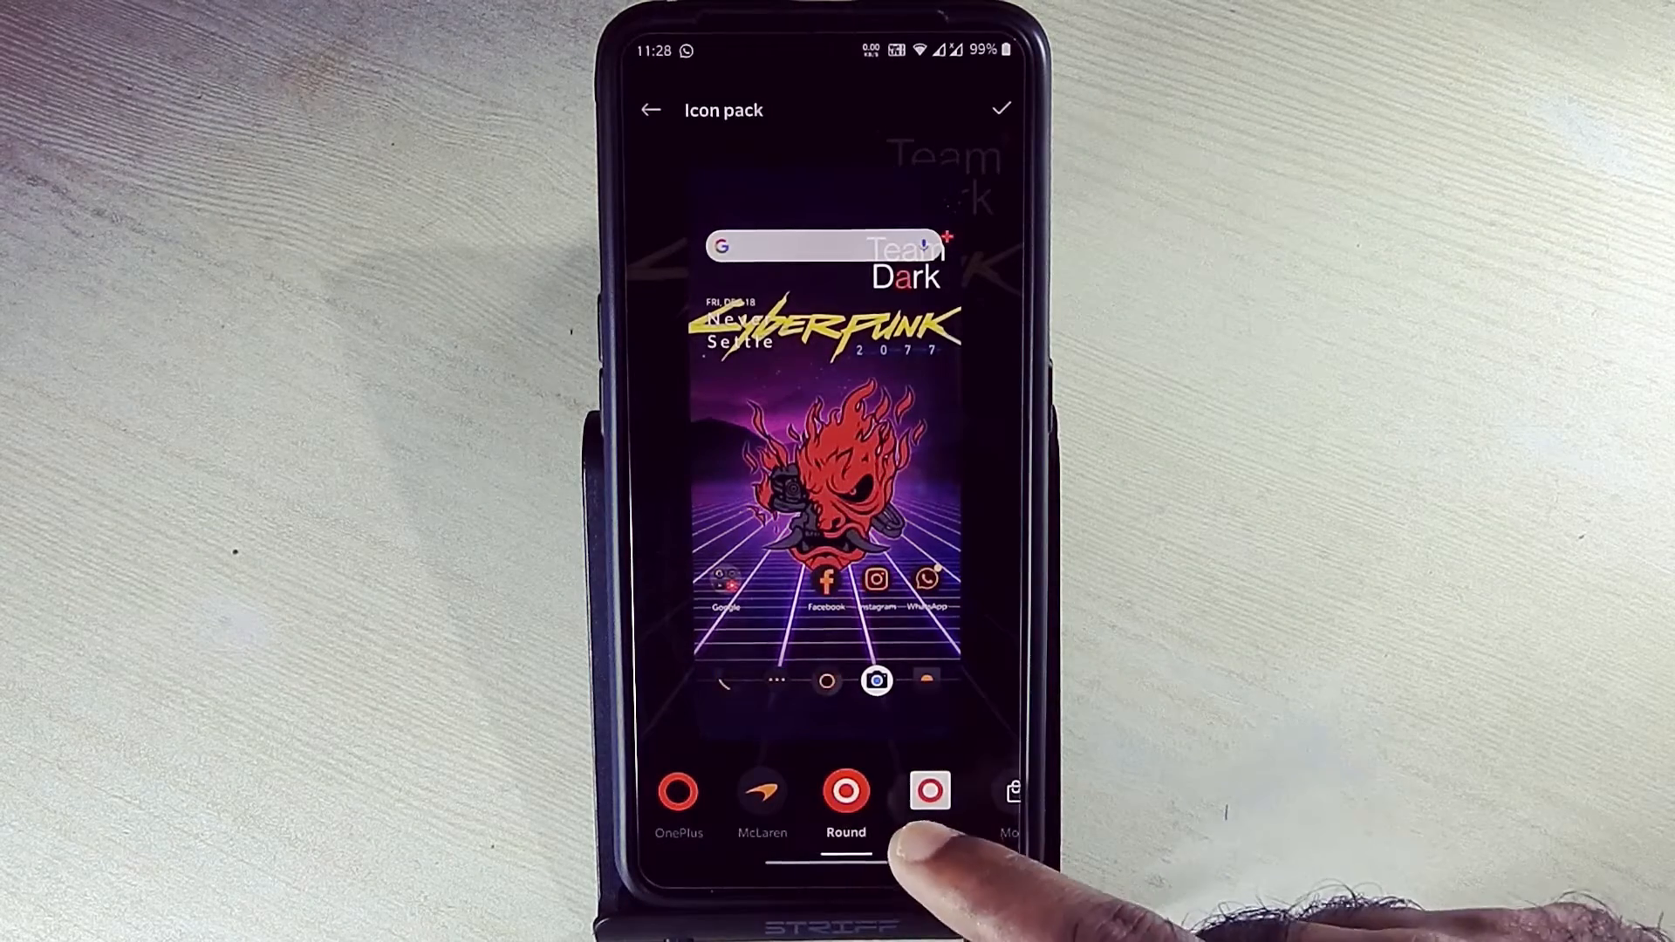
left_click(929, 790)
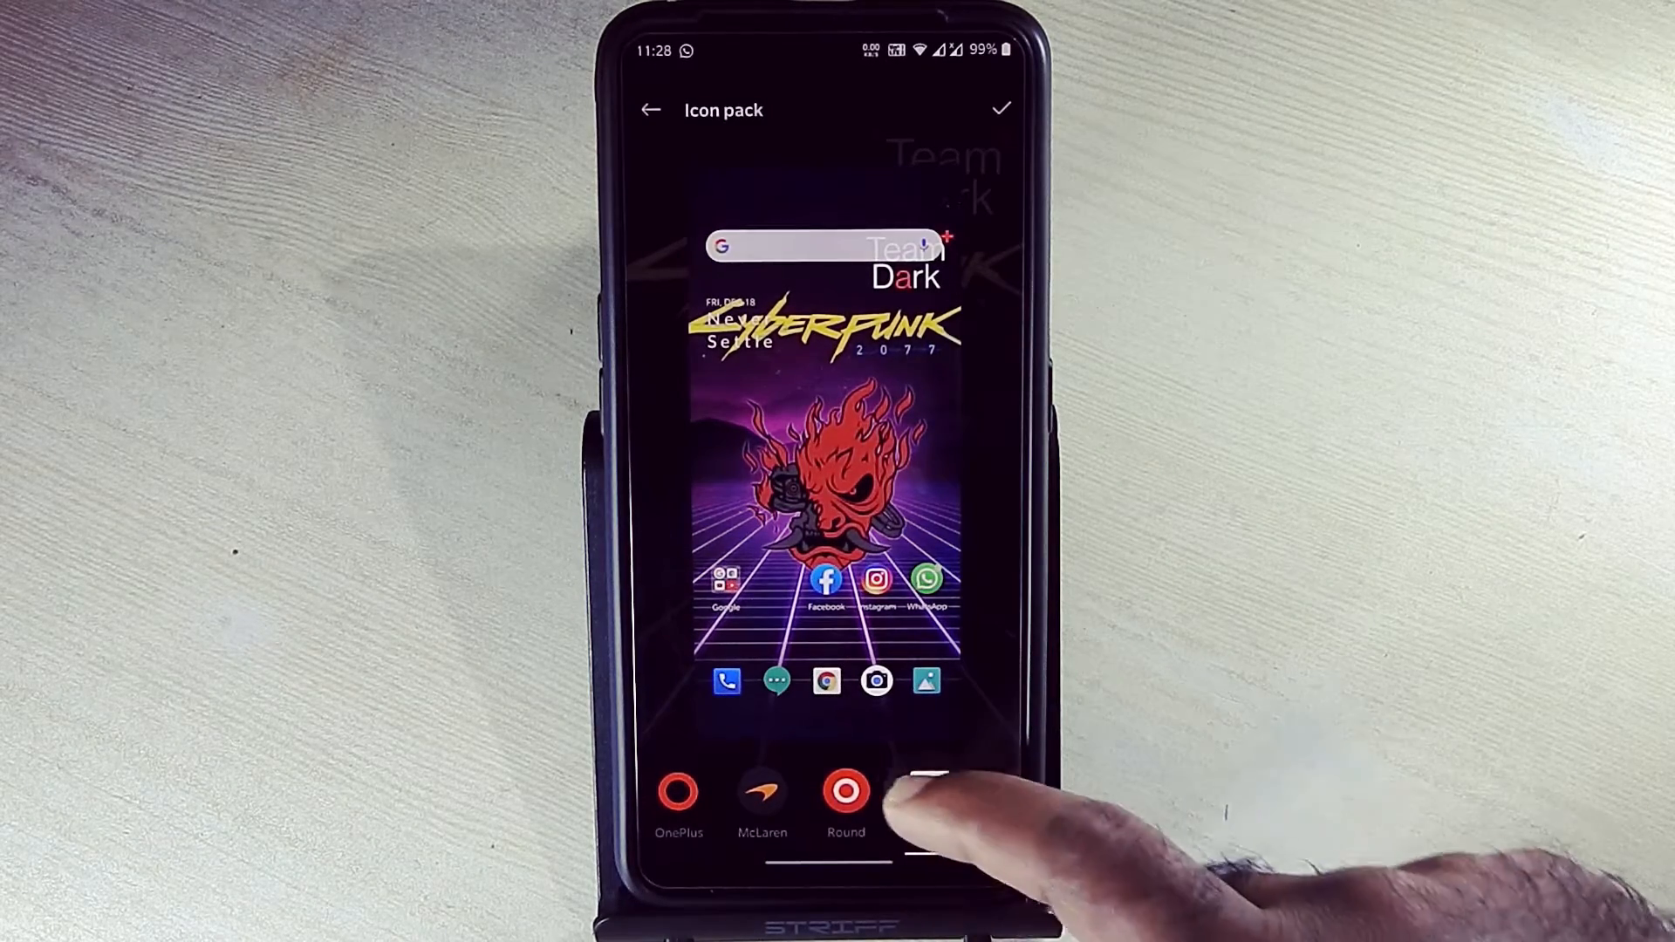
scroll("left", 3)
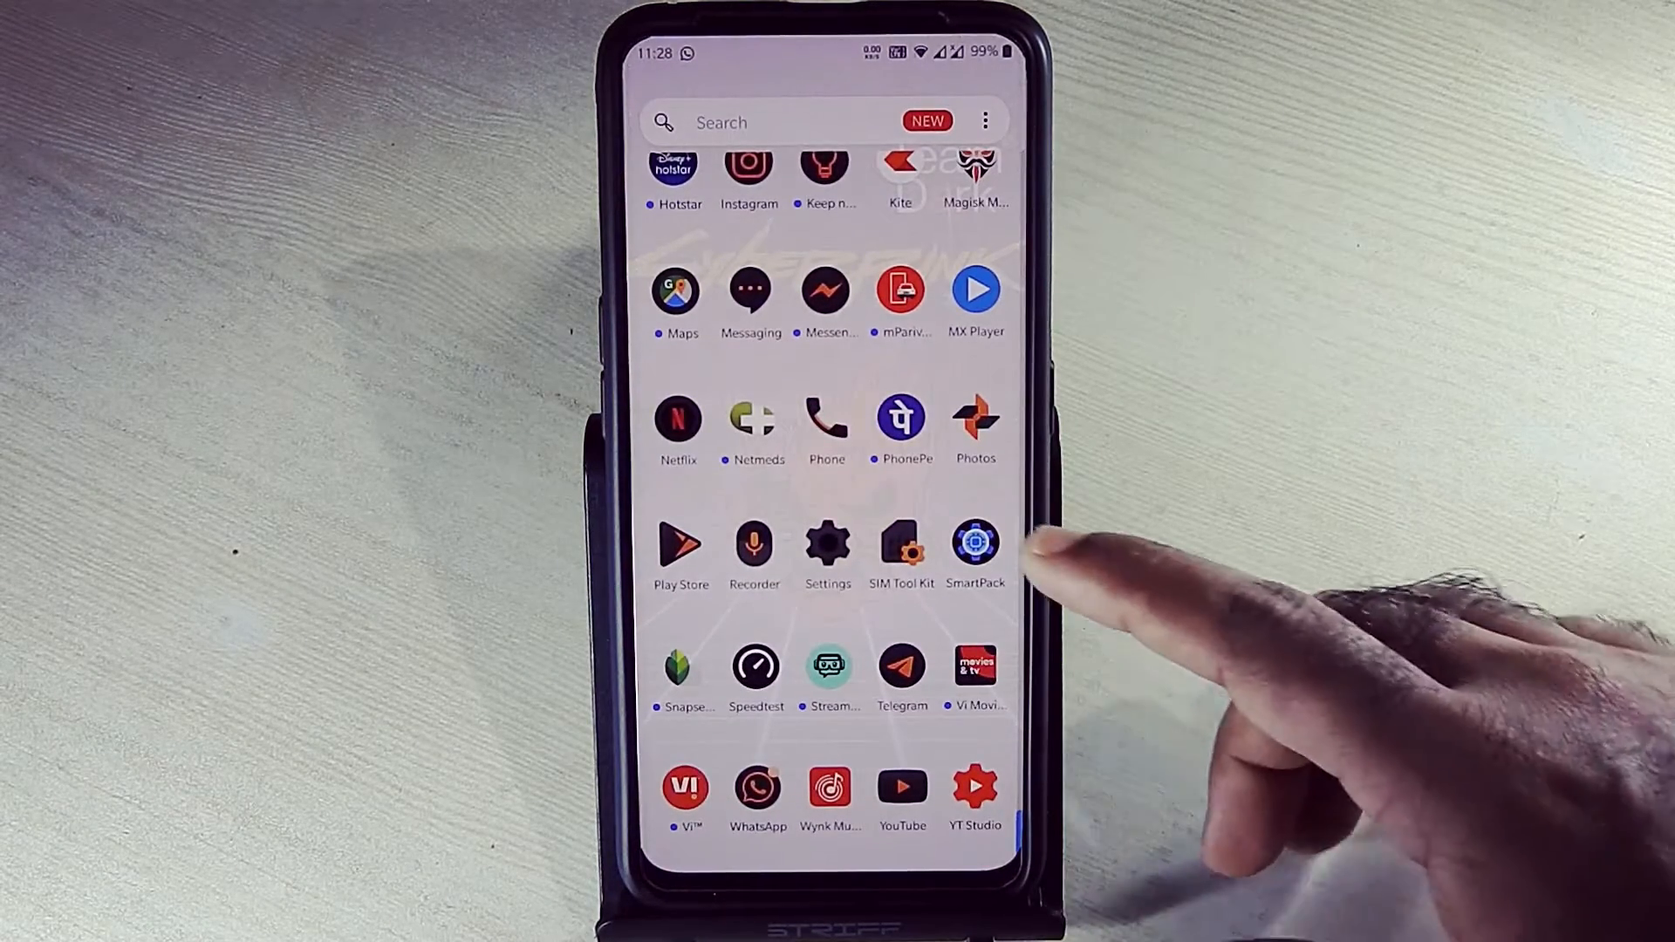
- Go to the Phone app's Call Recording settings and toggle call recording
left_click(827, 791)
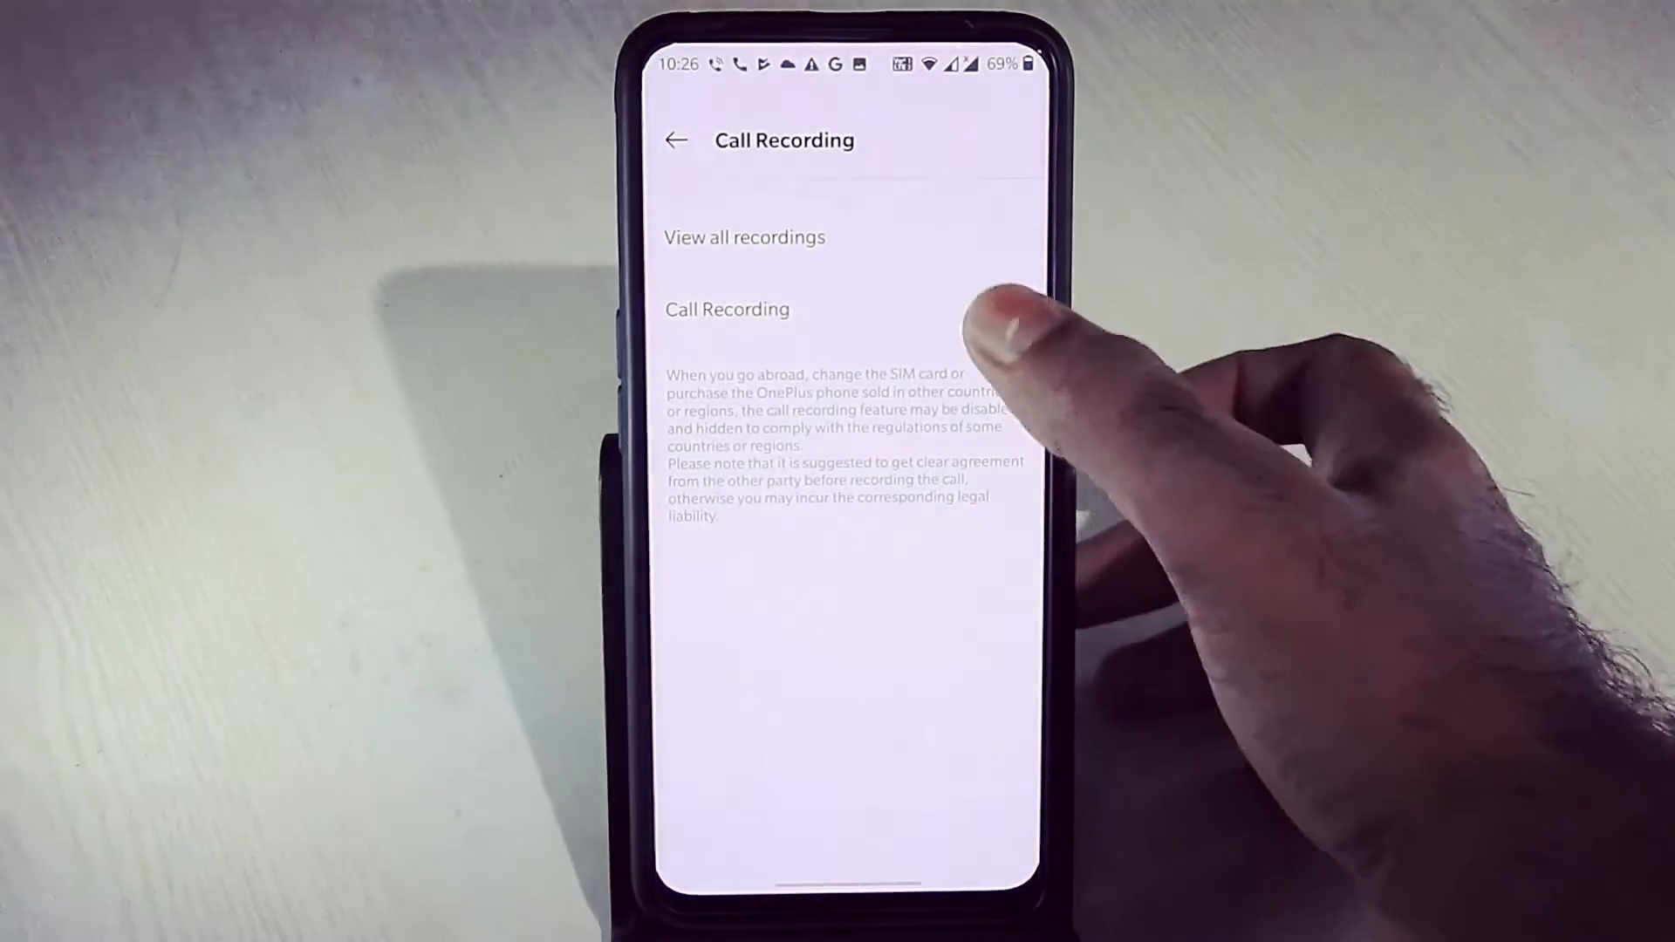
left_click(1000, 308)
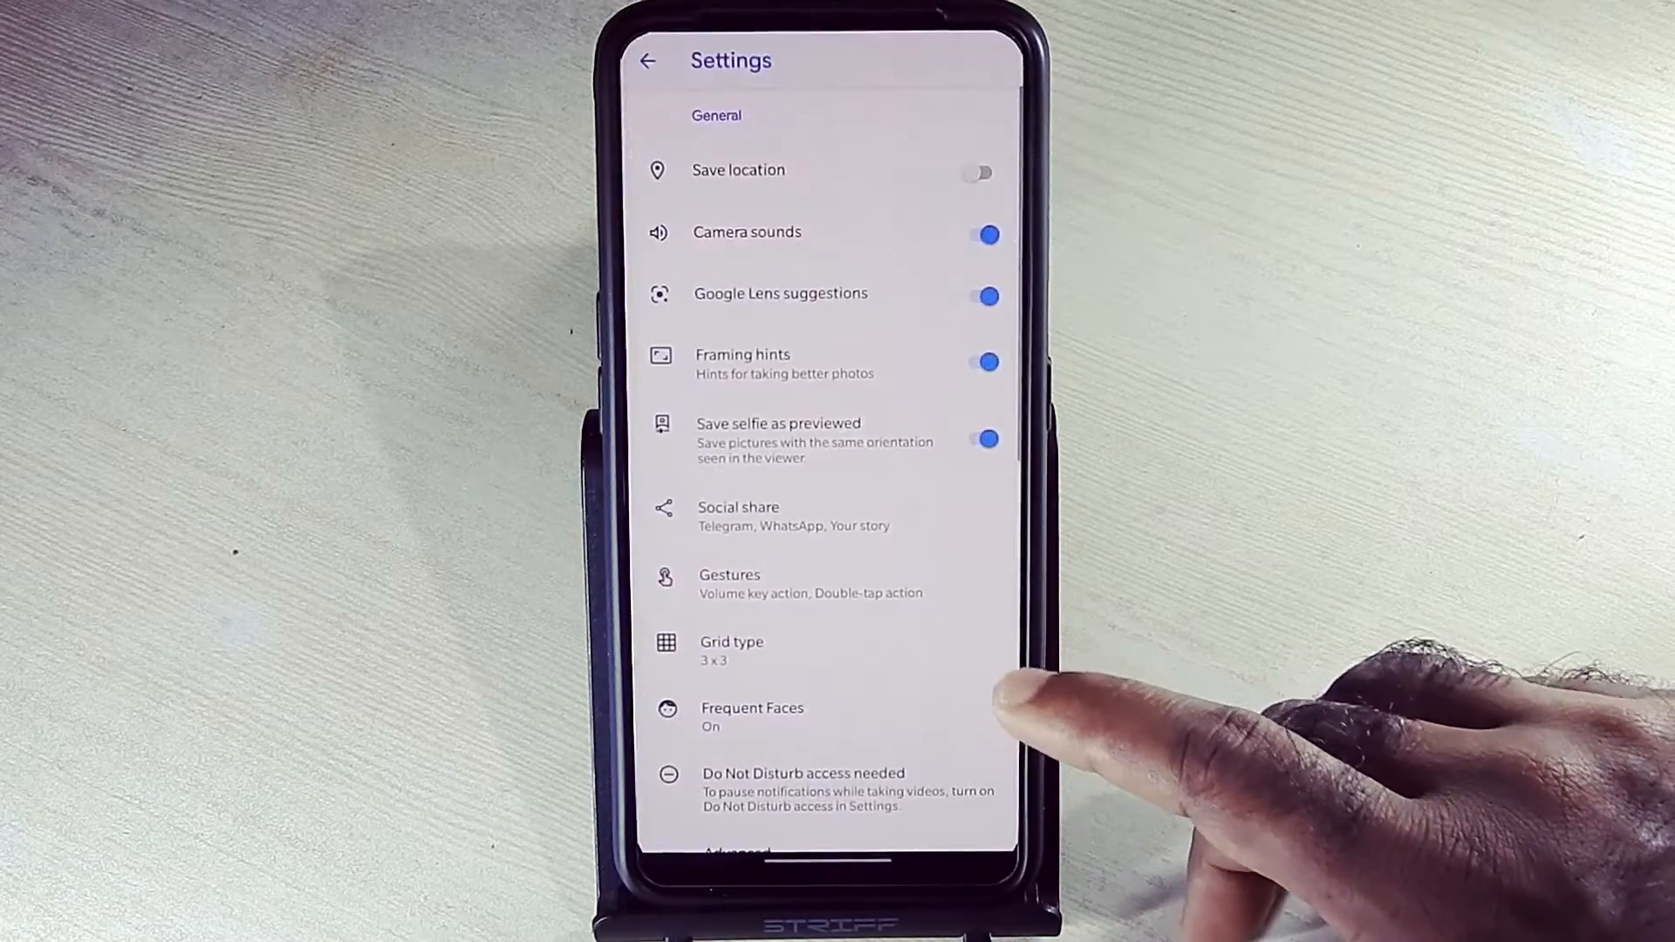
- Scroll Google Camera's photo and video settings and view the Info page
scroll("up", 3)
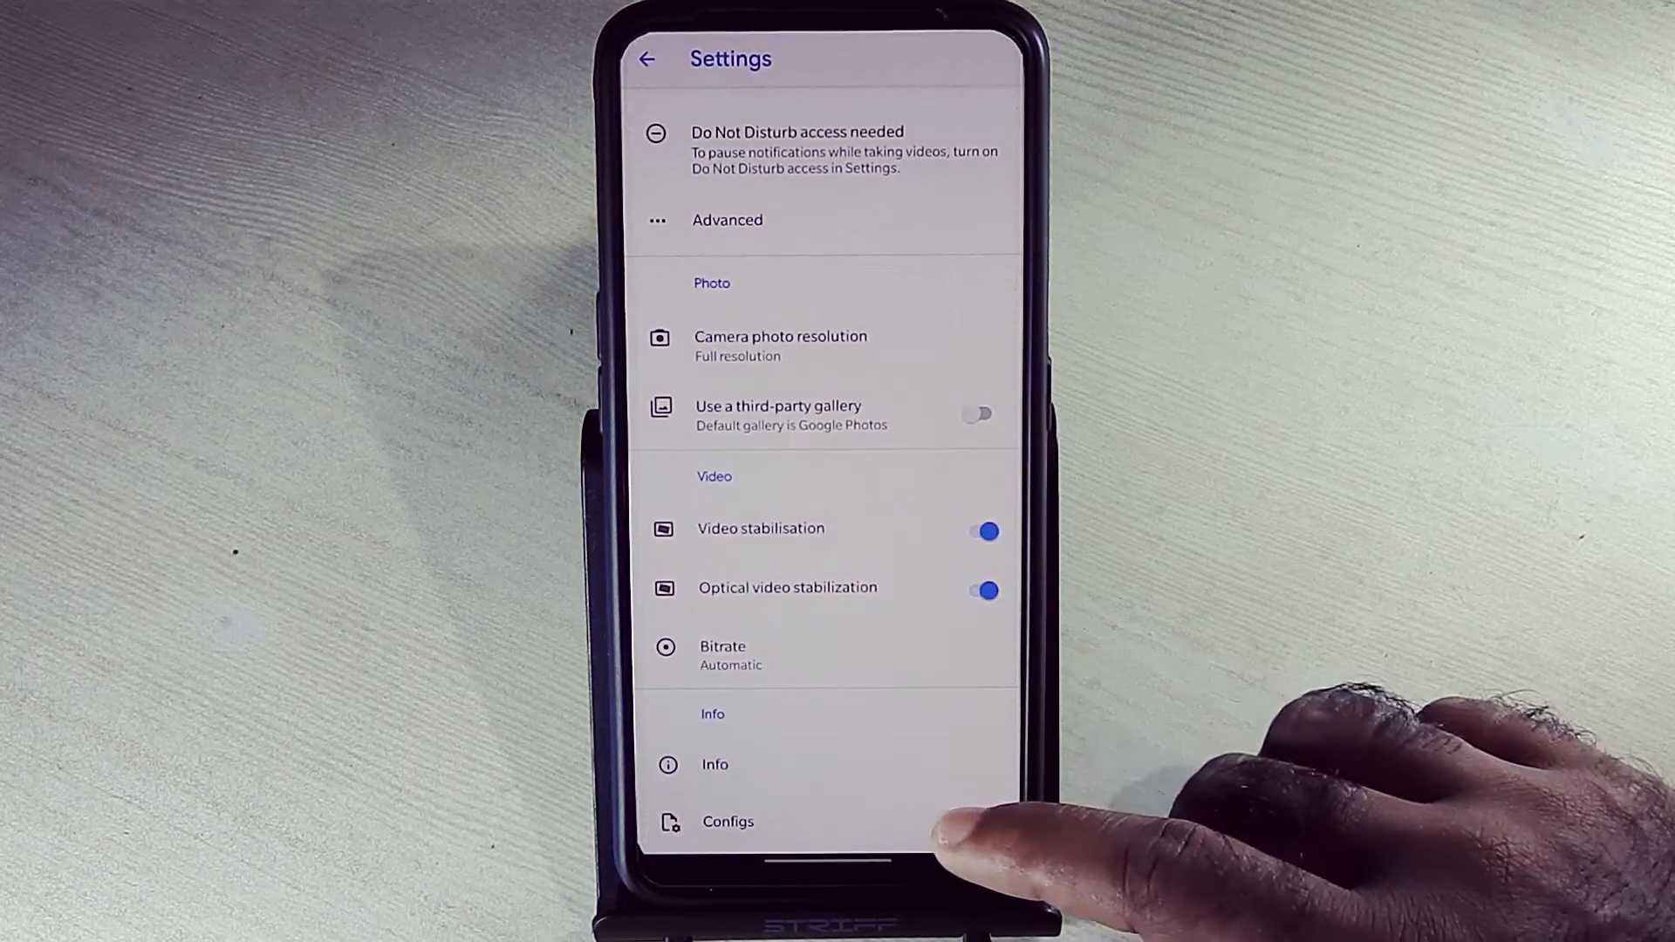
mouse_move(908, 758)
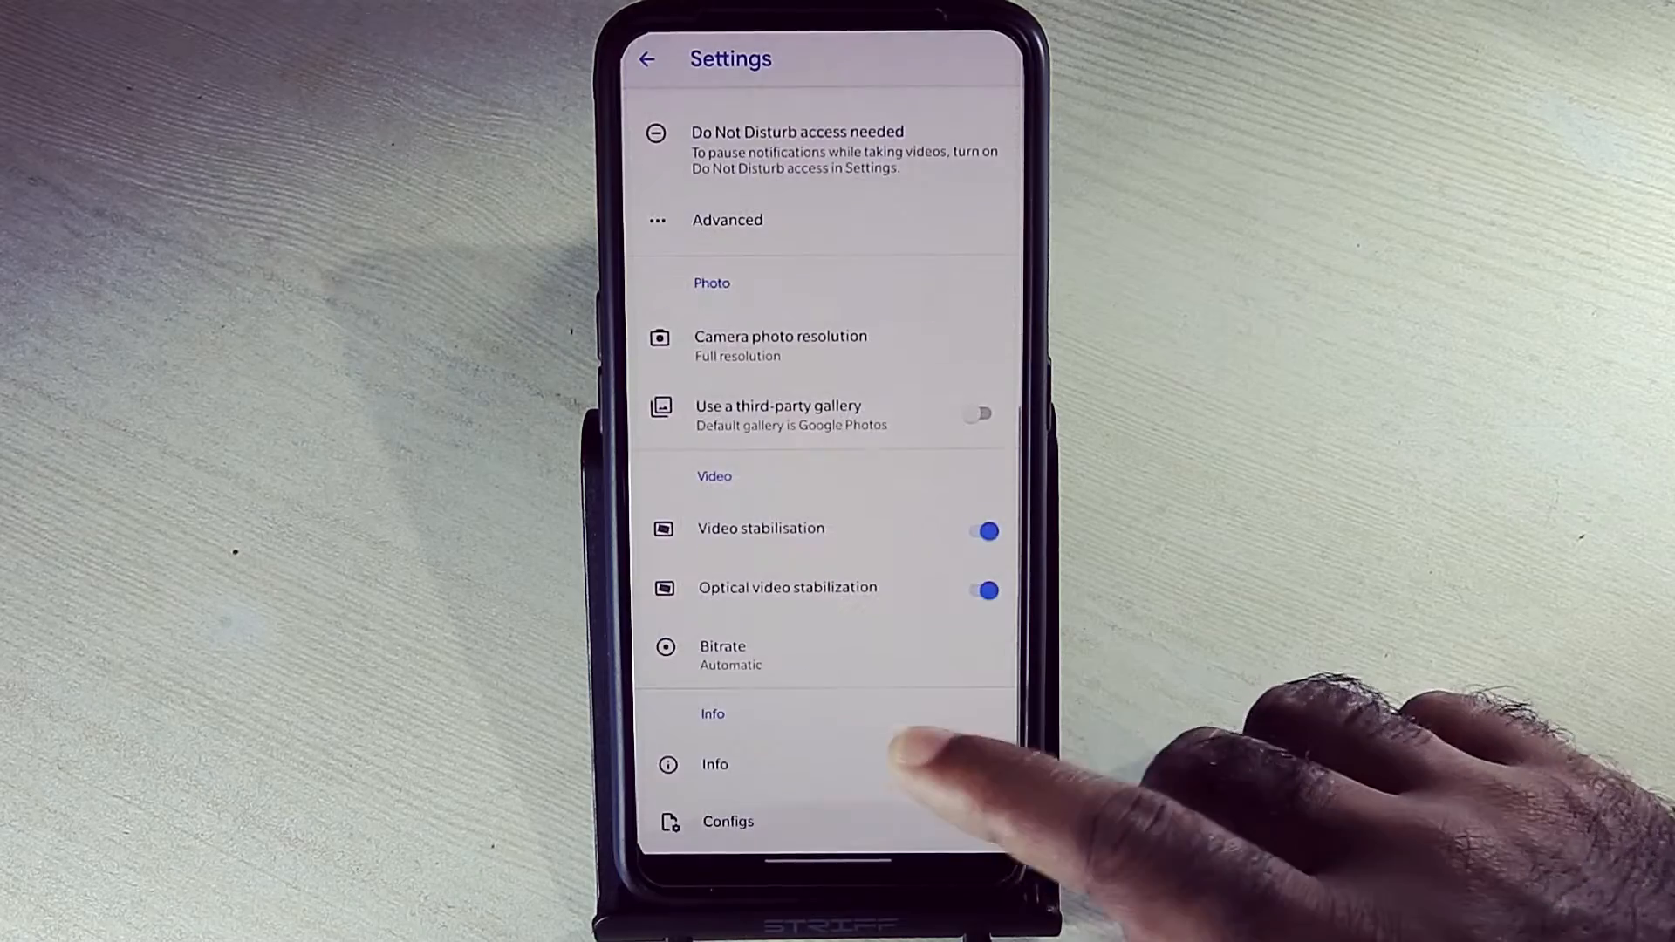
left_click(713, 764)
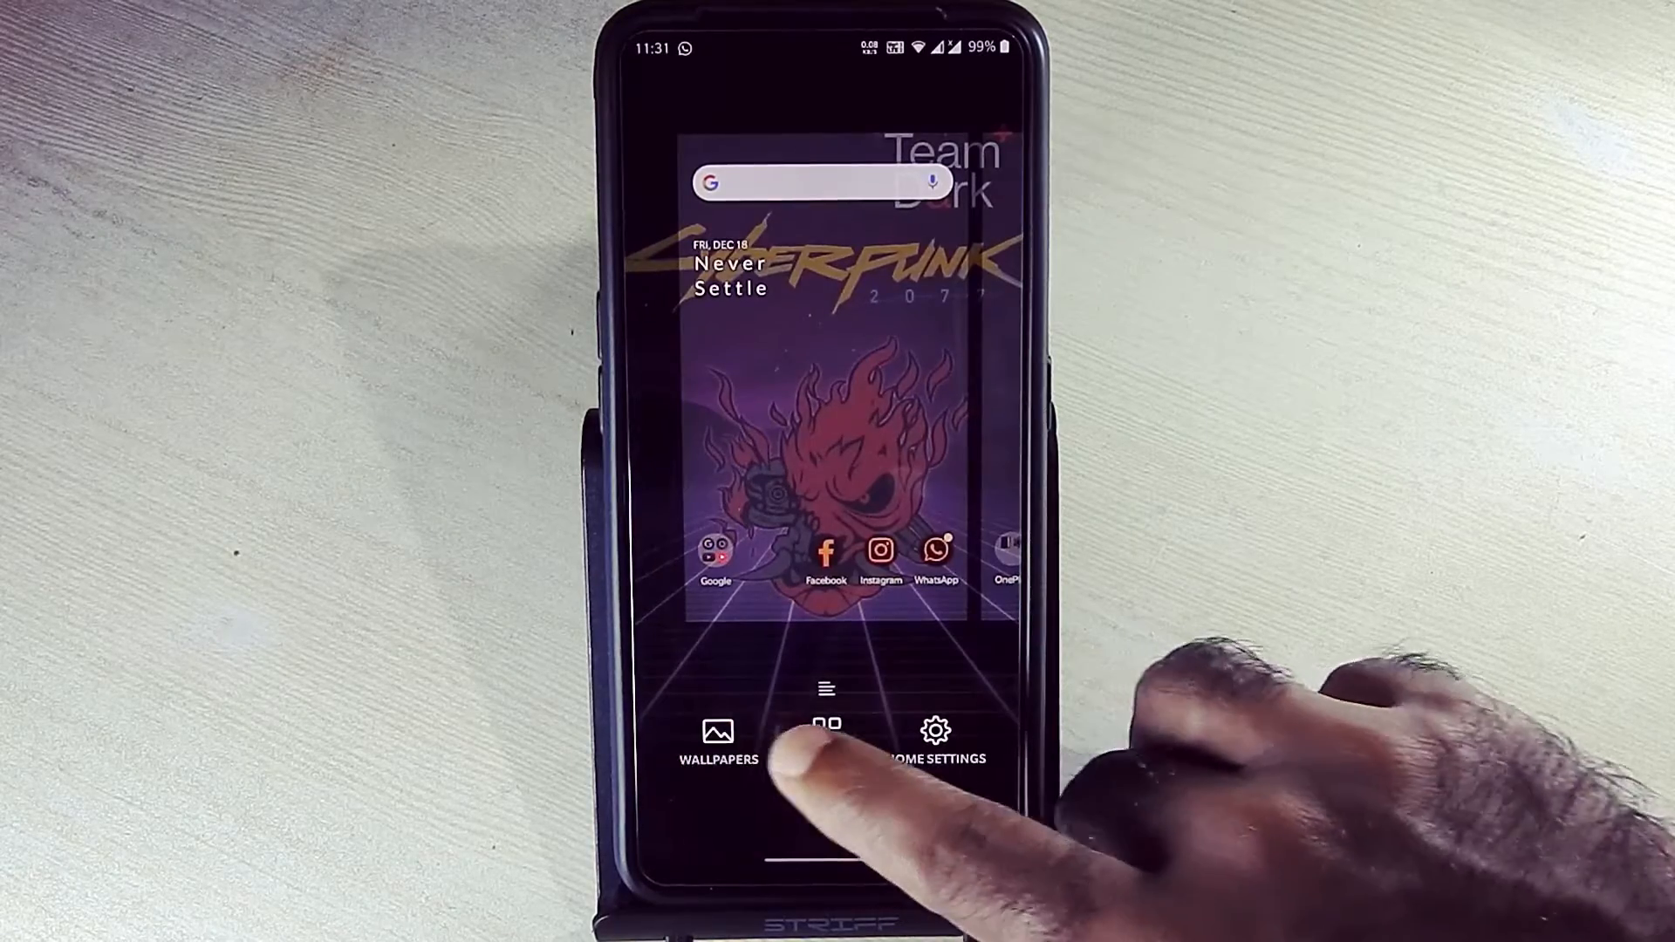
- Bring up Widgets from the home-screen options and scroll the widget list
left_click(826, 729)
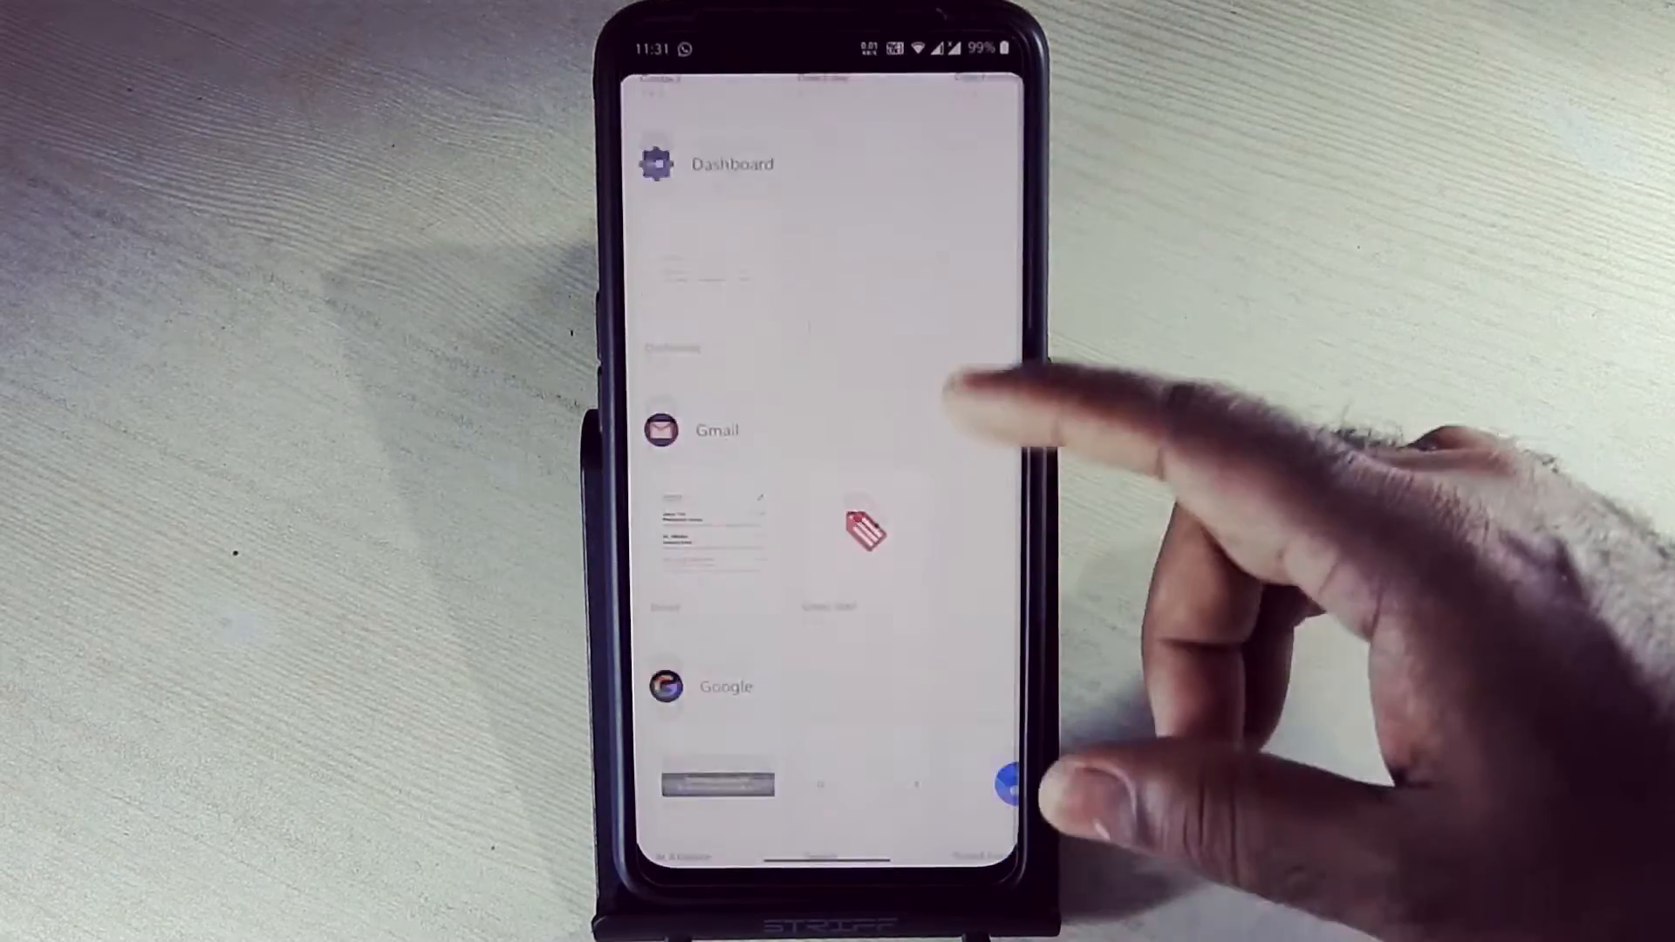
scroll("up", 3)
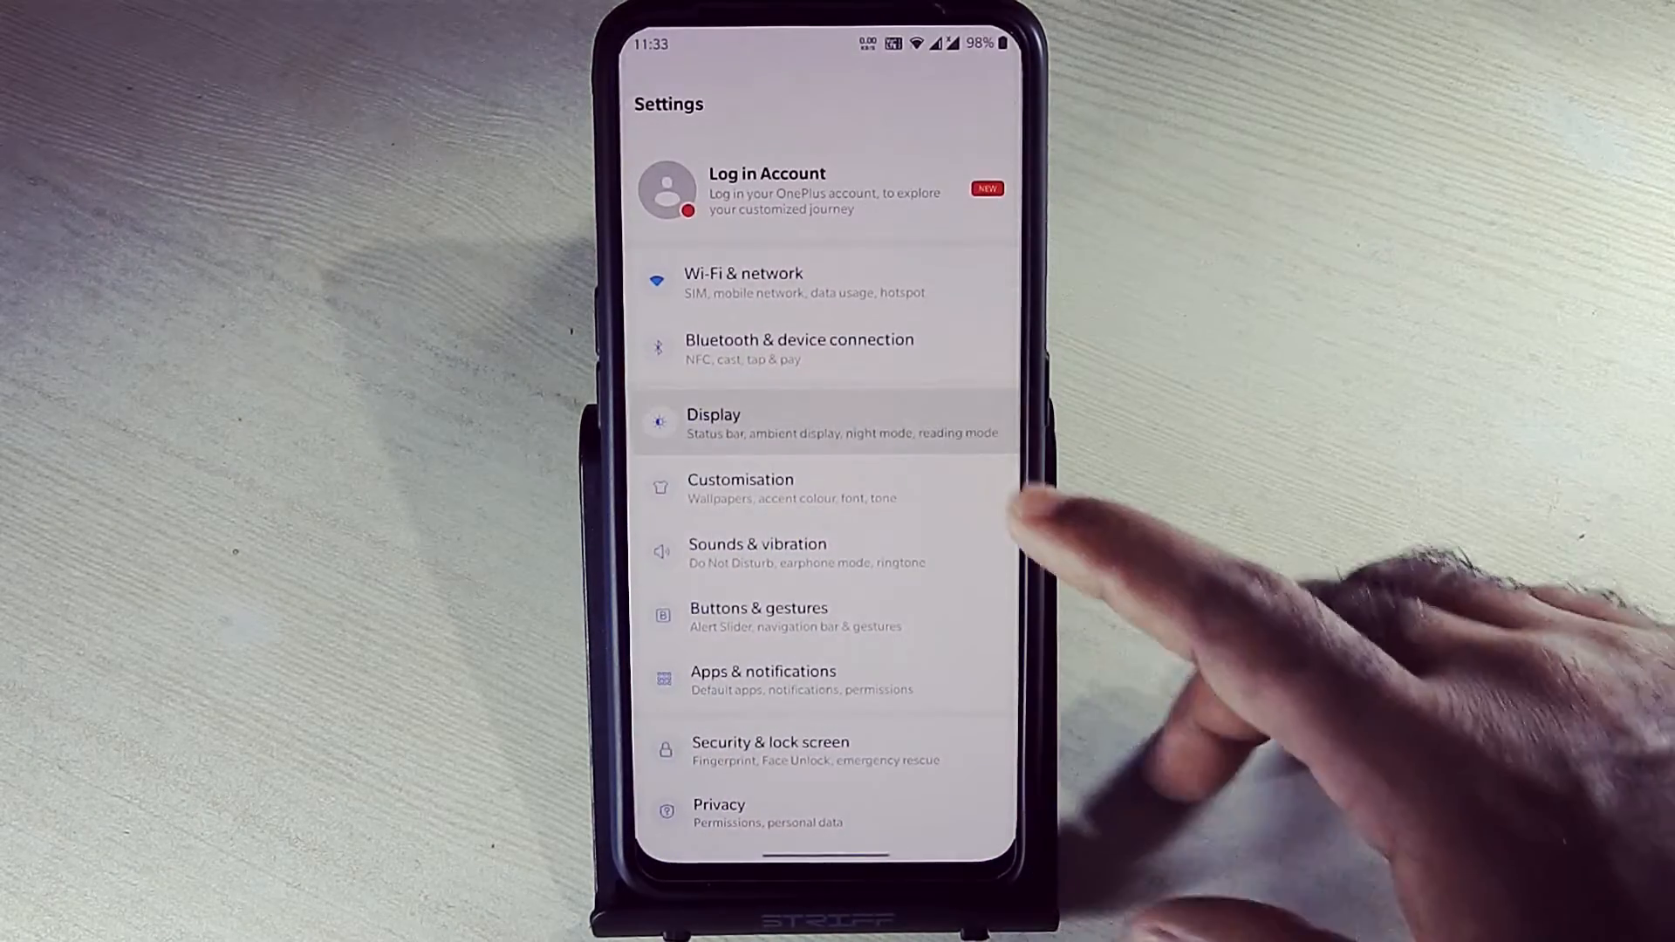
- In Display settings, view Screen calibration (Vivid) and the 90Hz refresh rate
left_click(748, 423)
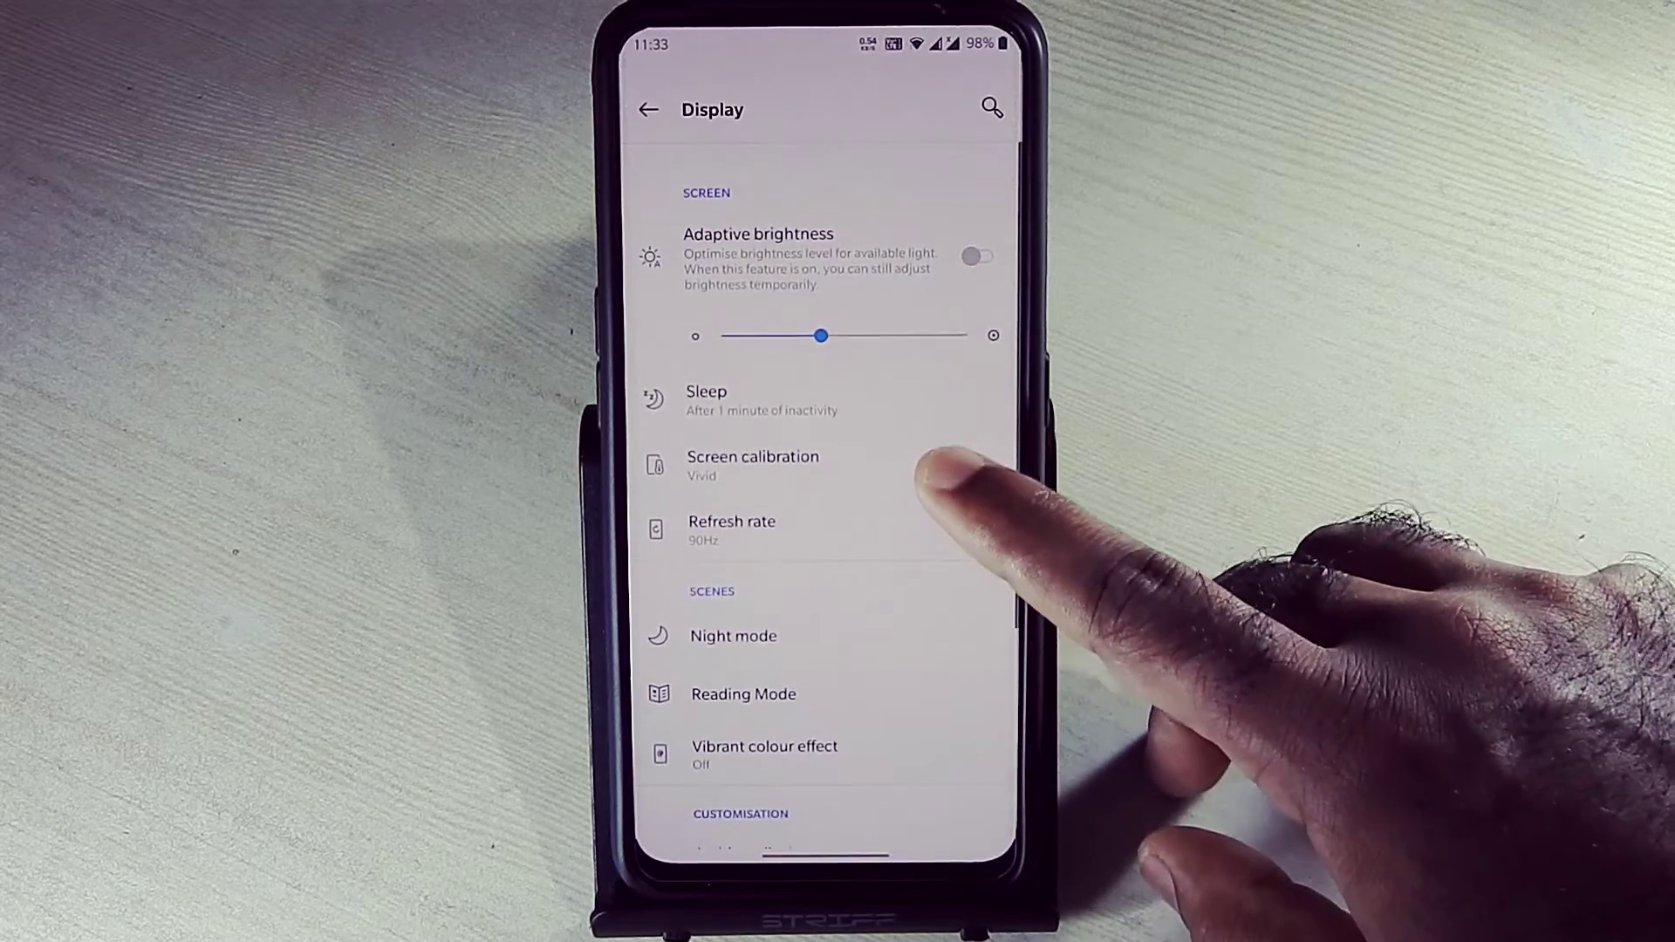
left_click(753, 465)
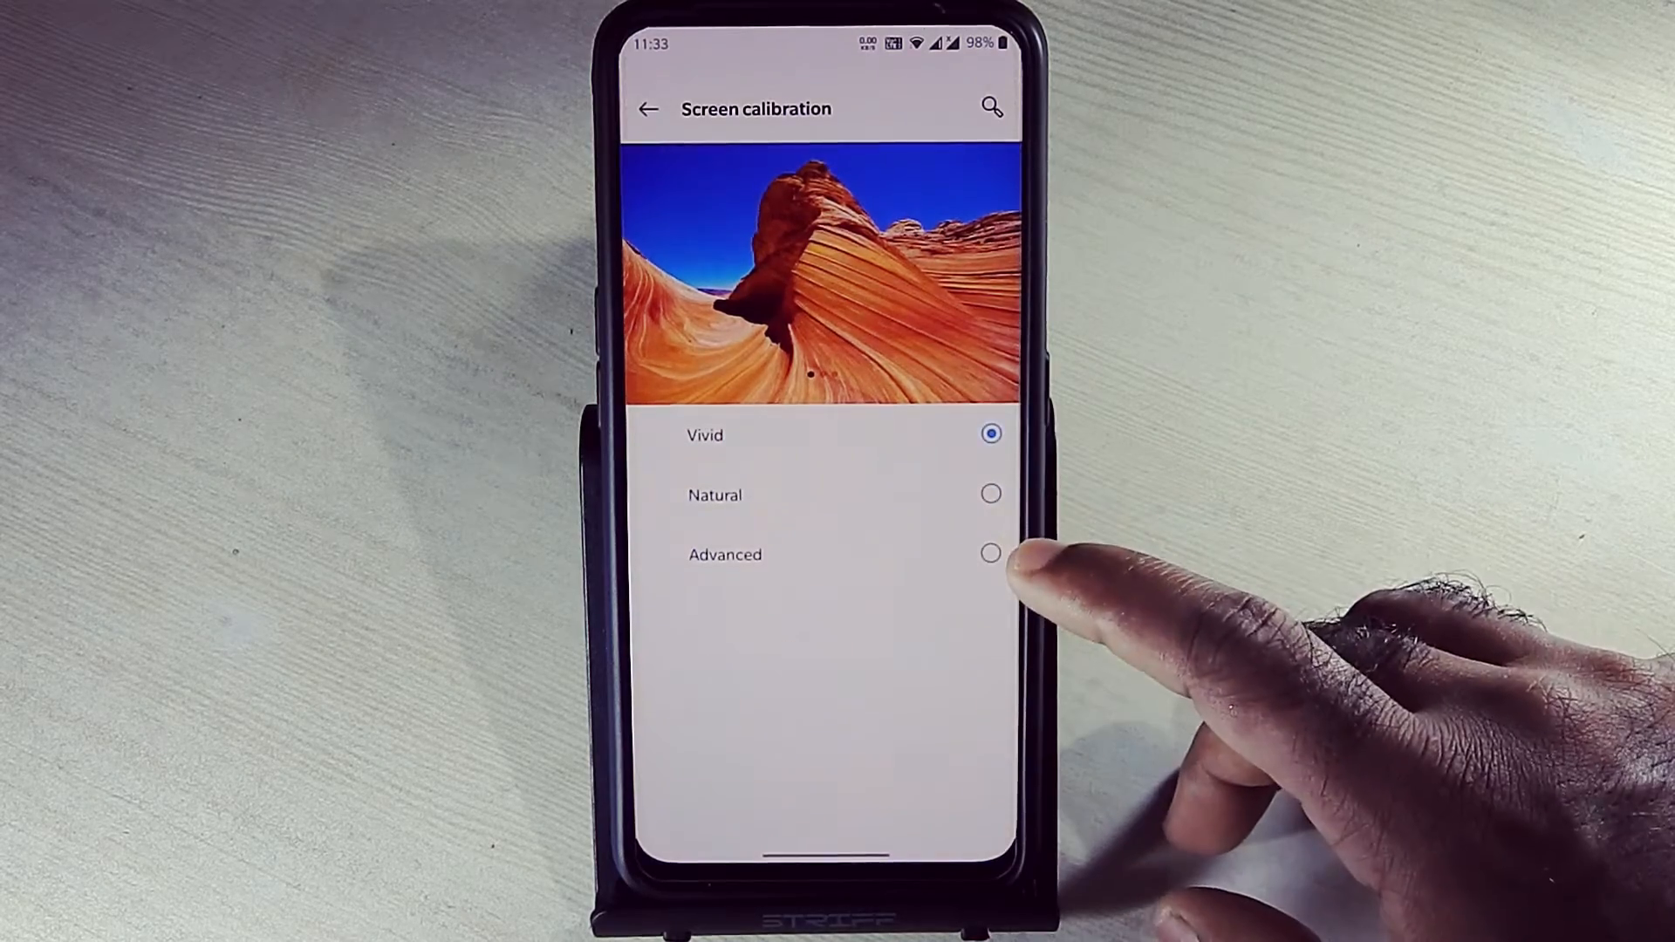
left_click(647, 108)
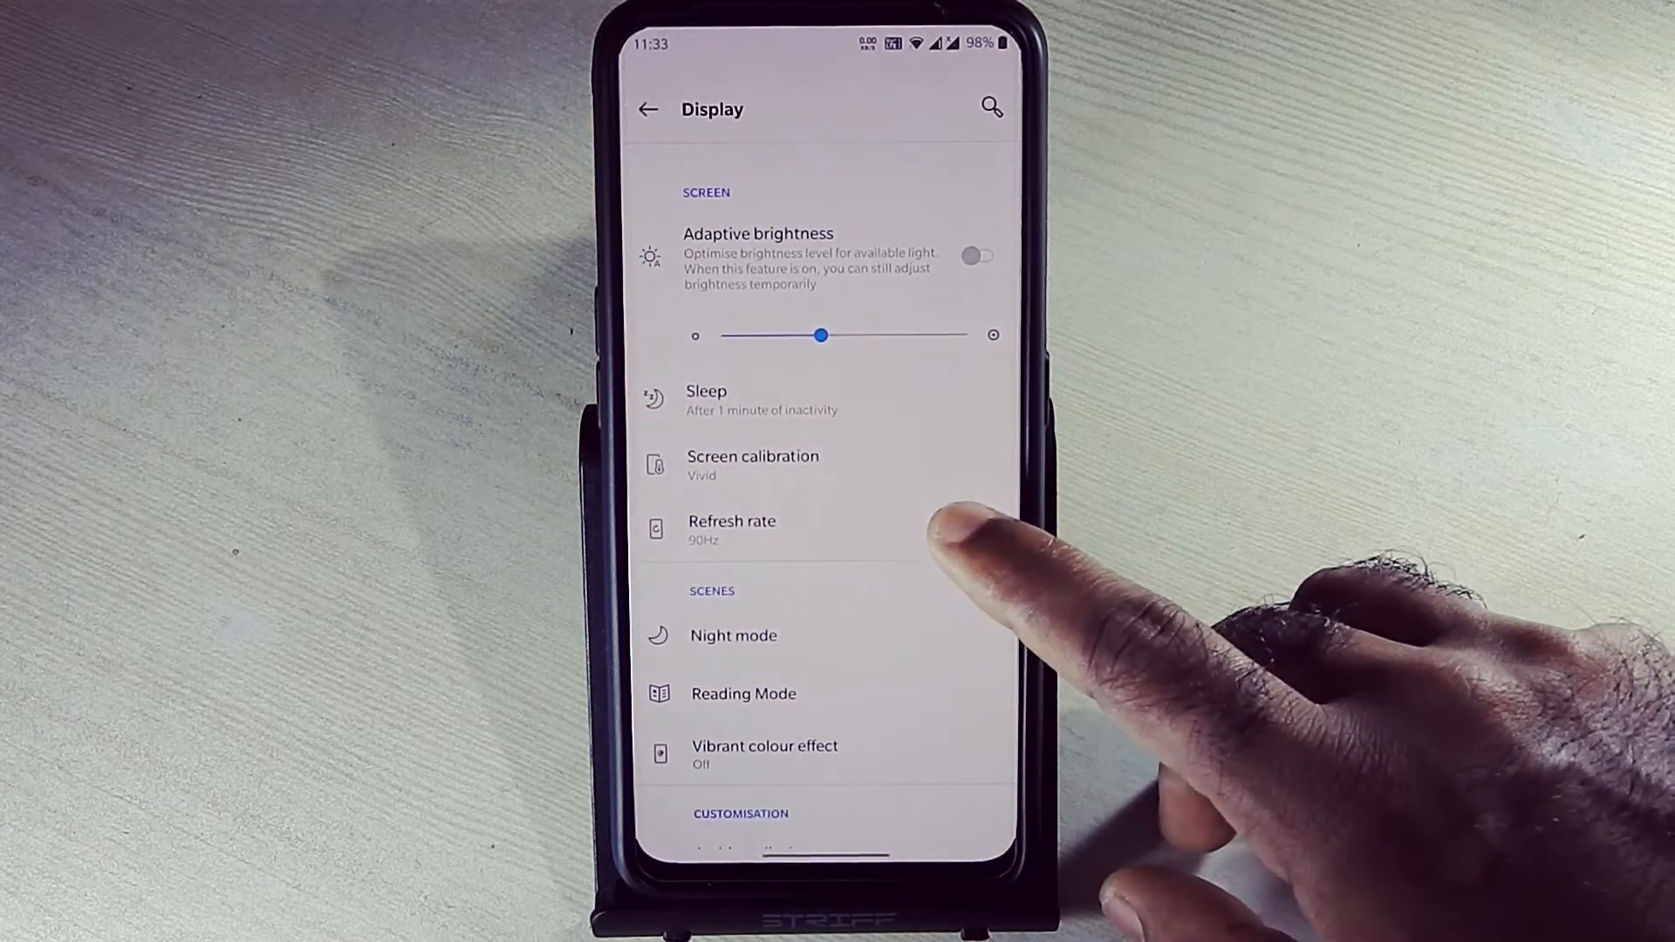
left_click(732, 528)
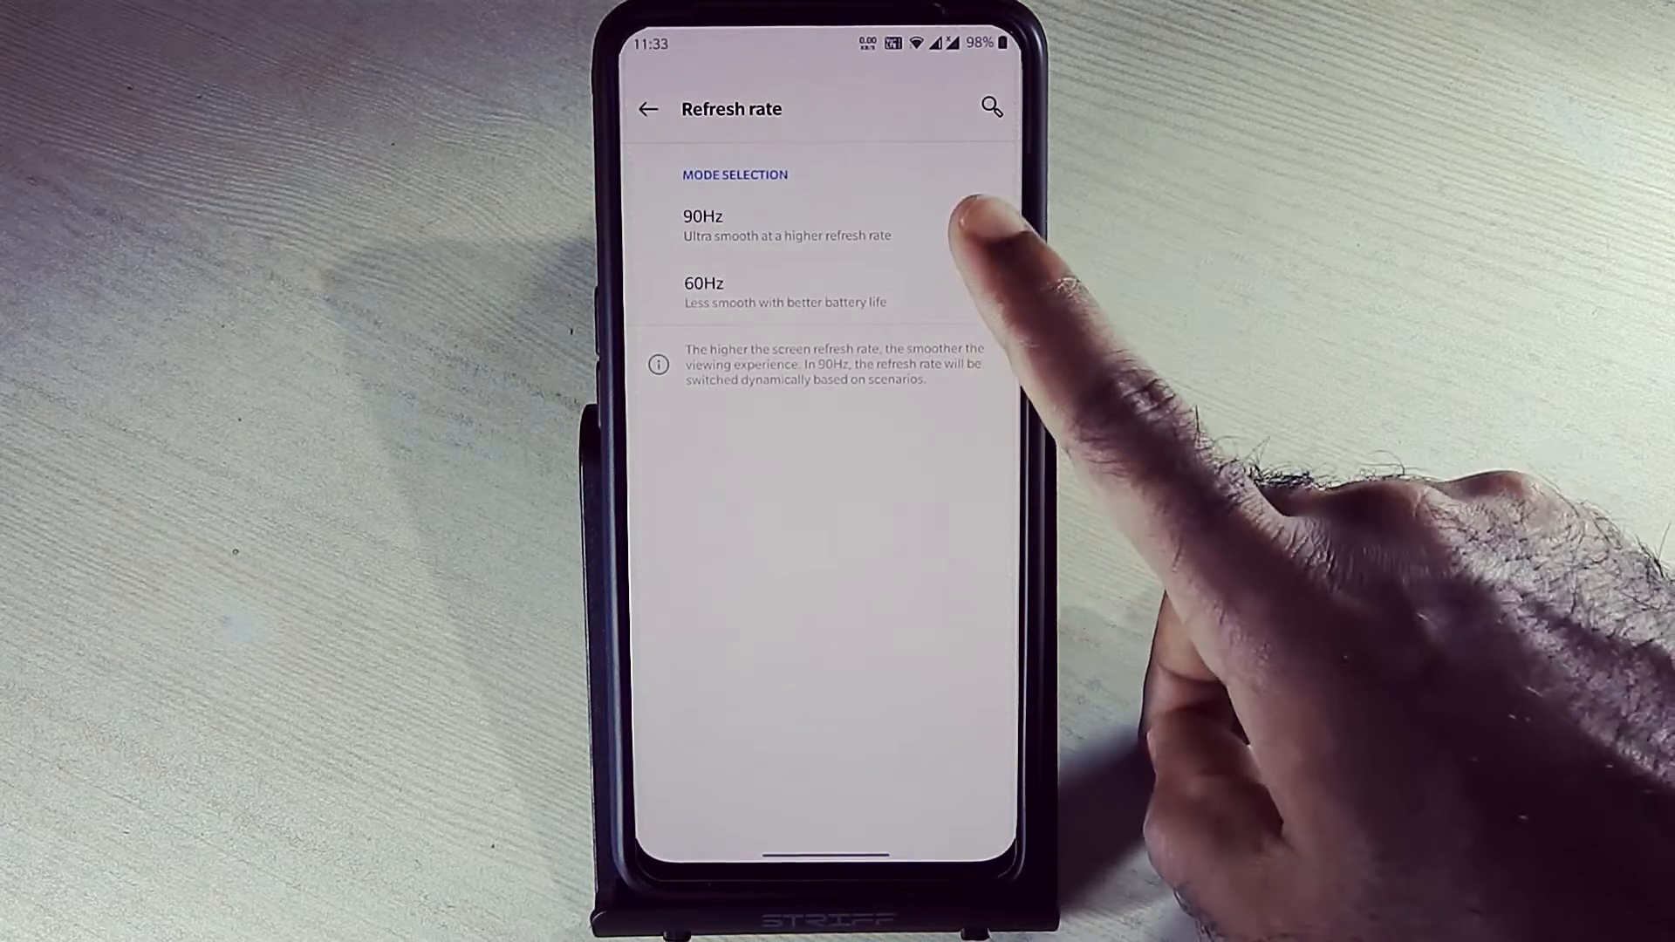
left_click(985, 223)
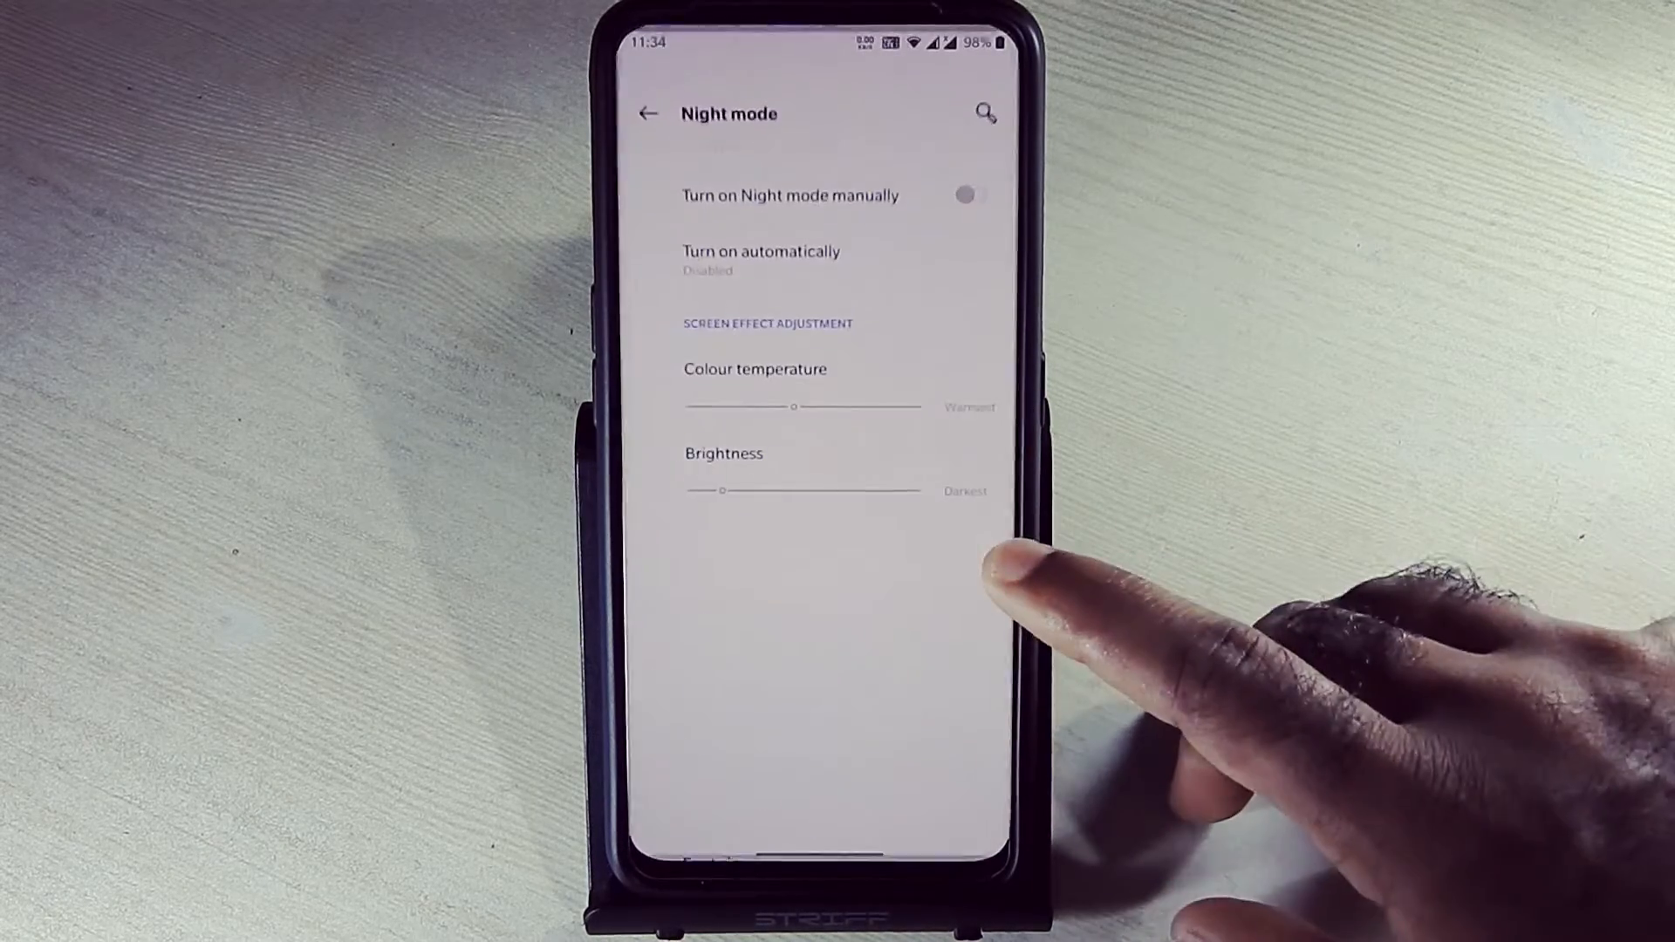
- Dismiss the Select effect dialog and leave Reading Mode switched off
left_click(979, 191)
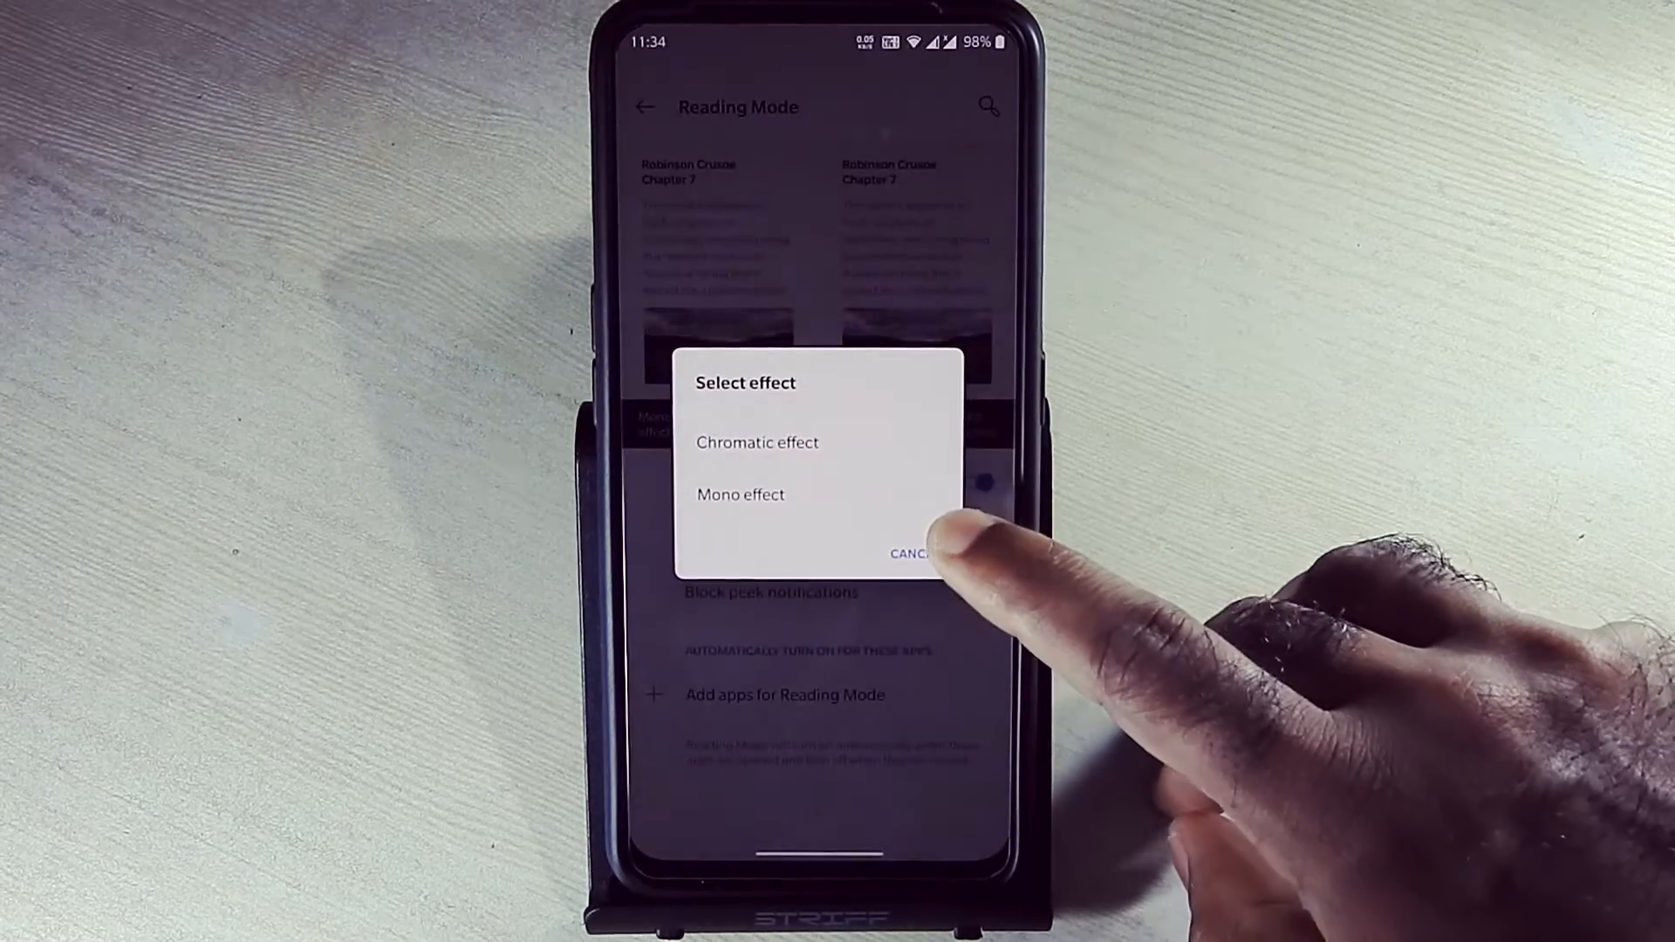
left_click(908, 553)
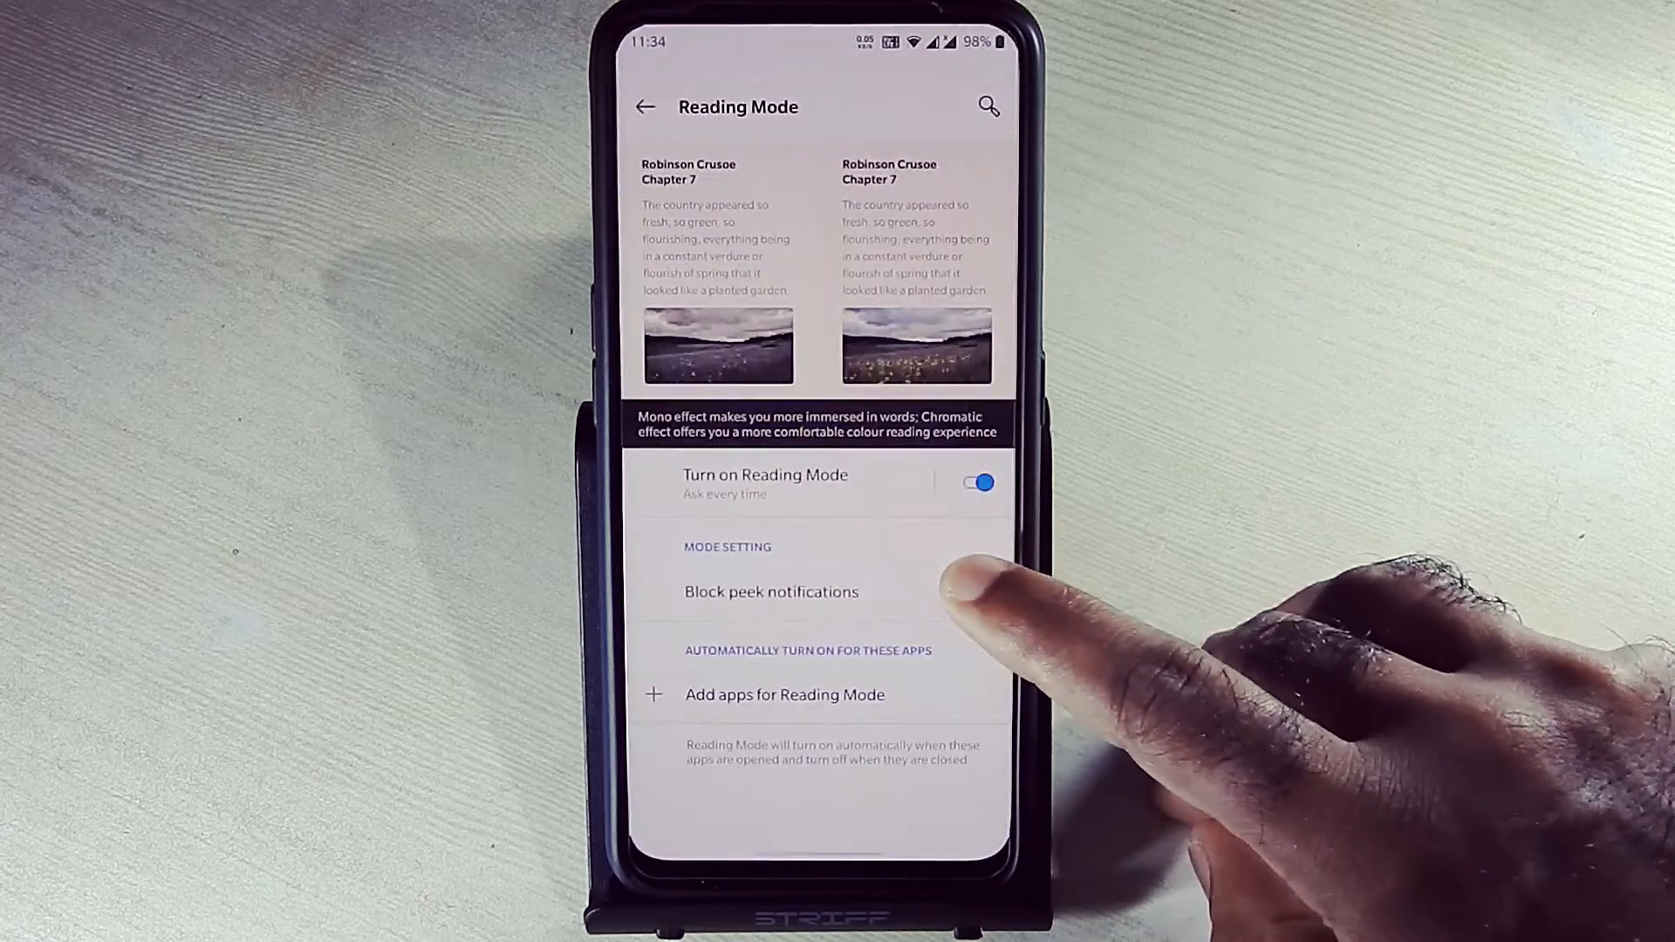
left_click(975, 482)
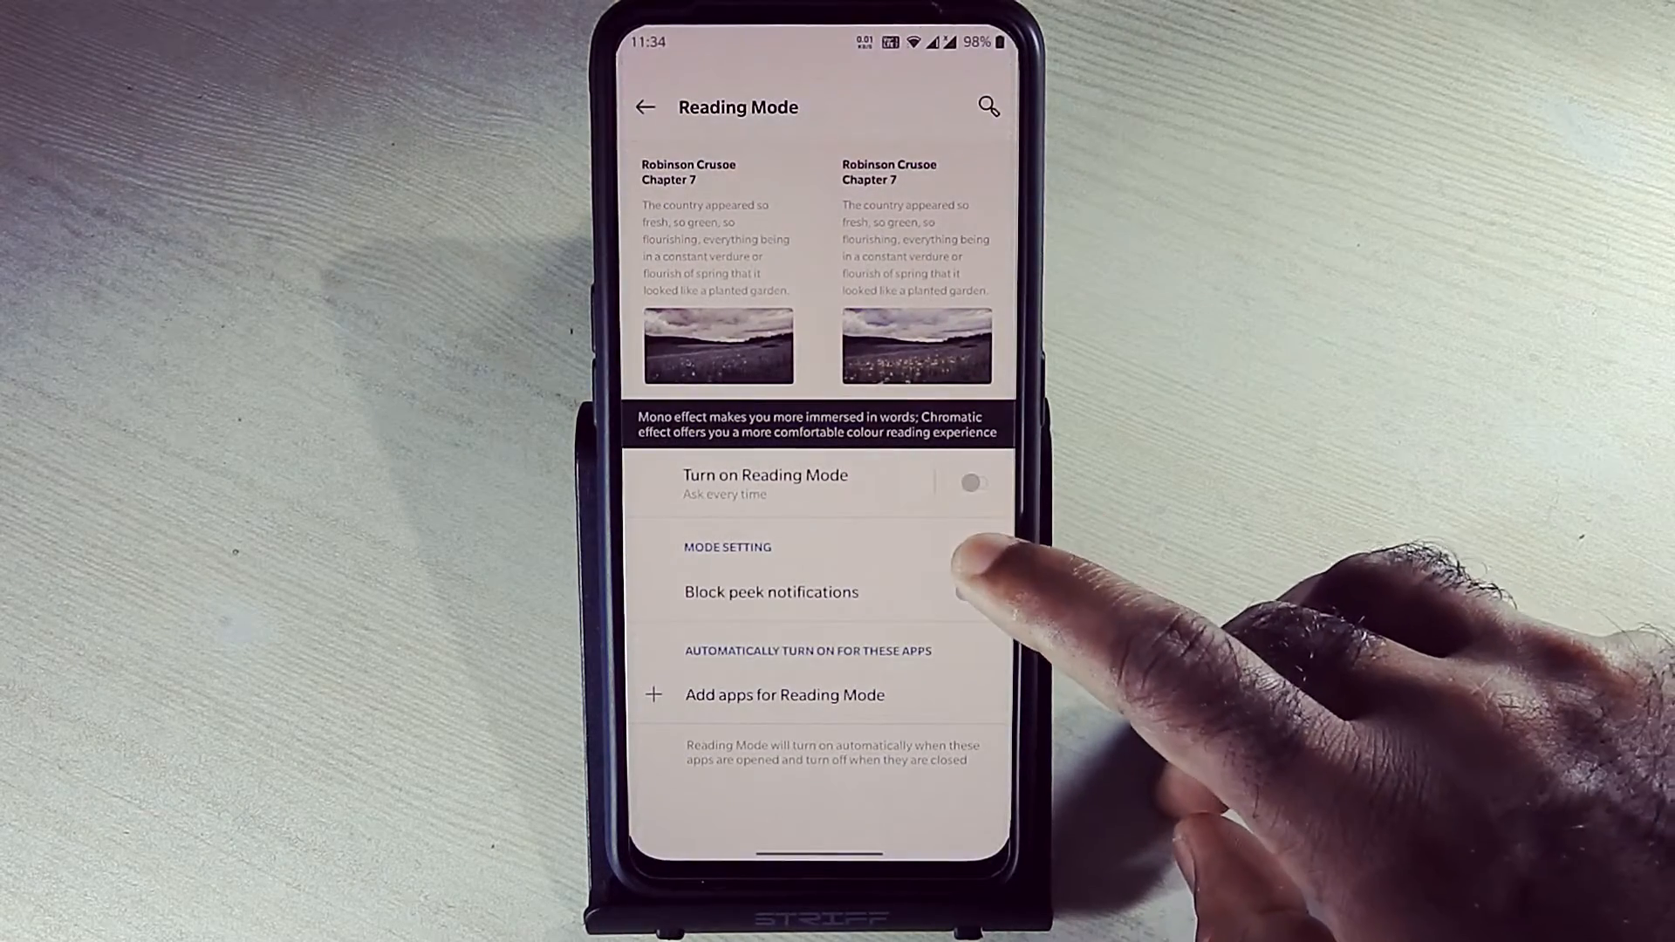
left_click(970, 483)
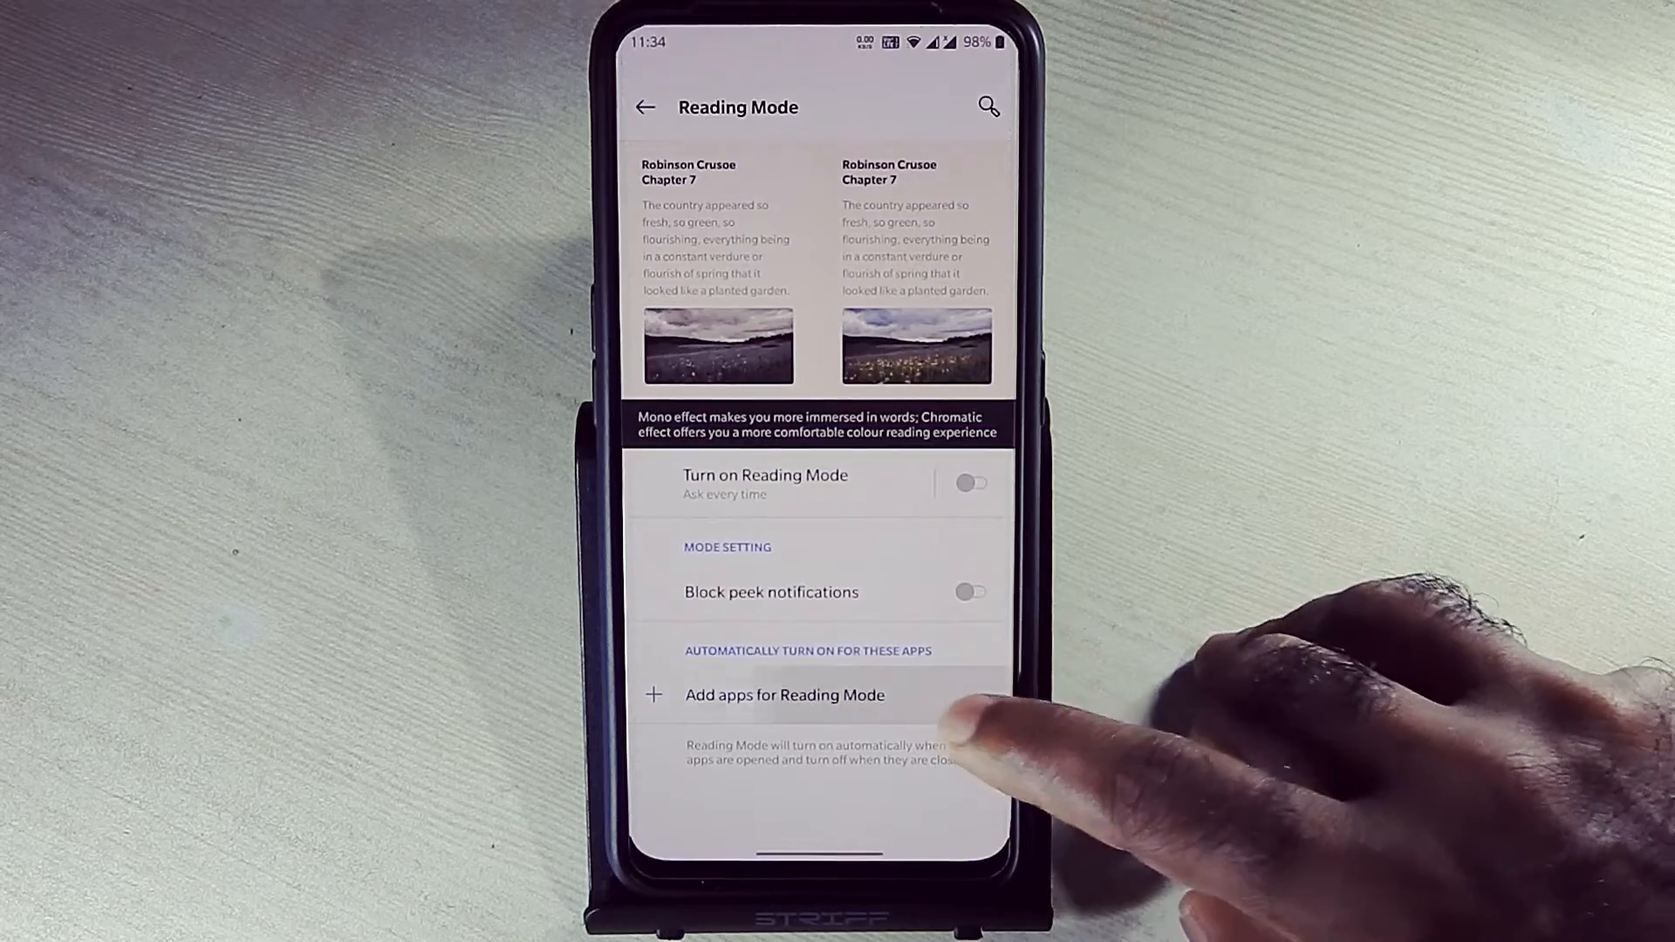
- View Reading Mode's app list, then return to the Display settings
left_click(784, 695)
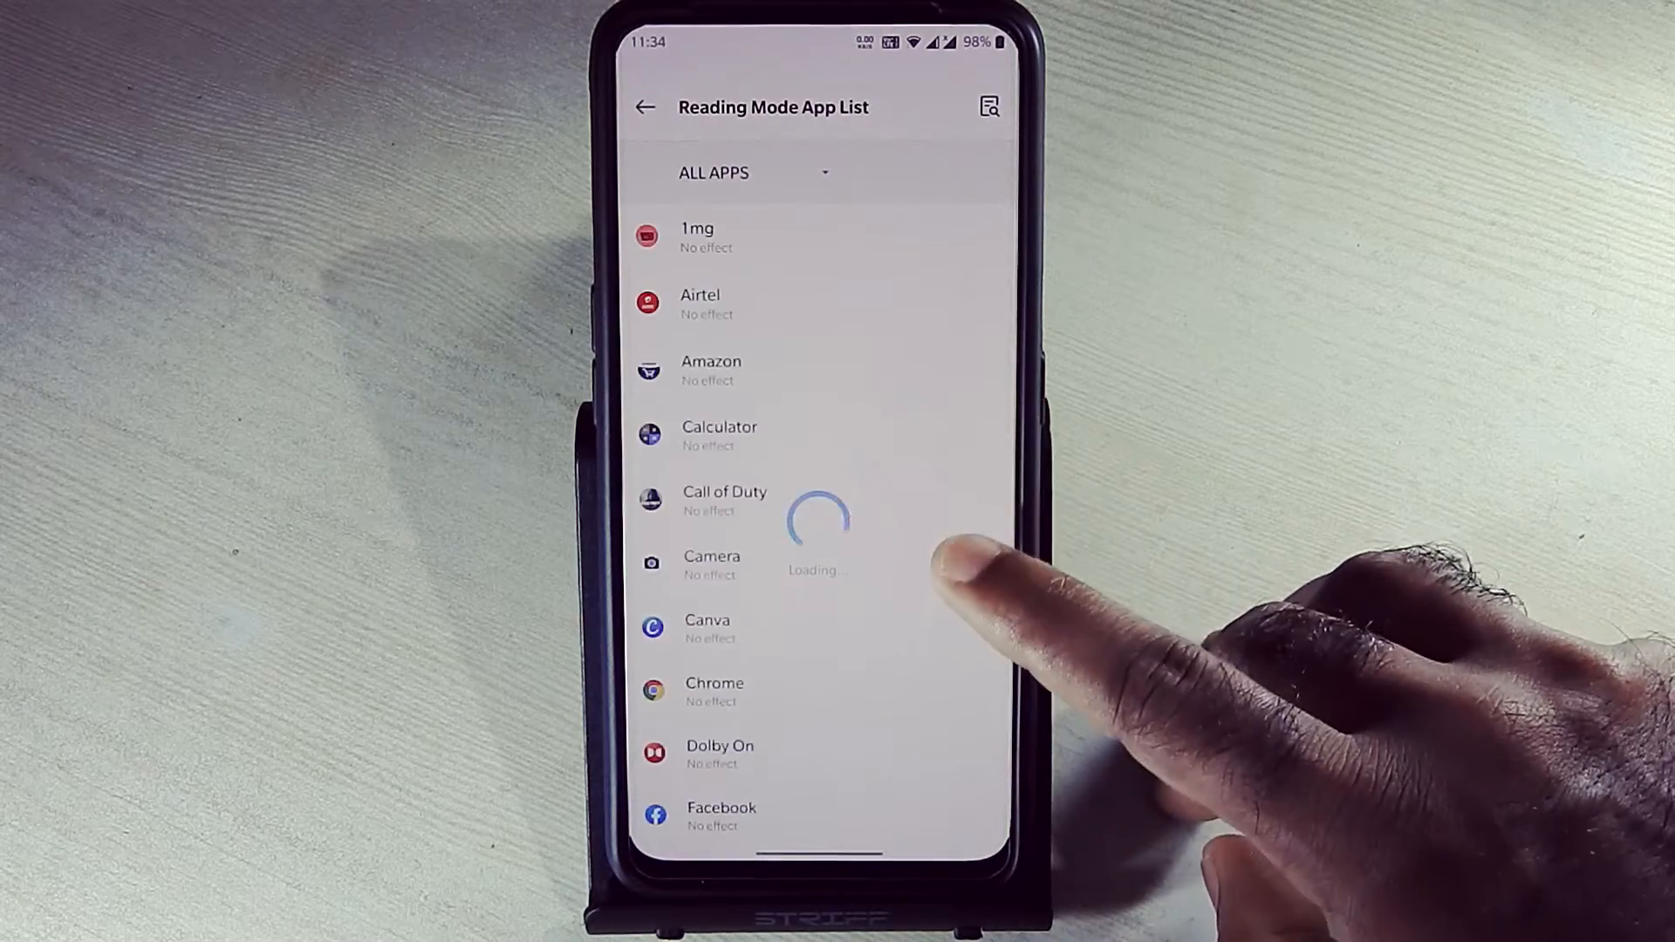
left_click(644, 106)
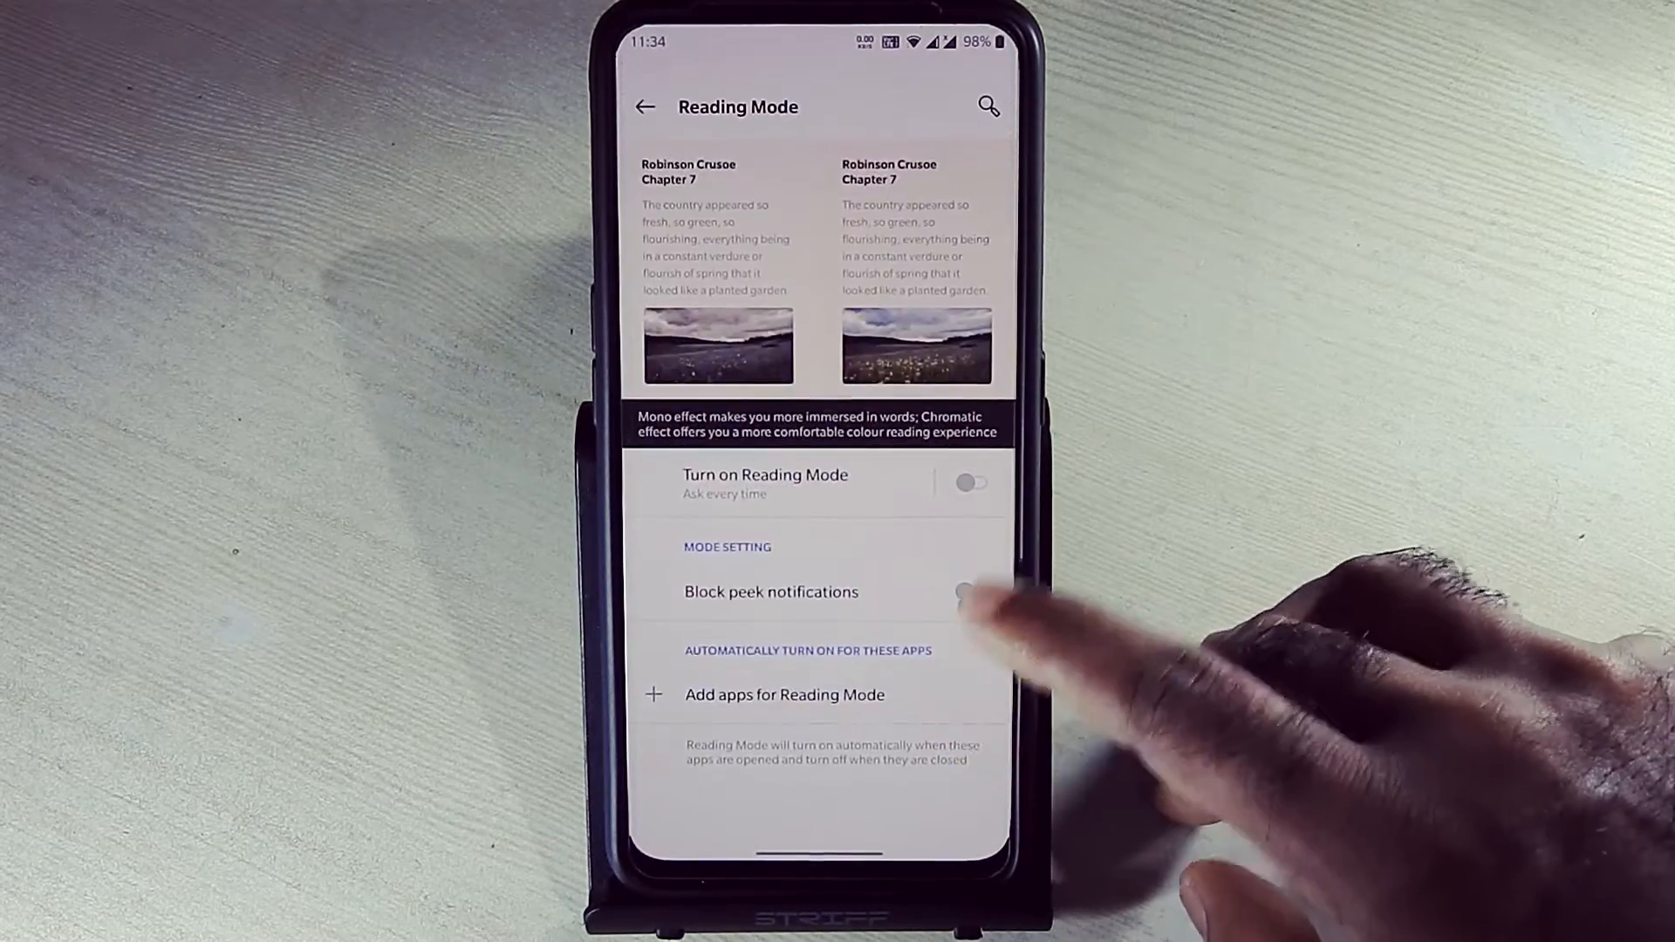
left_click(643, 106)
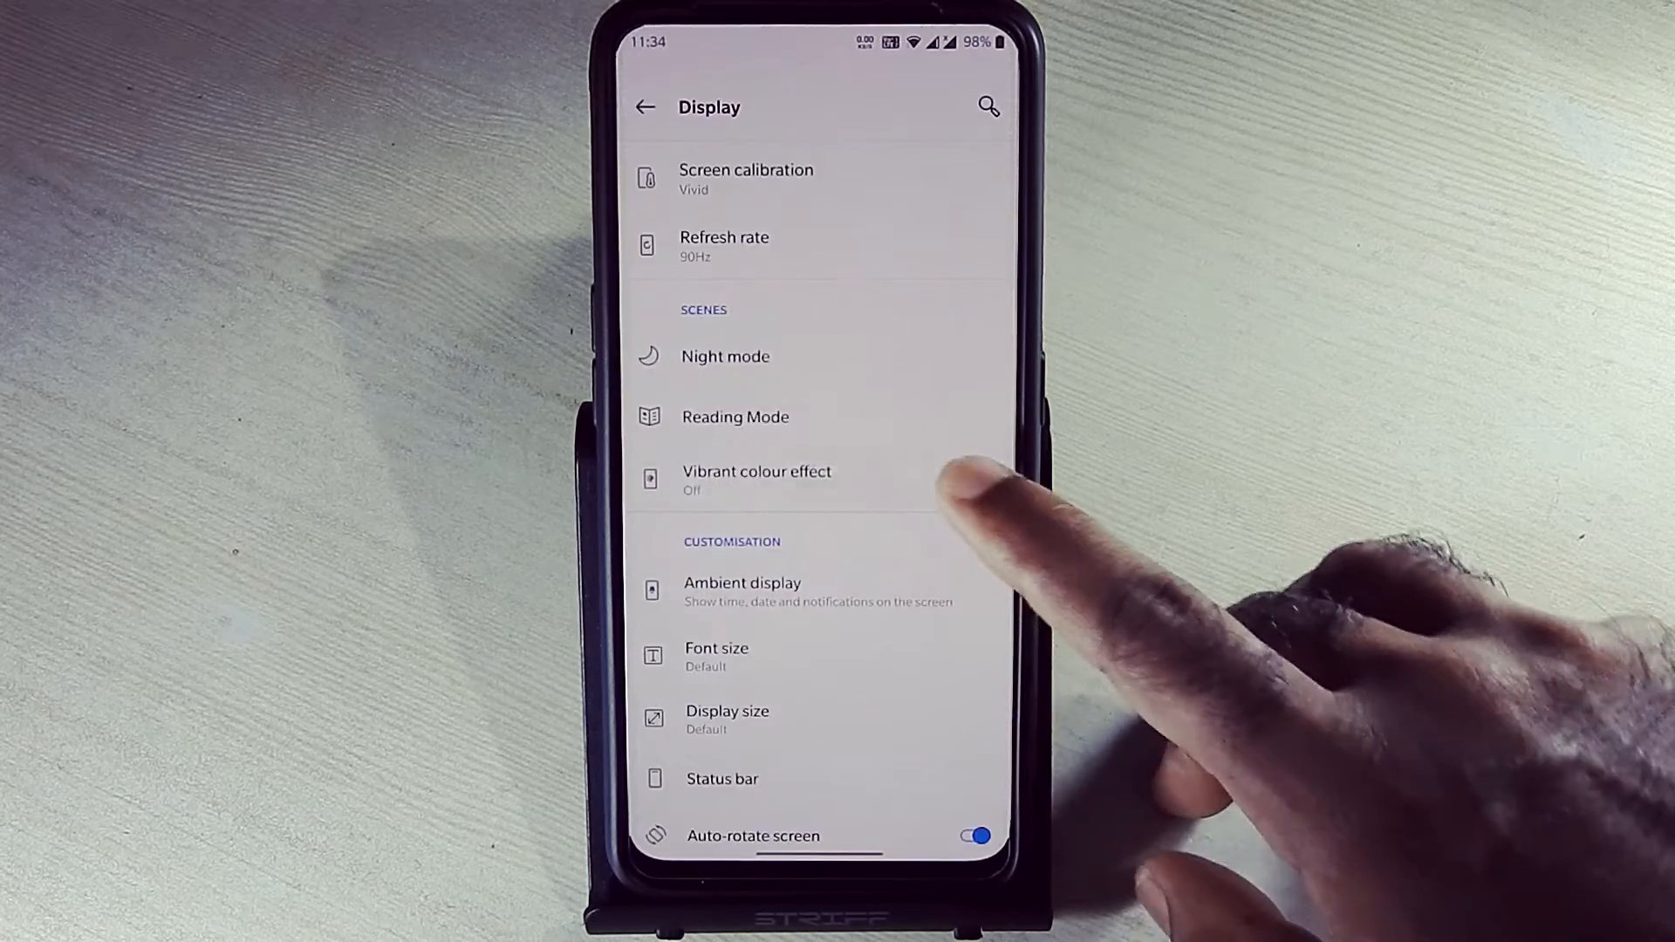
- Turn on the vibrant colour effect
left_click(756, 471)
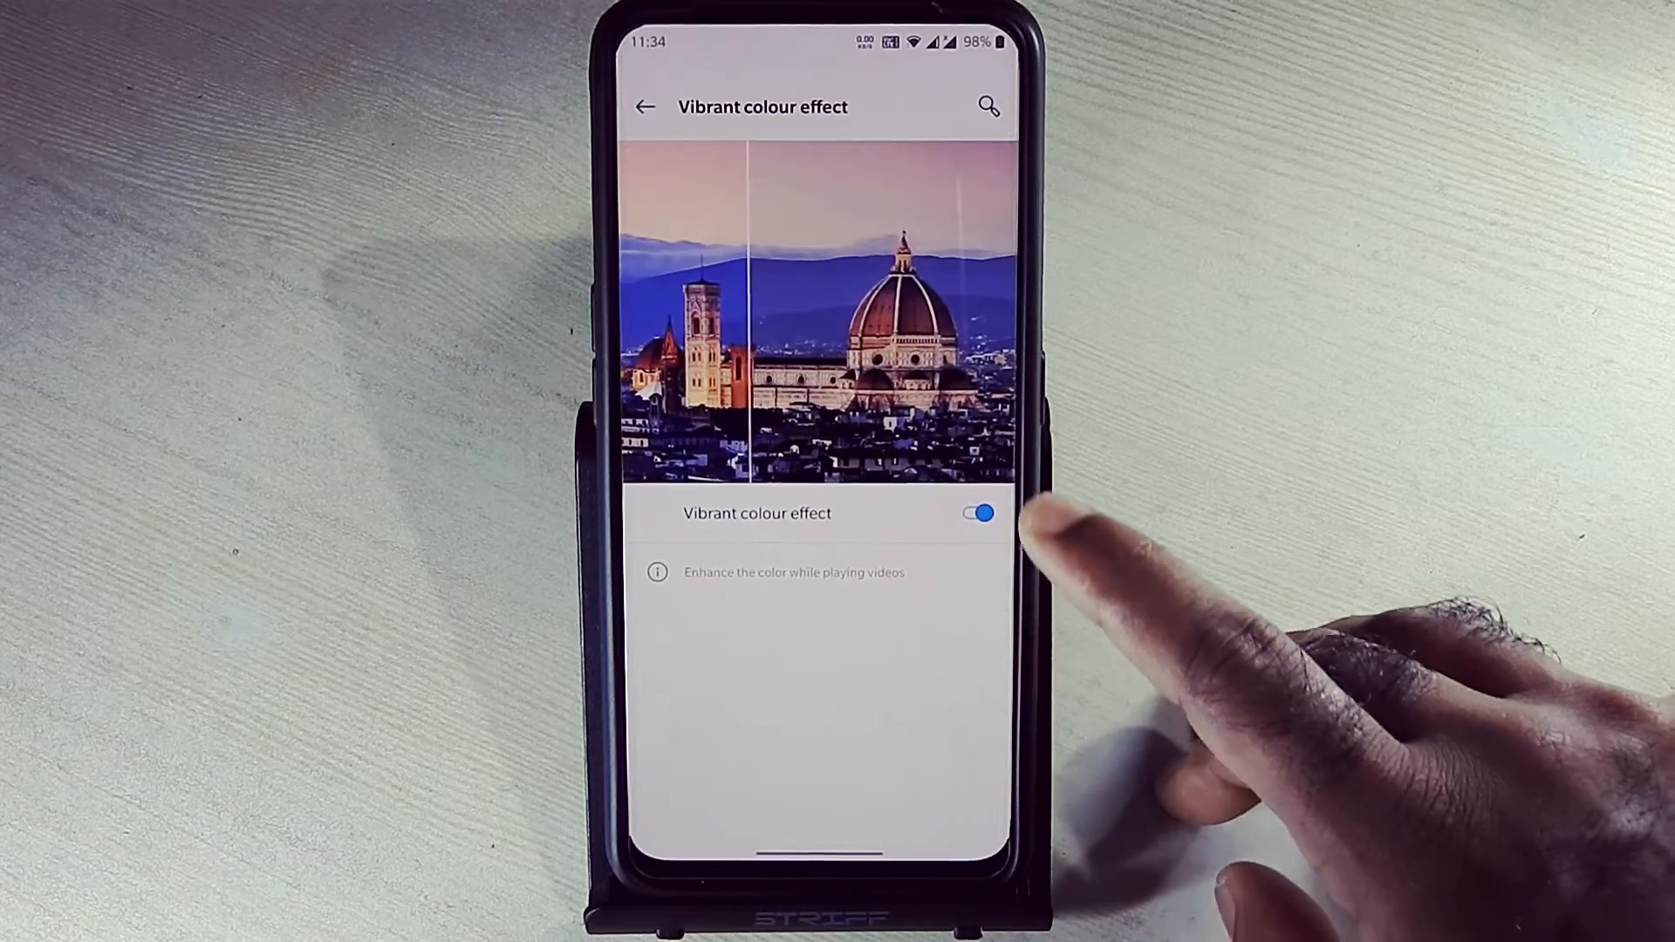
left_click(644, 106)
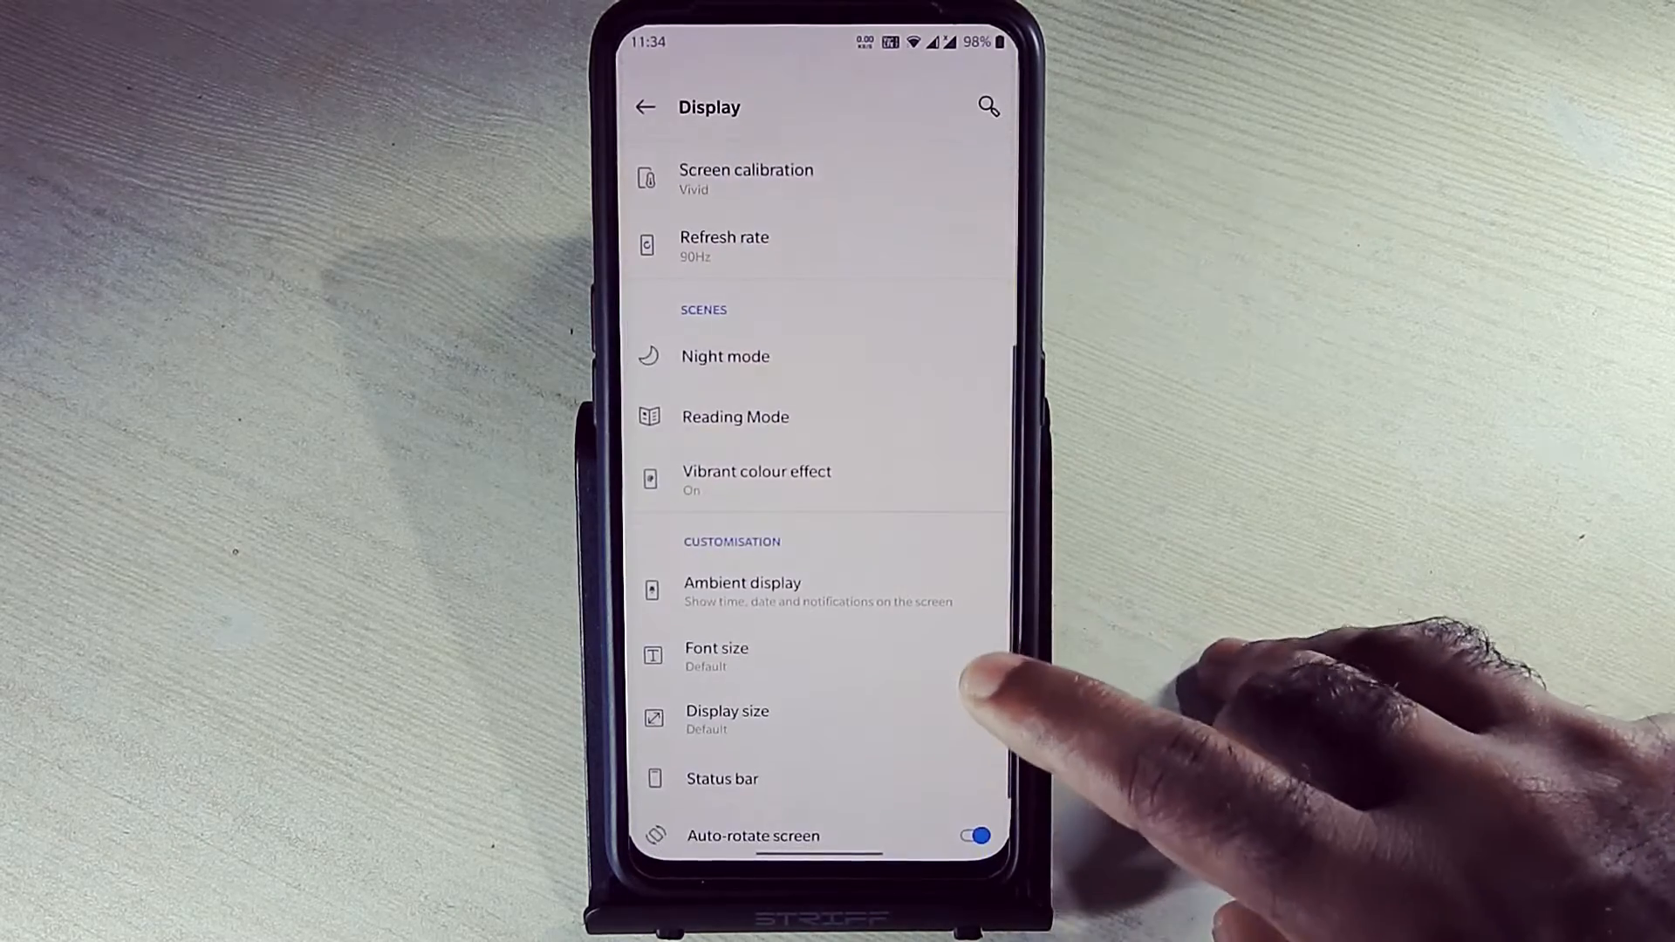
scroll("down", 3)
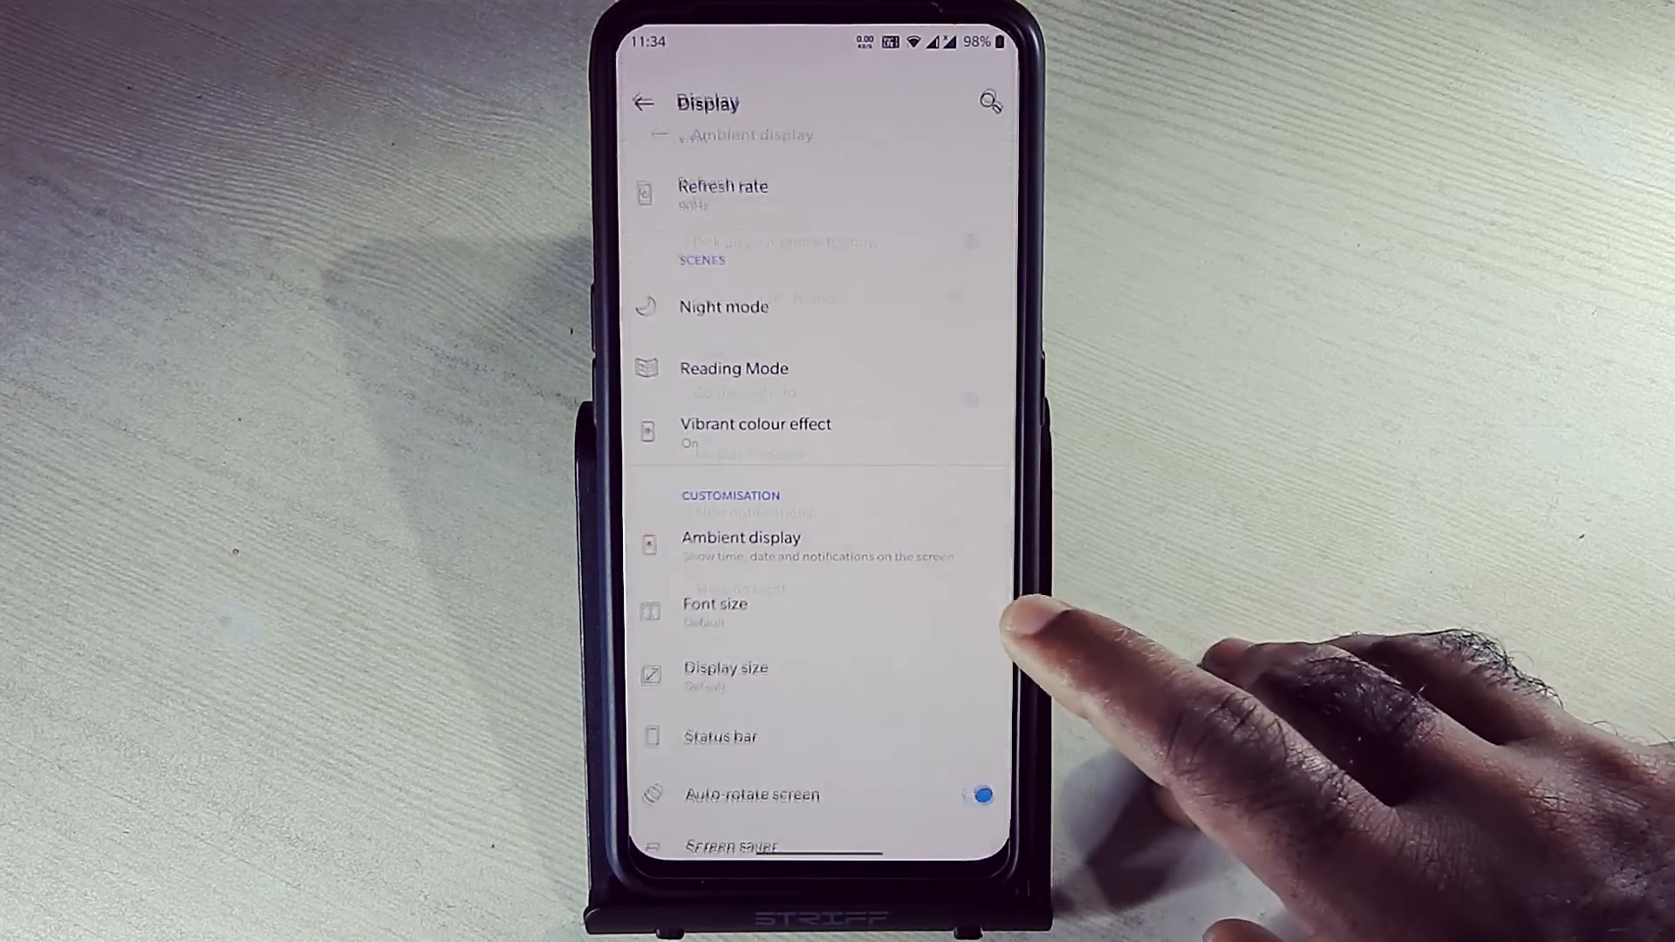
- Enable Tap the screen to show and New notifications for ambient display
left_click(738, 538)
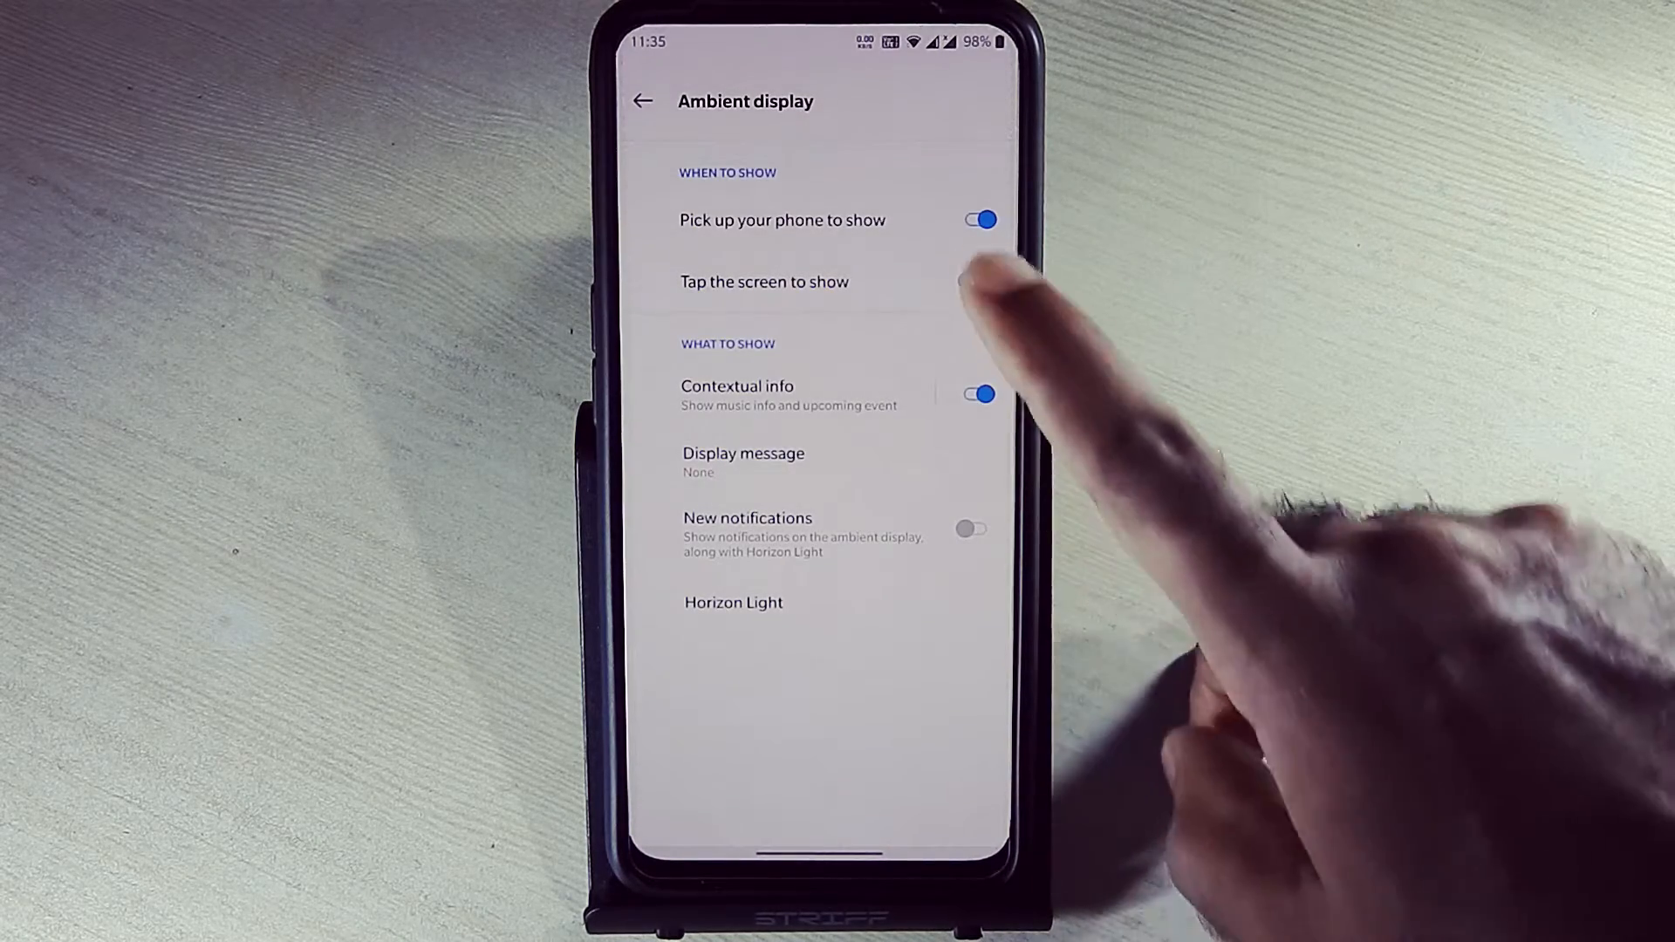
left_click(976, 281)
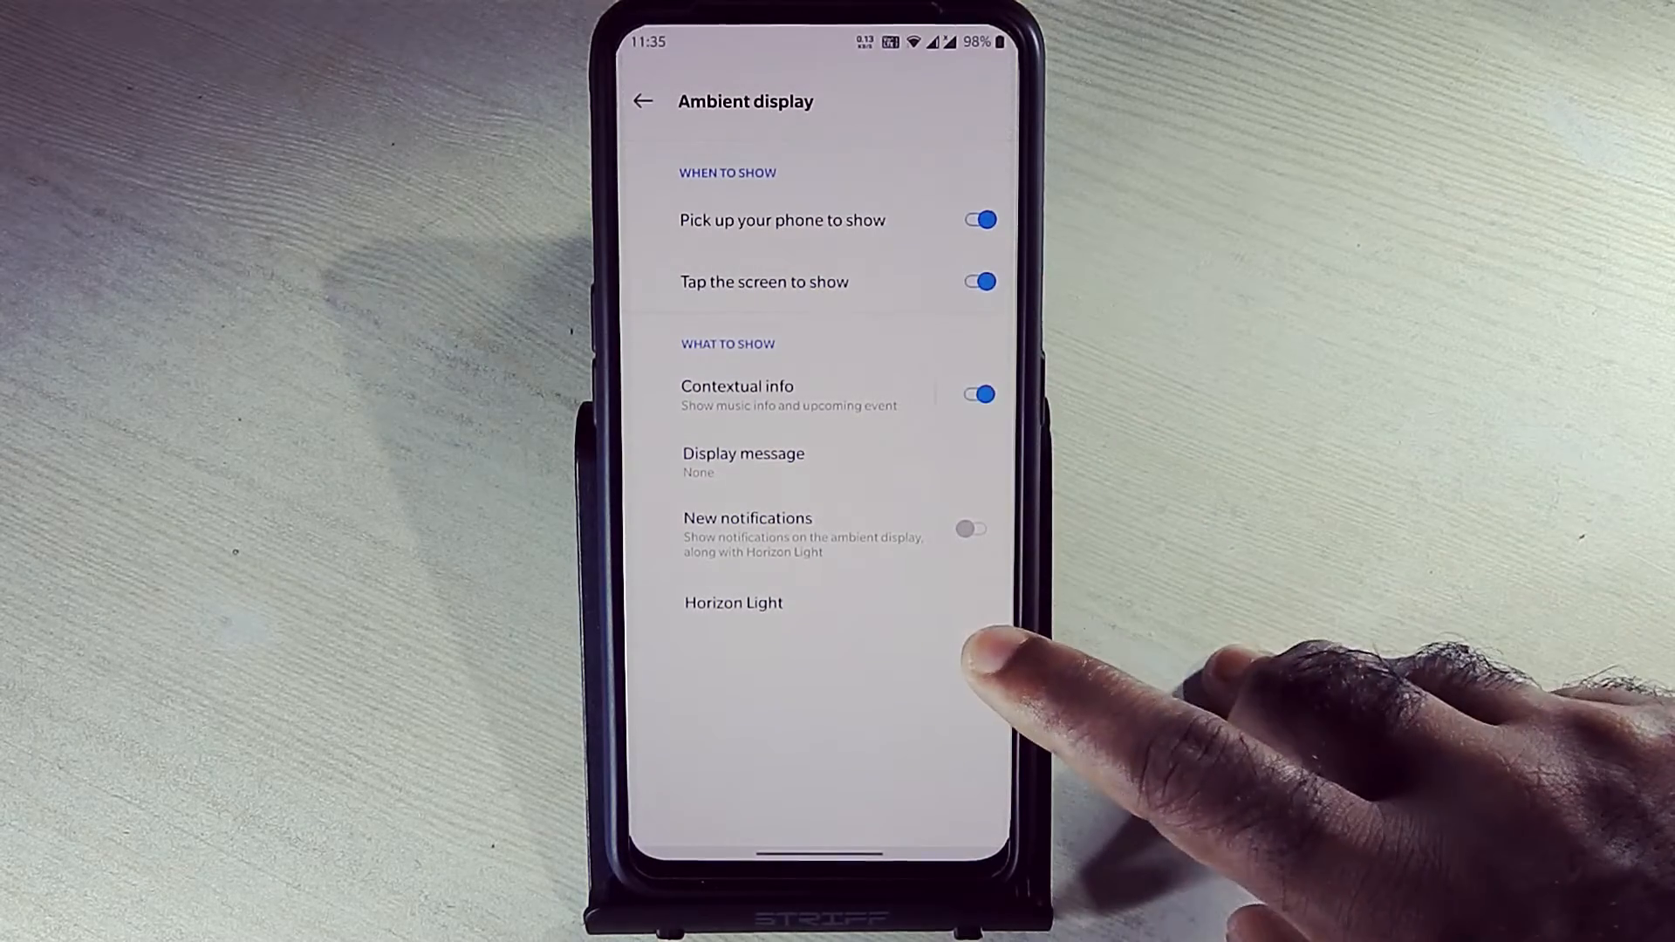
mouse_move(983, 619)
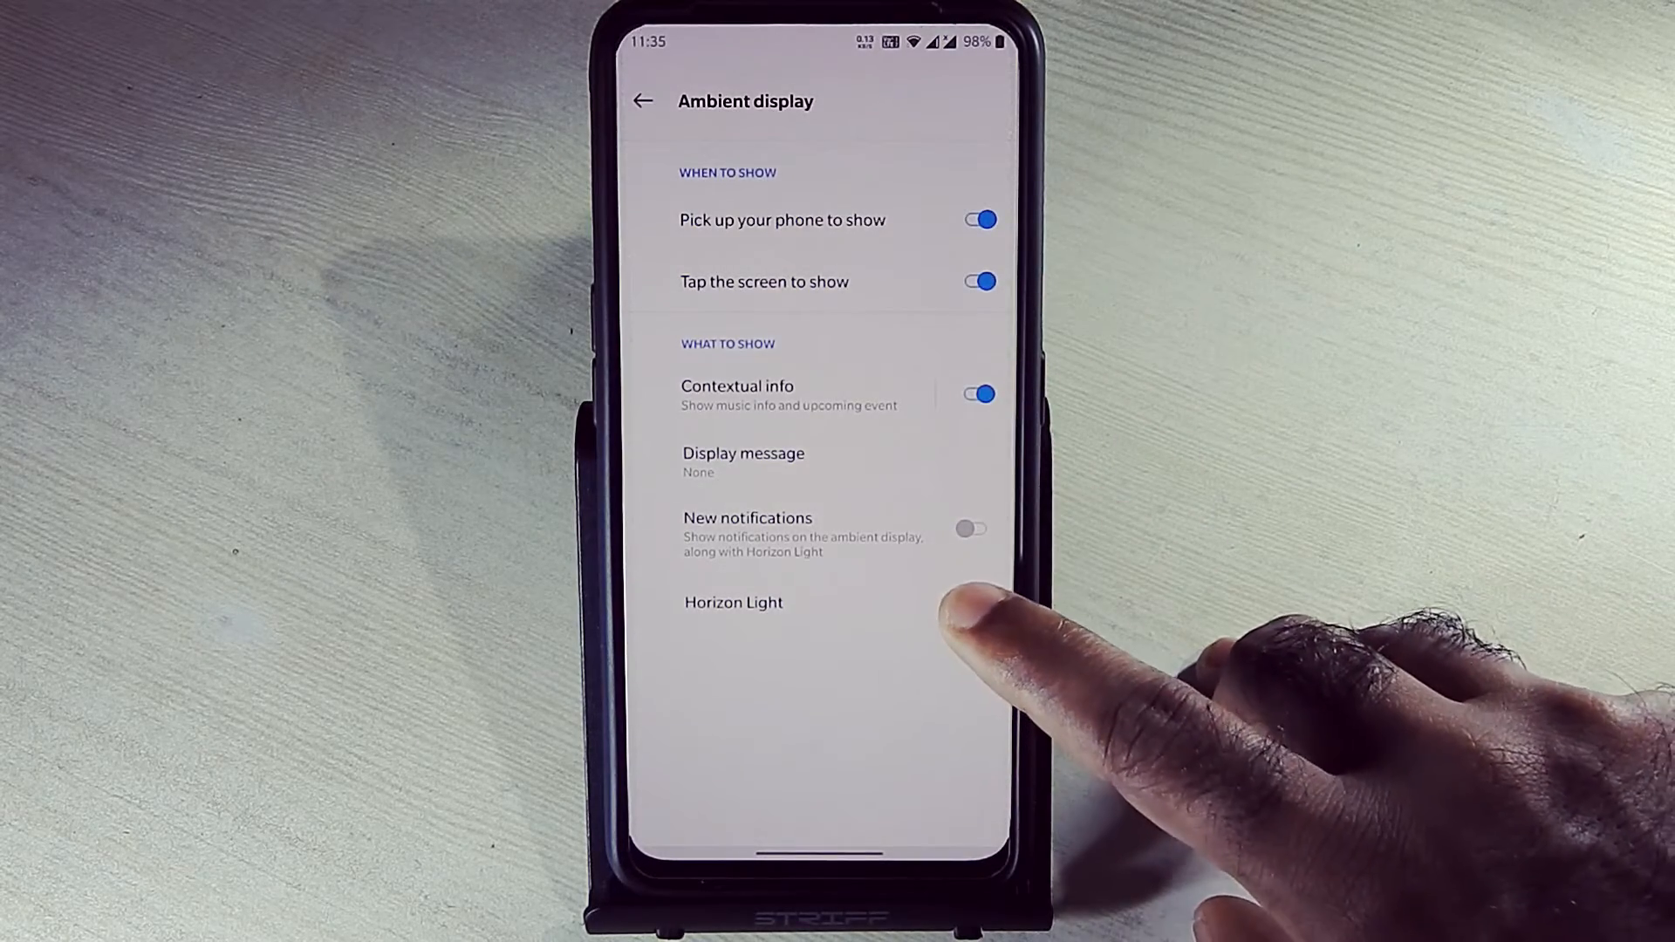
left_click(734, 603)
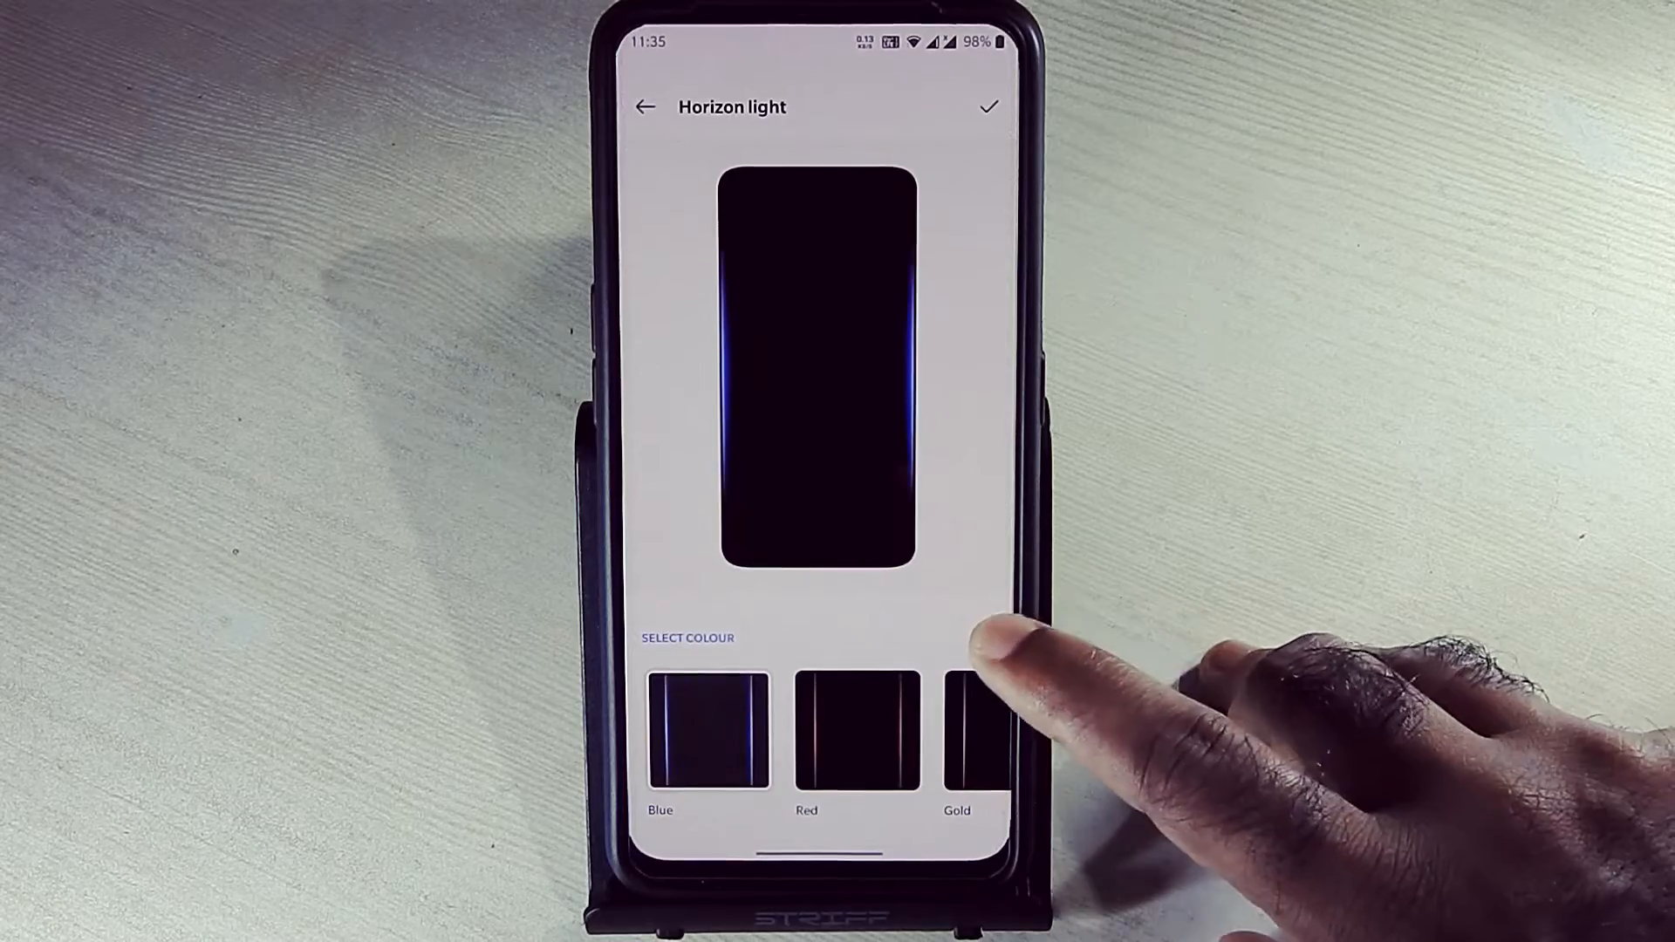
left_click(643, 107)
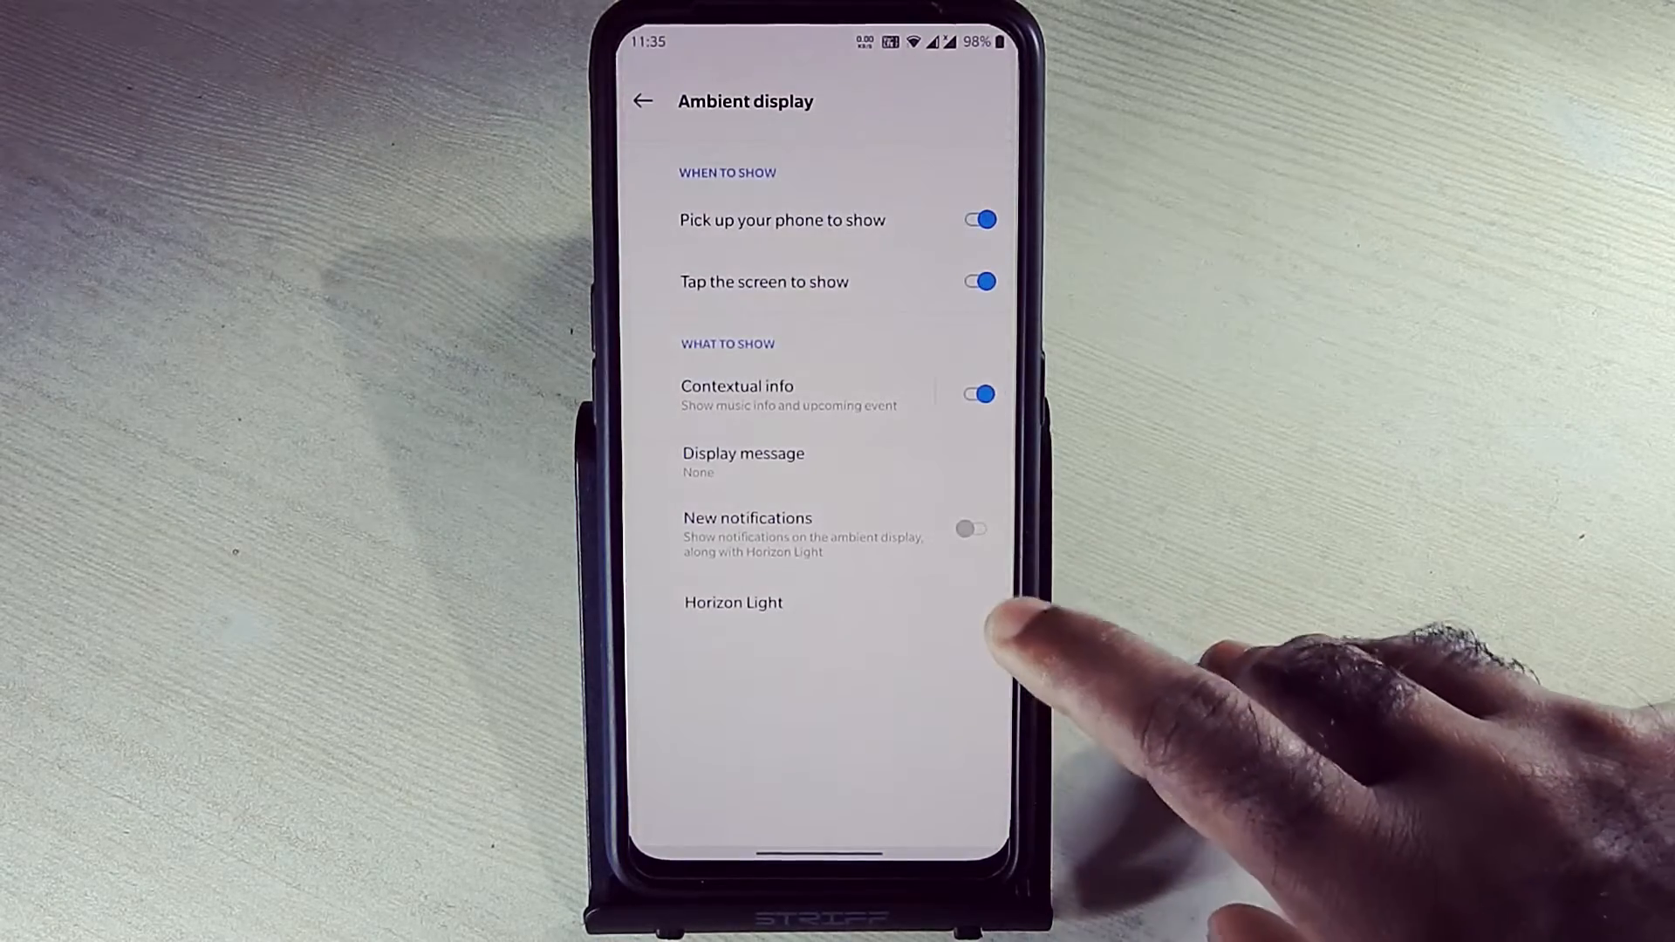
left_click(973, 528)
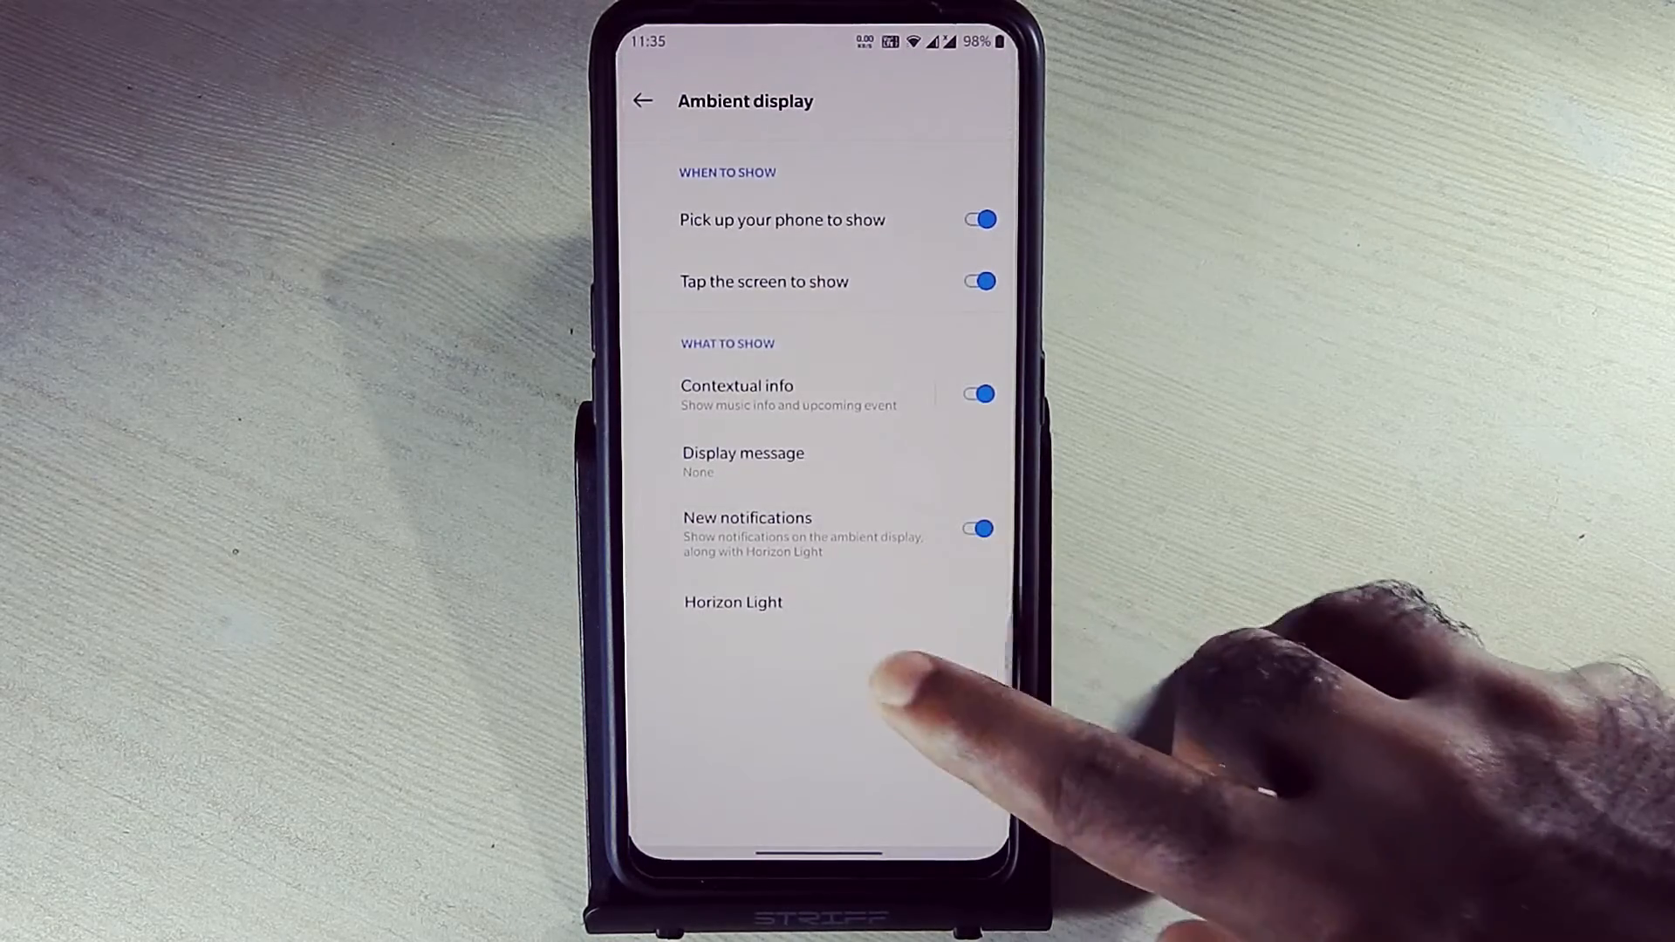
left_click(642, 100)
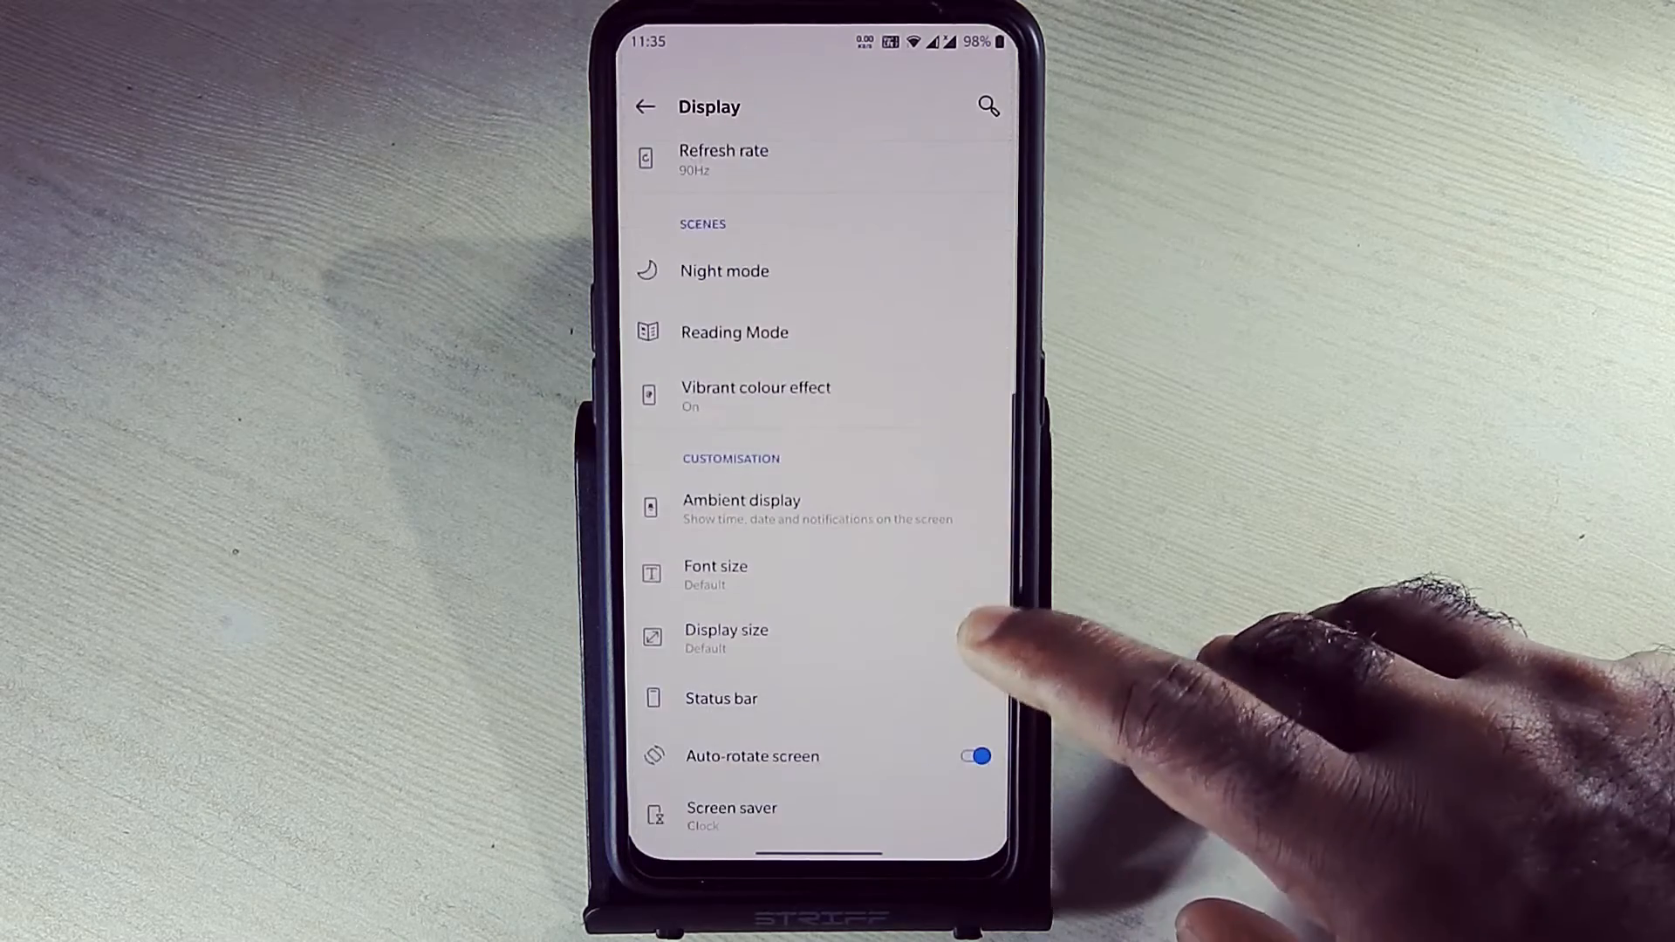
- Look through the Display size, Status bar and Screen saver pages
left_click(715, 575)
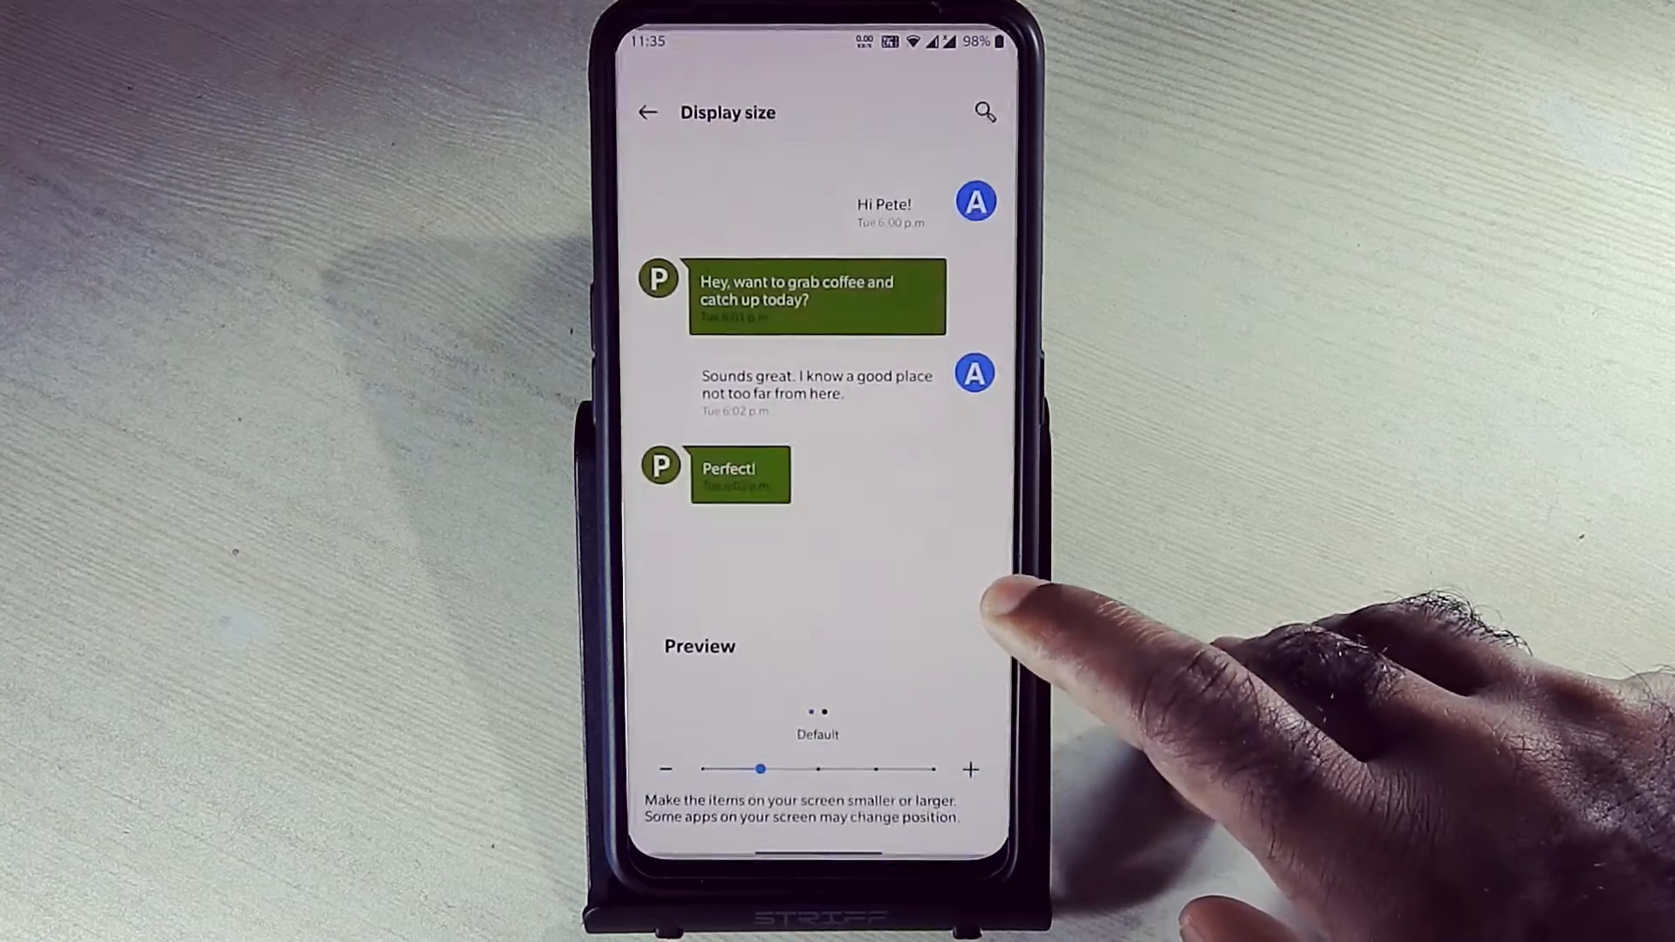
left_click(645, 111)
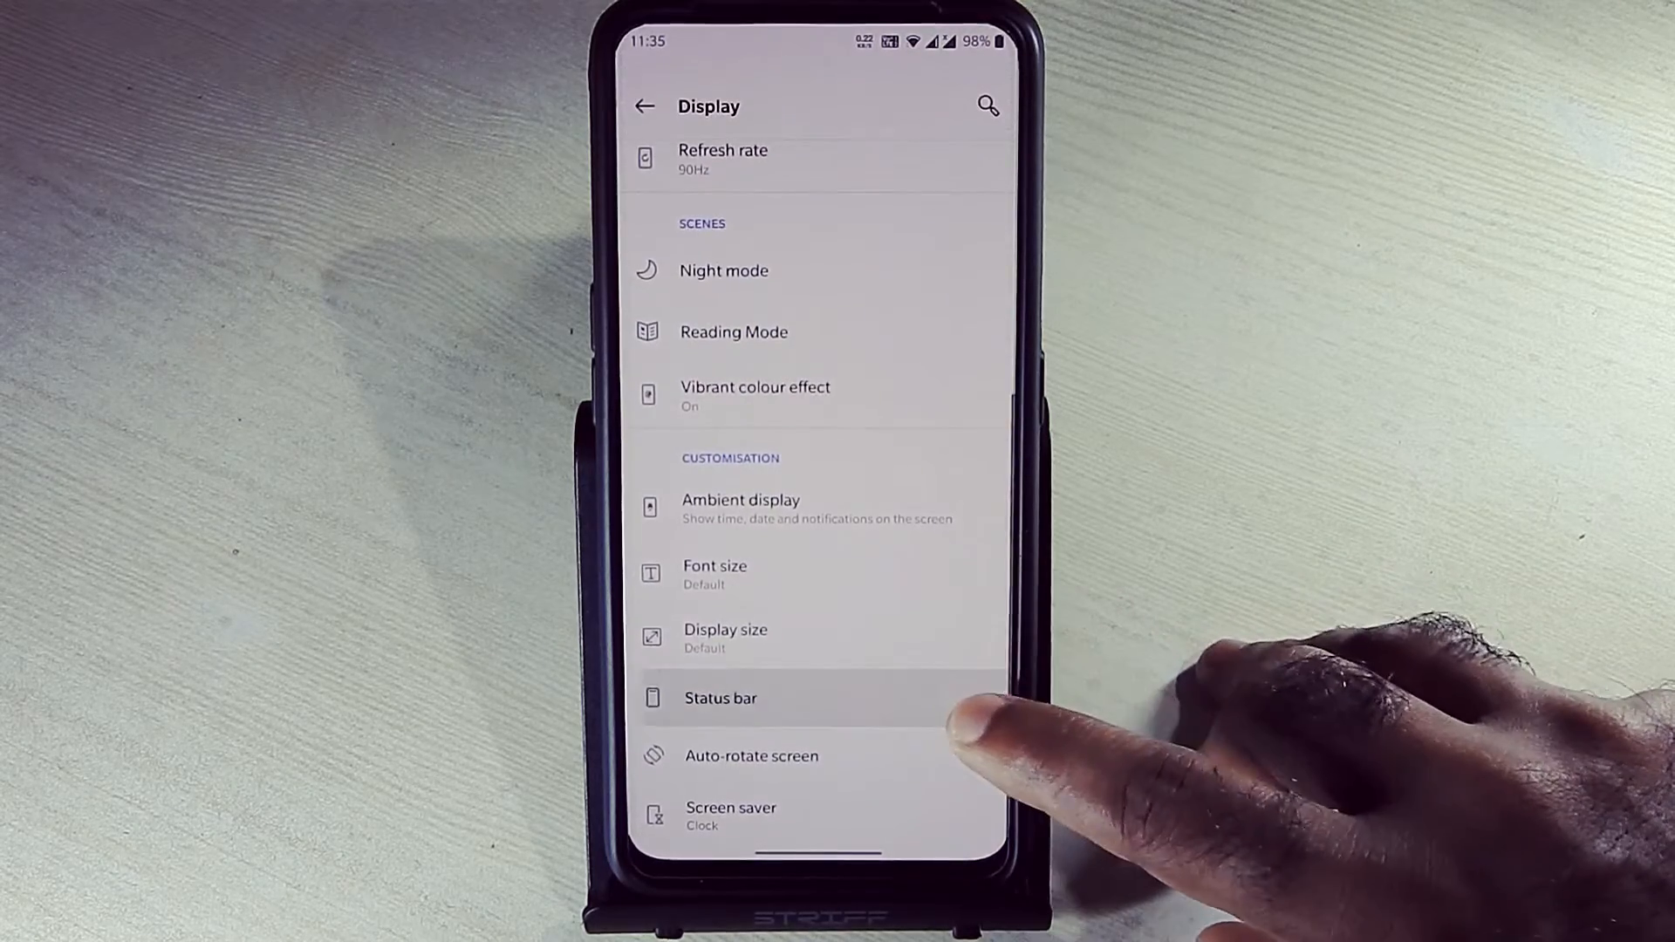
left_click(719, 698)
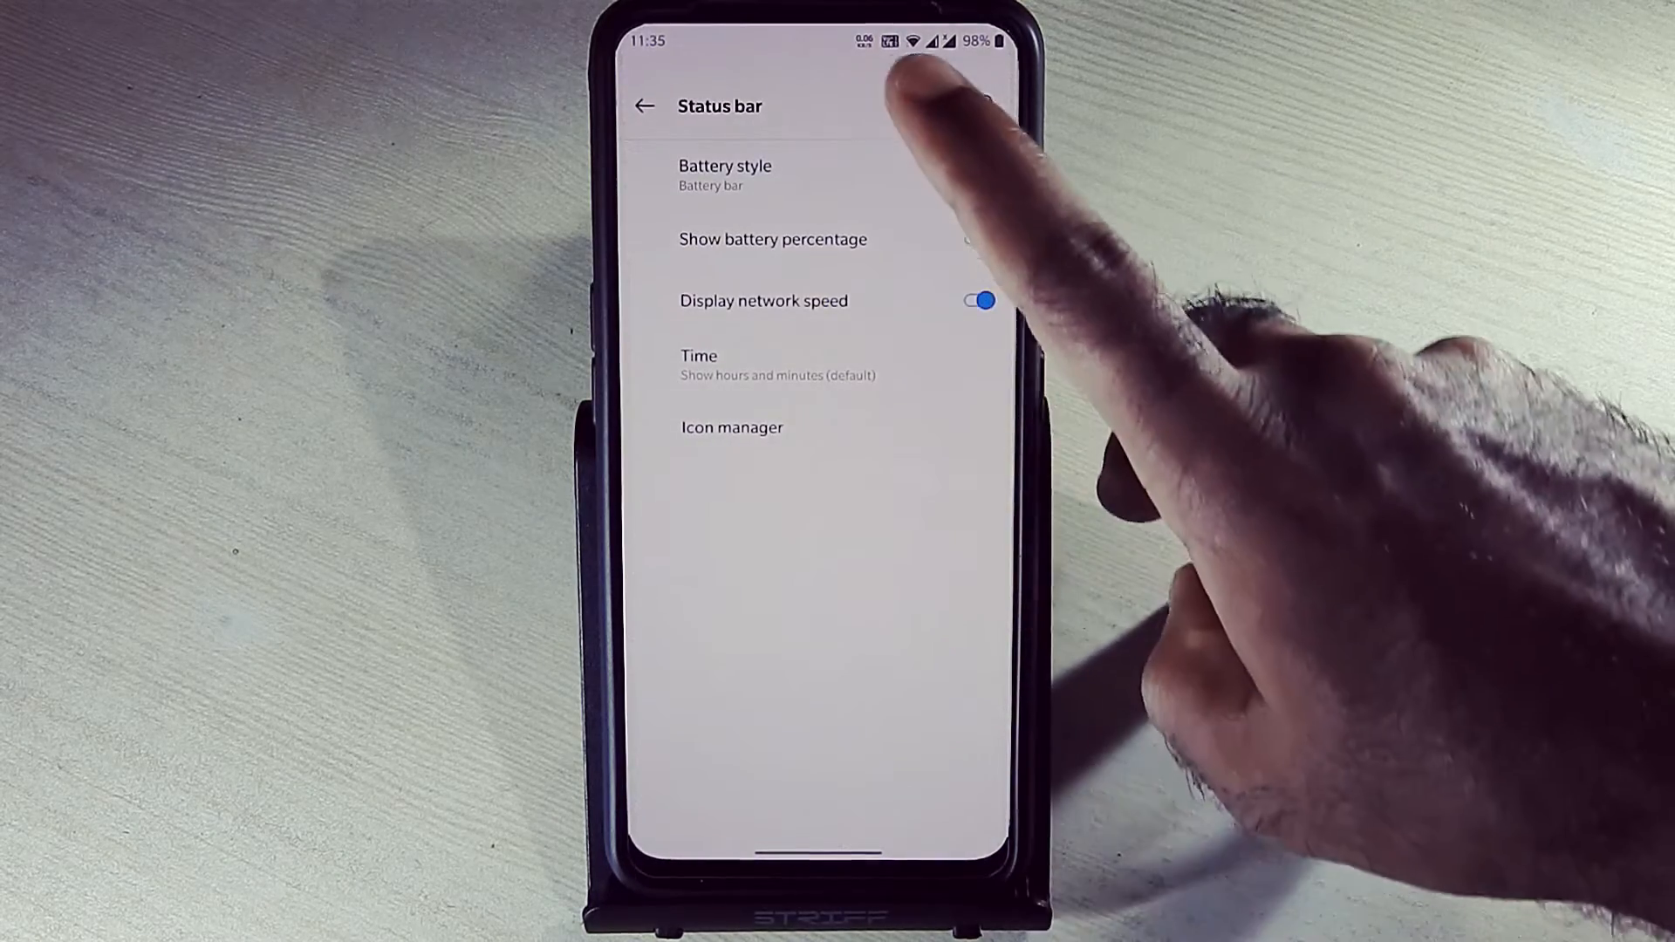
left_click(976, 238)
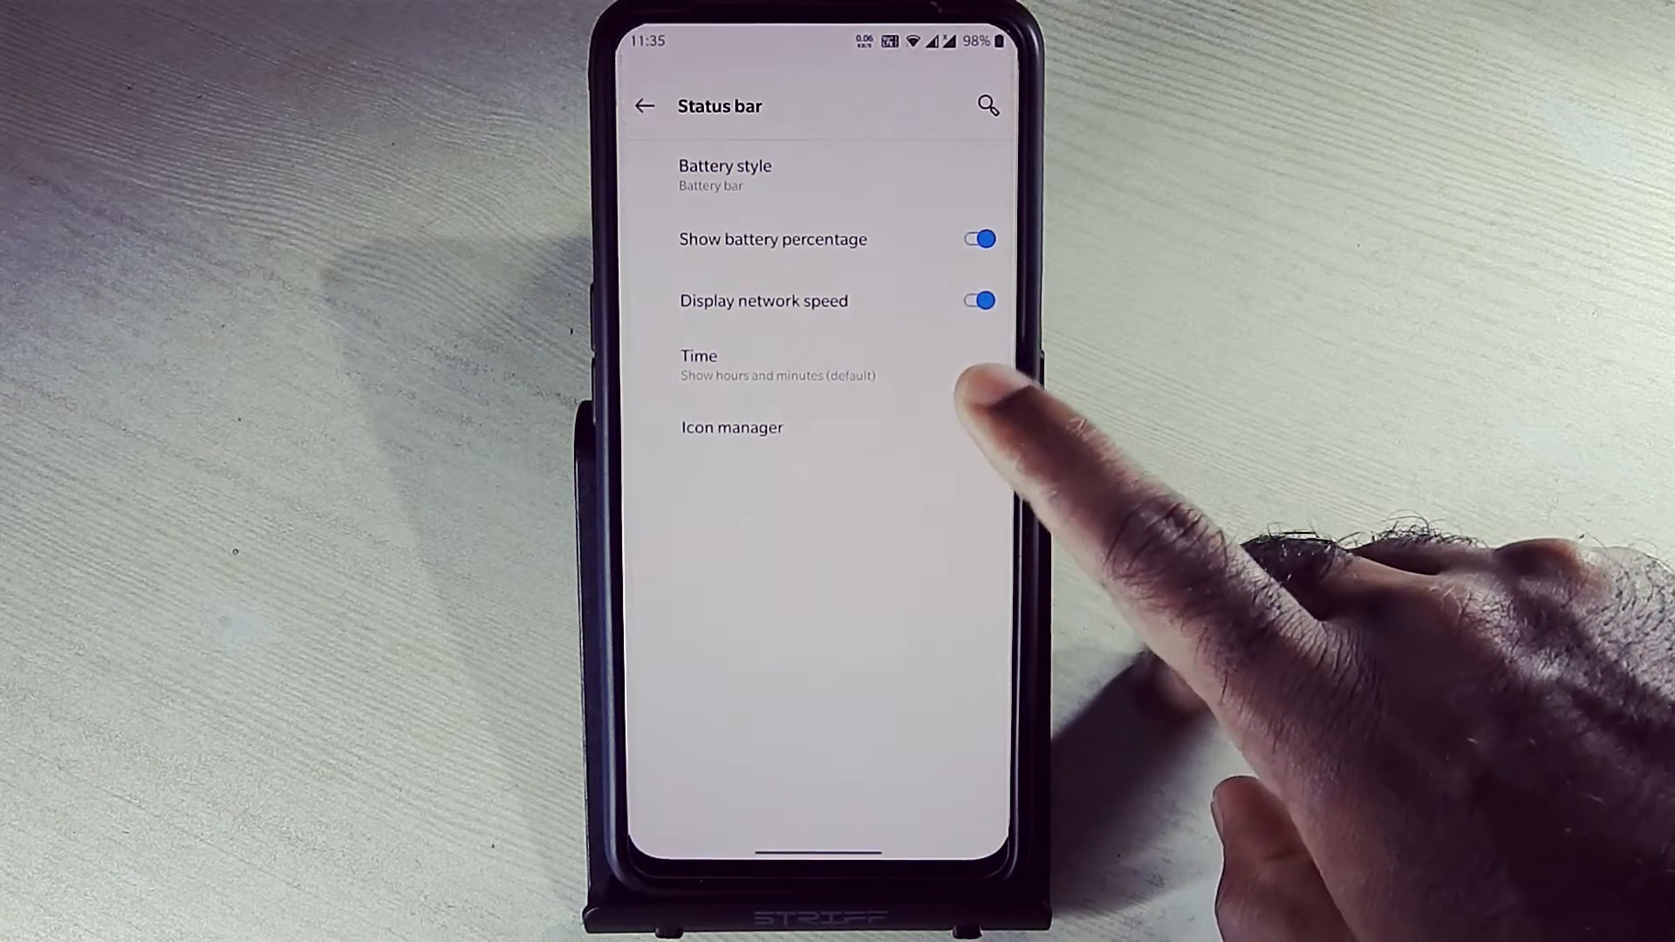
left_click(777, 365)
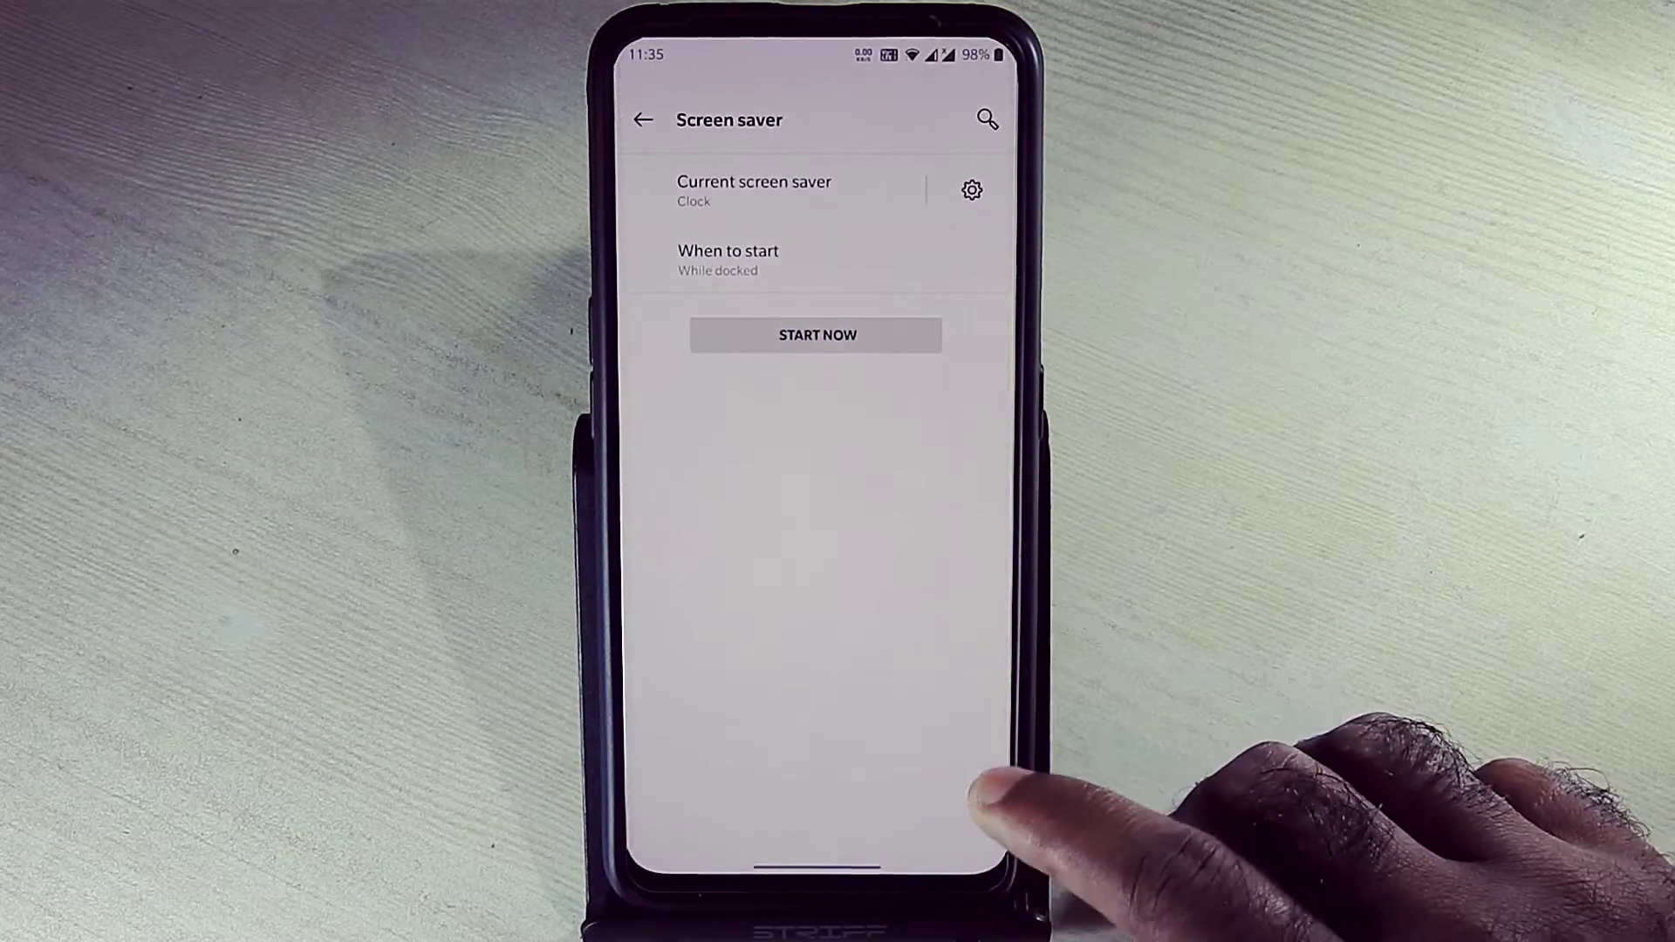
left_click(817, 334)
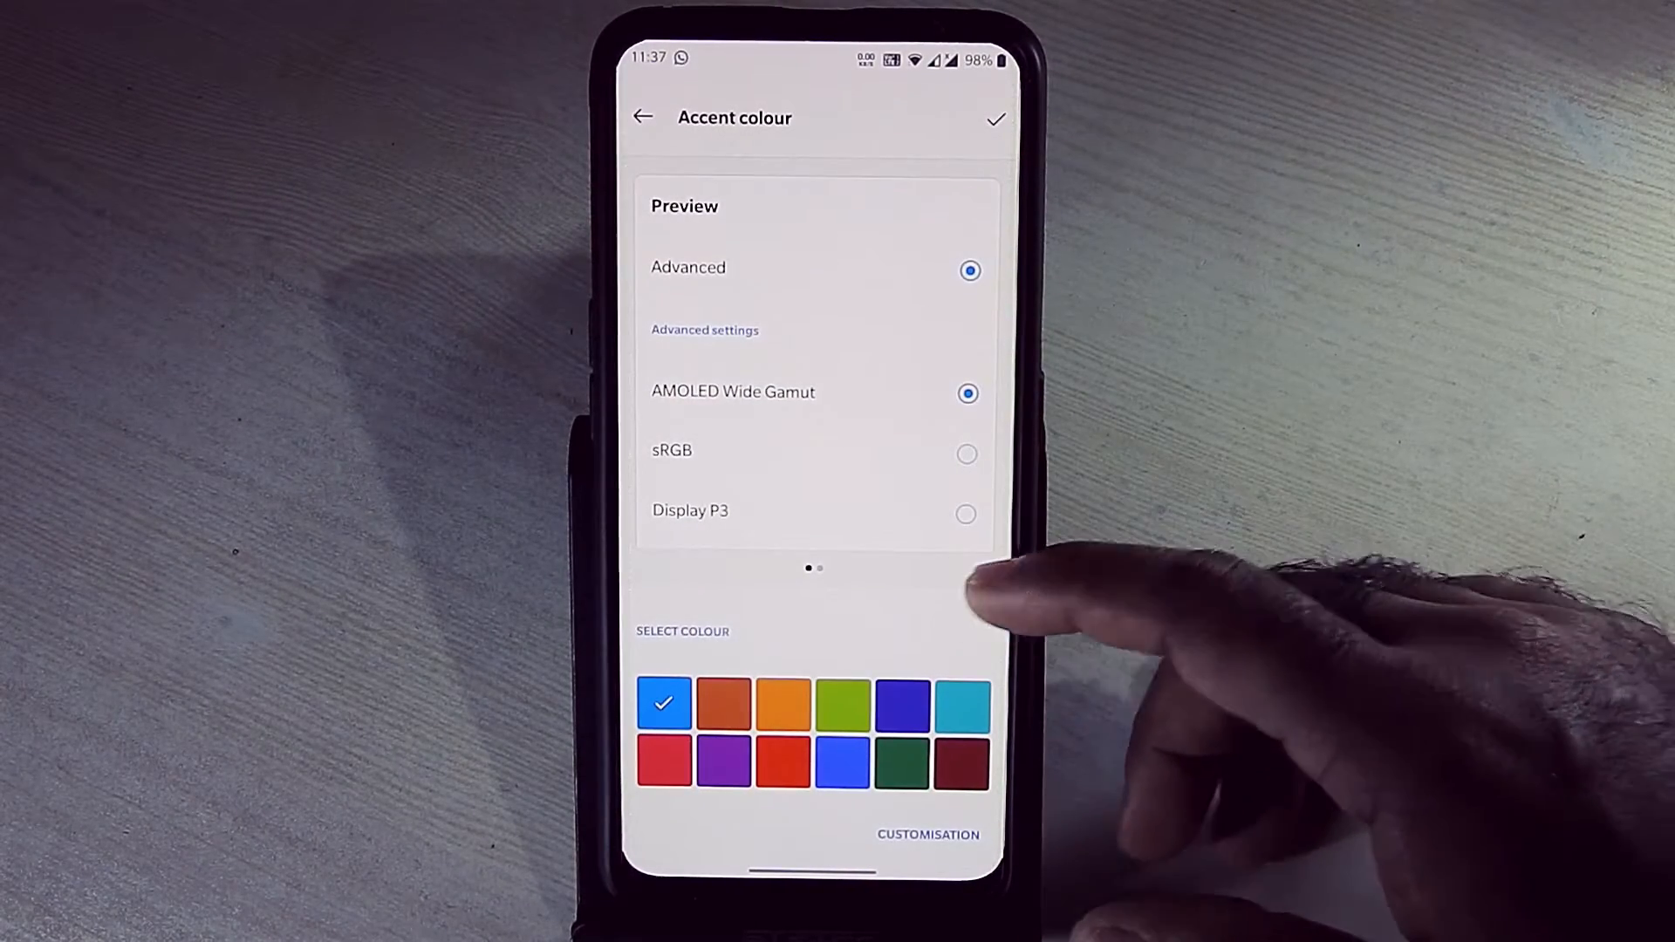
- Return to Customisation and preview the Tone choices
left_click(927, 834)
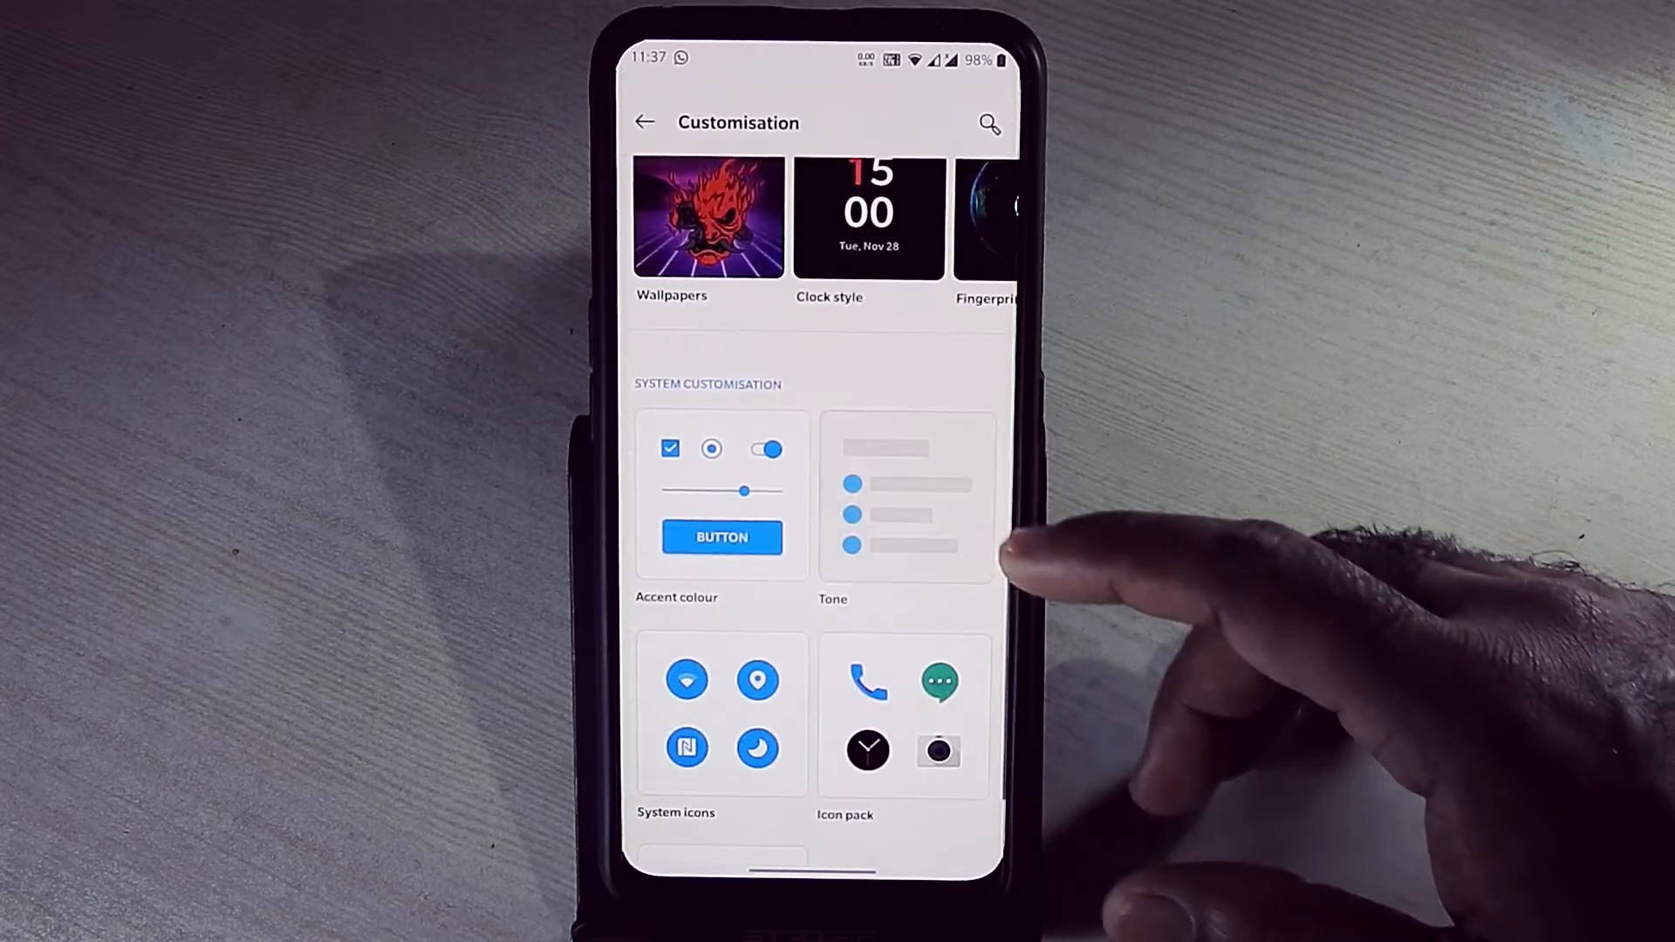
left_click(906, 496)
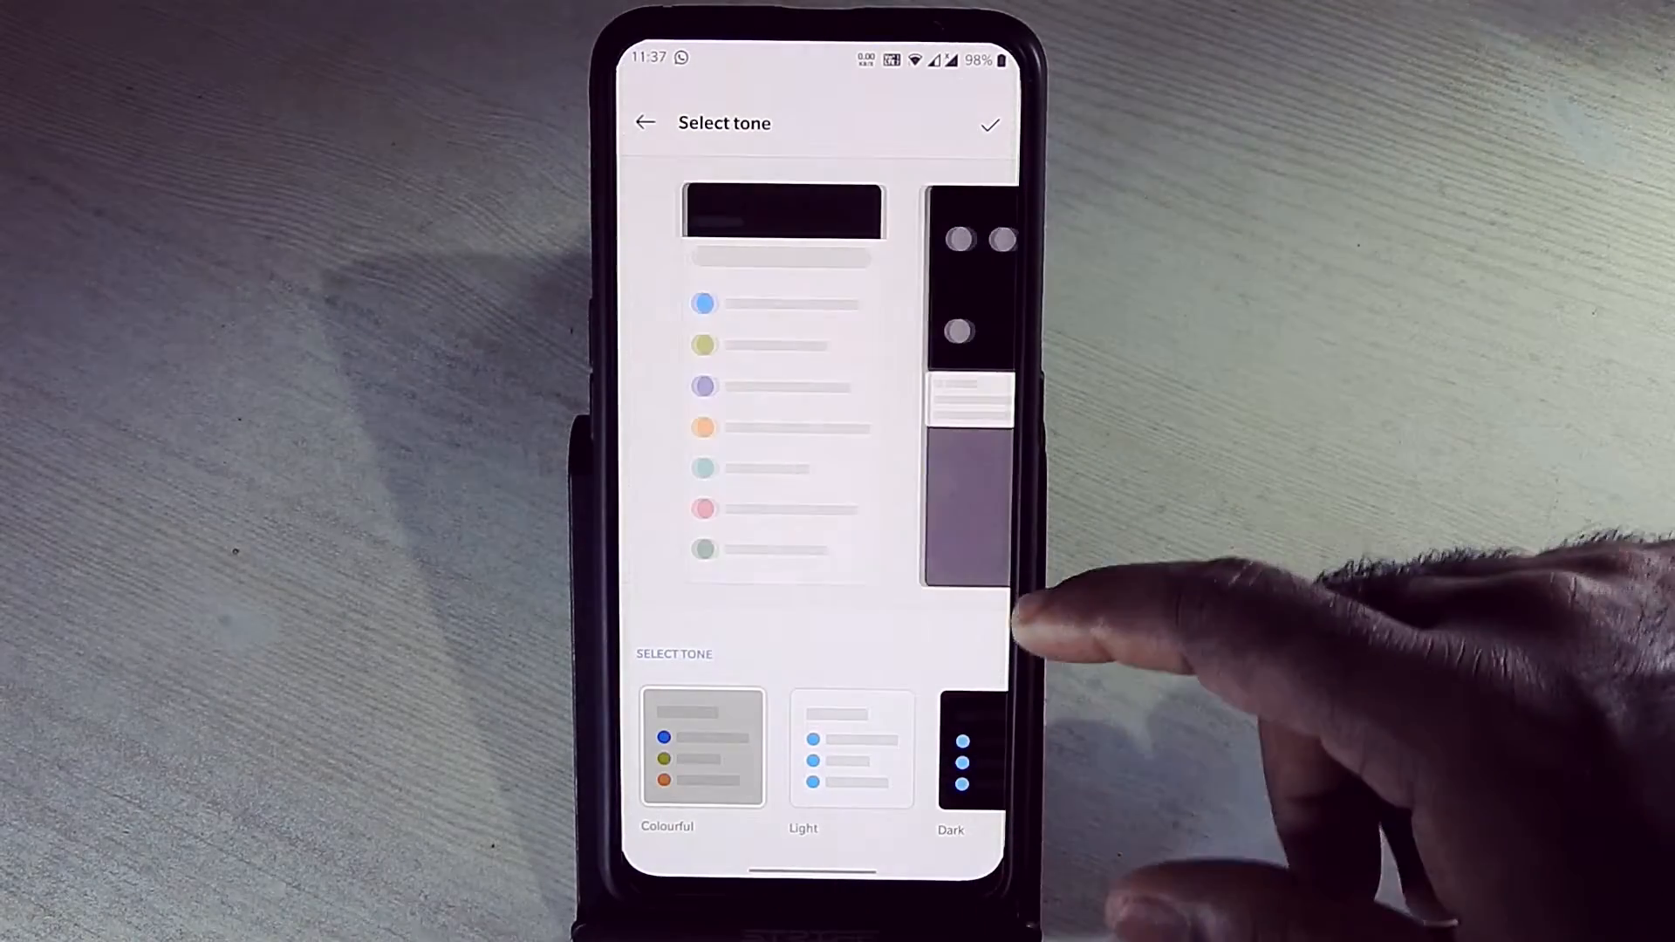
left_click(950, 751)
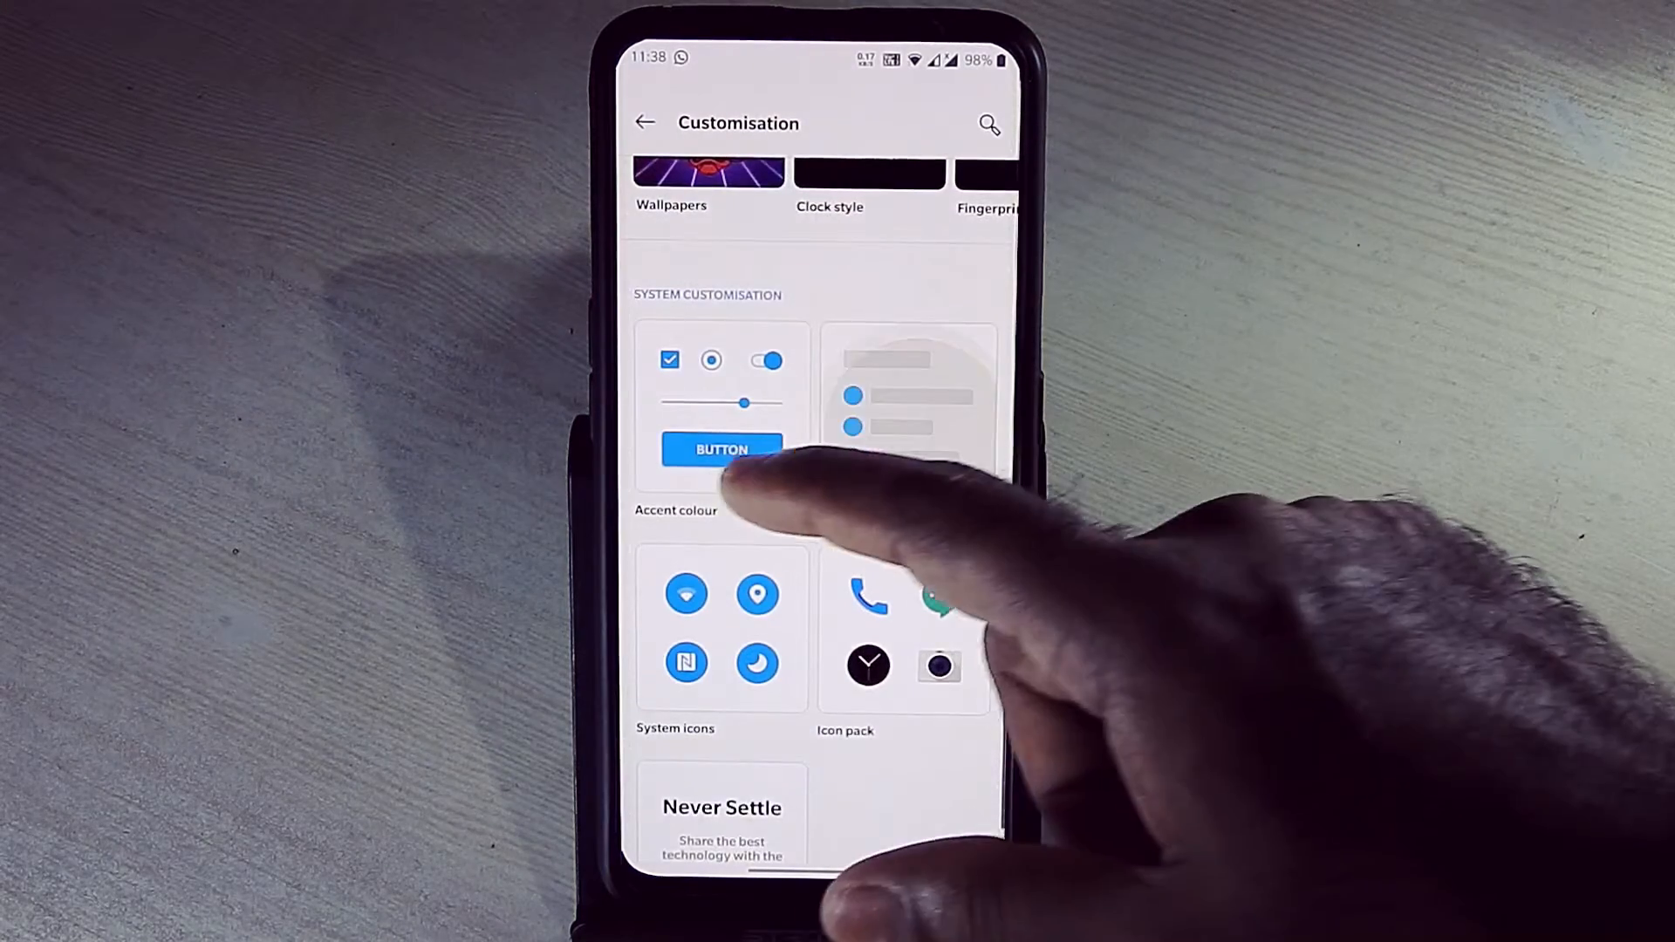
- Preview the System icons shape options, then return to the main Settings list
scroll("up", 3)
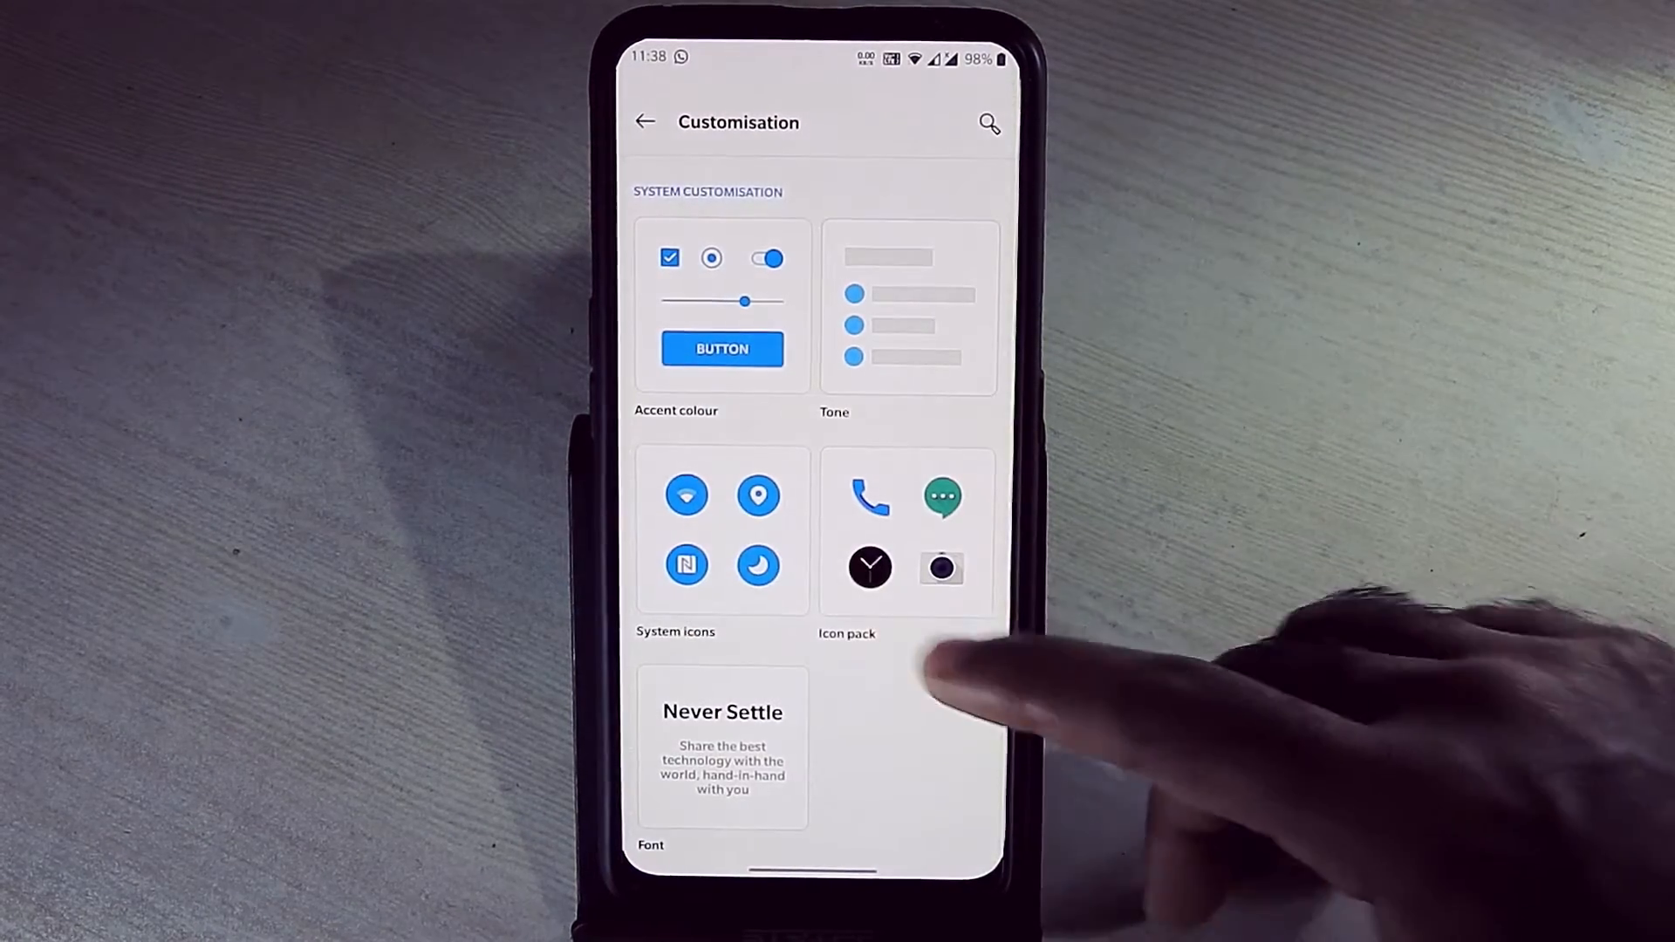
left_click(721, 529)
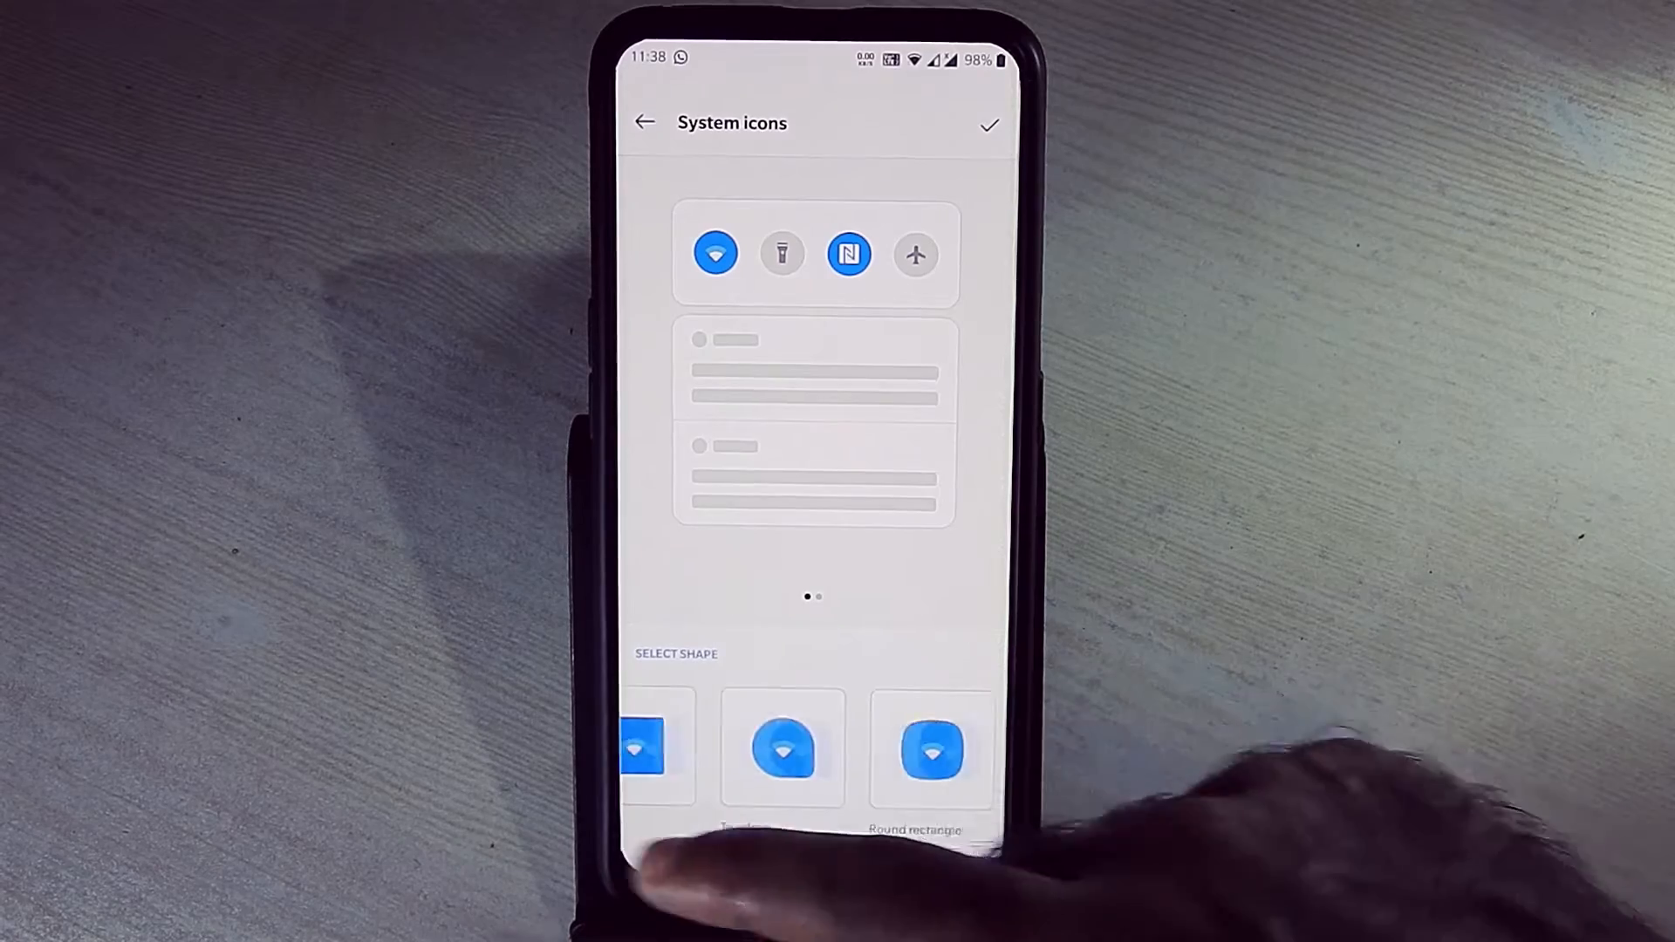
left_click(644, 122)
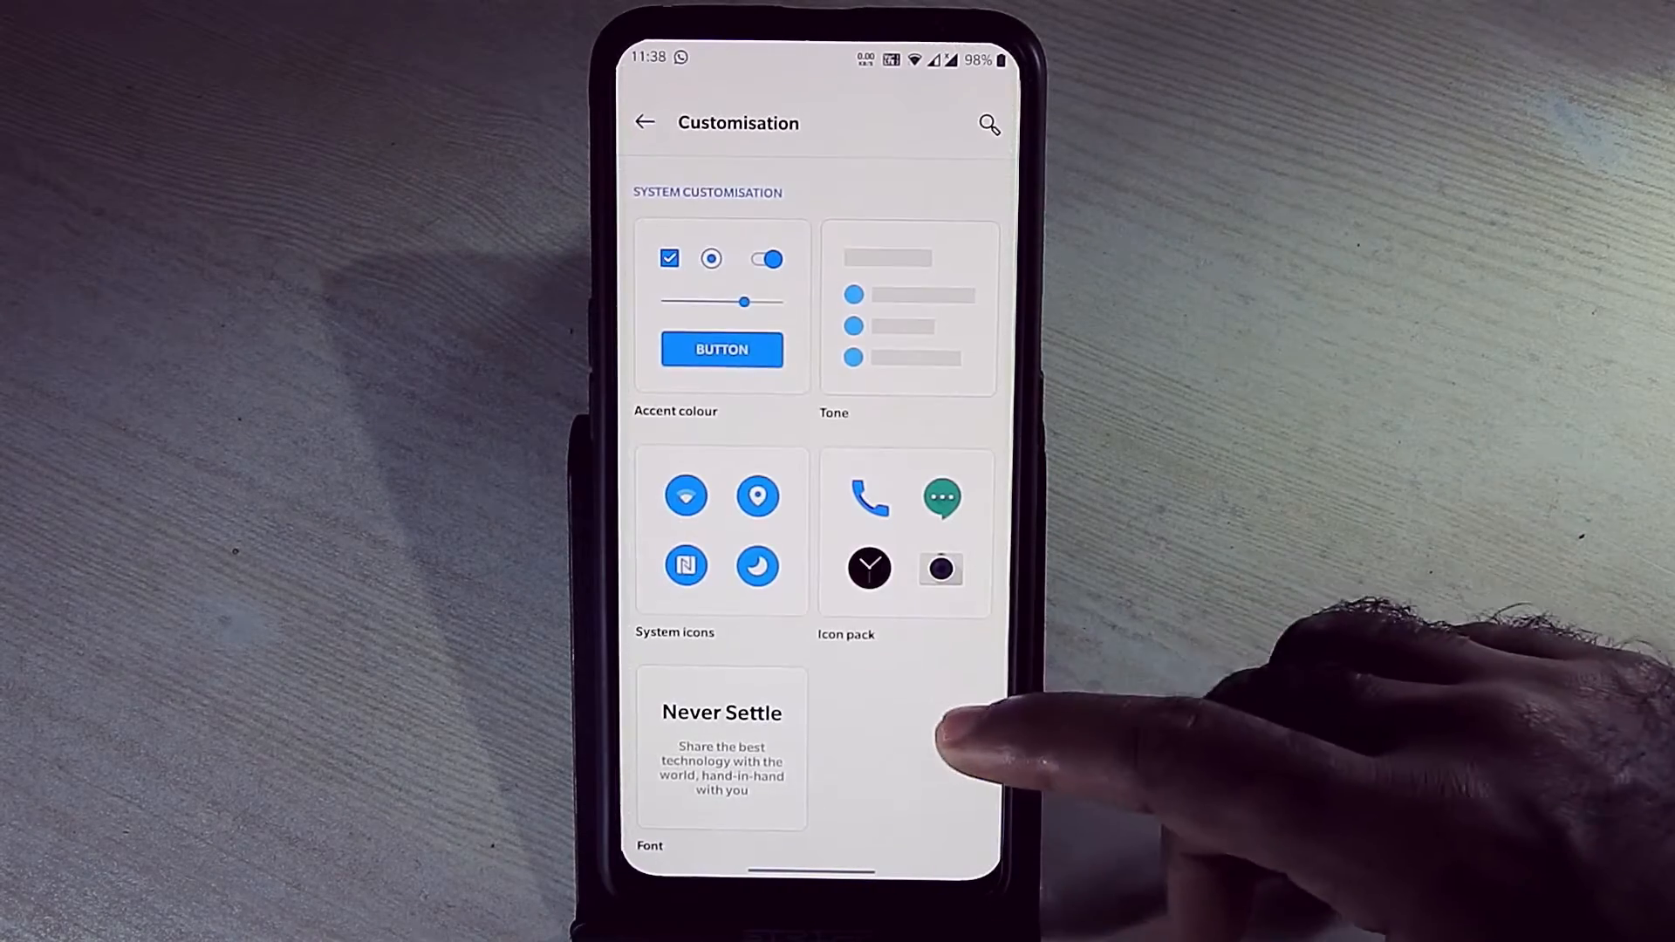
left_click(903, 531)
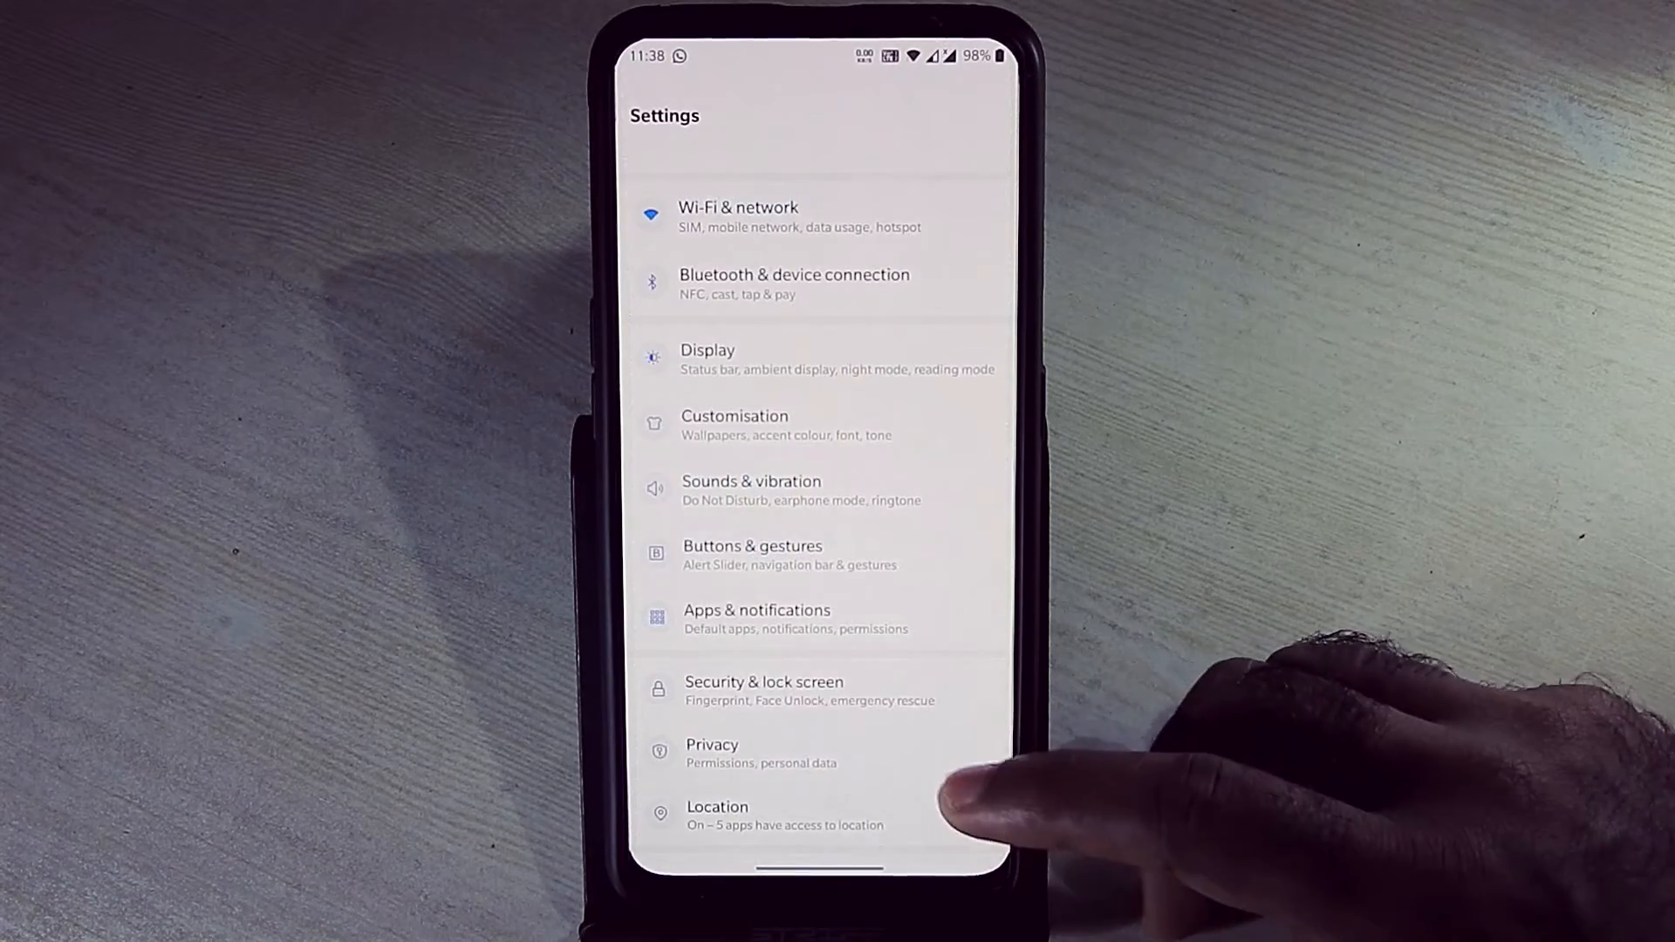
- View Dolby Atmos (Dynamic), Sounds & vibration and the Earphone mode options
scroll("up", 3)
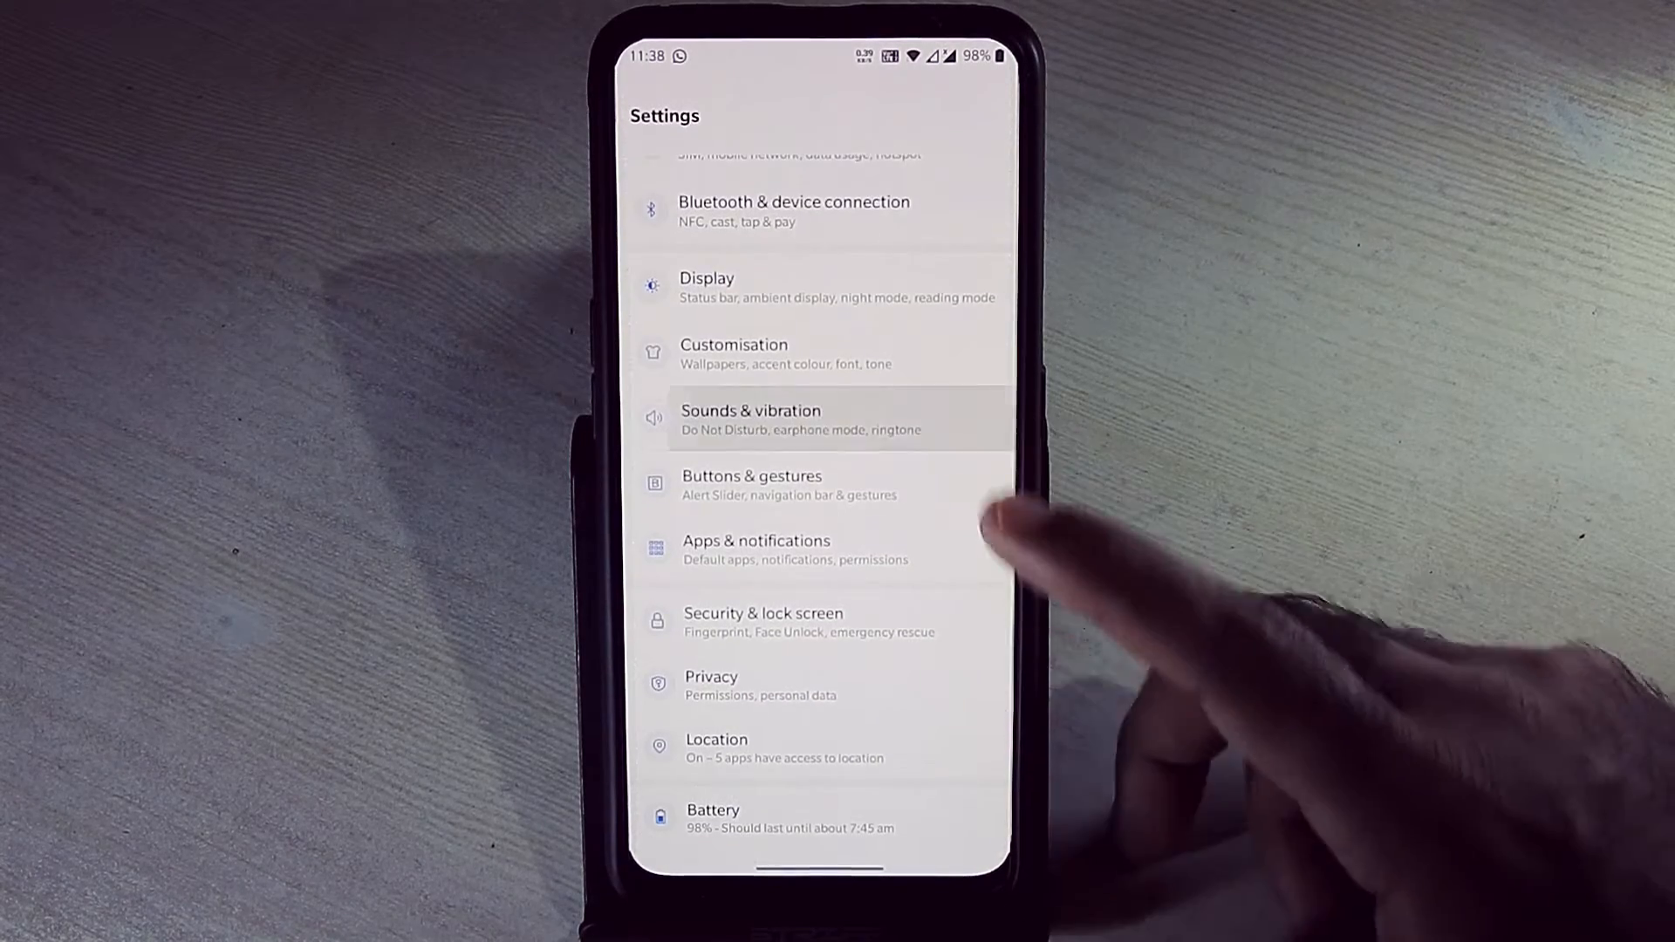
left_click(750, 419)
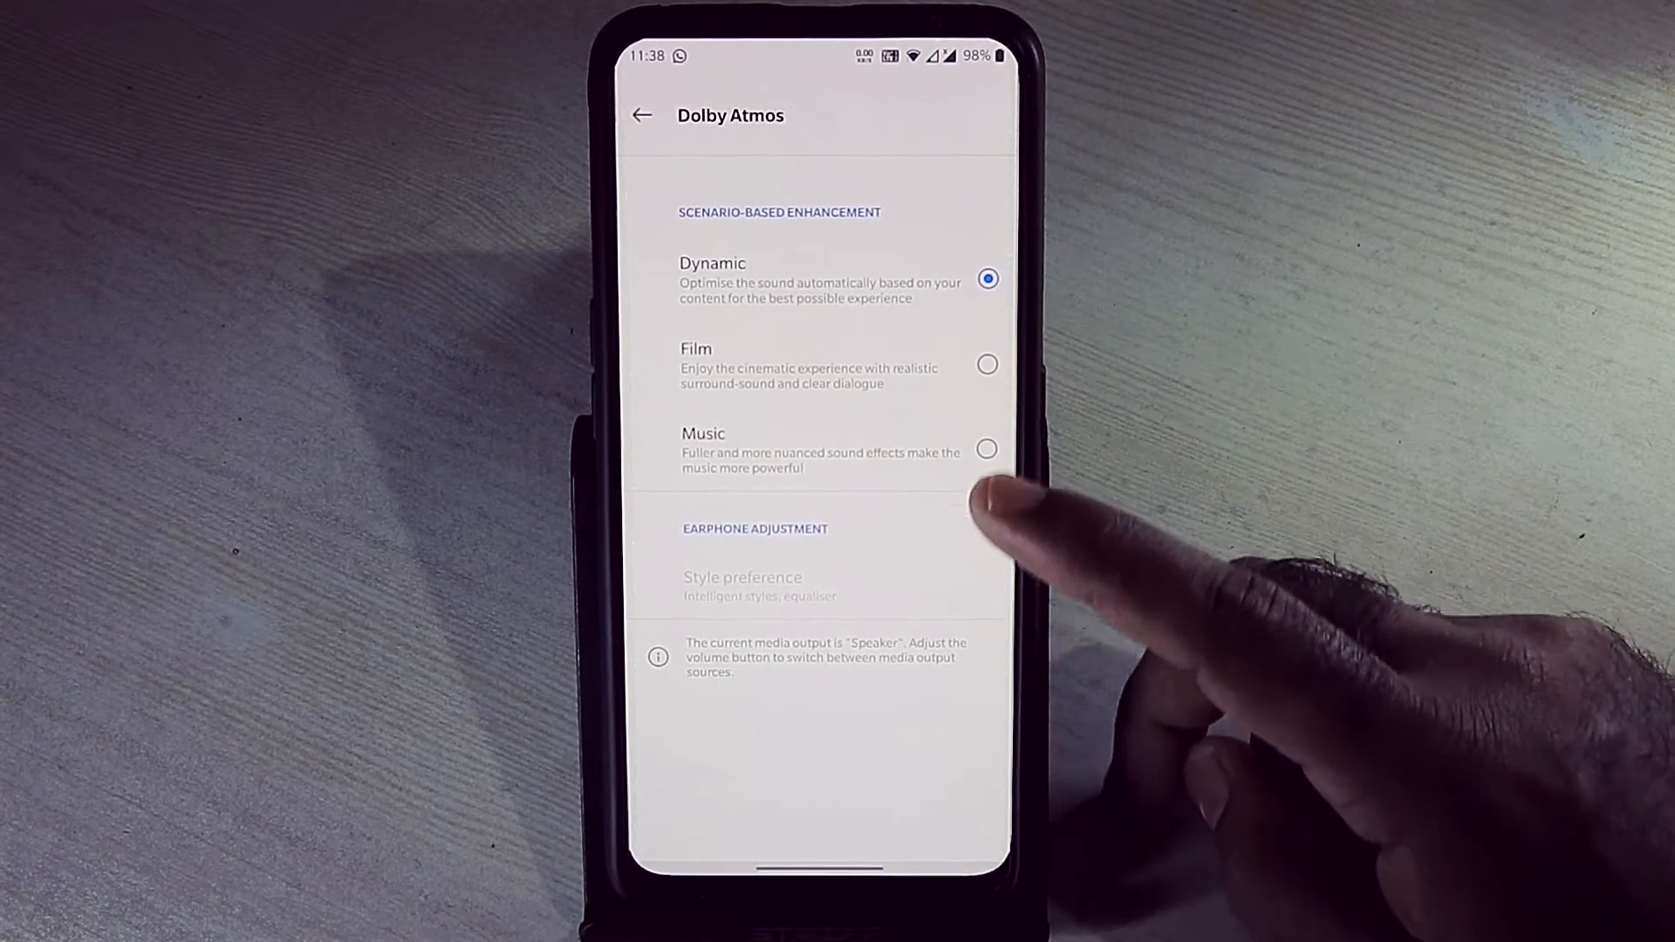
left_click(641, 115)
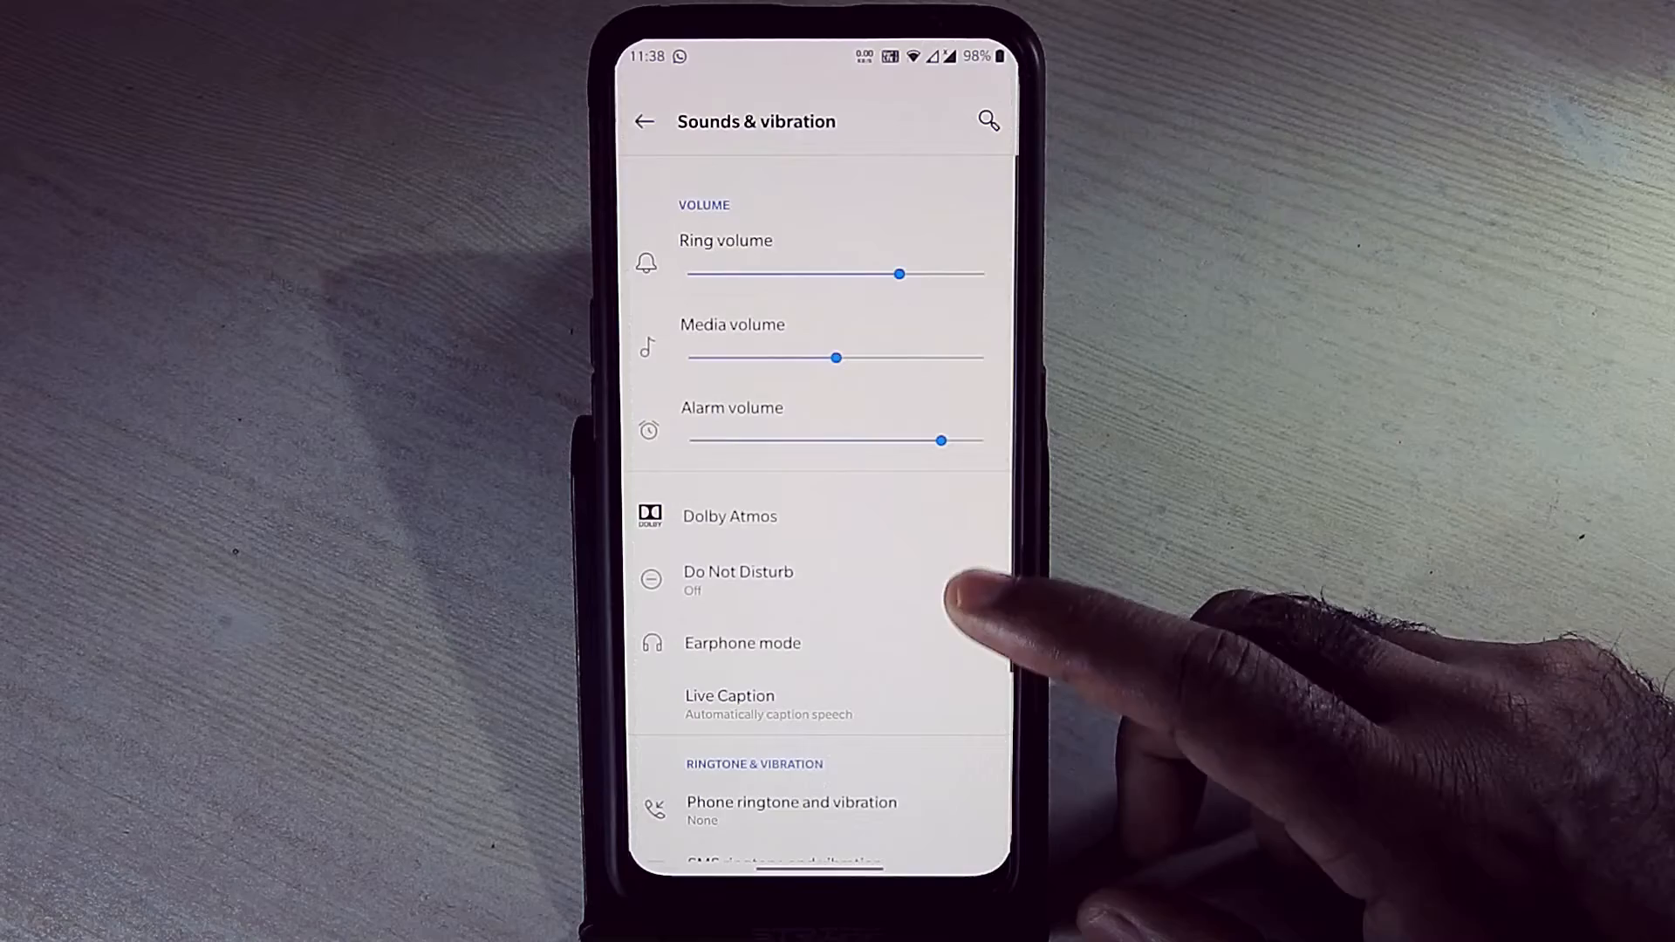
left_click(741, 643)
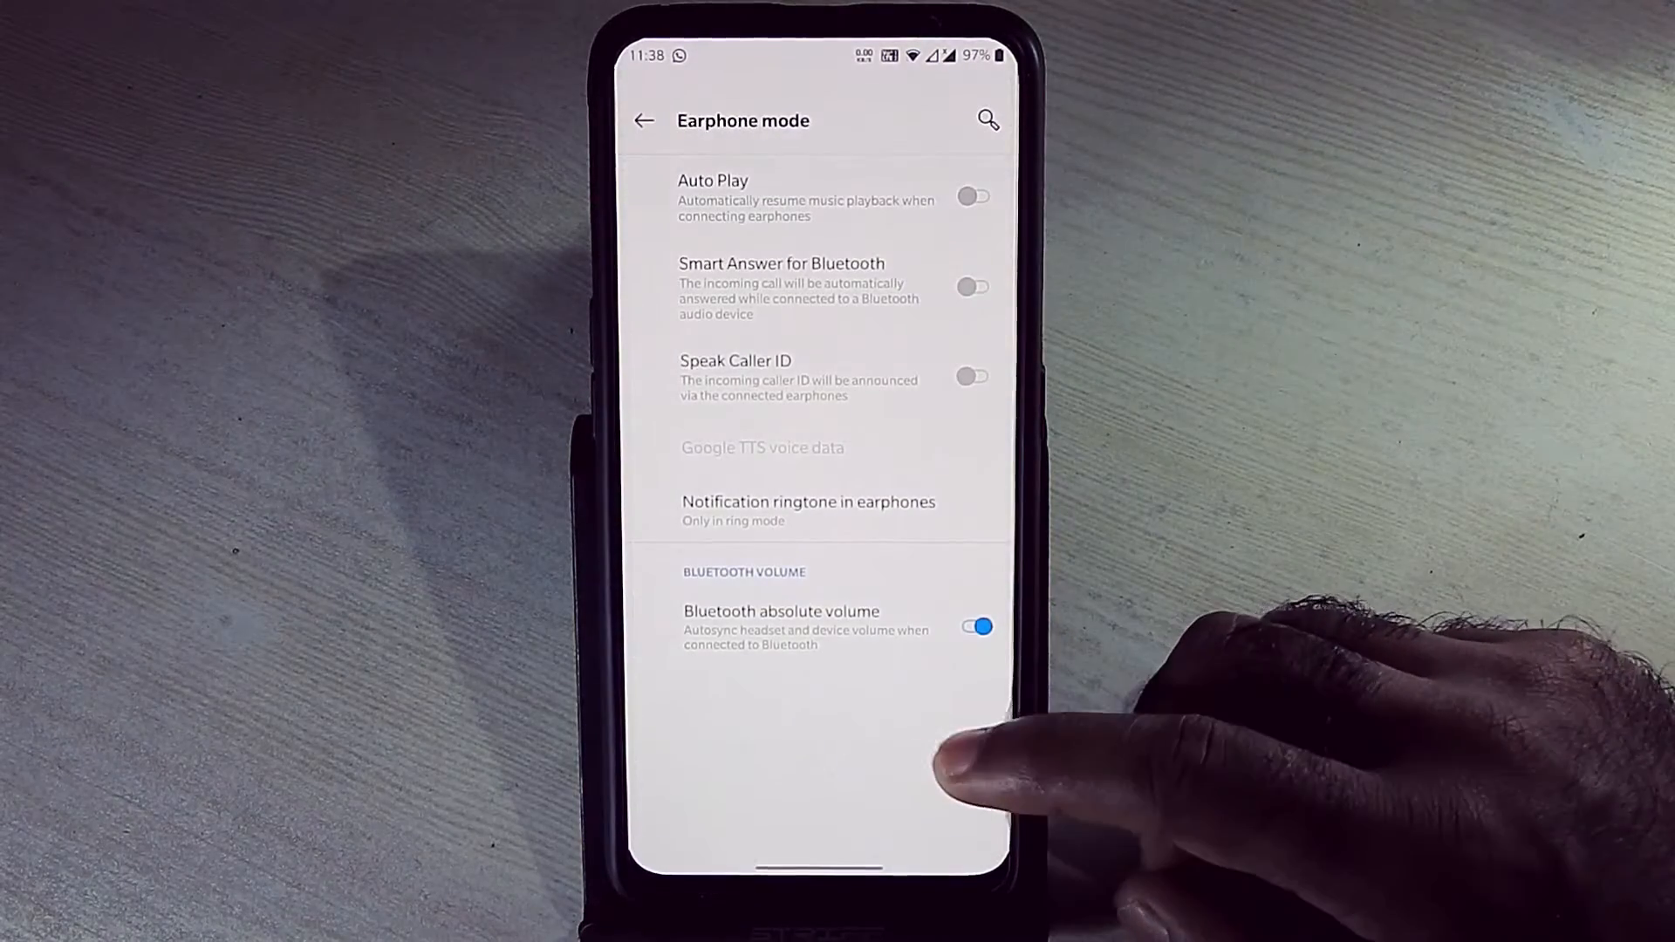
left_click(642, 119)
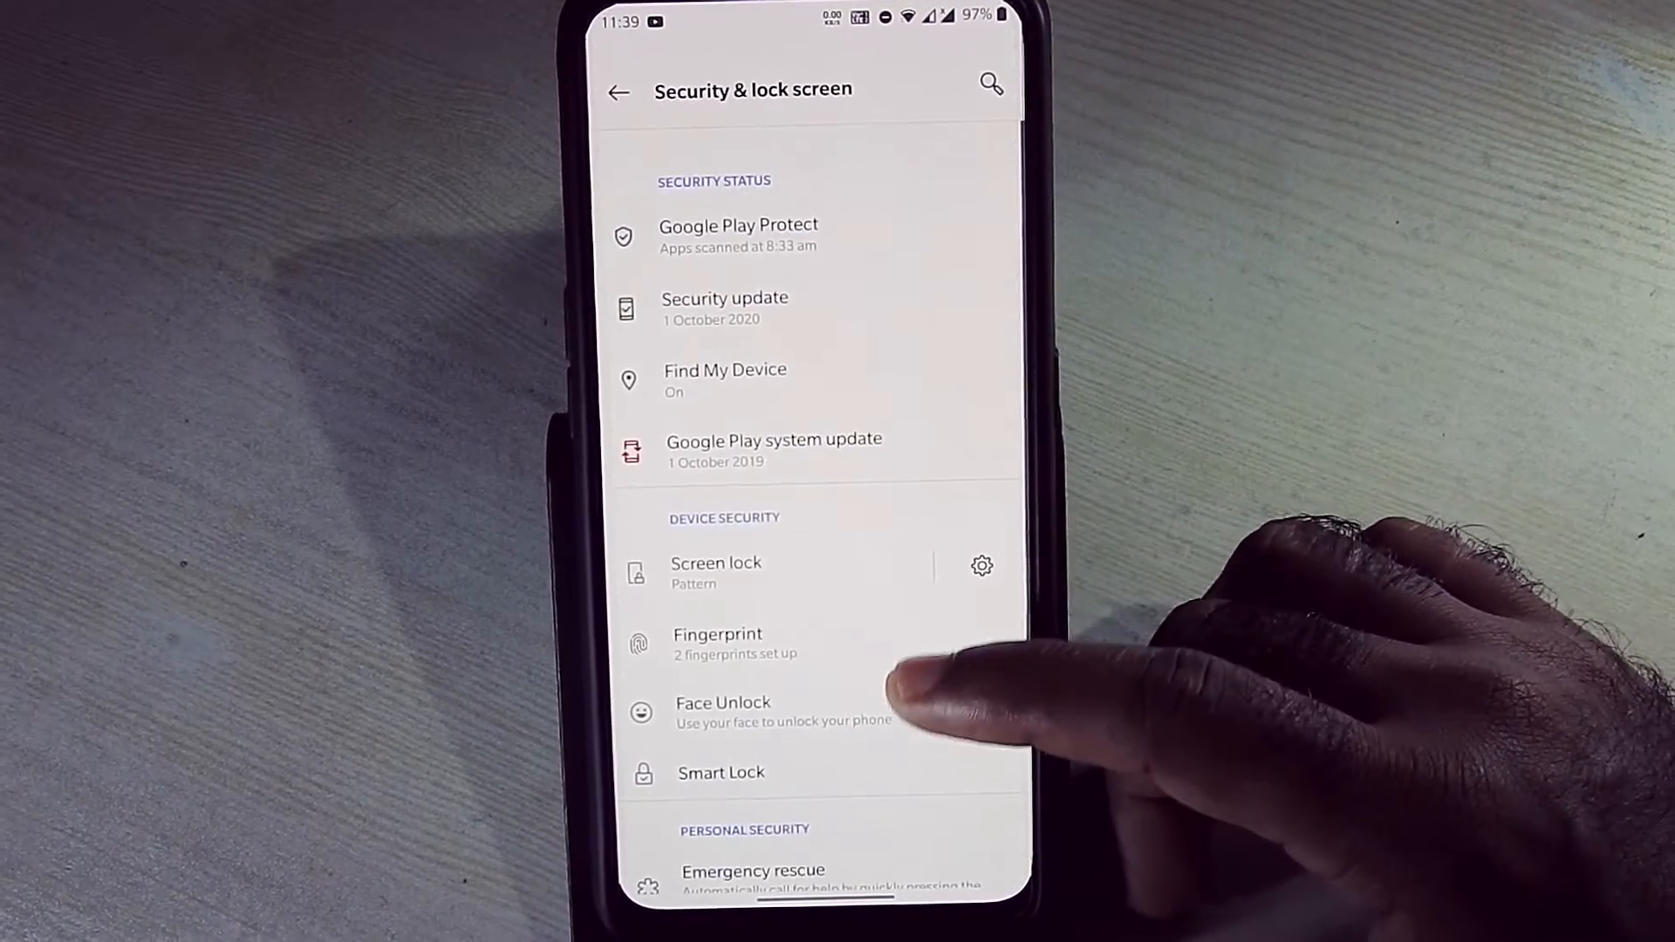
- Add face data through the NEXT enrollment prompts so Face Unlock is on
scroll("up", 3)
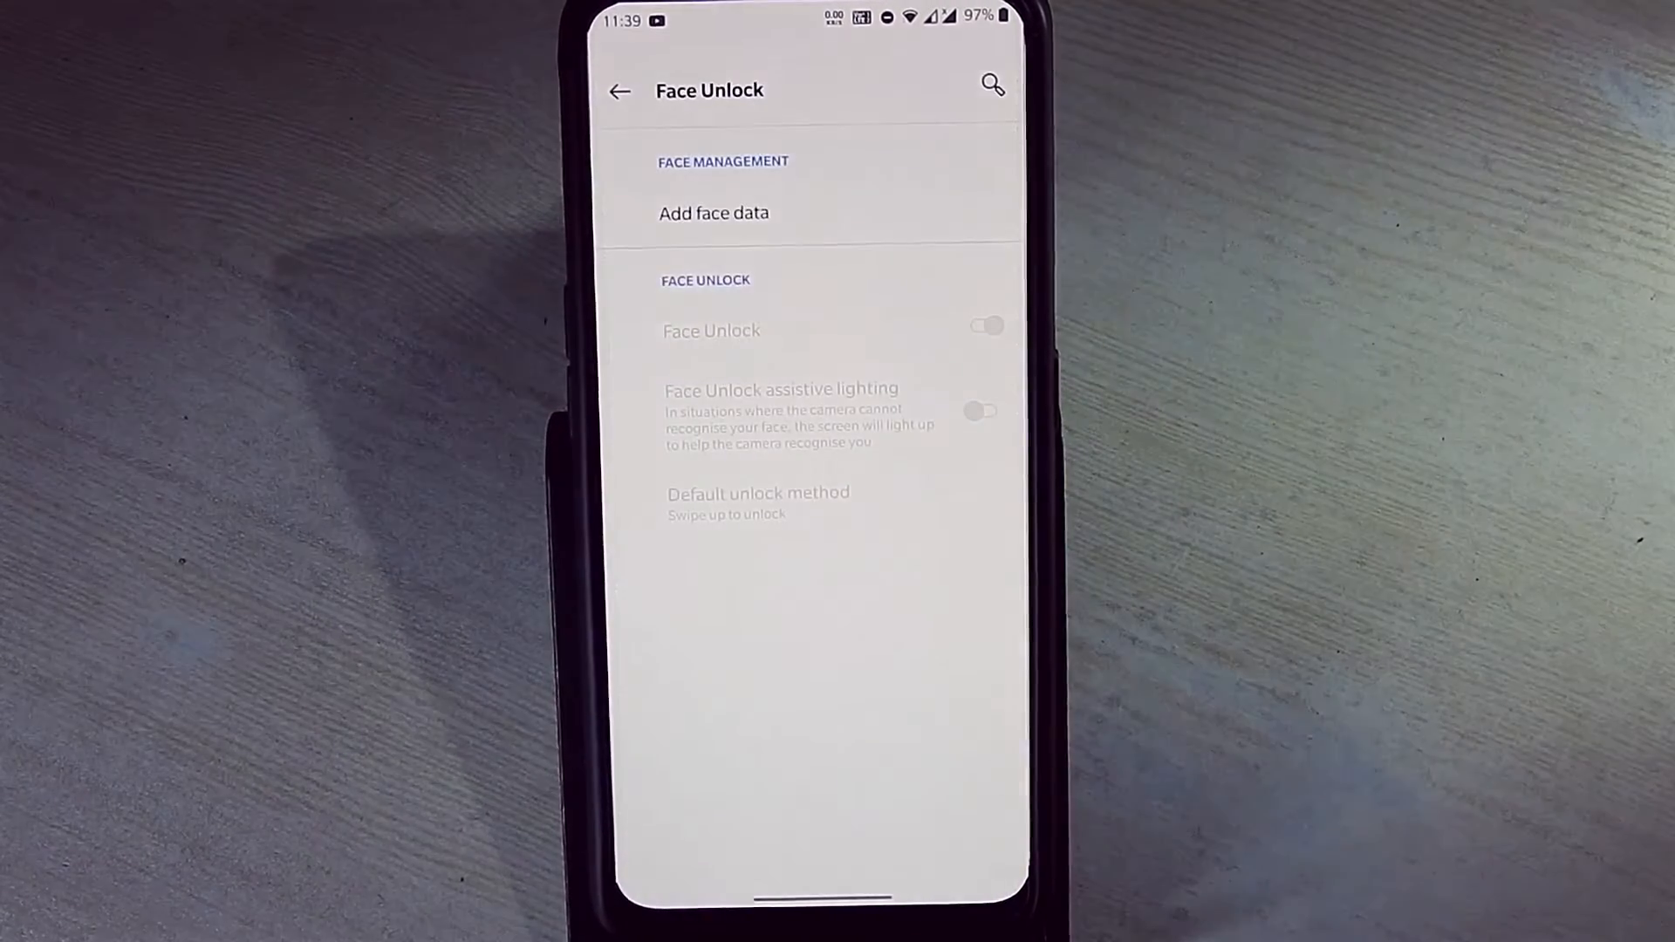
left_click(713, 213)
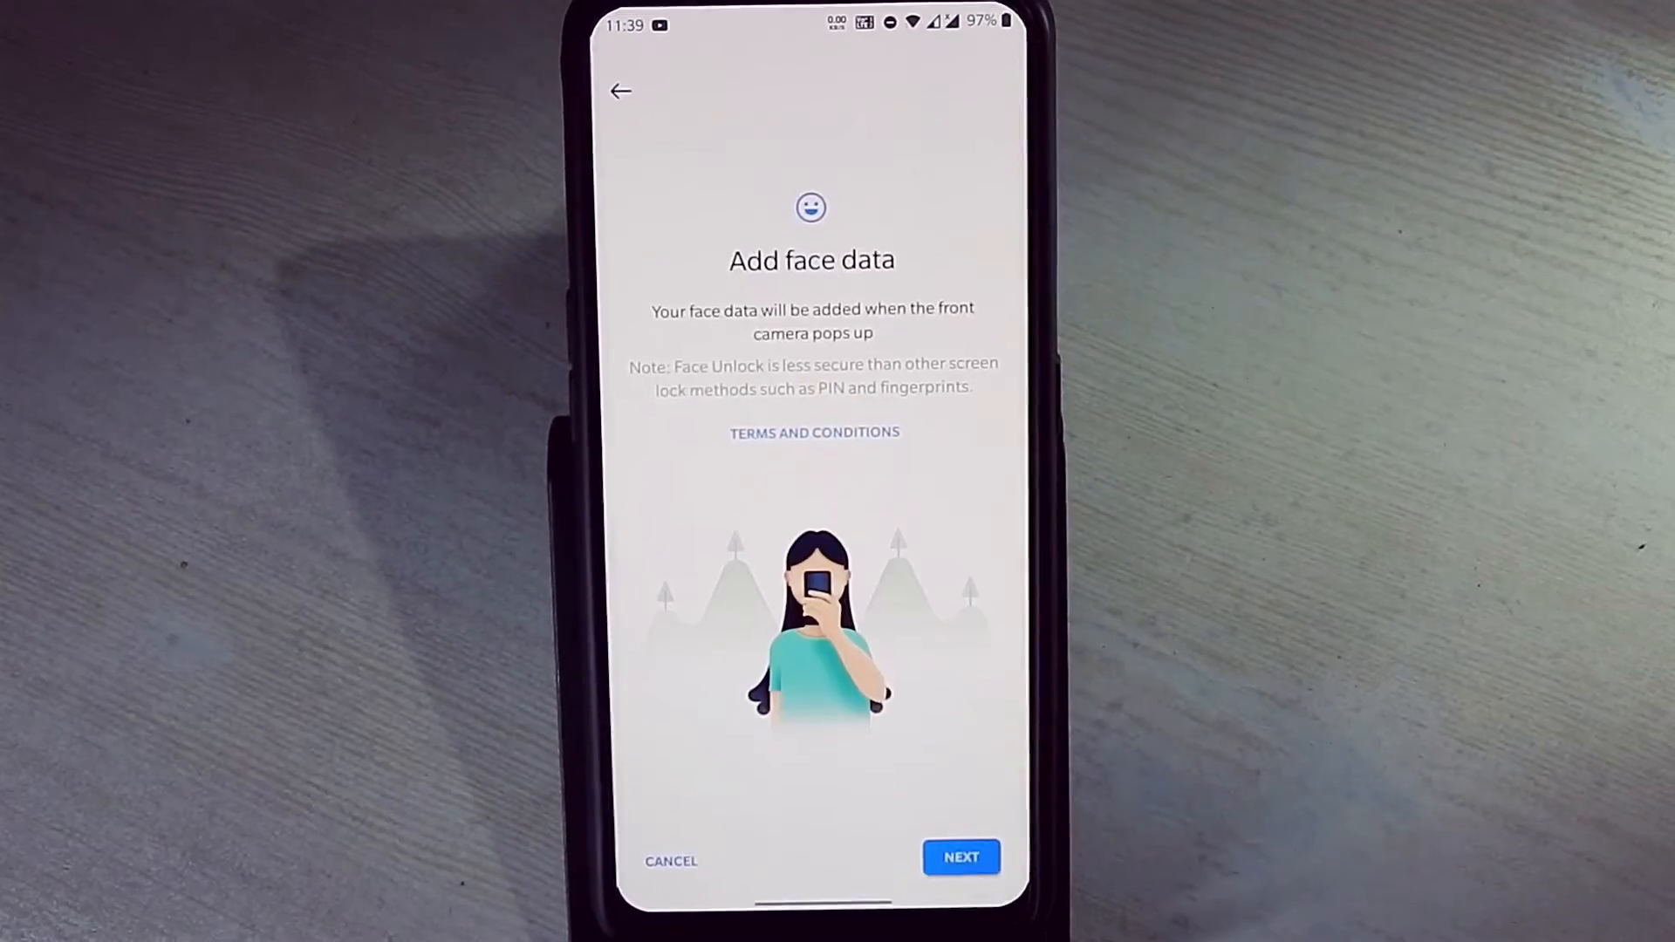
left_click(959, 856)
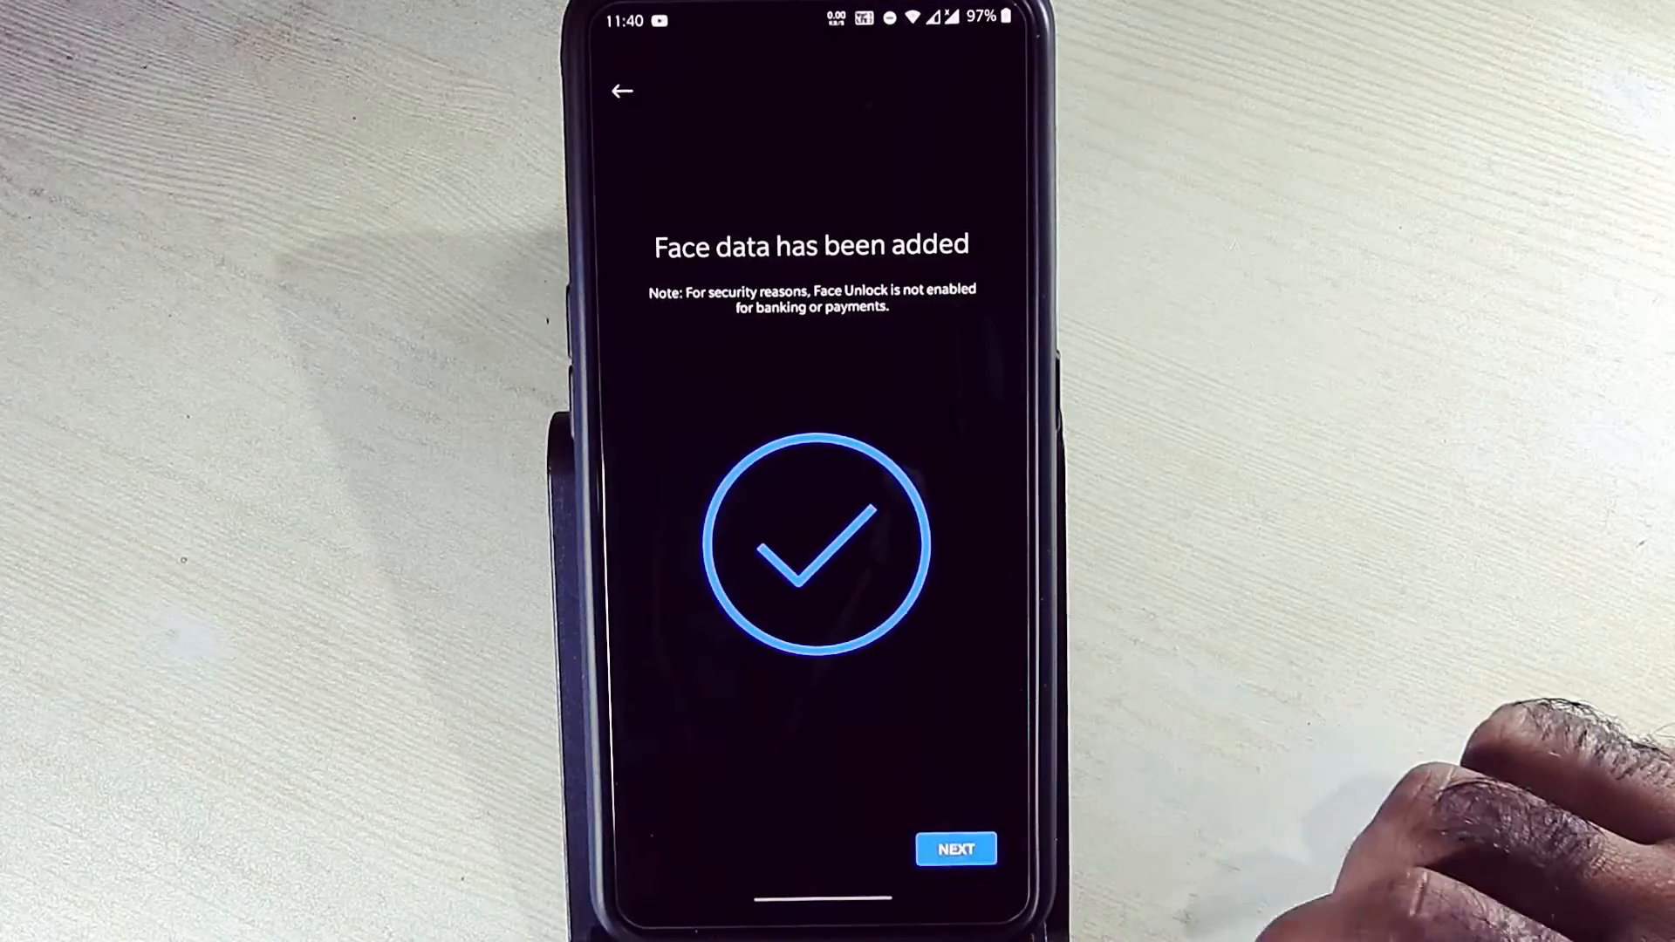
left_click(953, 848)
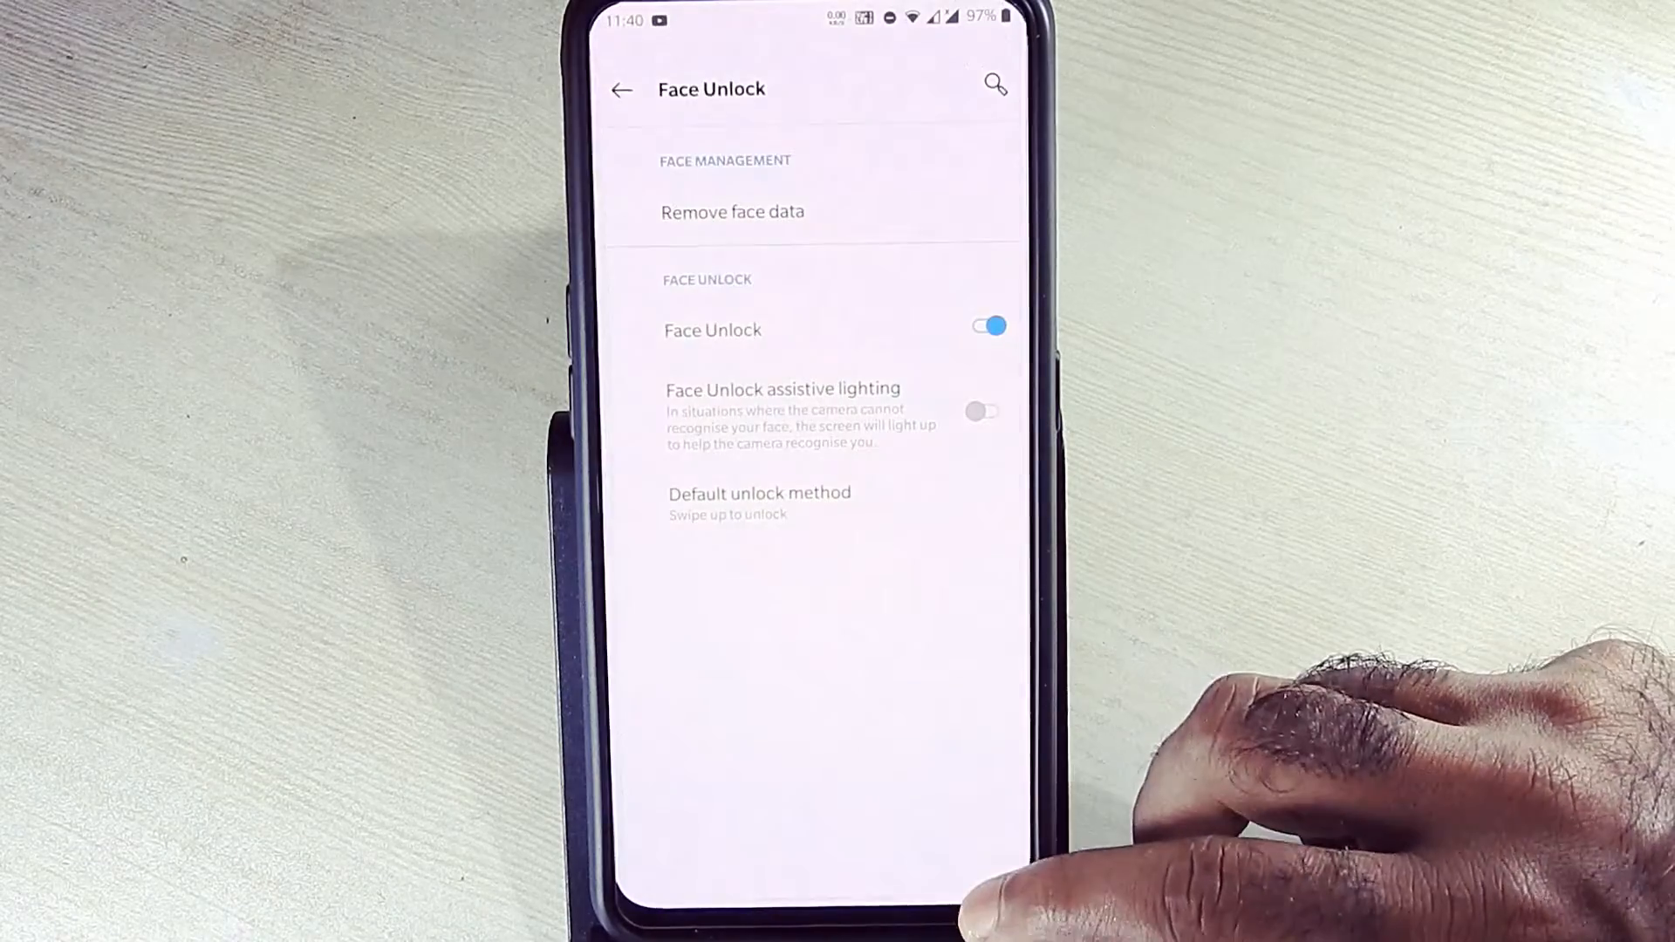
left_click(984, 411)
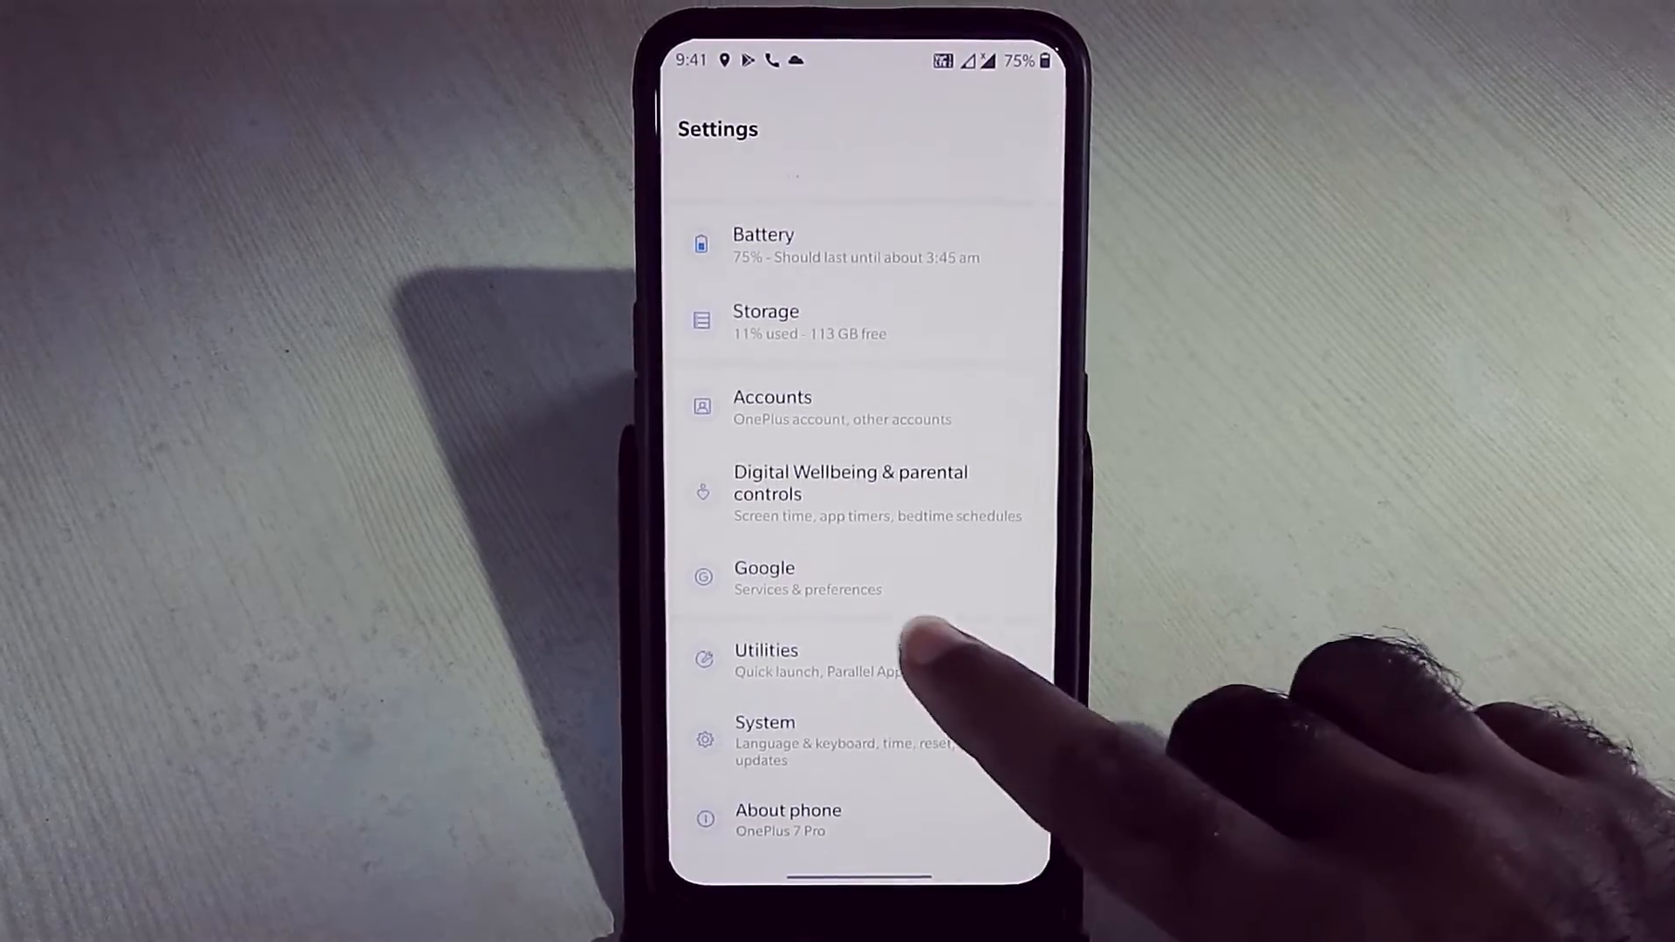
- Enter Settings > Utilities and view Quick reply in landscape
left_click(765, 733)
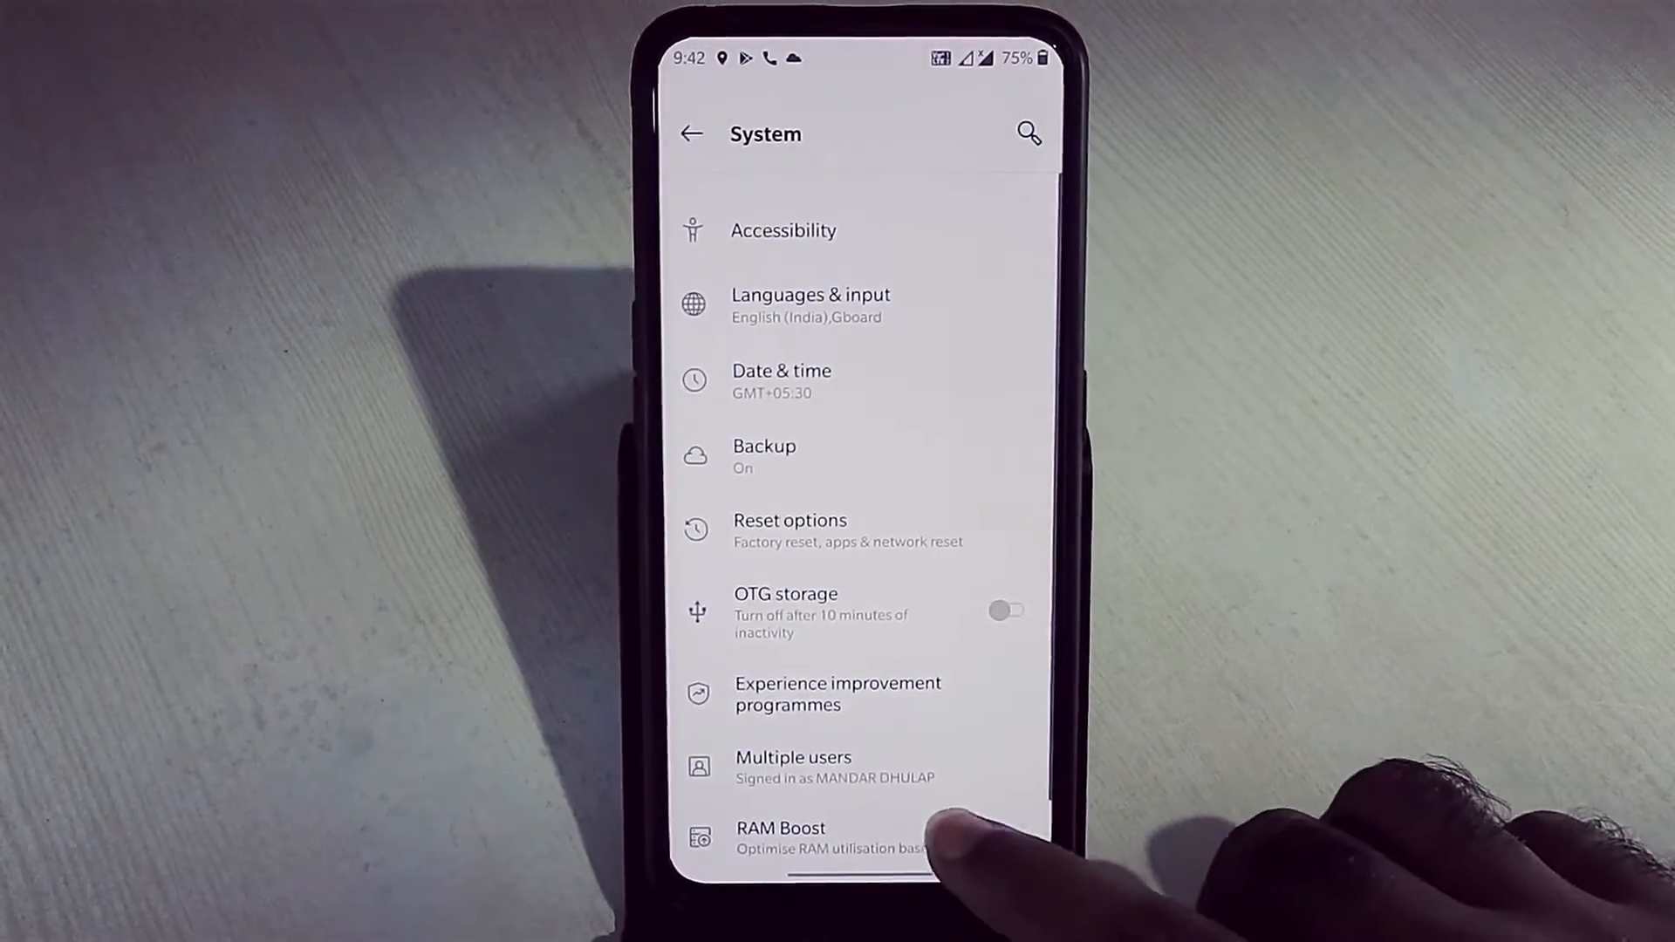
scroll("up", 3)
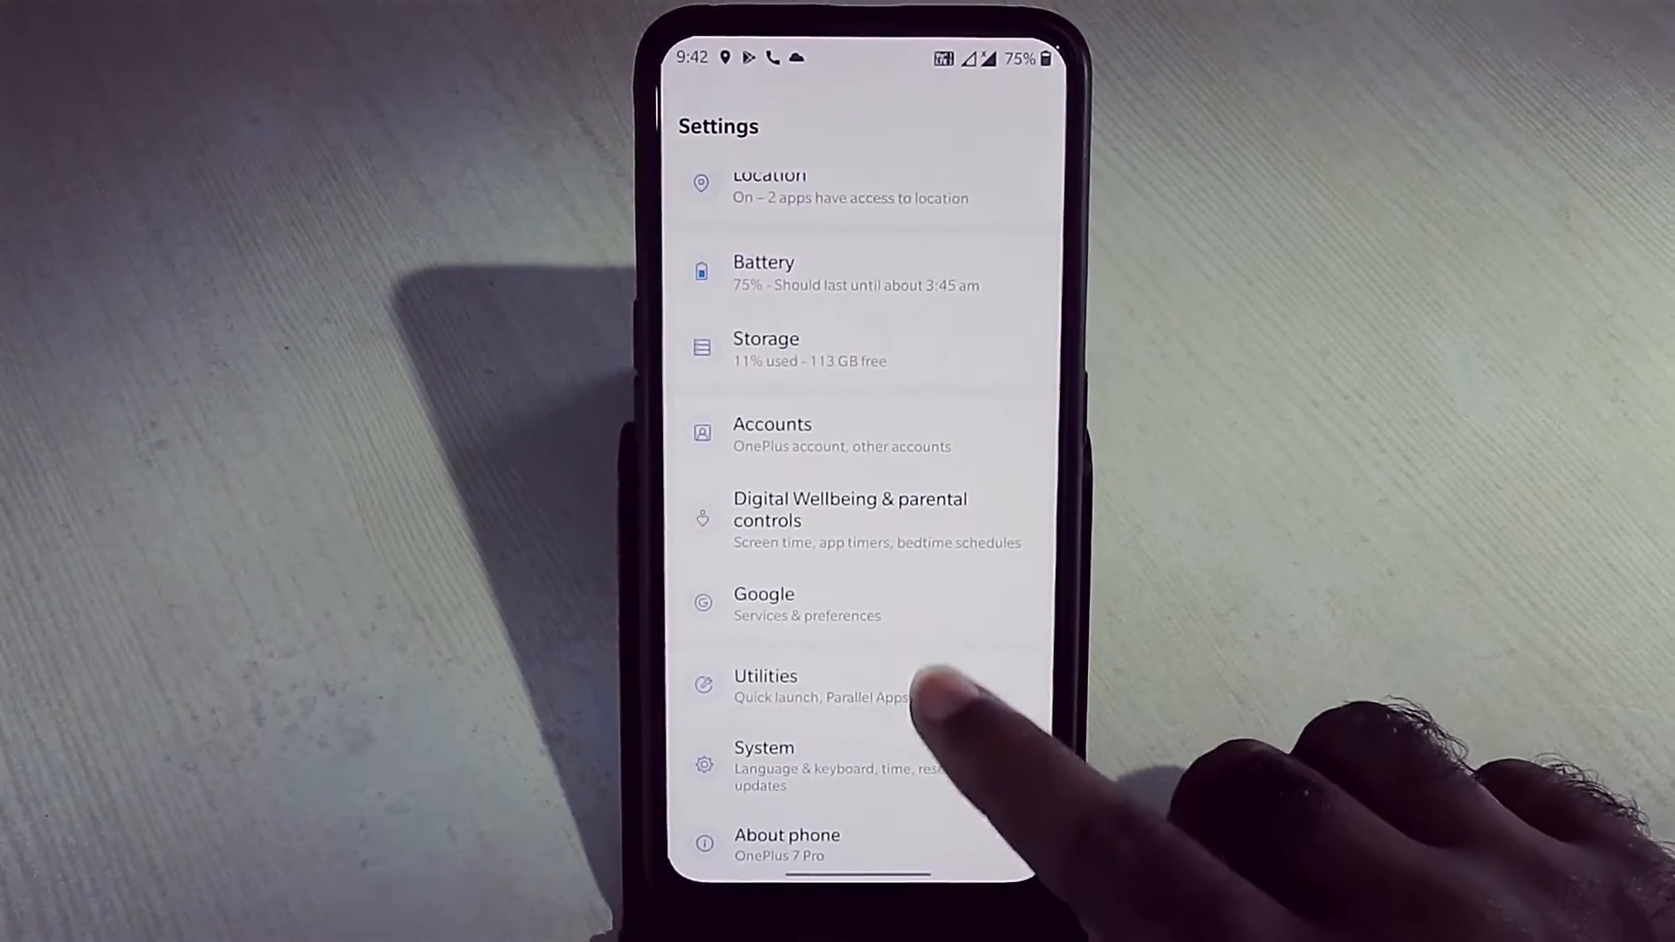
left_click(765, 675)
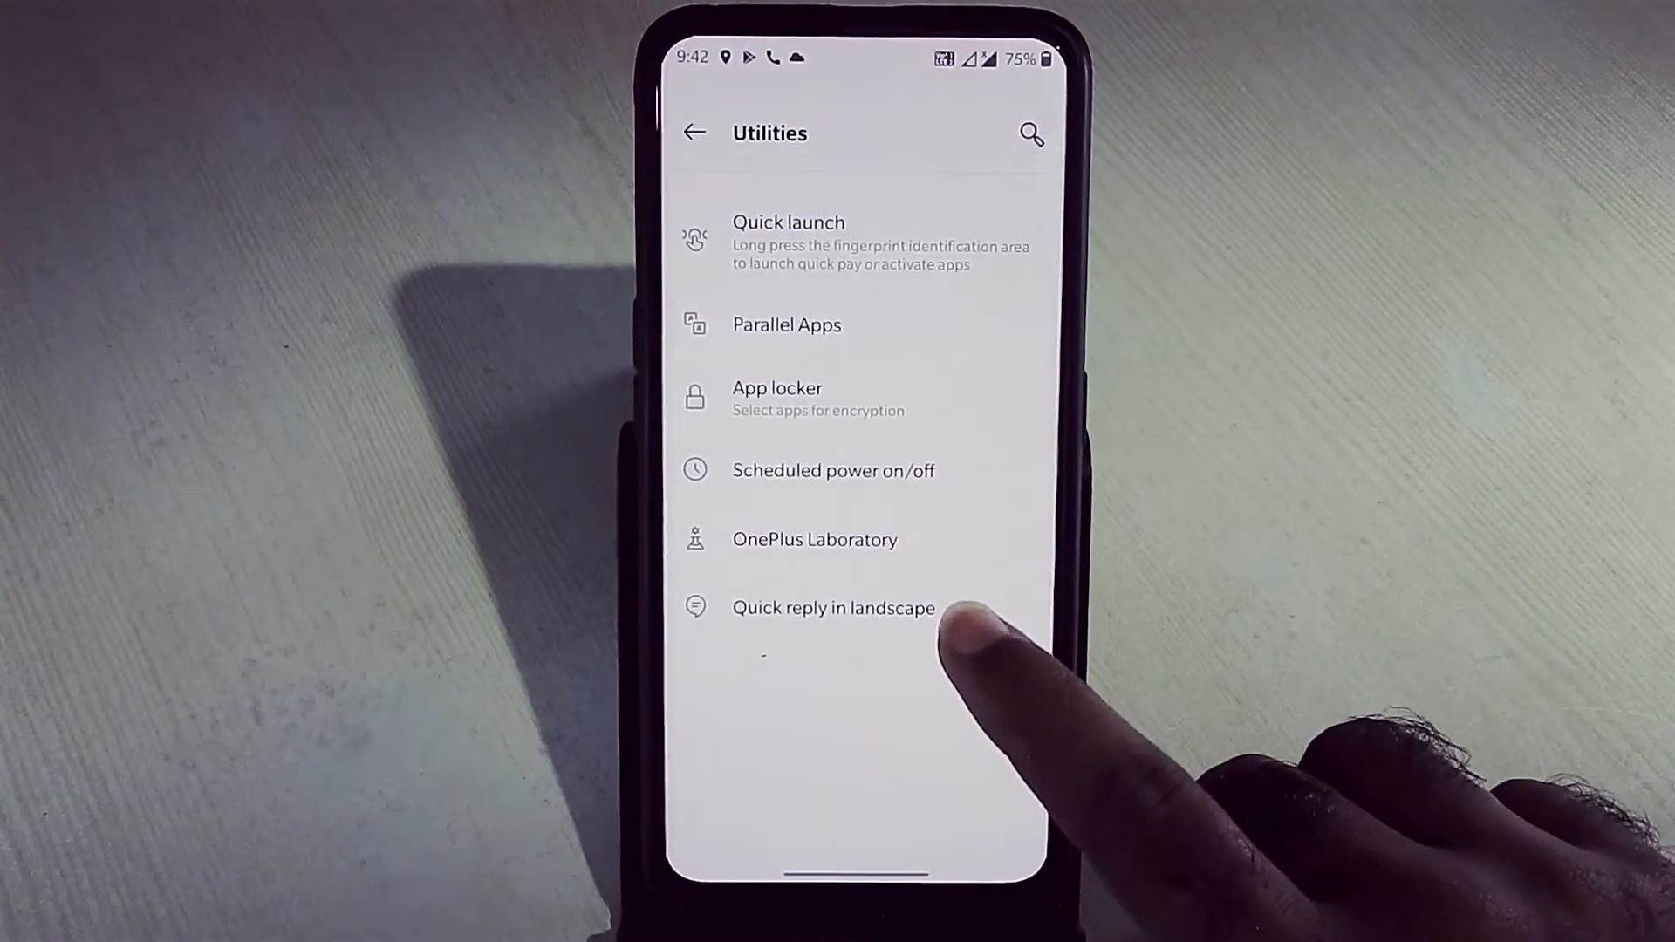
left_click(832, 608)
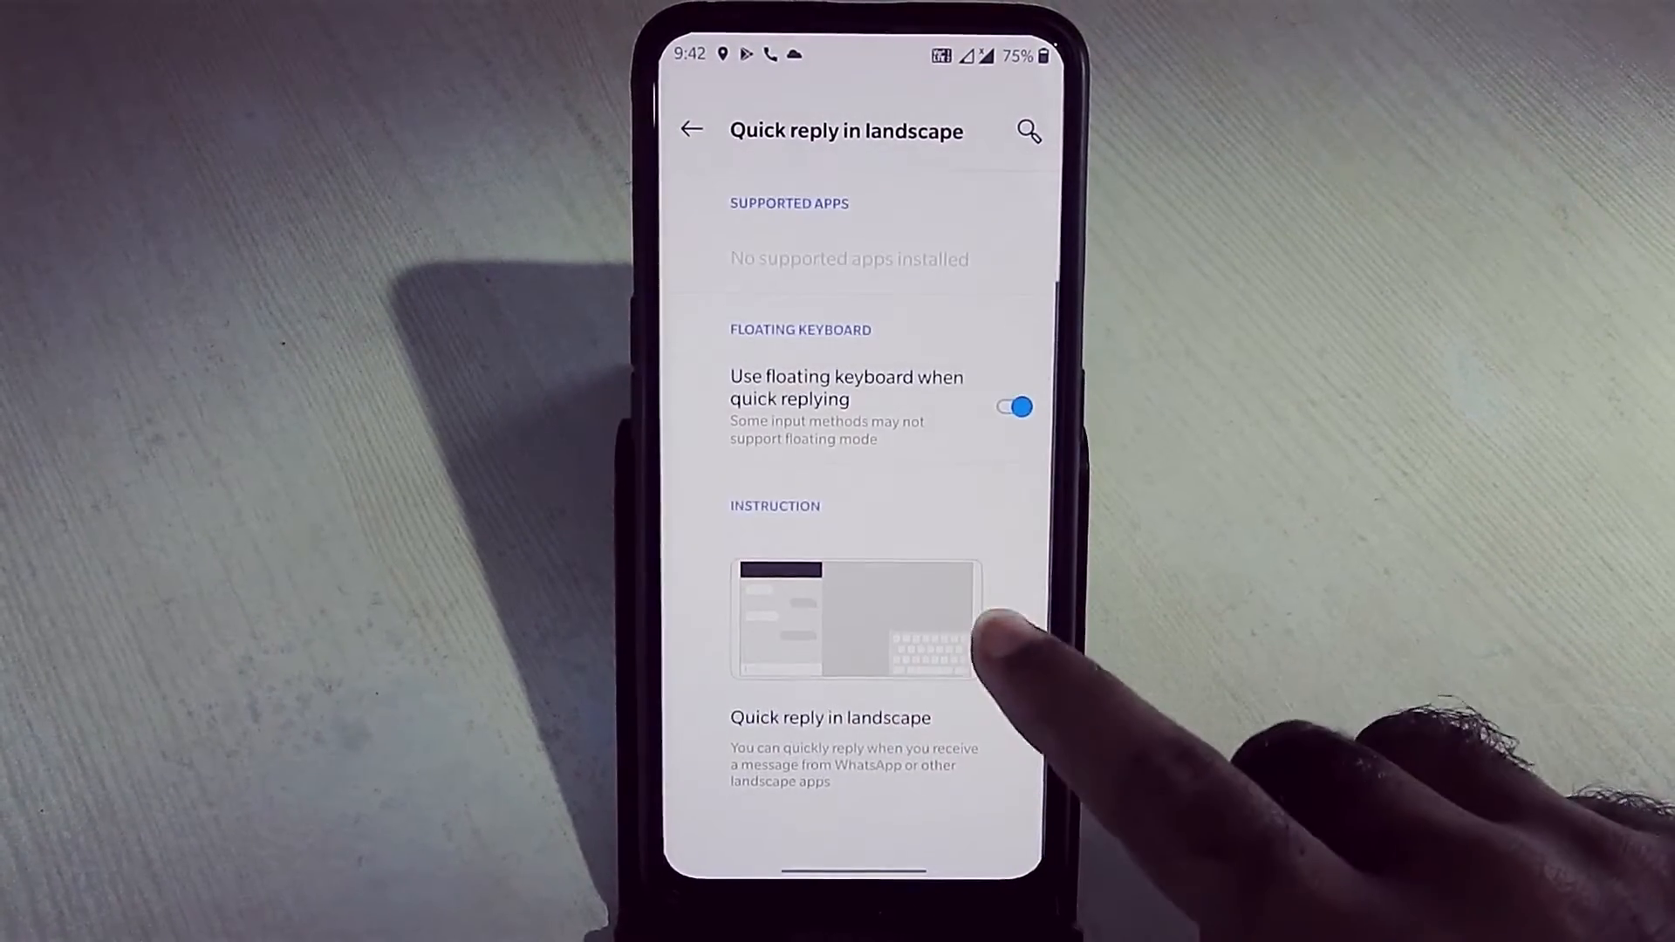
scroll("up", 3)
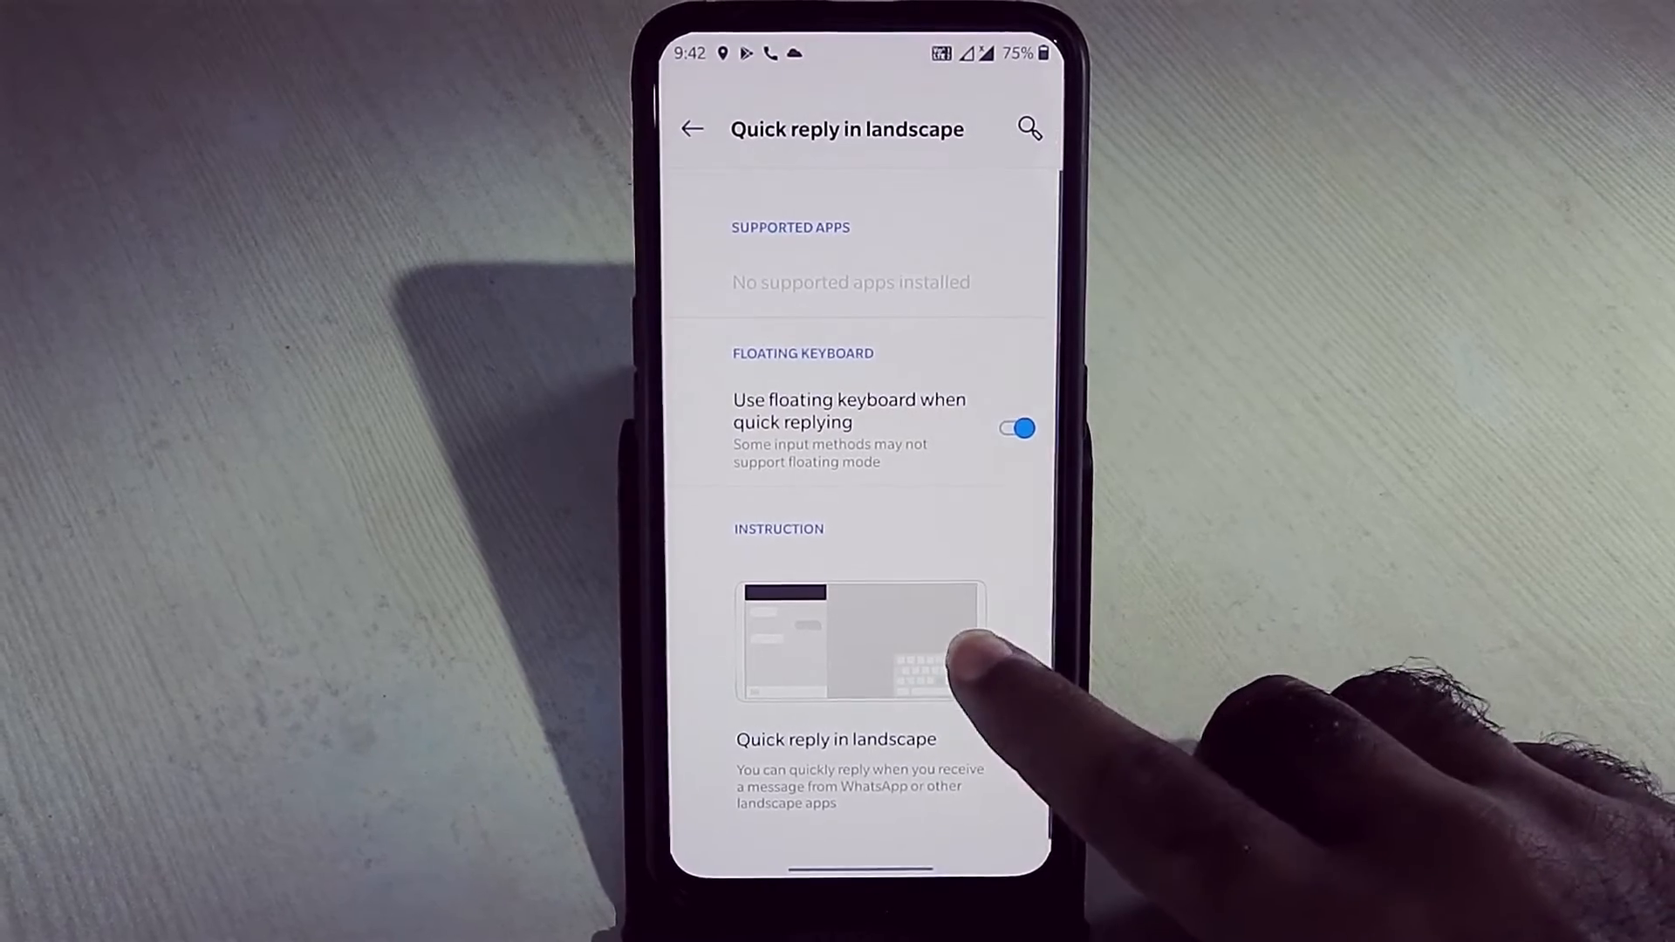
left_click(692, 128)
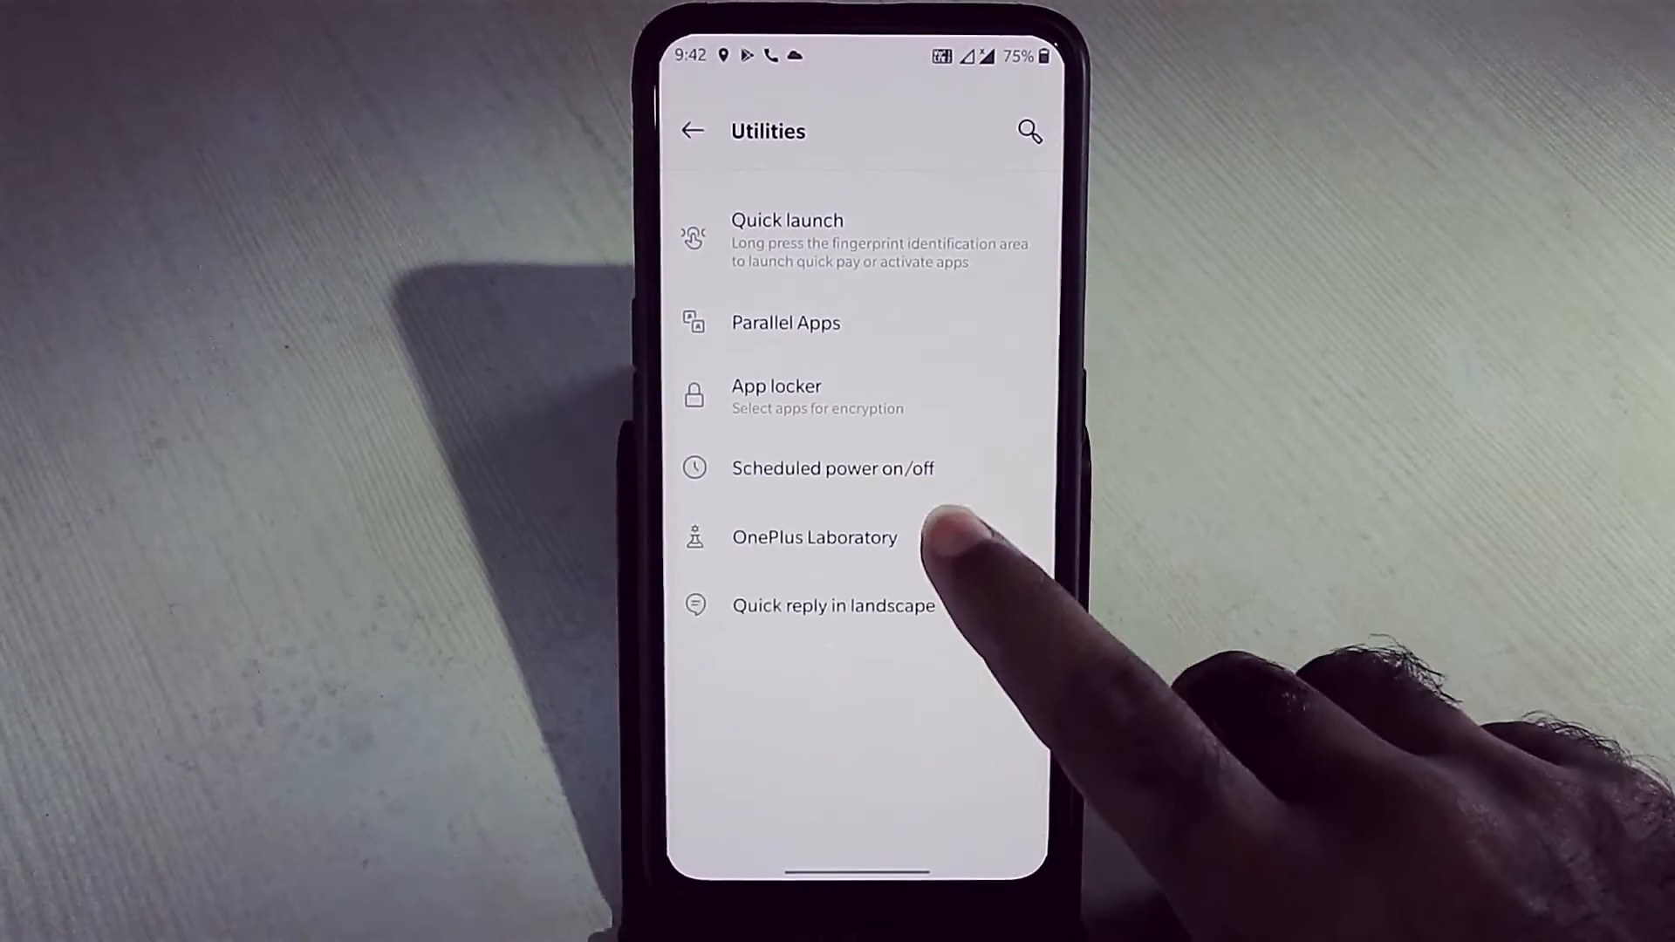
- Browse OnePlus Laboratory and Parallel Apps, ending in Quick launch settings
left_click(814, 537)
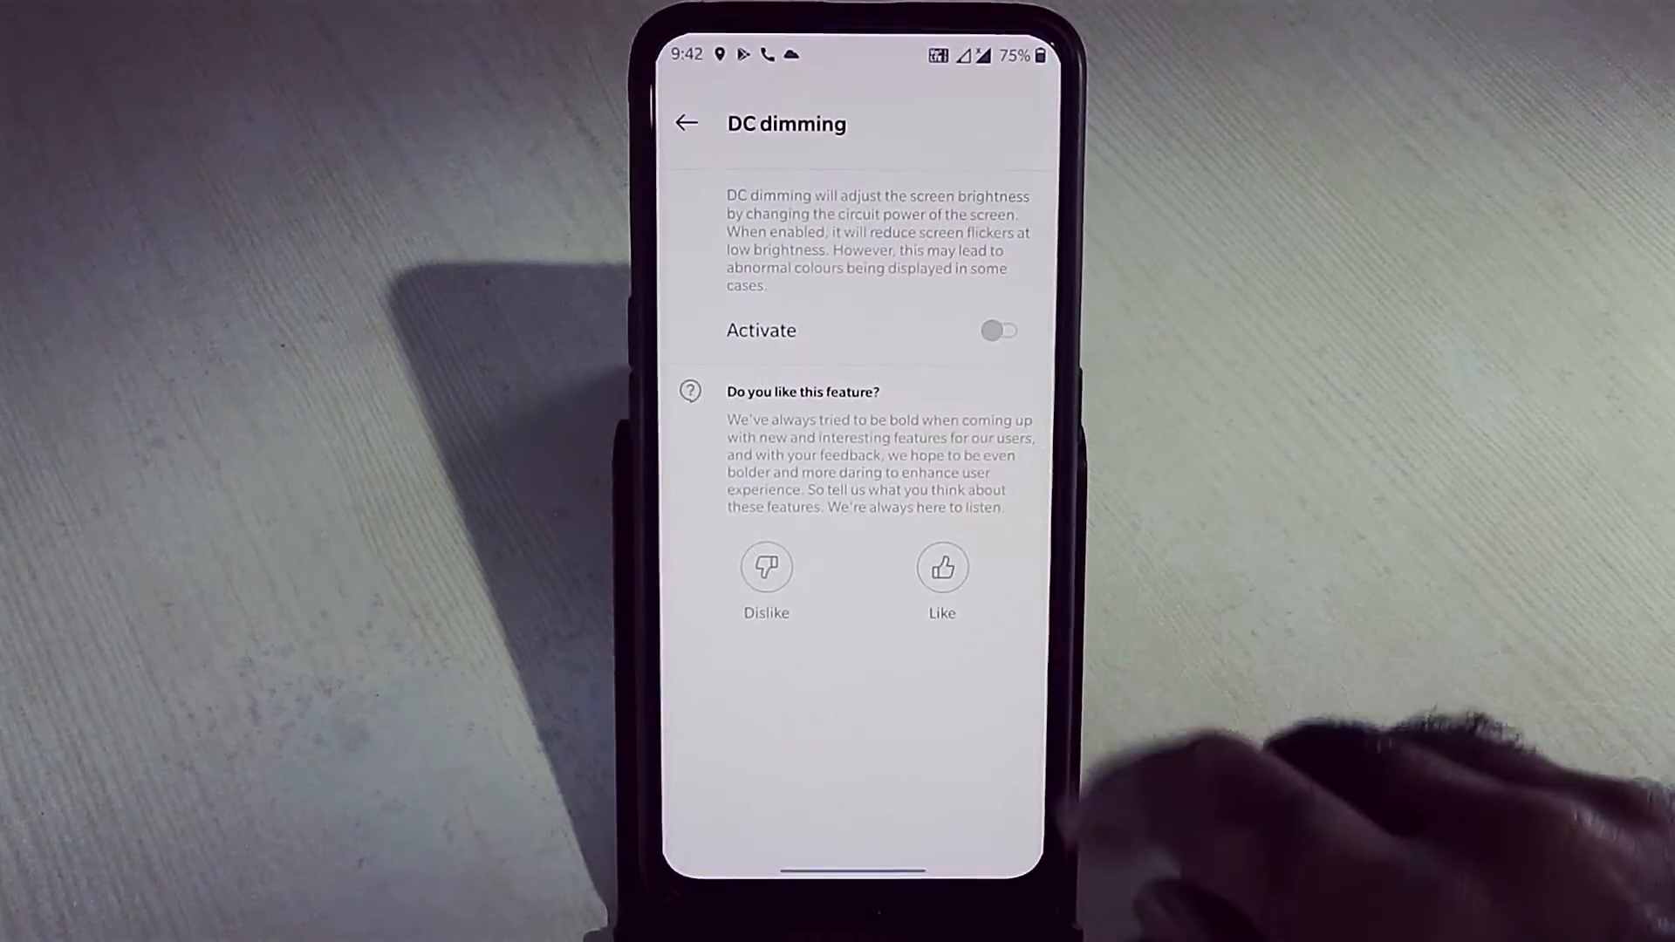
left_click(998, 332)
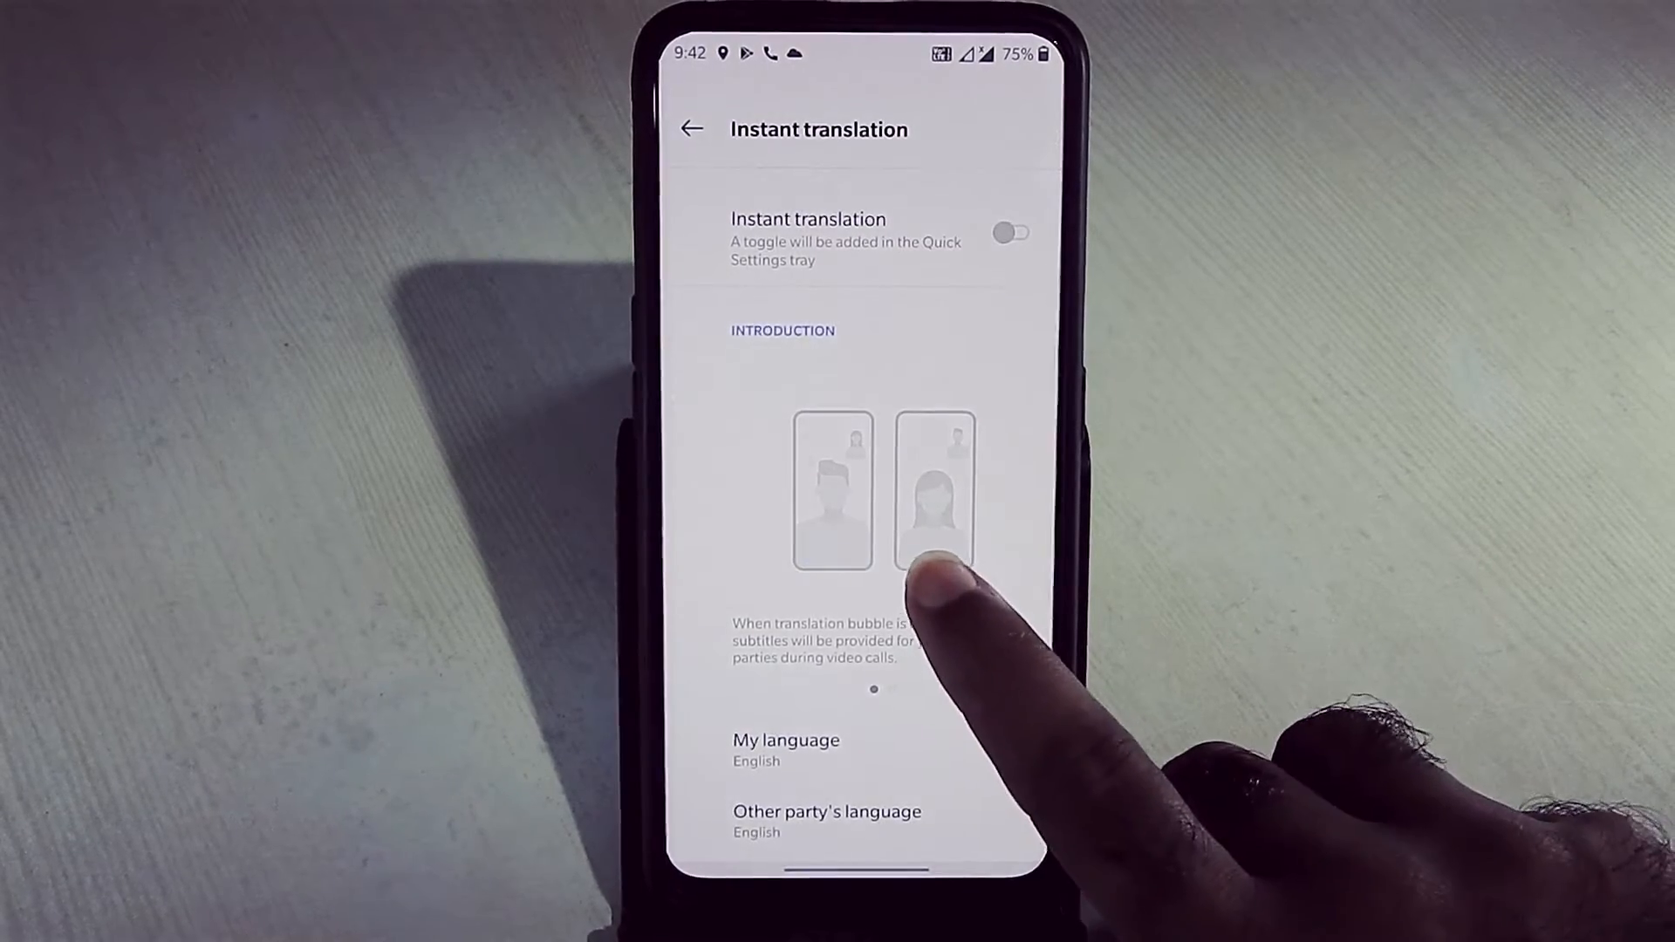
left_click(786, 739)
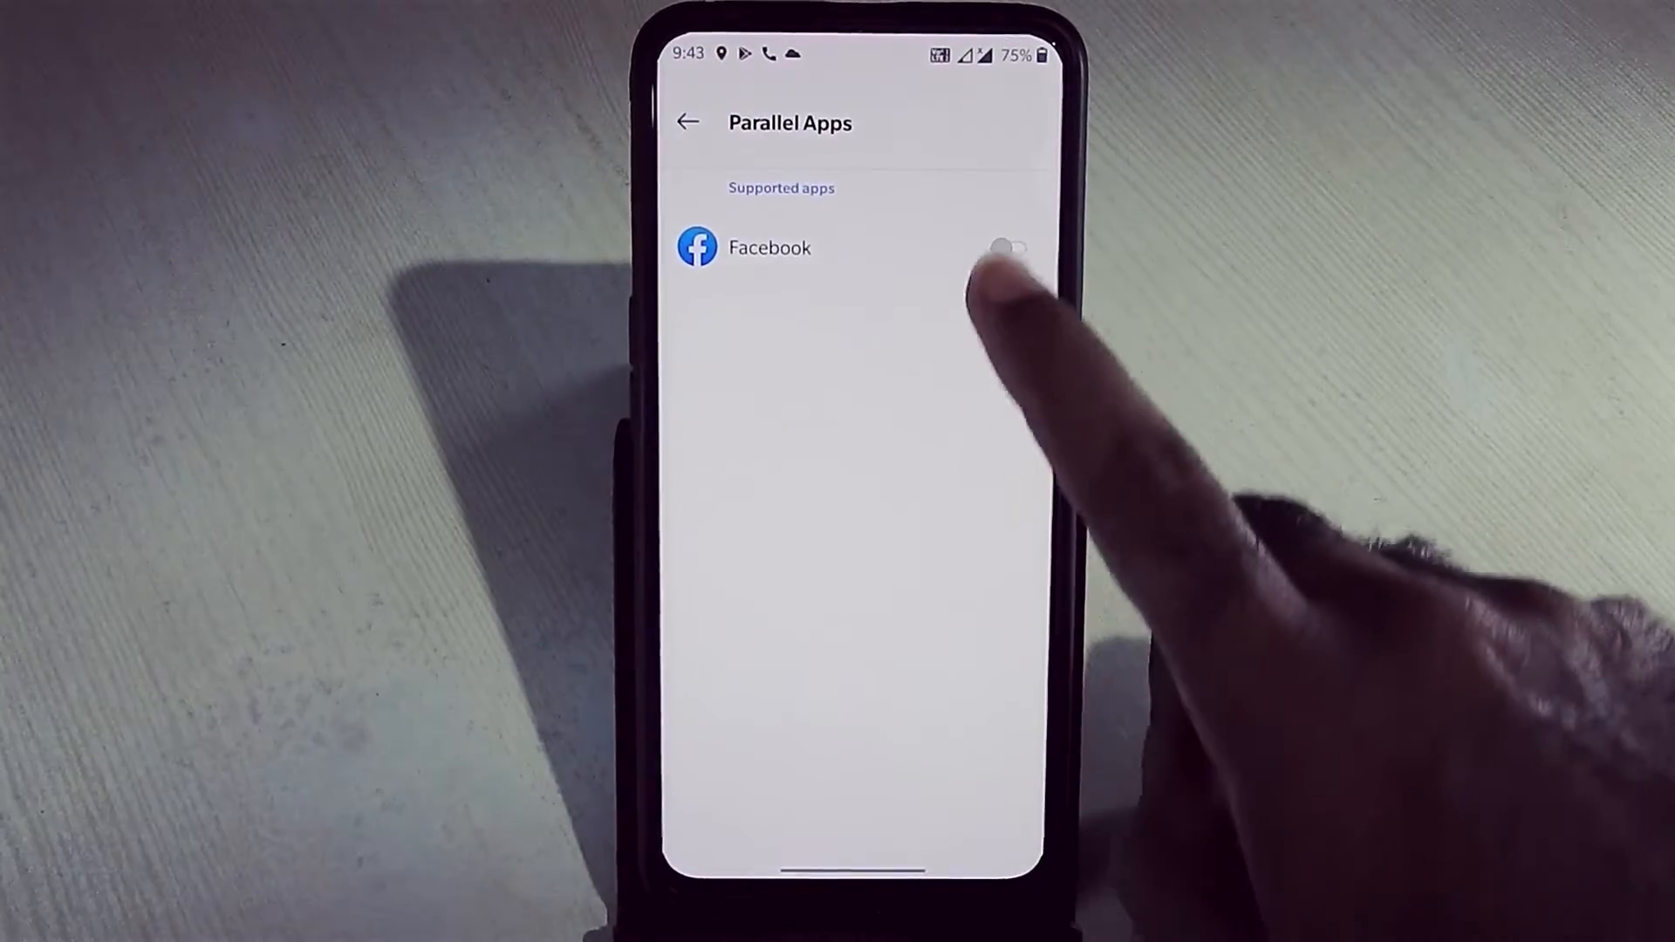
left_click(689, 122)
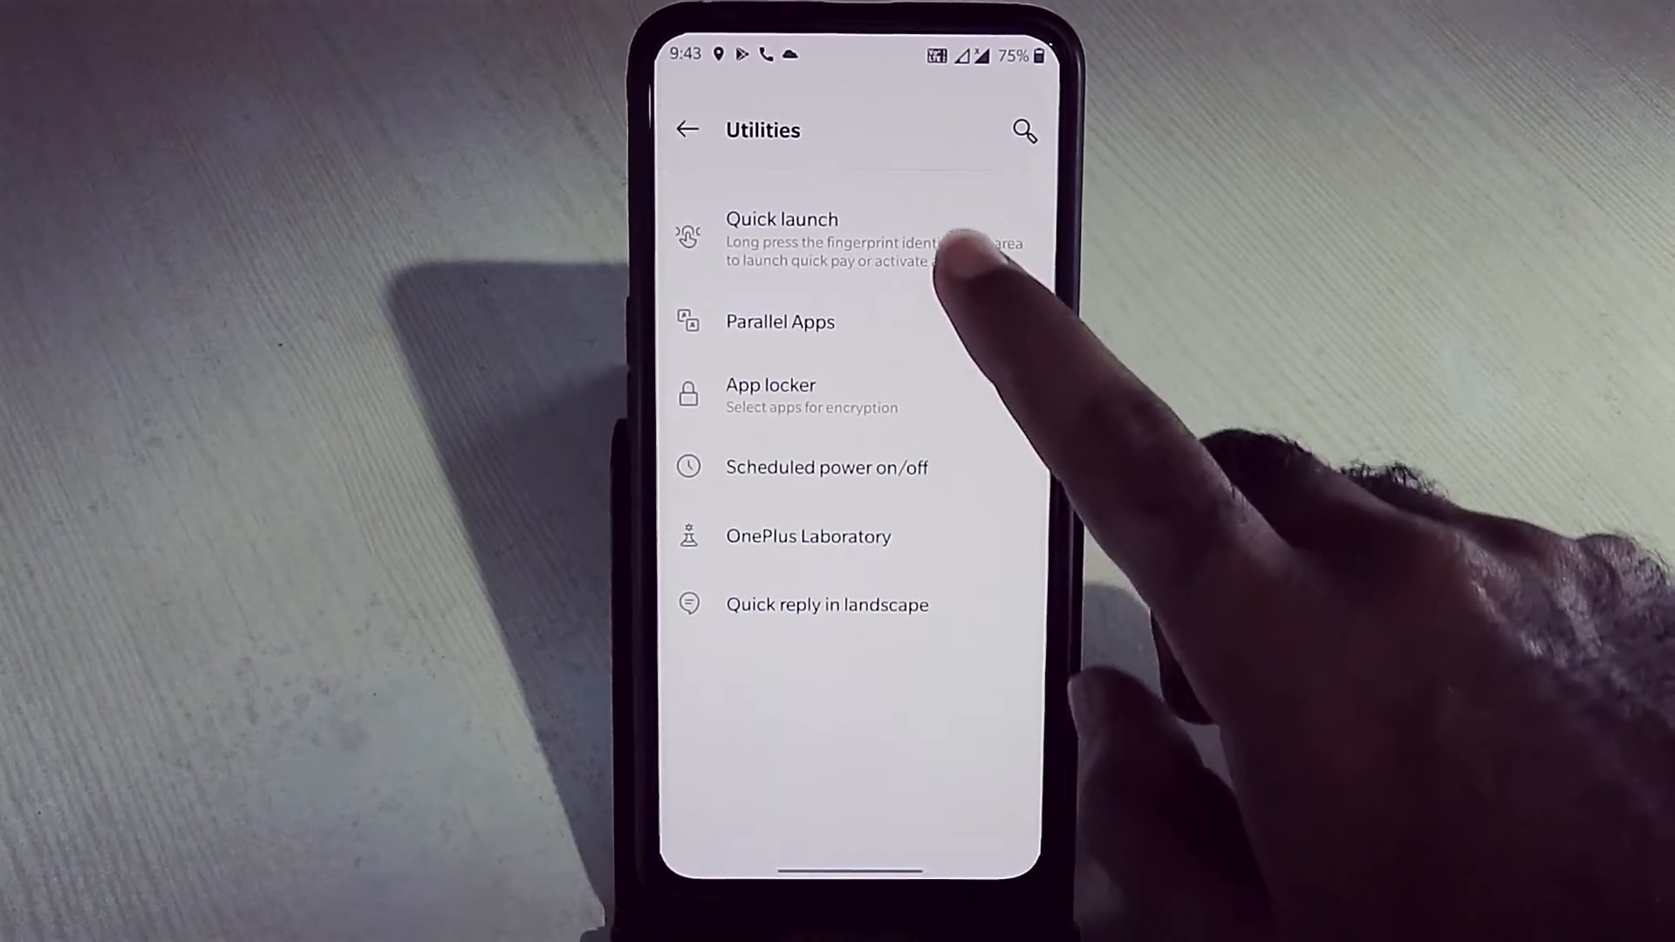
left_click(780, 235)
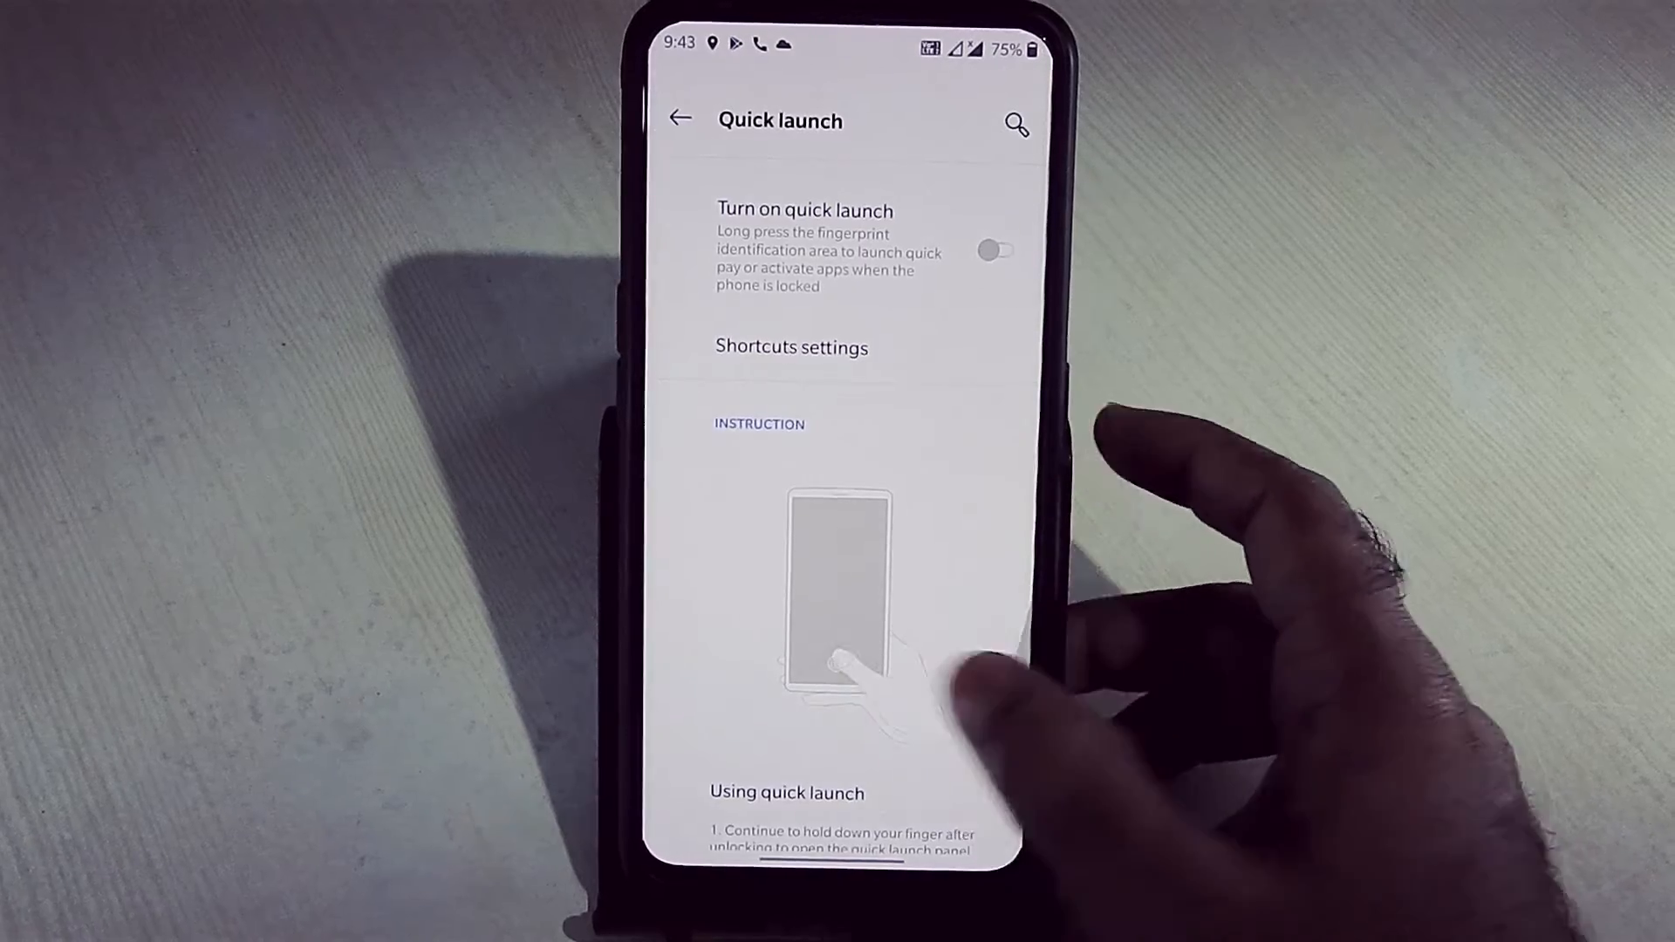
- Enable Raise to answer in Buttons & gestures > Quick gestures, then back out to Settings
left_click(680, 119)
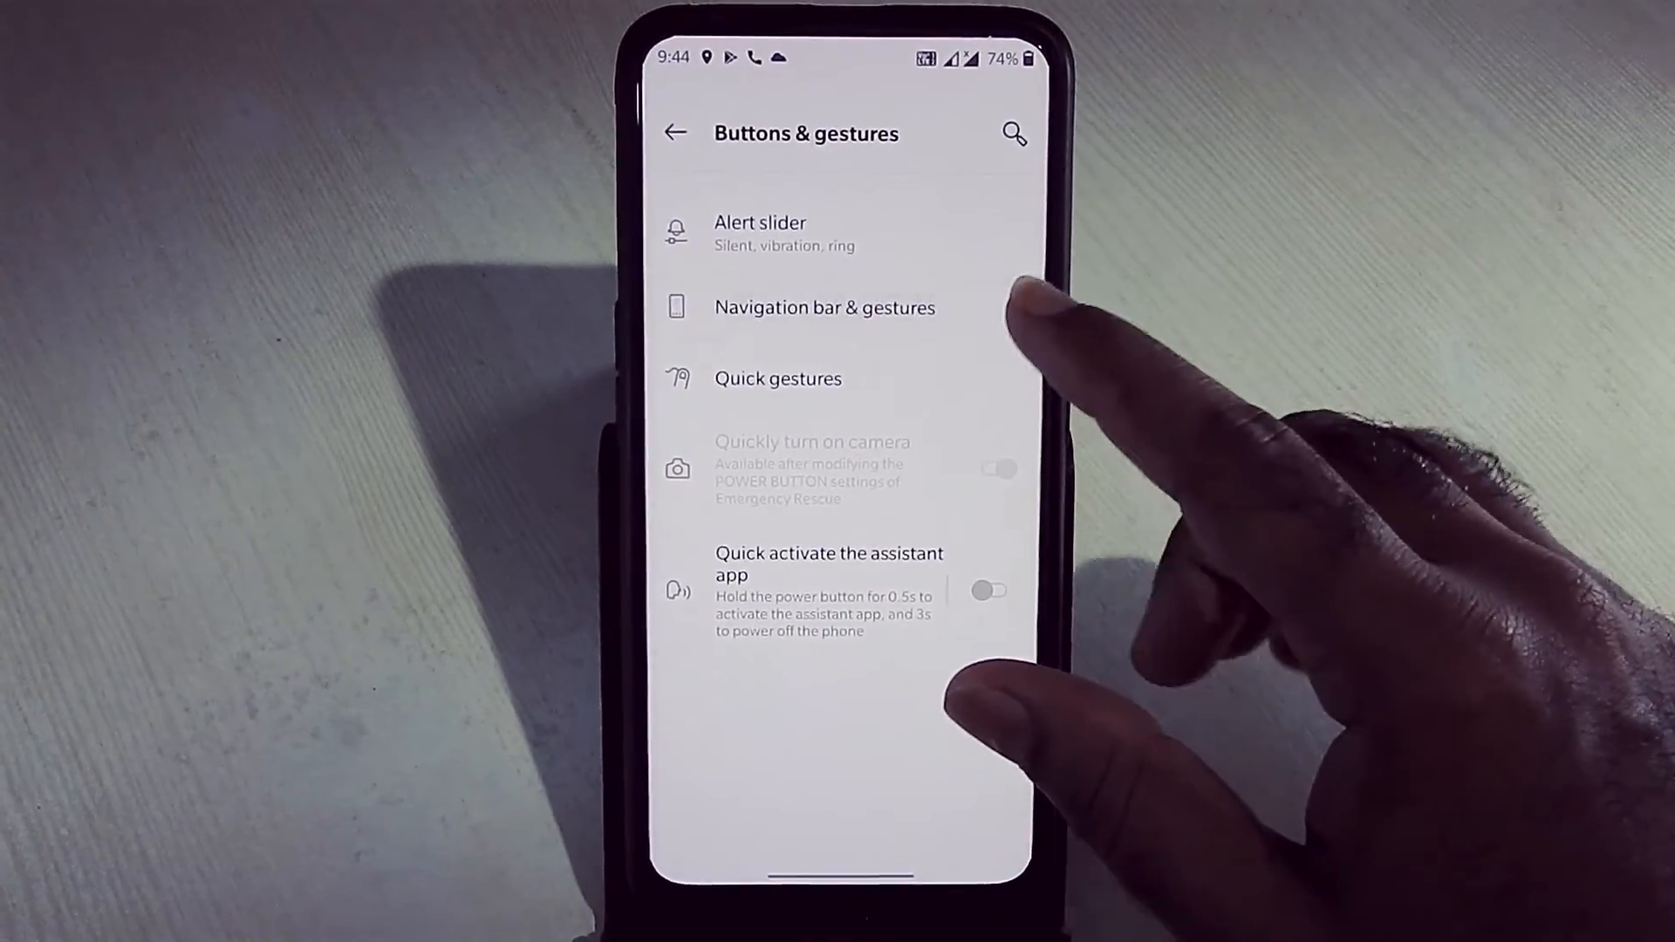
left_click(823, 306)
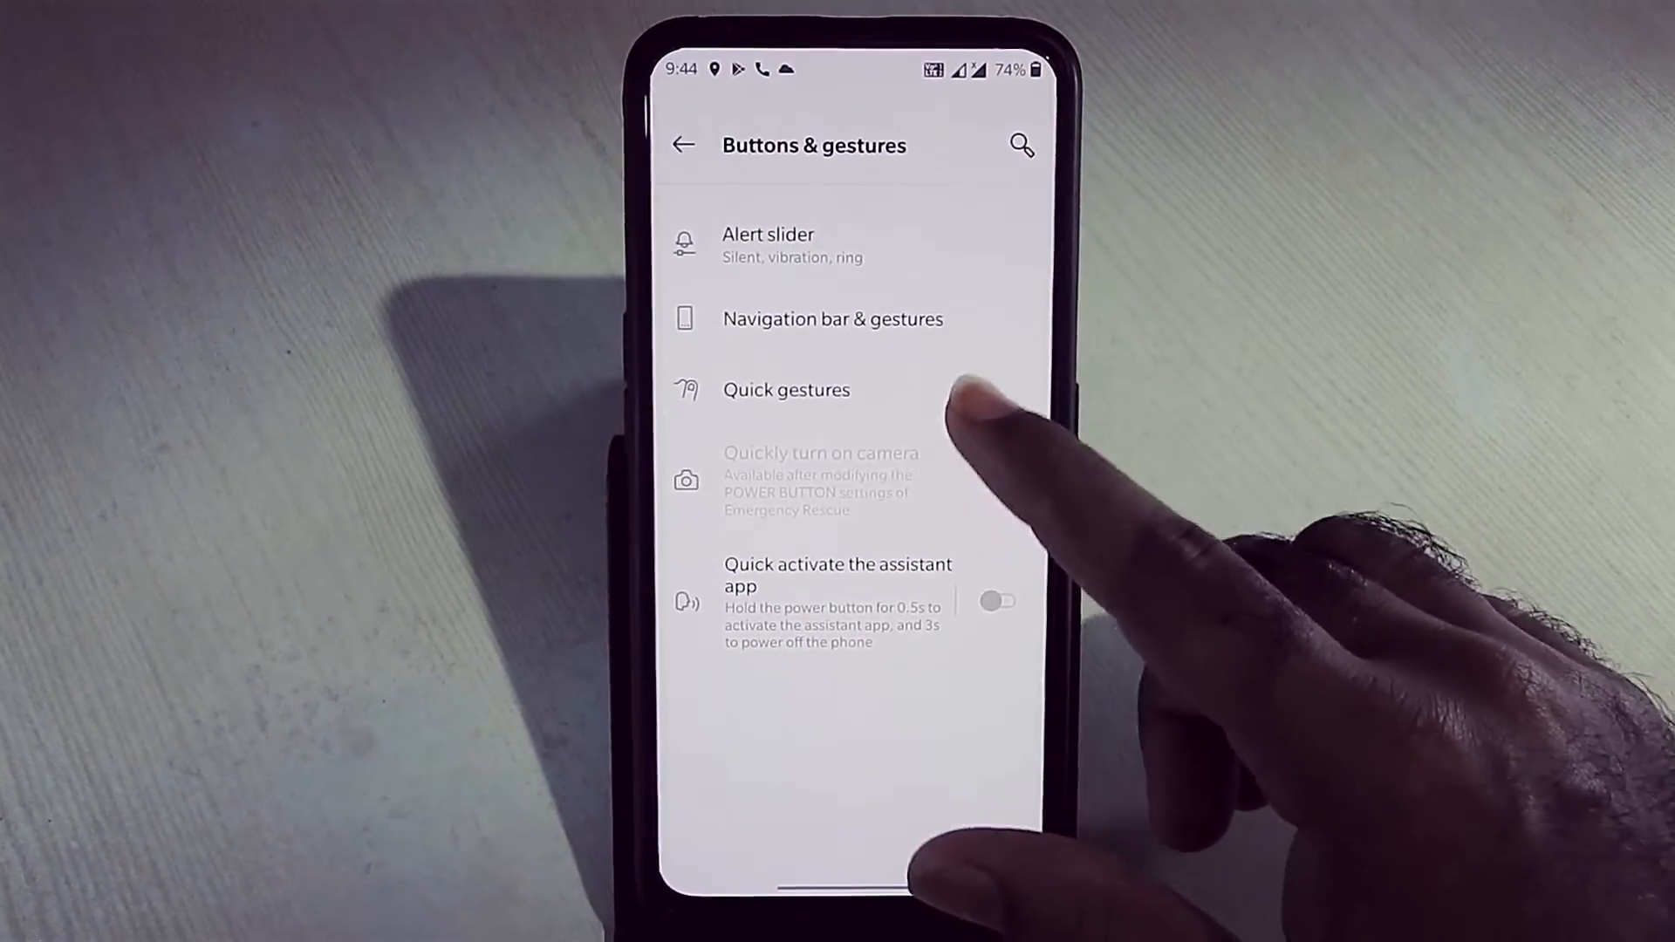
left_click(786, 390)
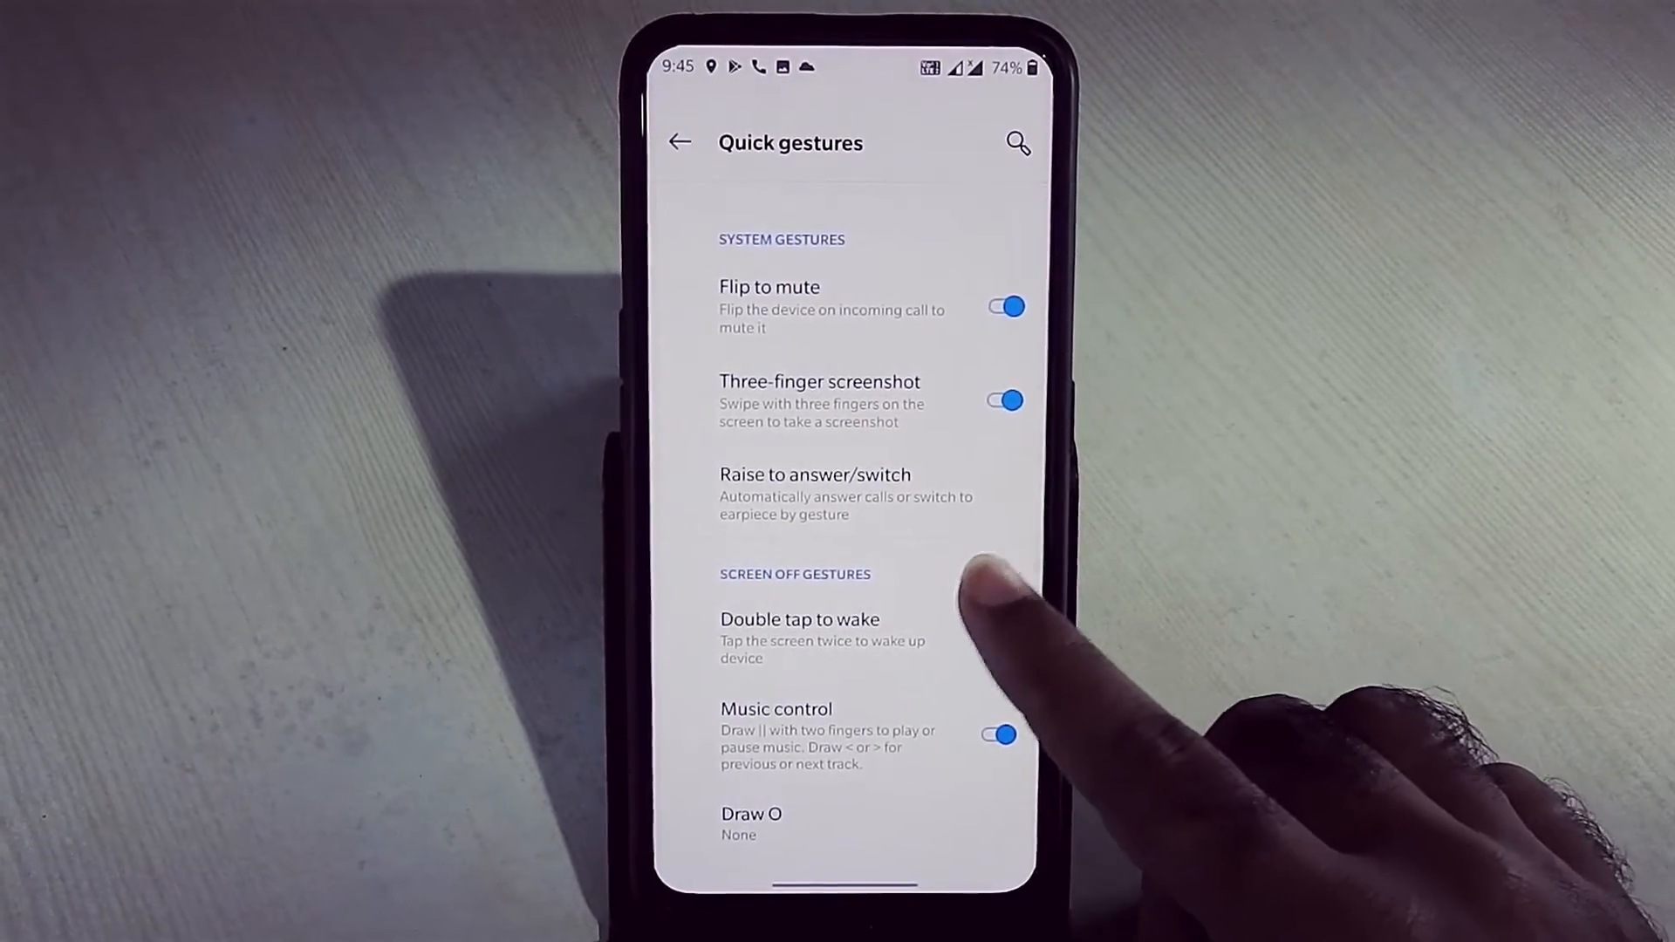
left_click(814, 495)
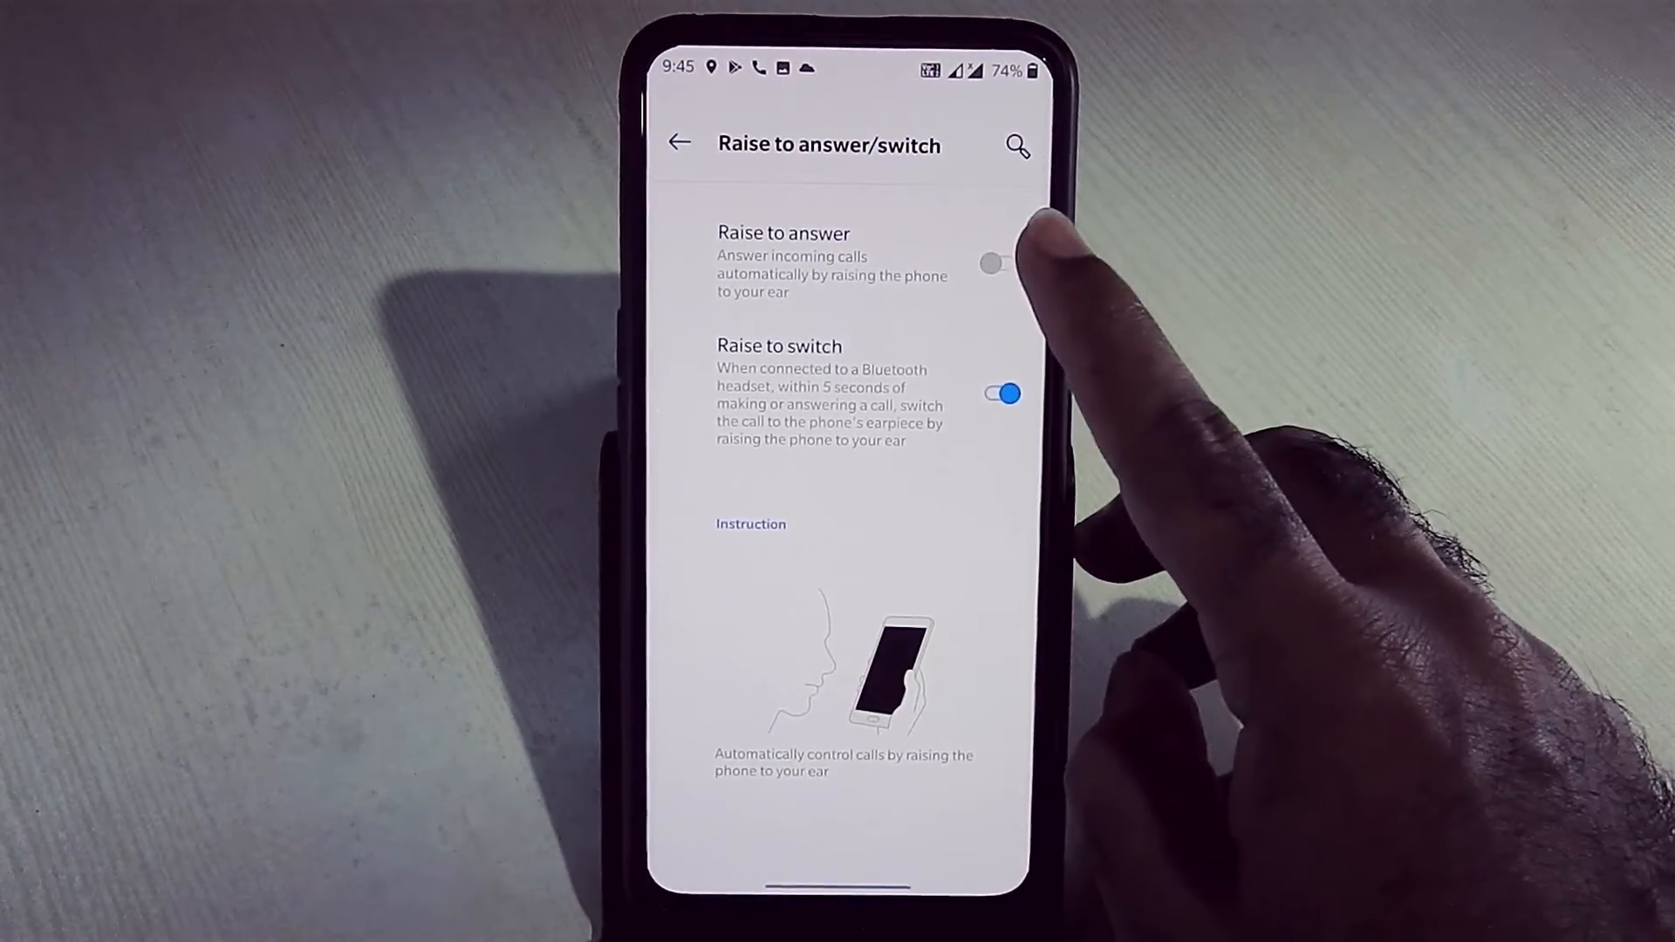
left_click(1000, 263)
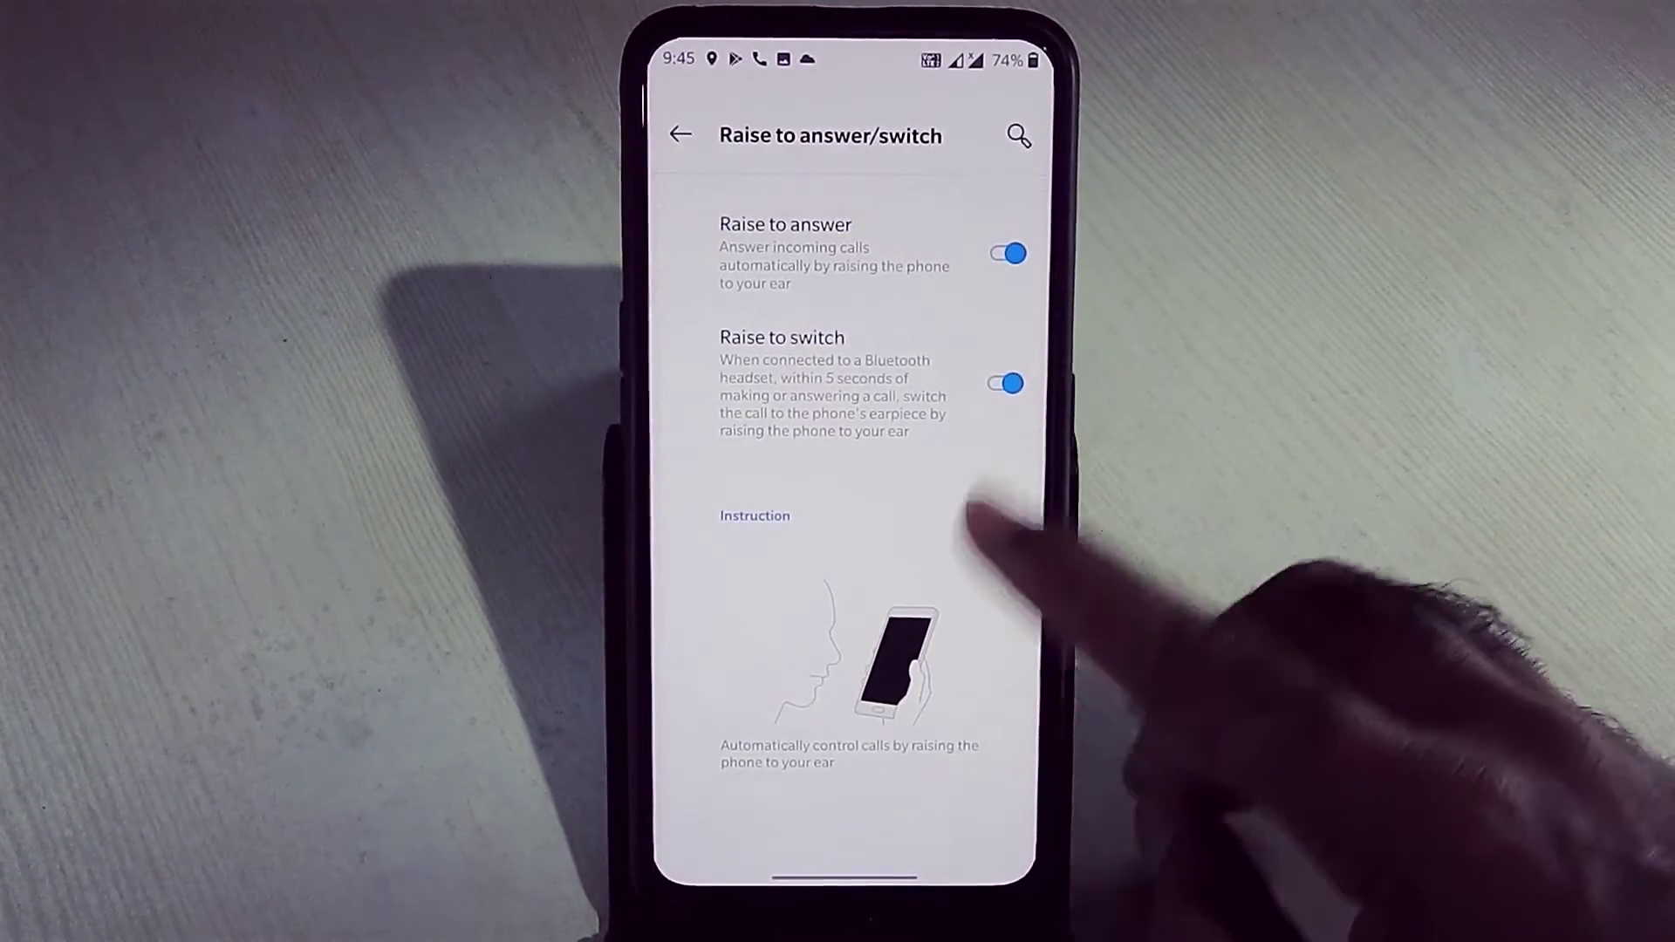
left_click(679, 134)
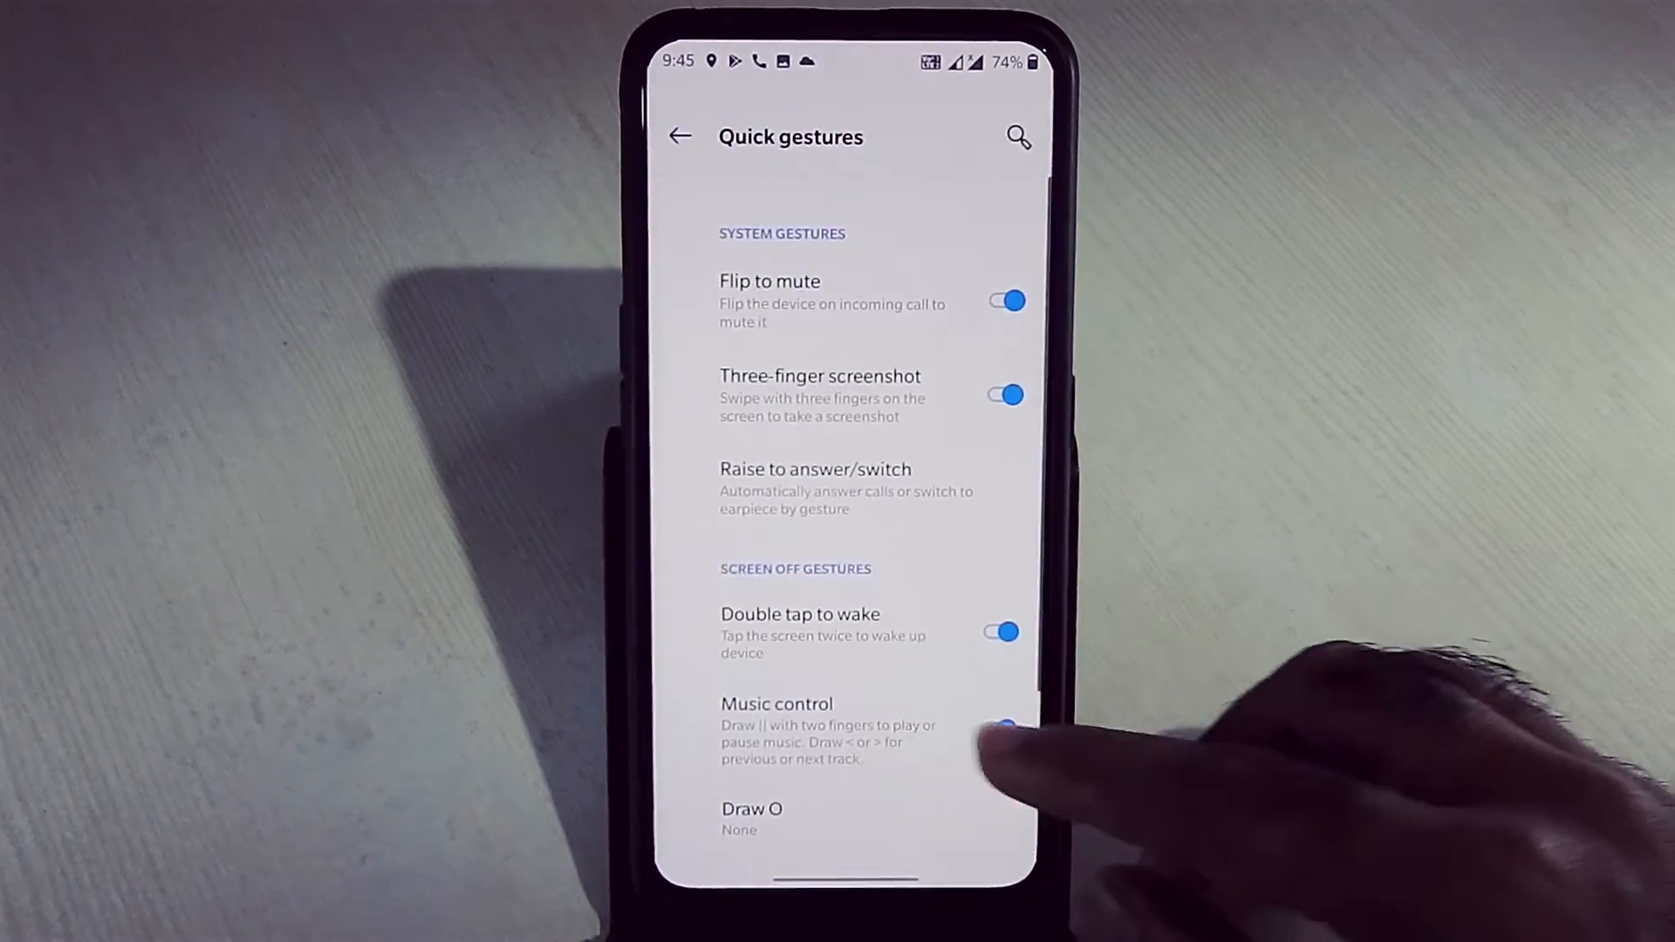
left_click(679, 136)
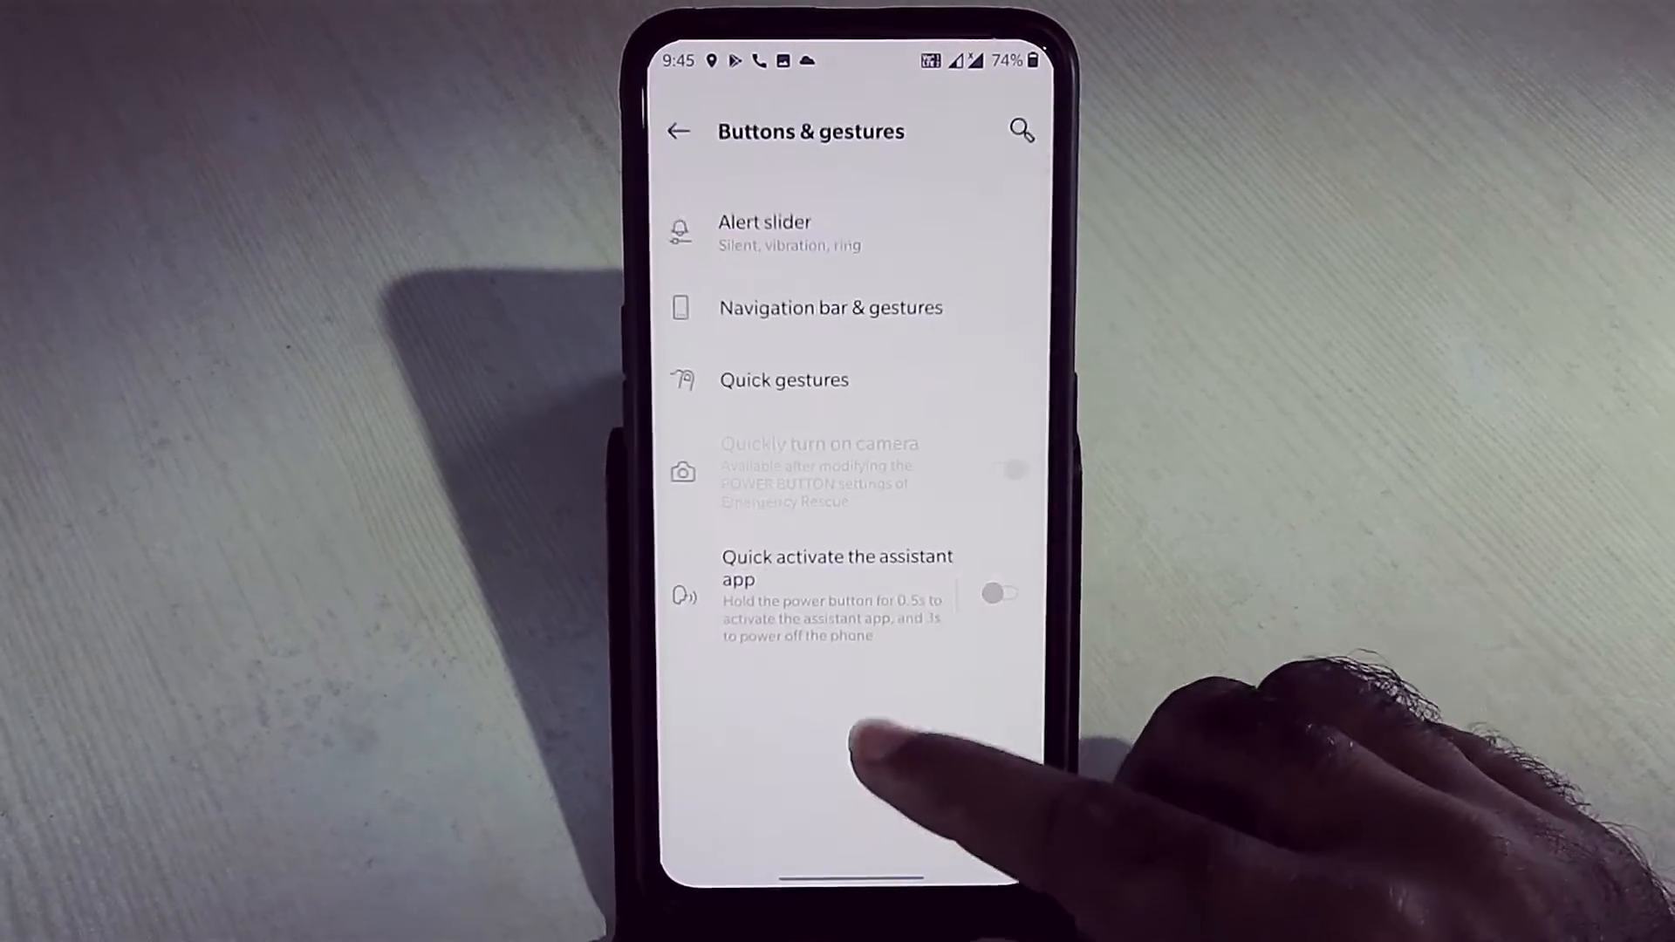
left_click(679, 130)
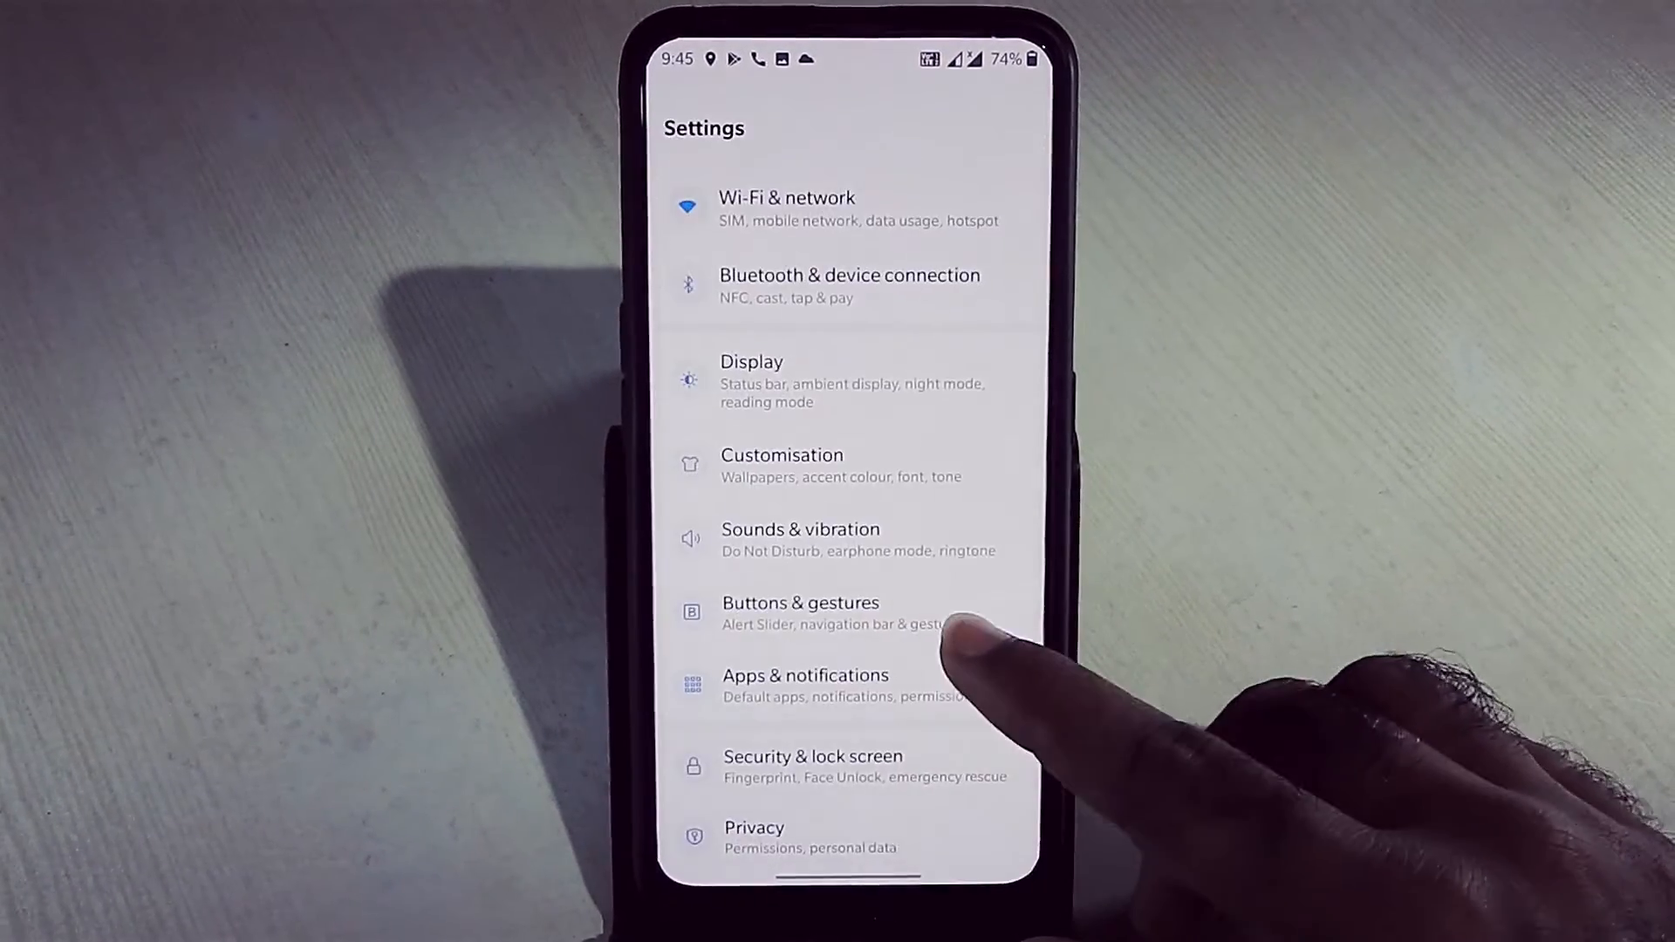
- Start the COSTA RICA IN 4K 60fps HDR video in YouTube and show its controls
scroll("down", 3)
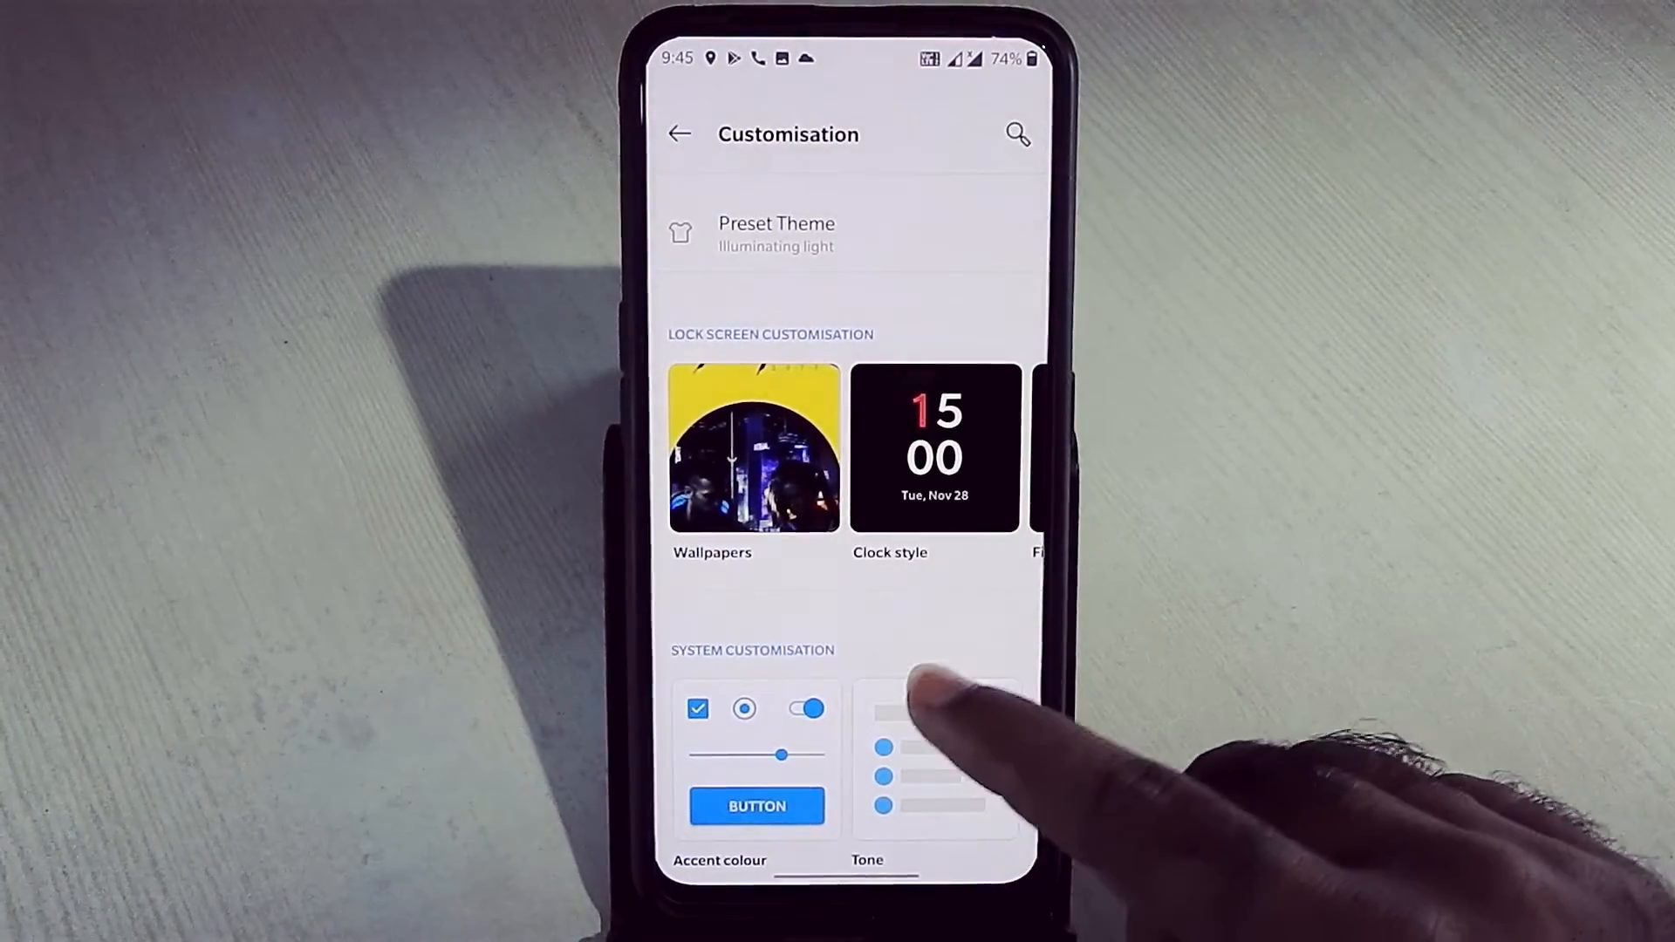
scroll("left", 3)
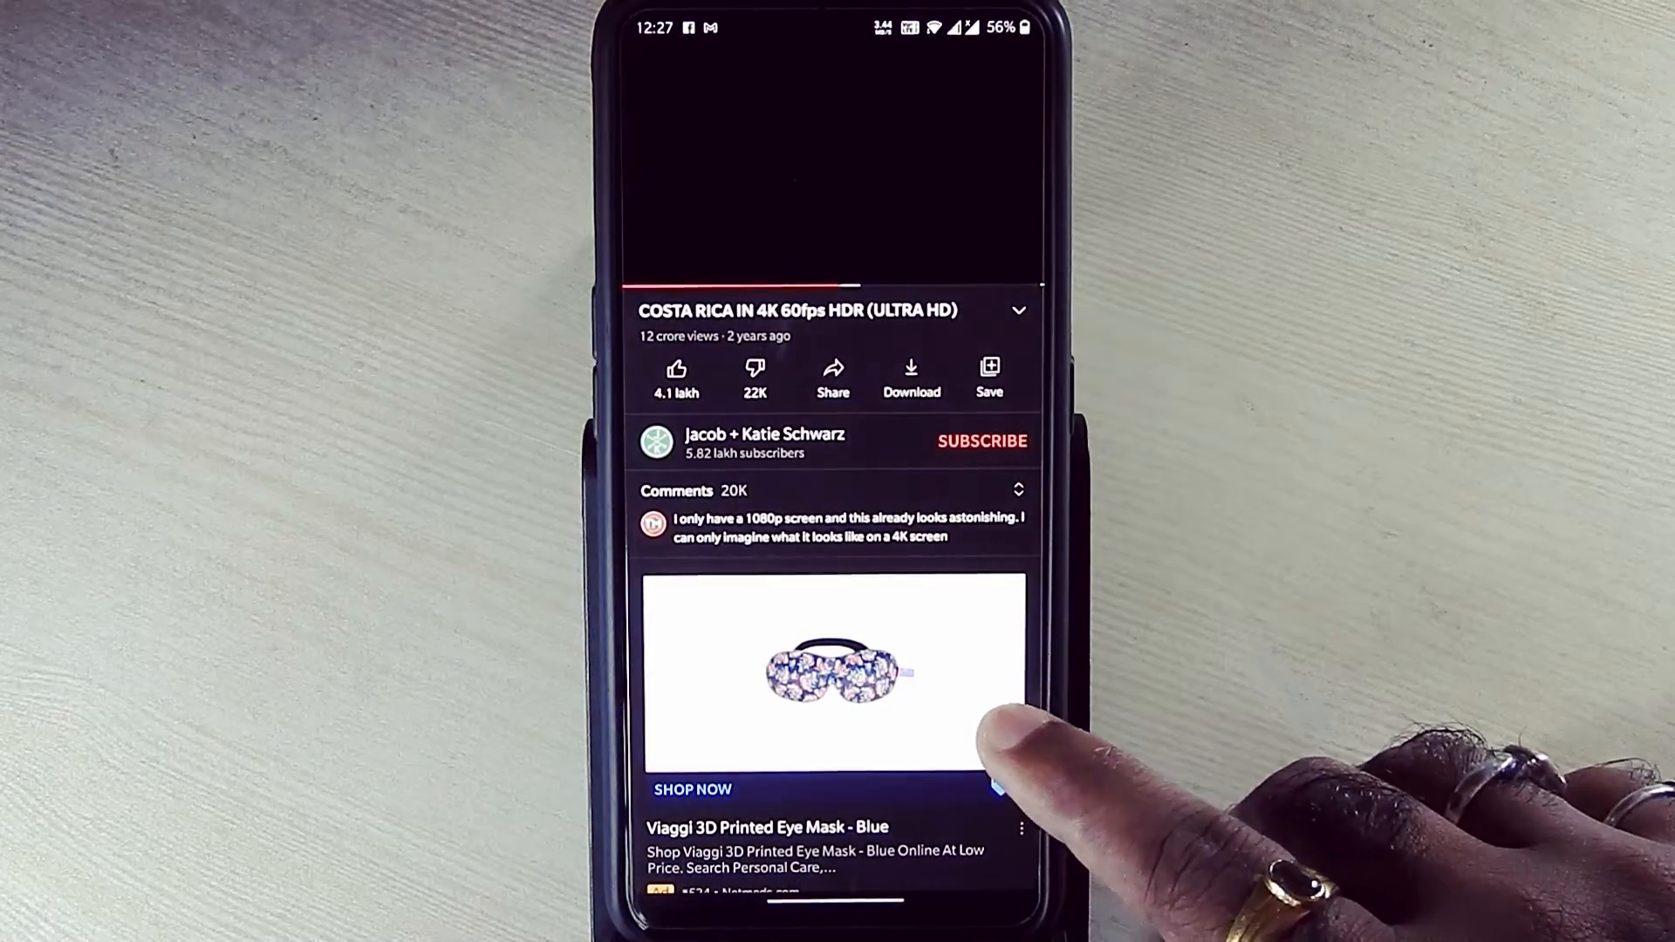
left_click(833, 161)
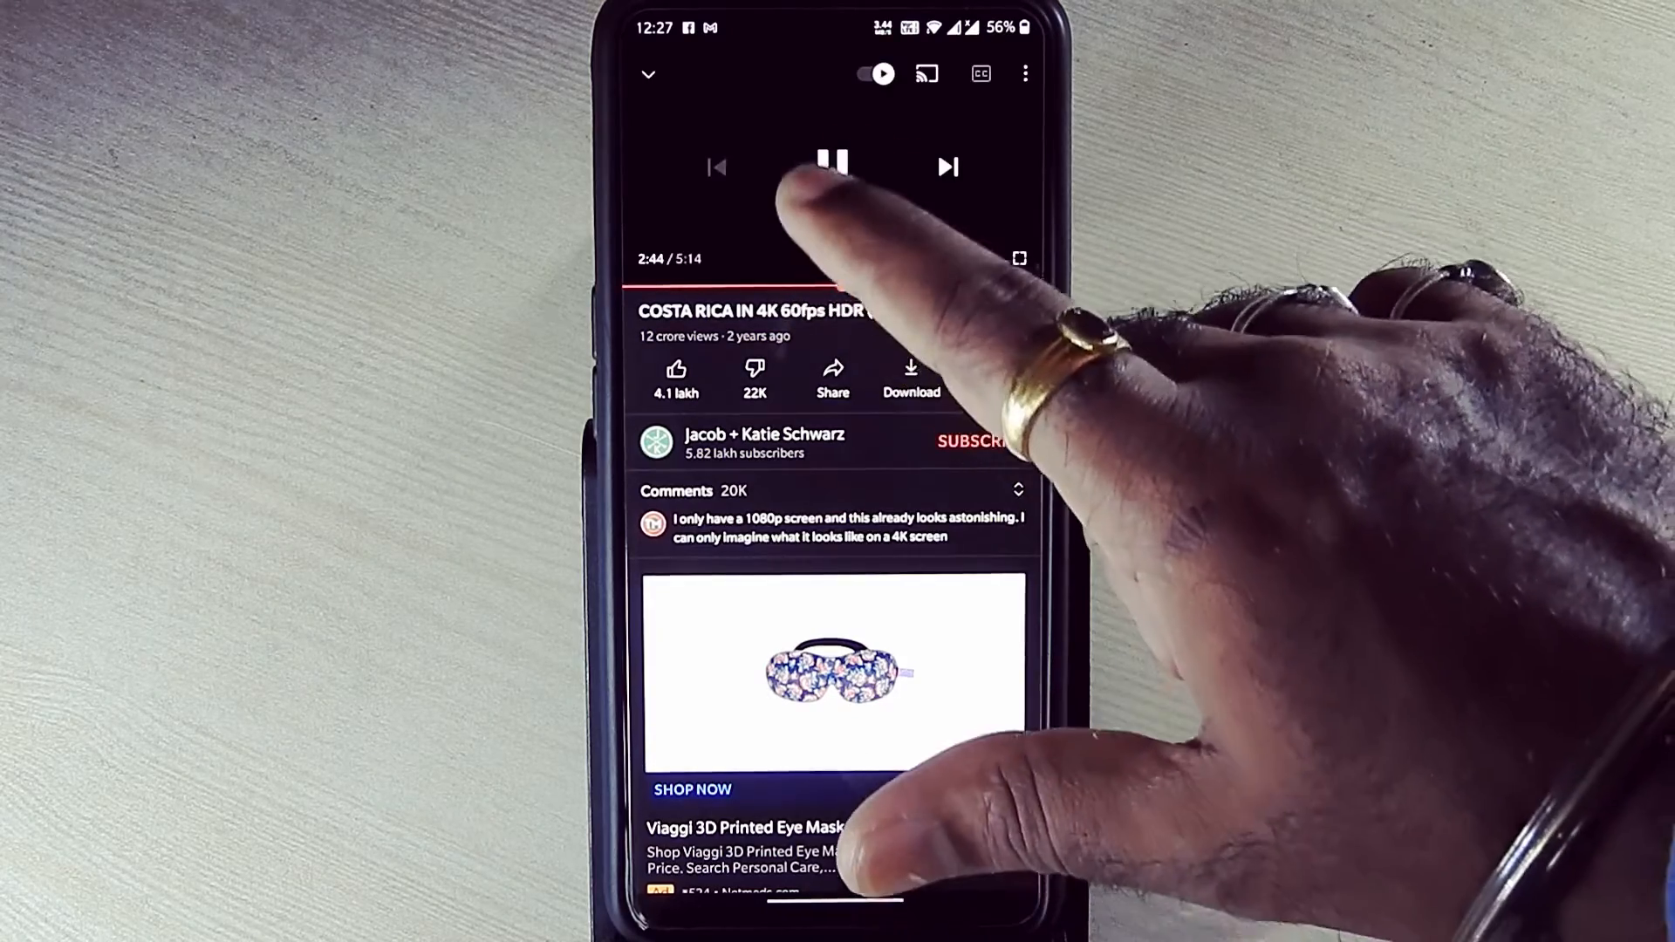